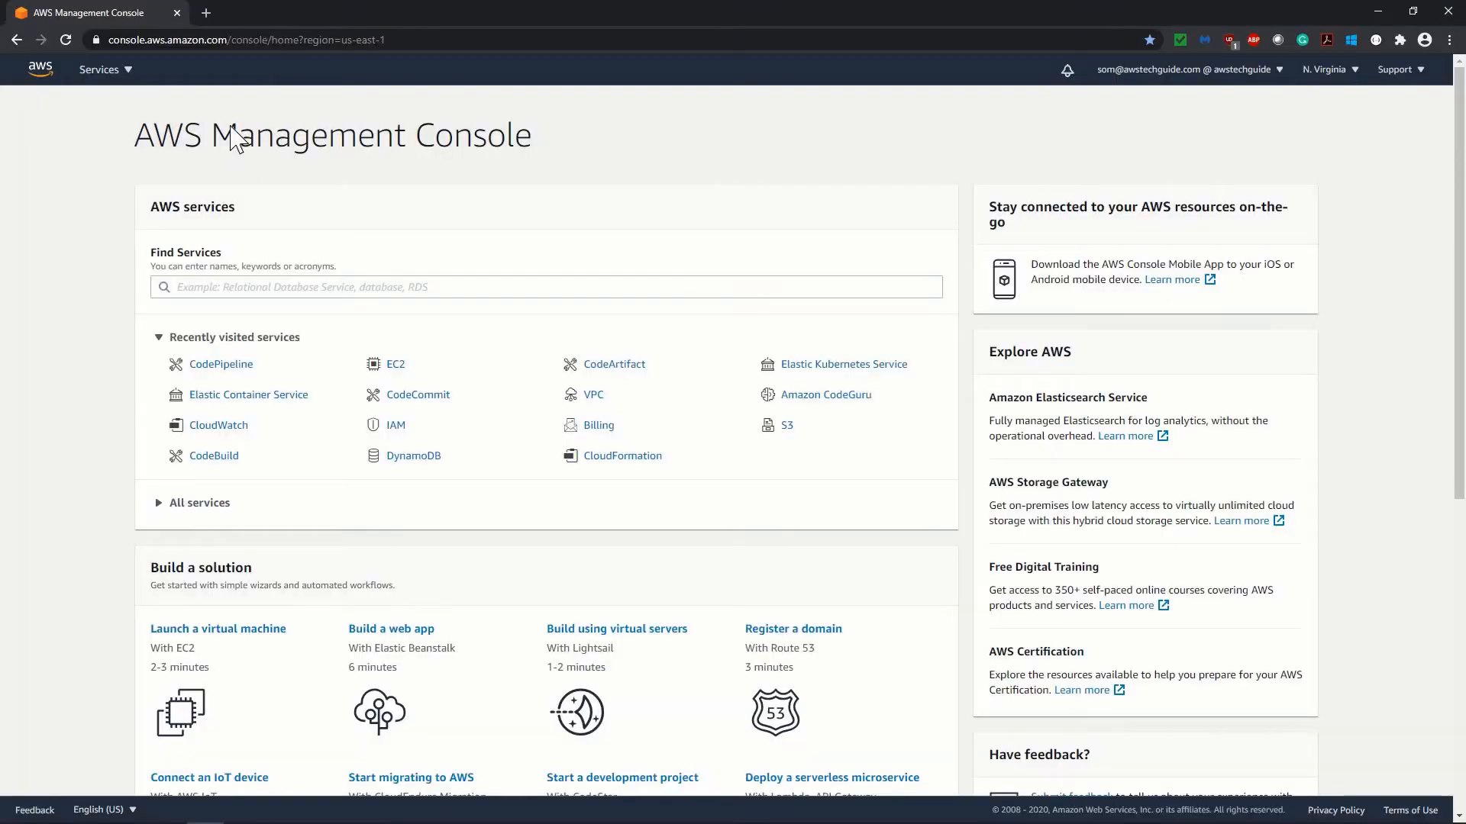
Go to the CodePipeline service from Recently visited services.
{"action": "left_click", "coordinate": [220, 363]}
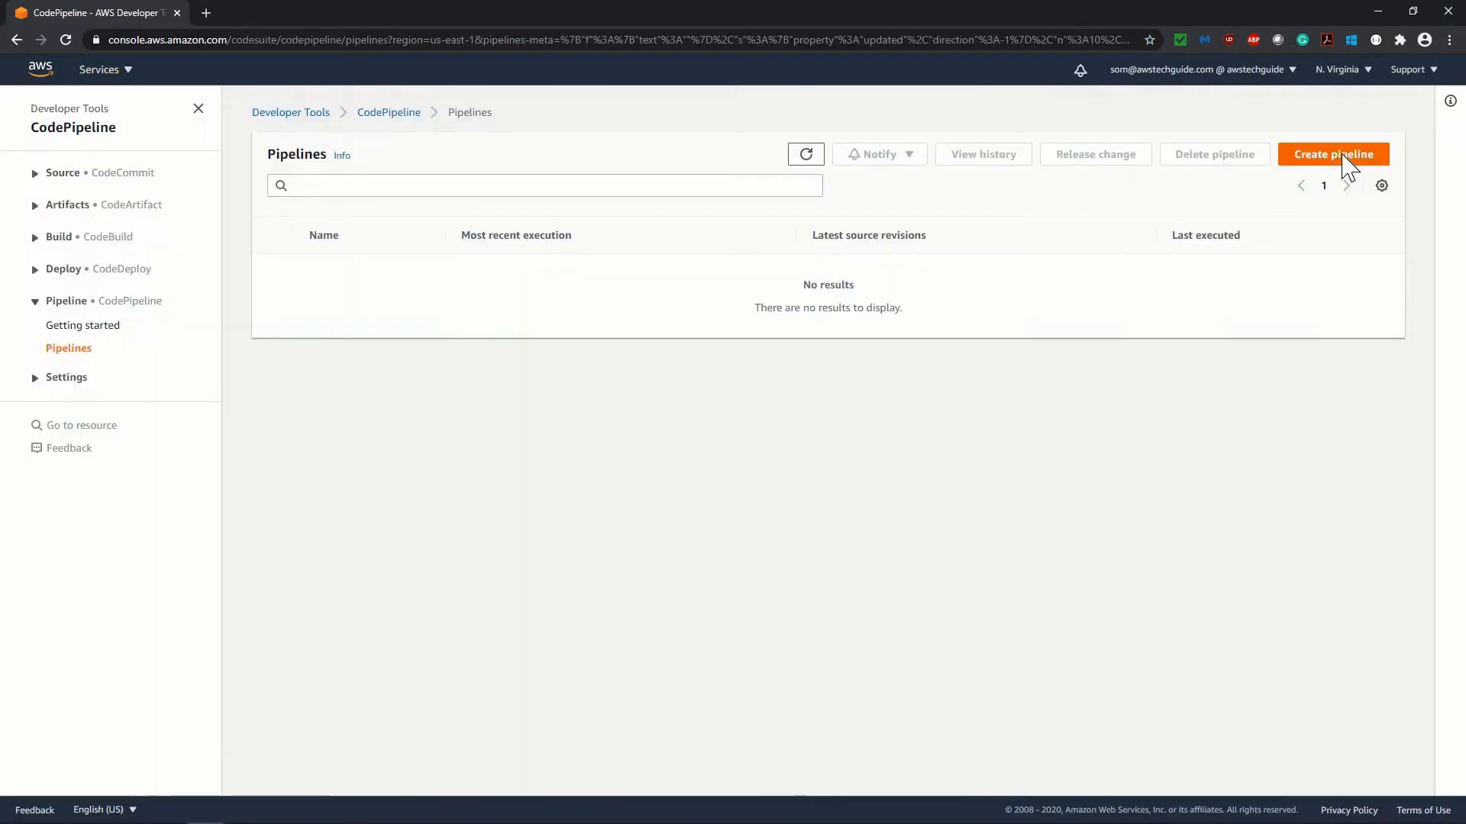
Name the new pipeline 'awstgpipe' with a new service role and review default artifact store and key.
{"action": "left_click", "coordinate": [1333, 154]}
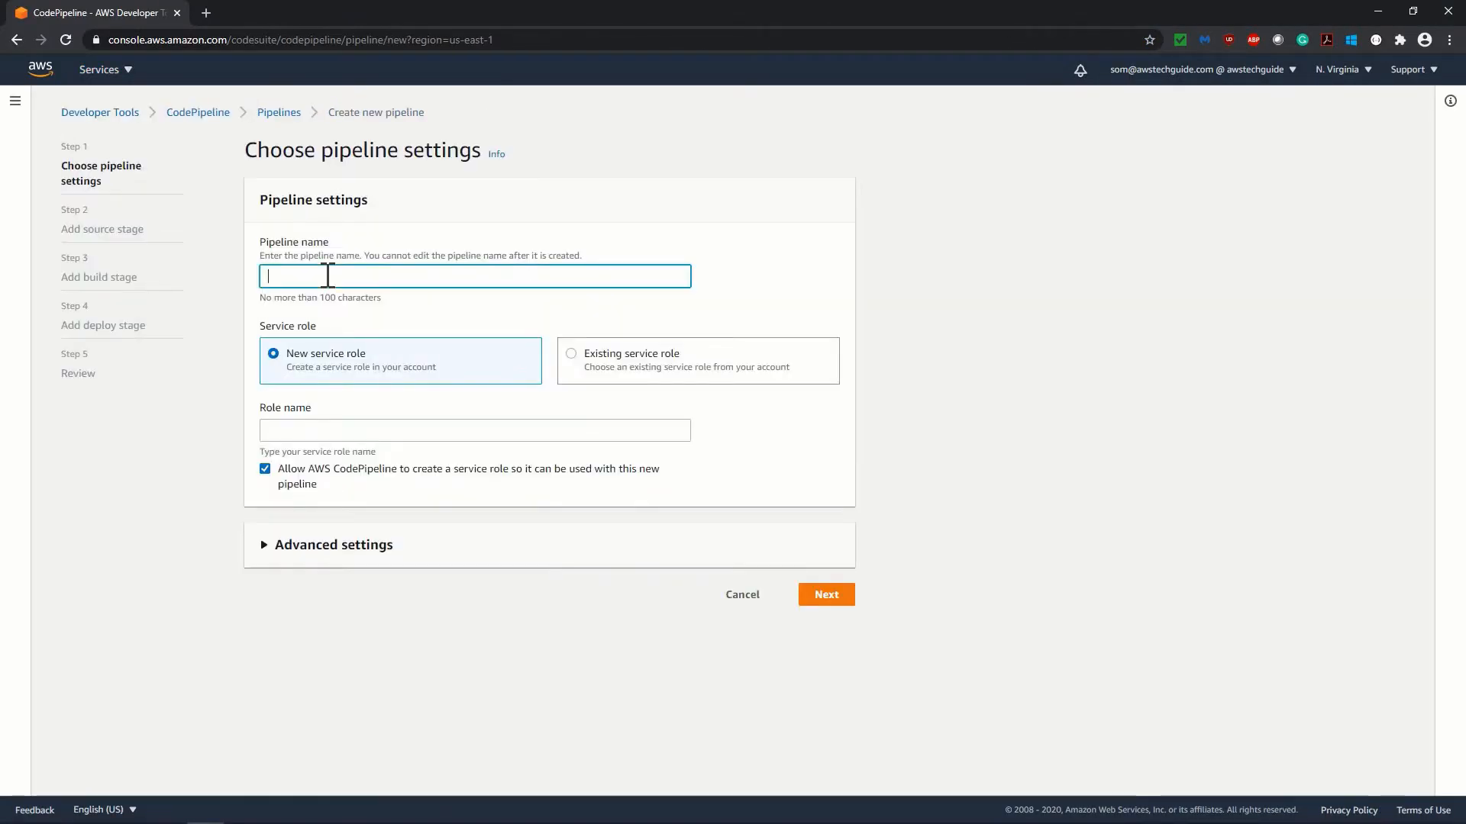
{"action": "type", "text": "awstgpipe"}
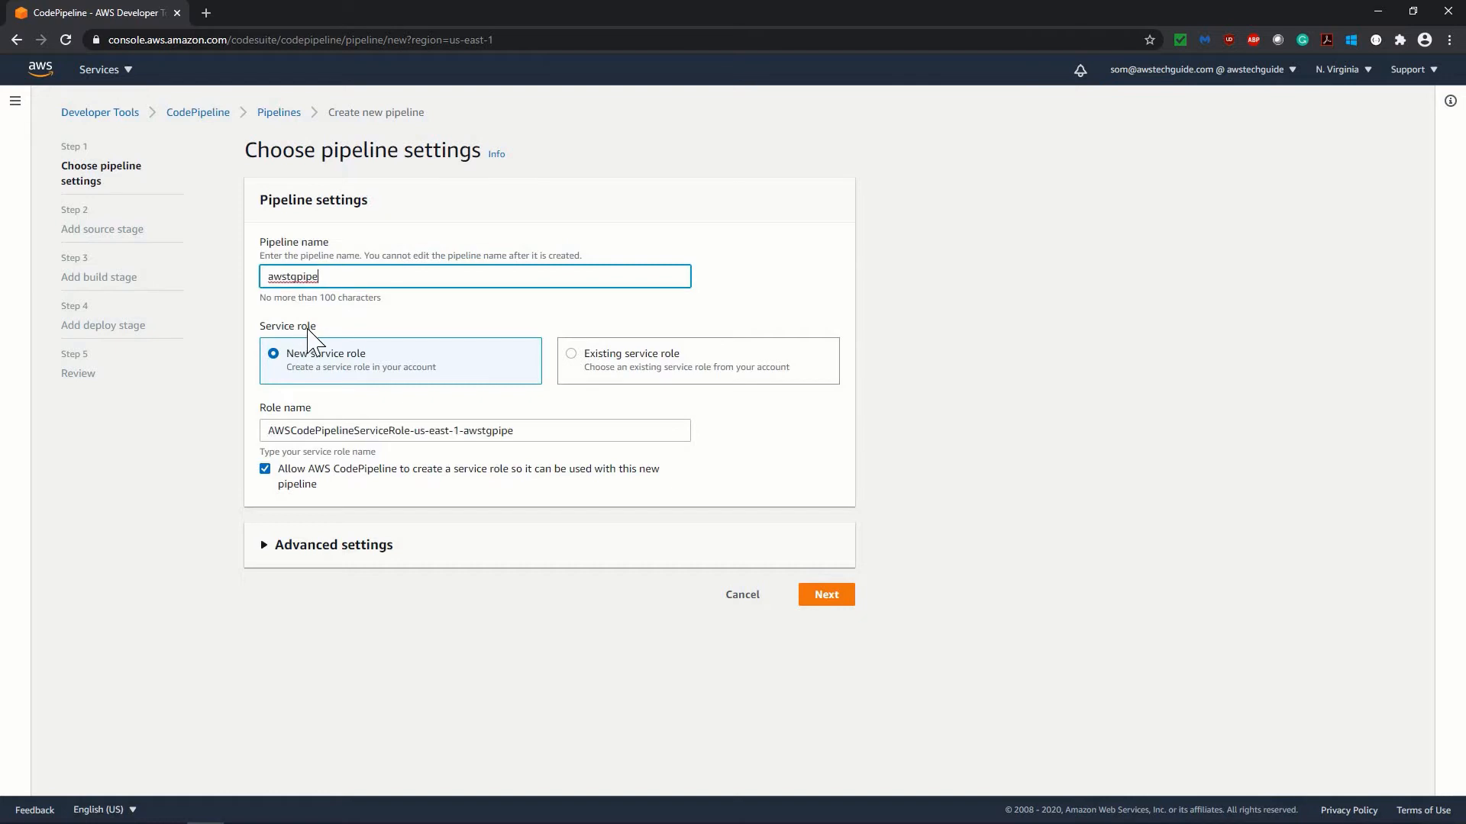
{"action": "mouse_move", "coordinate": [334, 377]}
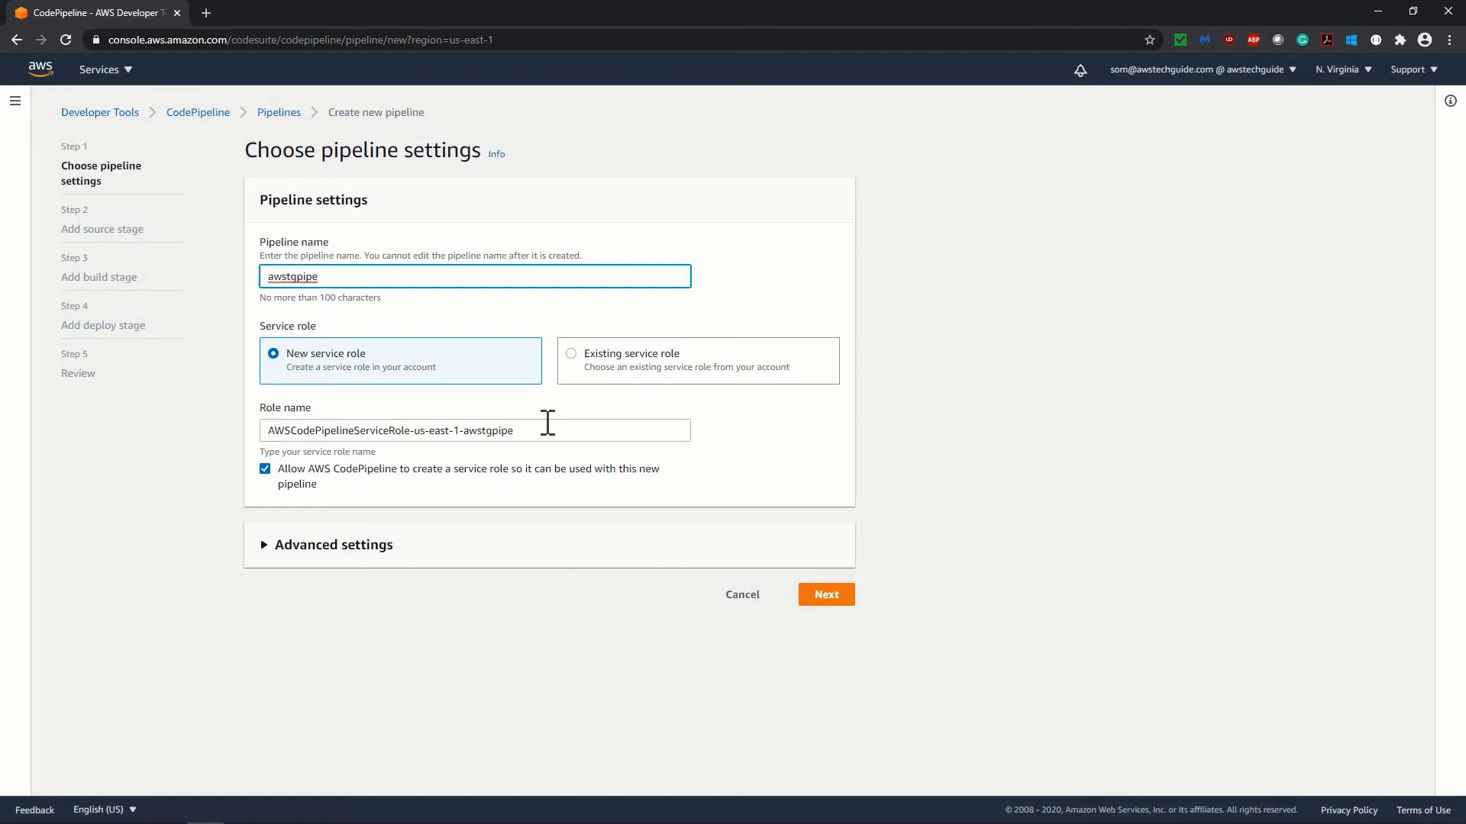
{"action": "mouse_move", "coordinate": [598, 372]}
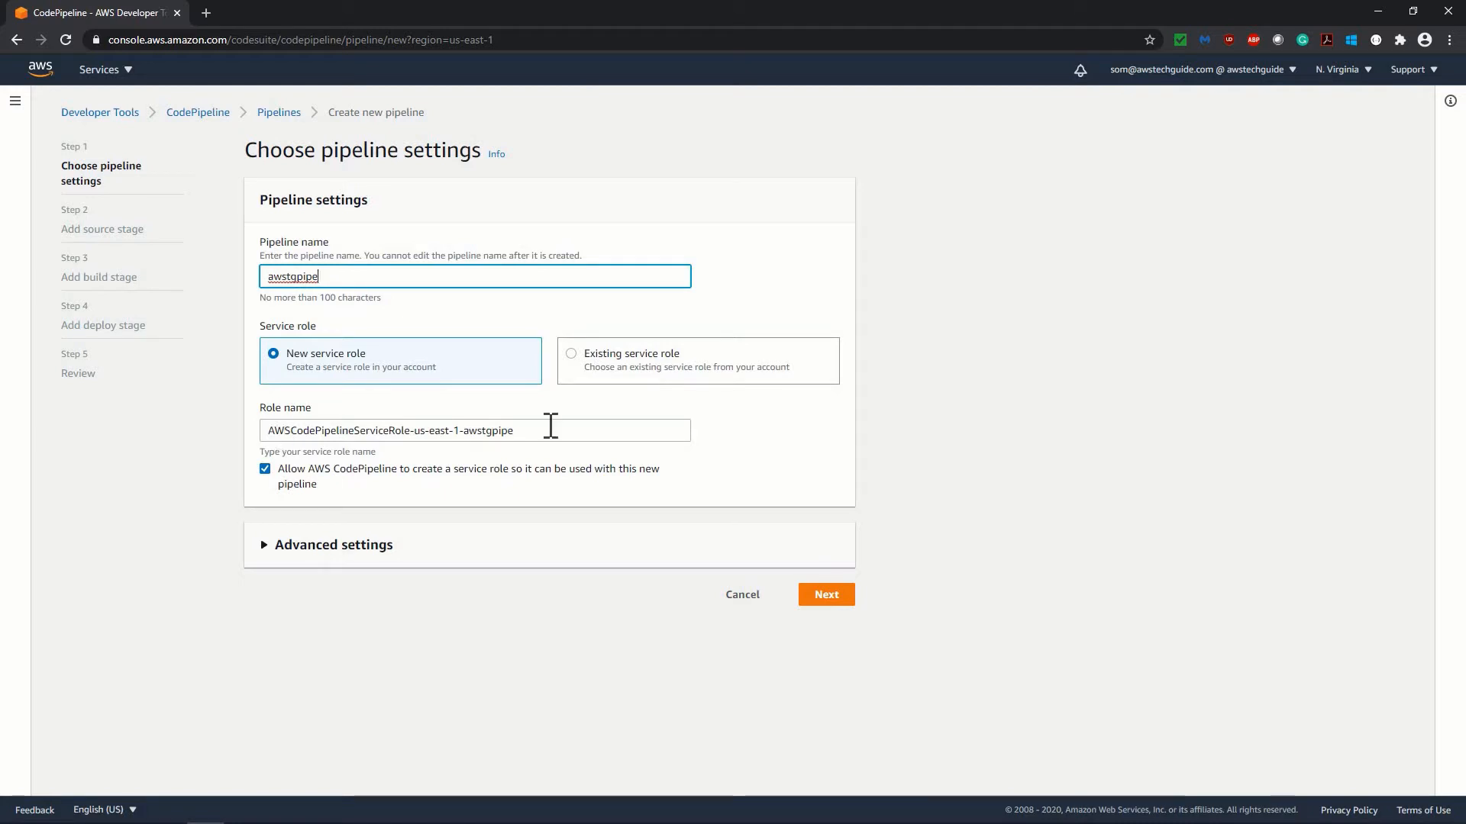
{"action": "mouse_move", "coordinate": [344, 564]}
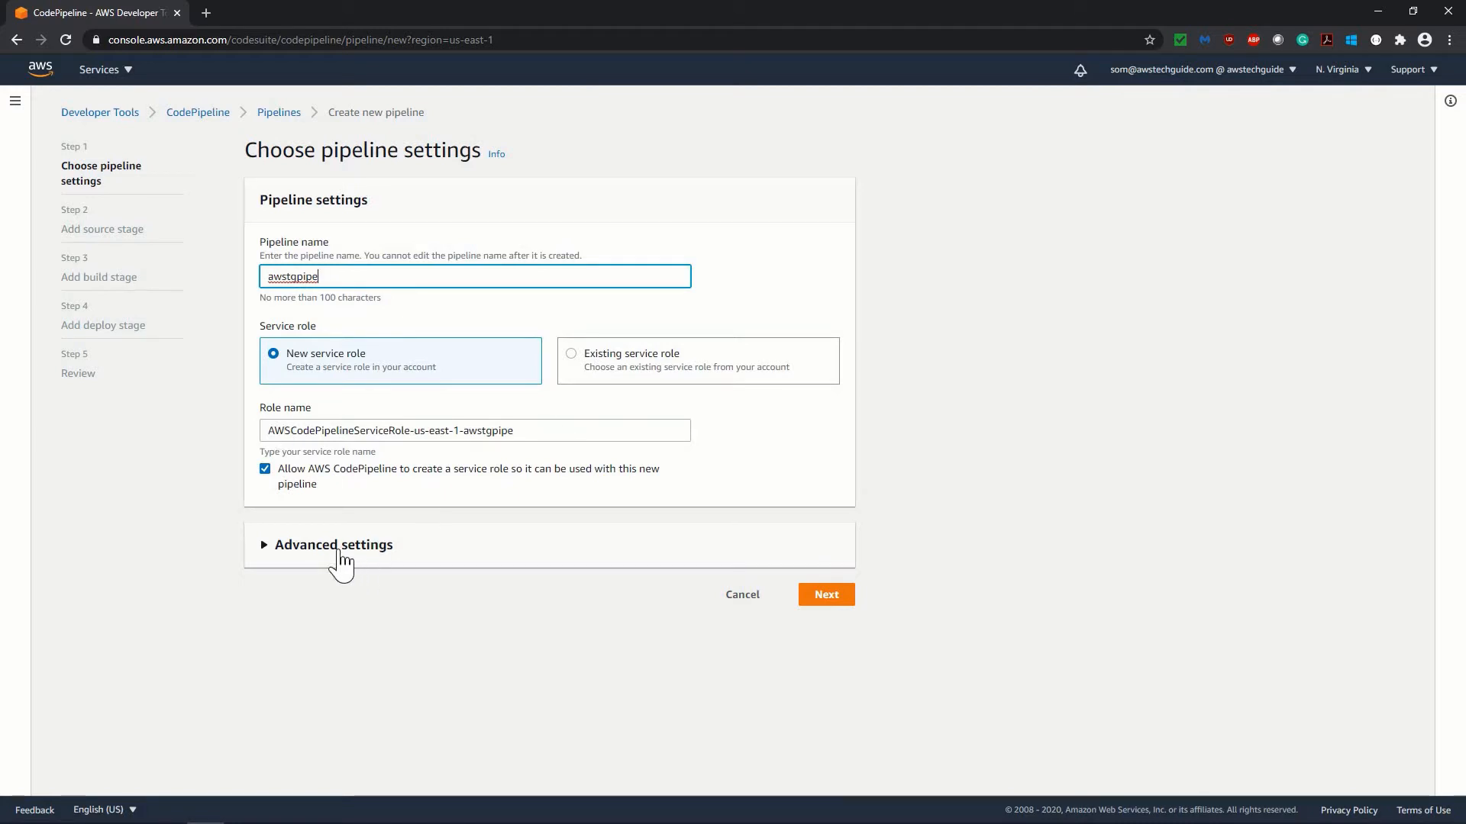
{"action": "left_click", "coordinate": [333, 545]}
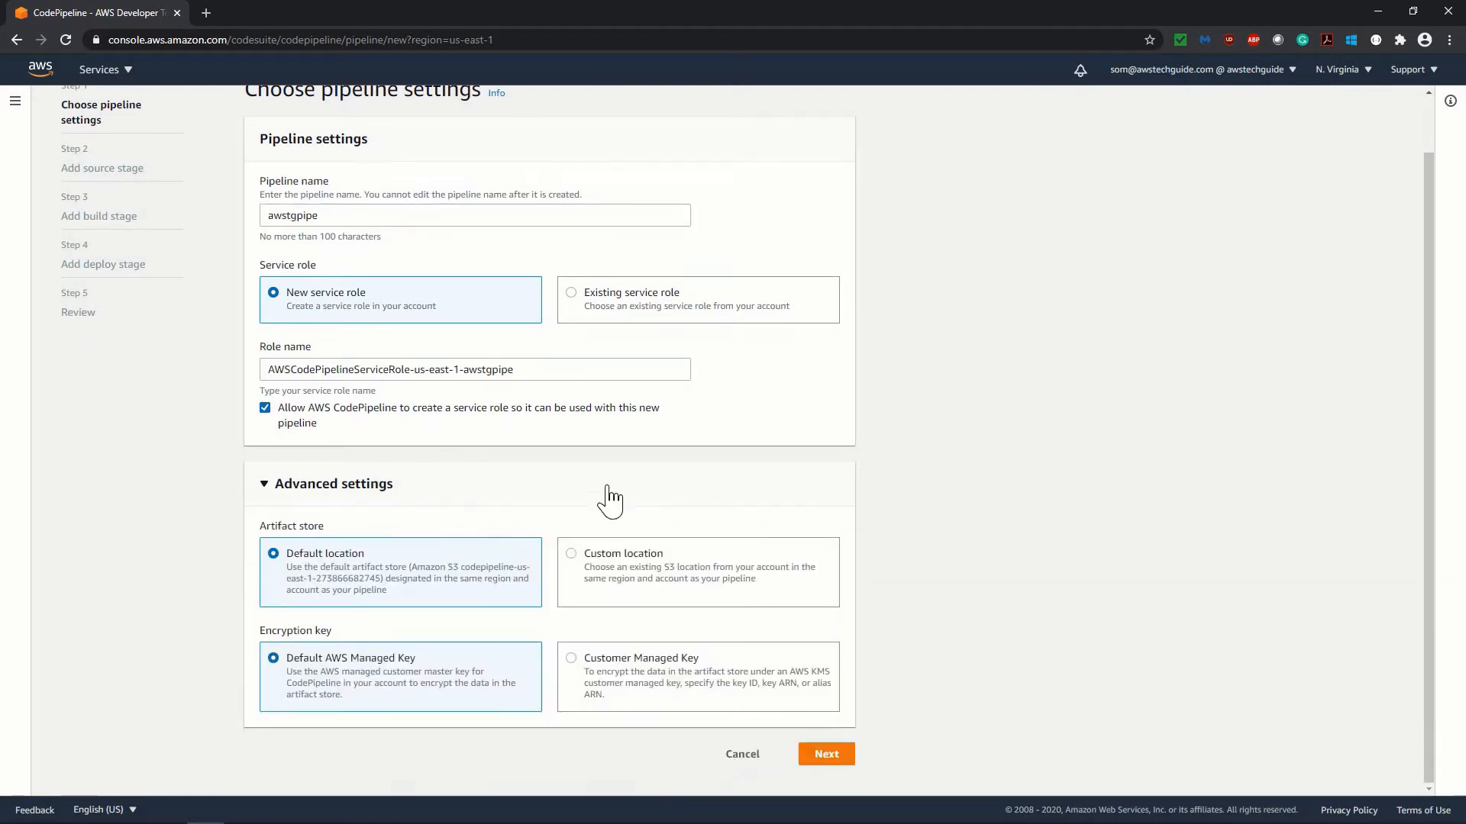
{"action": "mouse_move", "coordinate": [226, 580]}
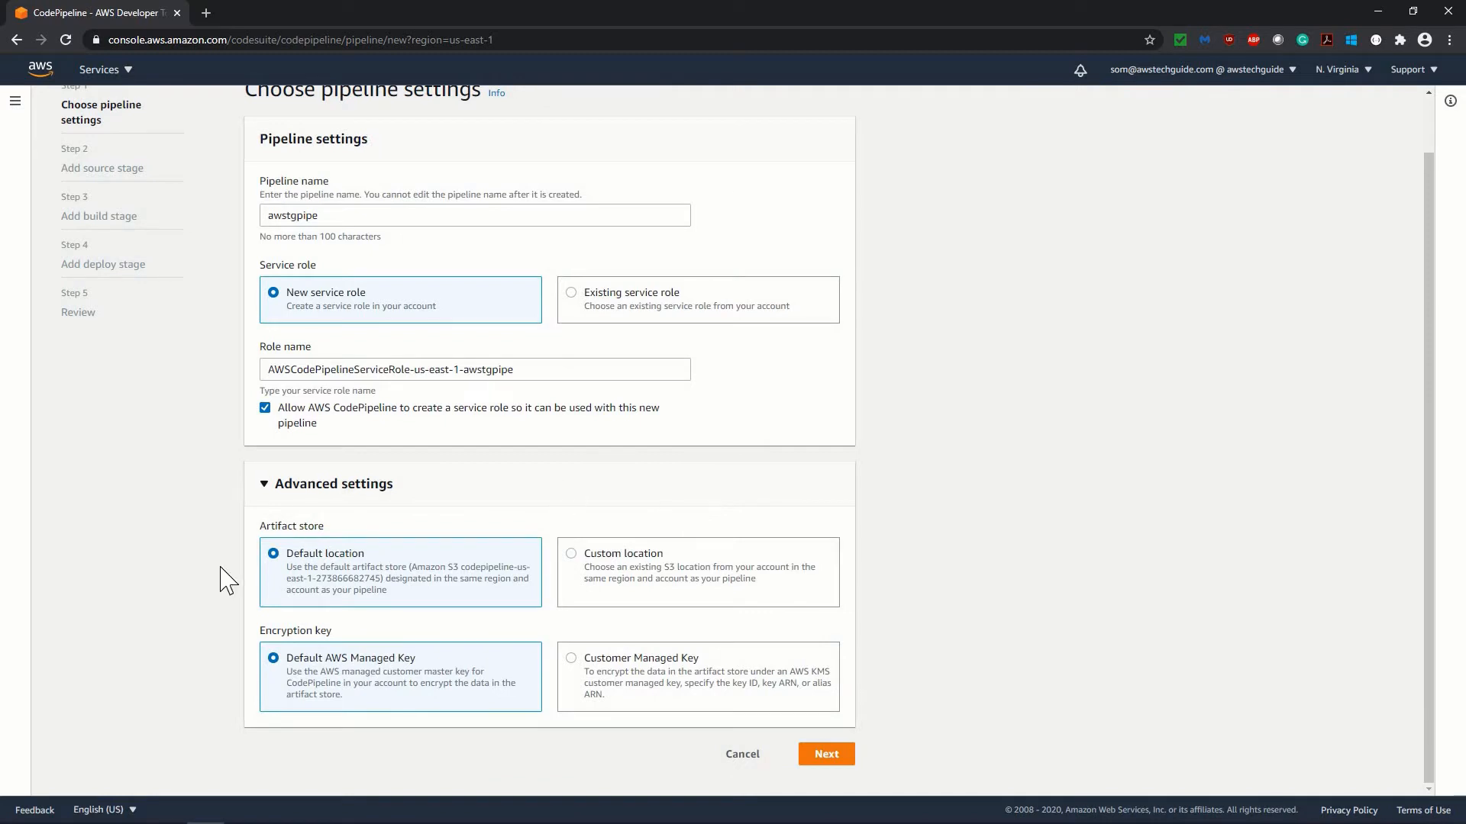
{"action": "mouse_move", "coordinate": [351, 542]}
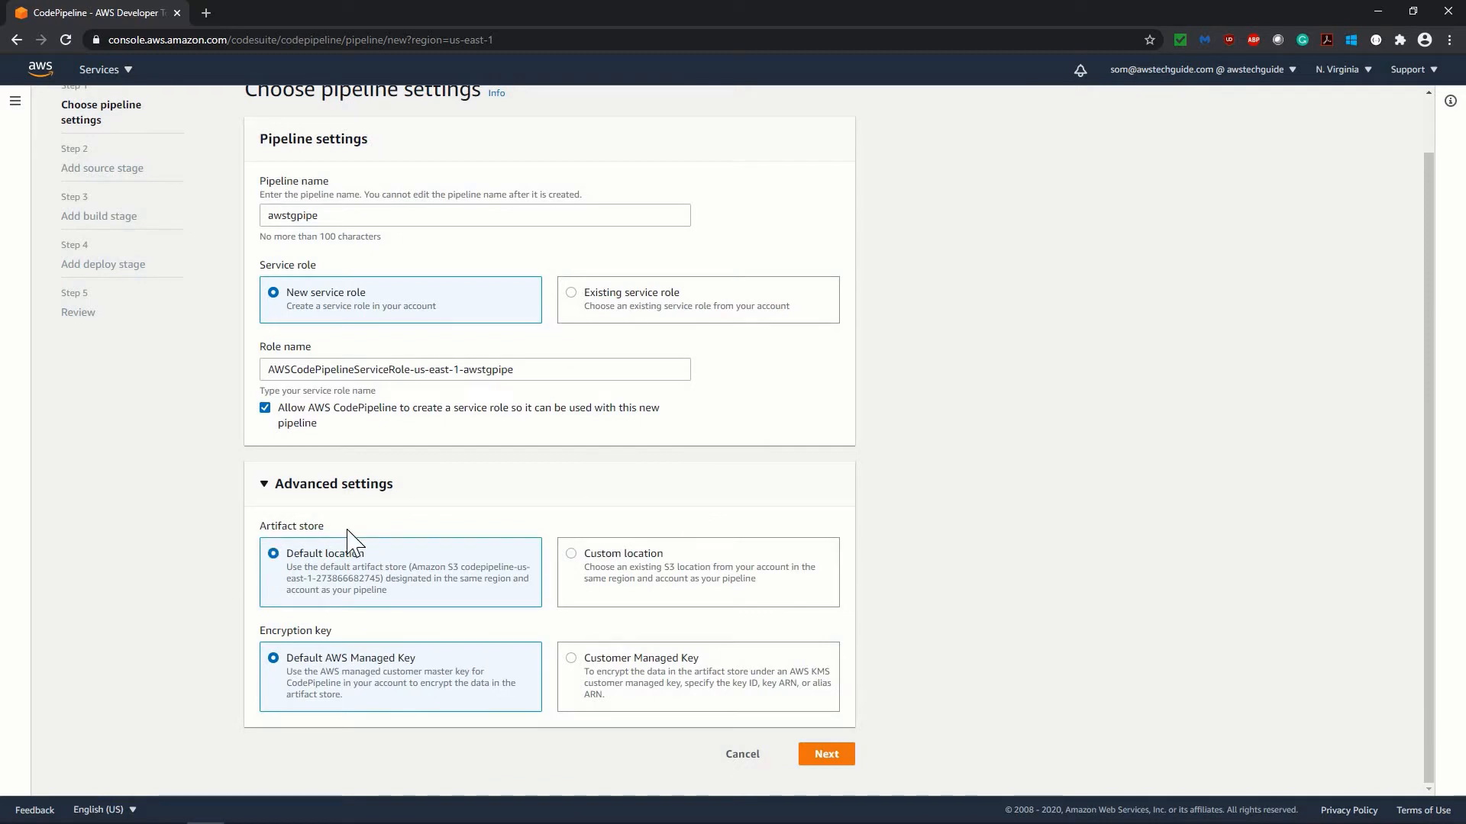
{"action": "mouse_move", "coordinate": [363, 652]}
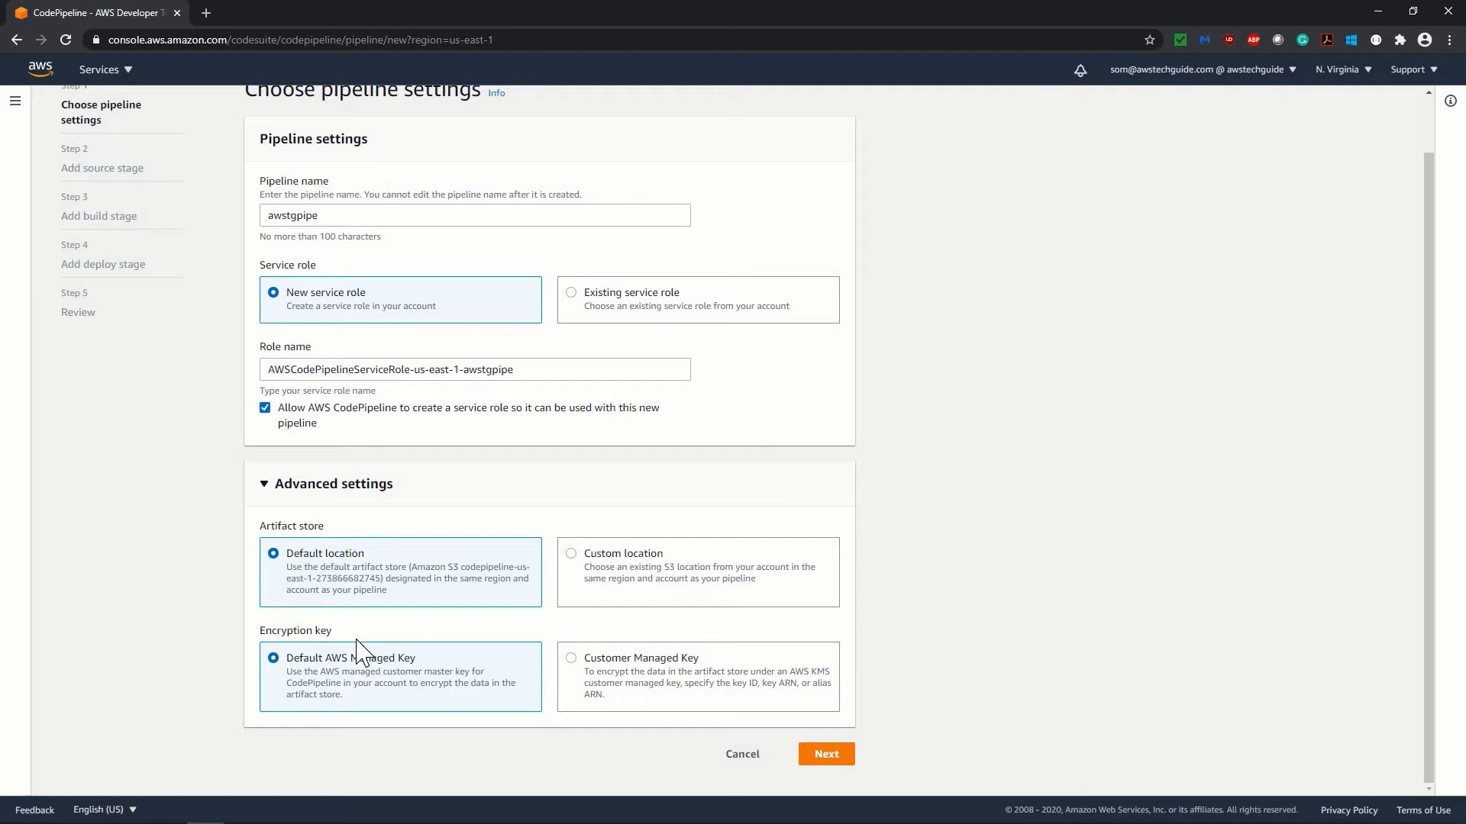
{"action": "mouse_move", "coordinate": [353, 661]}
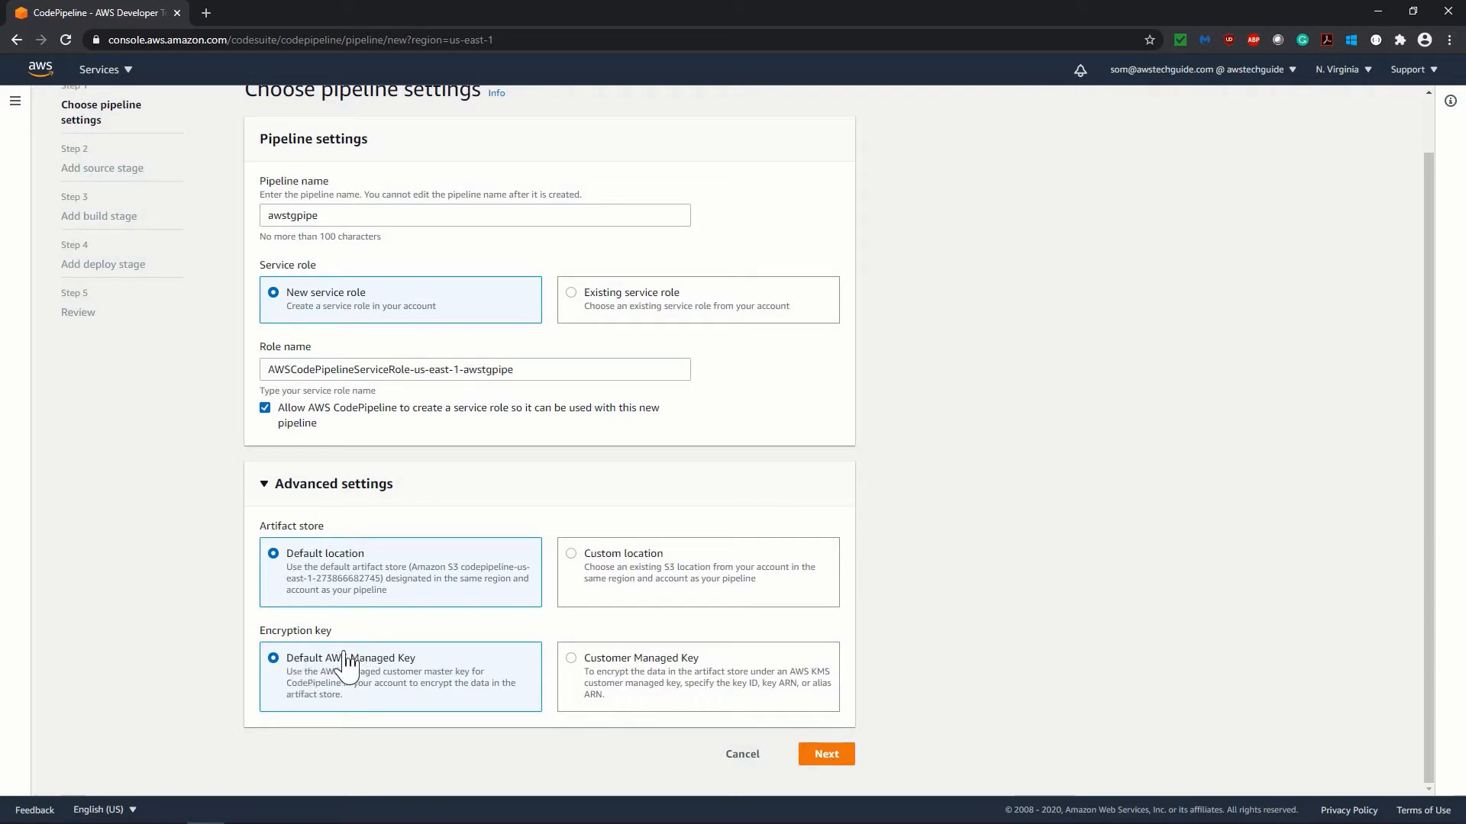
{"action": "mouse_move", "coordinate": [885, 748]}
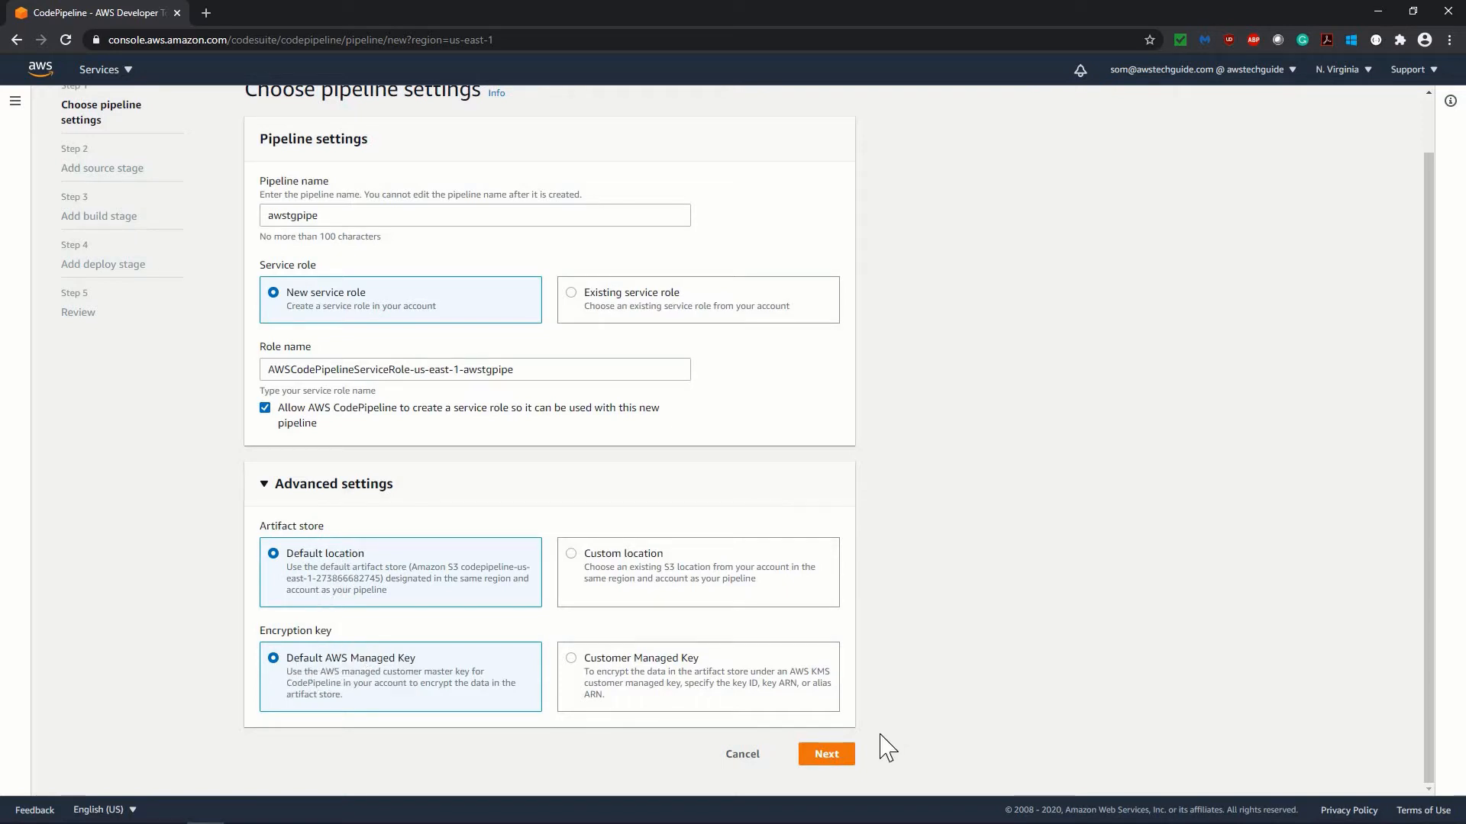
{"action": "mouse_move", "coordinate": [617, 470]}
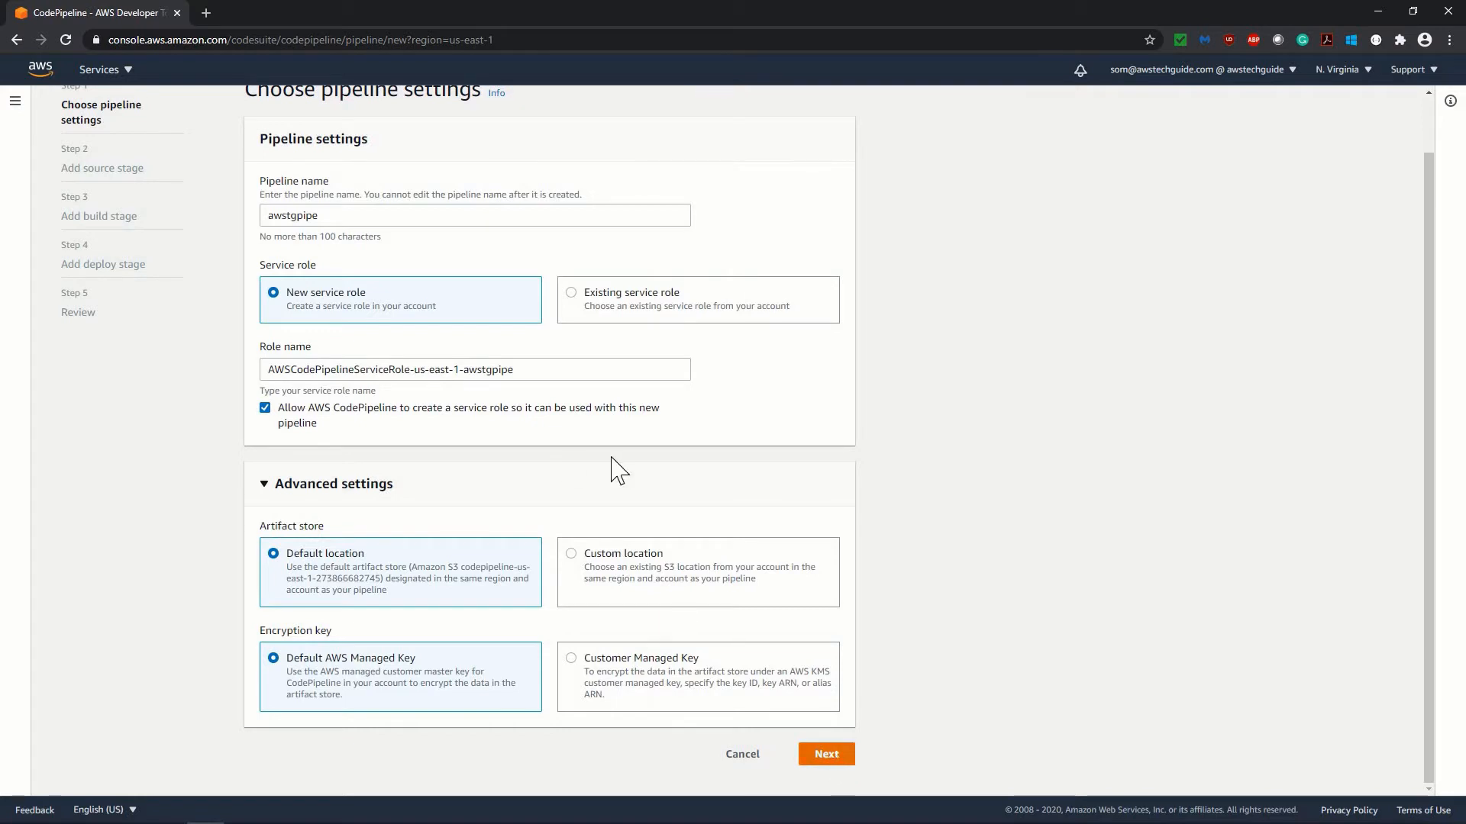
Use AWS CodeCommit repository awstechguide, branch master, as the pipeline source.
{"action": "left_click", "coordinate": [825, 753]}
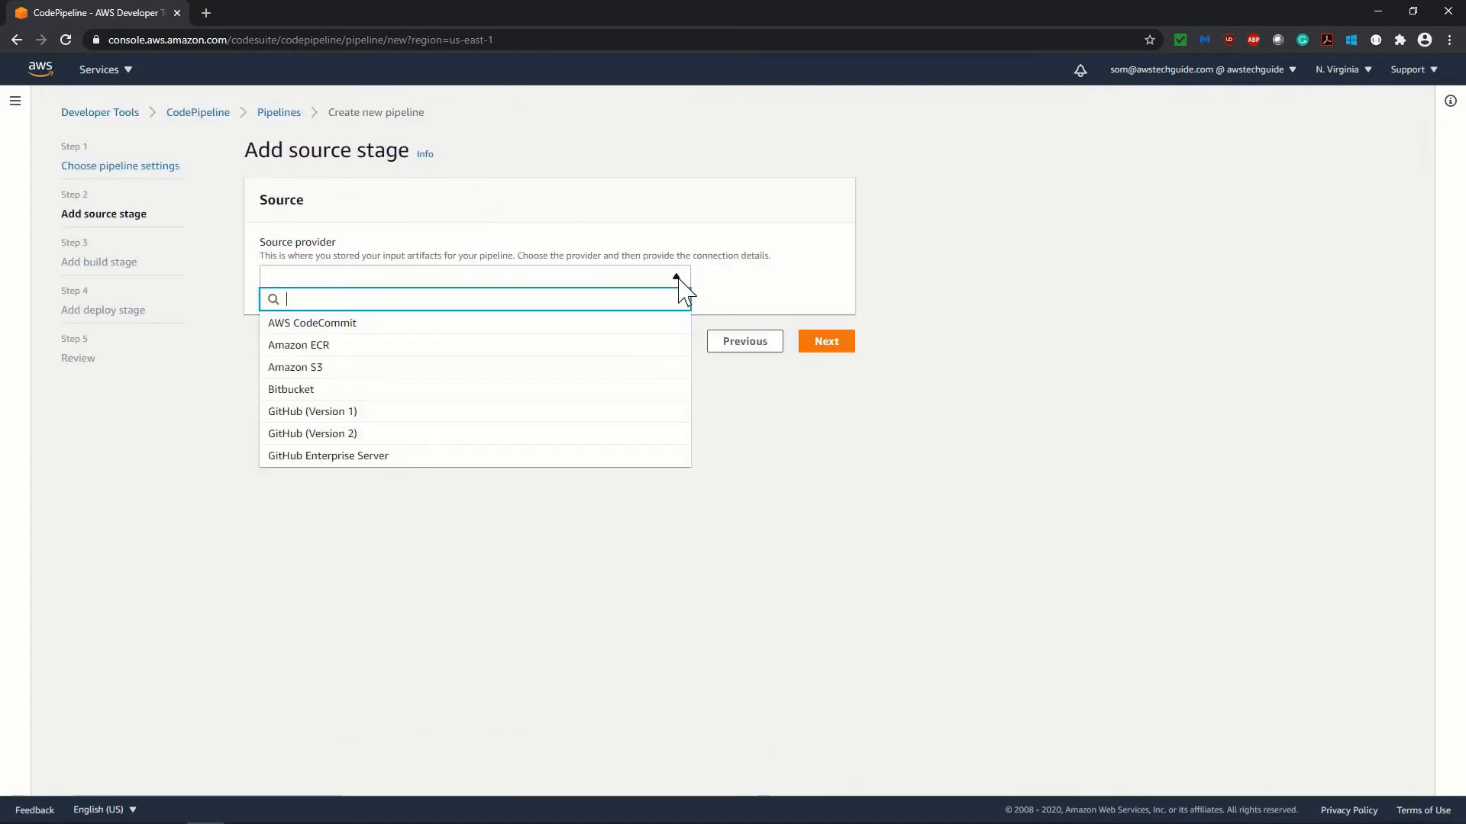
{"action": "mouse_move", "coordinate": [312, 322]}
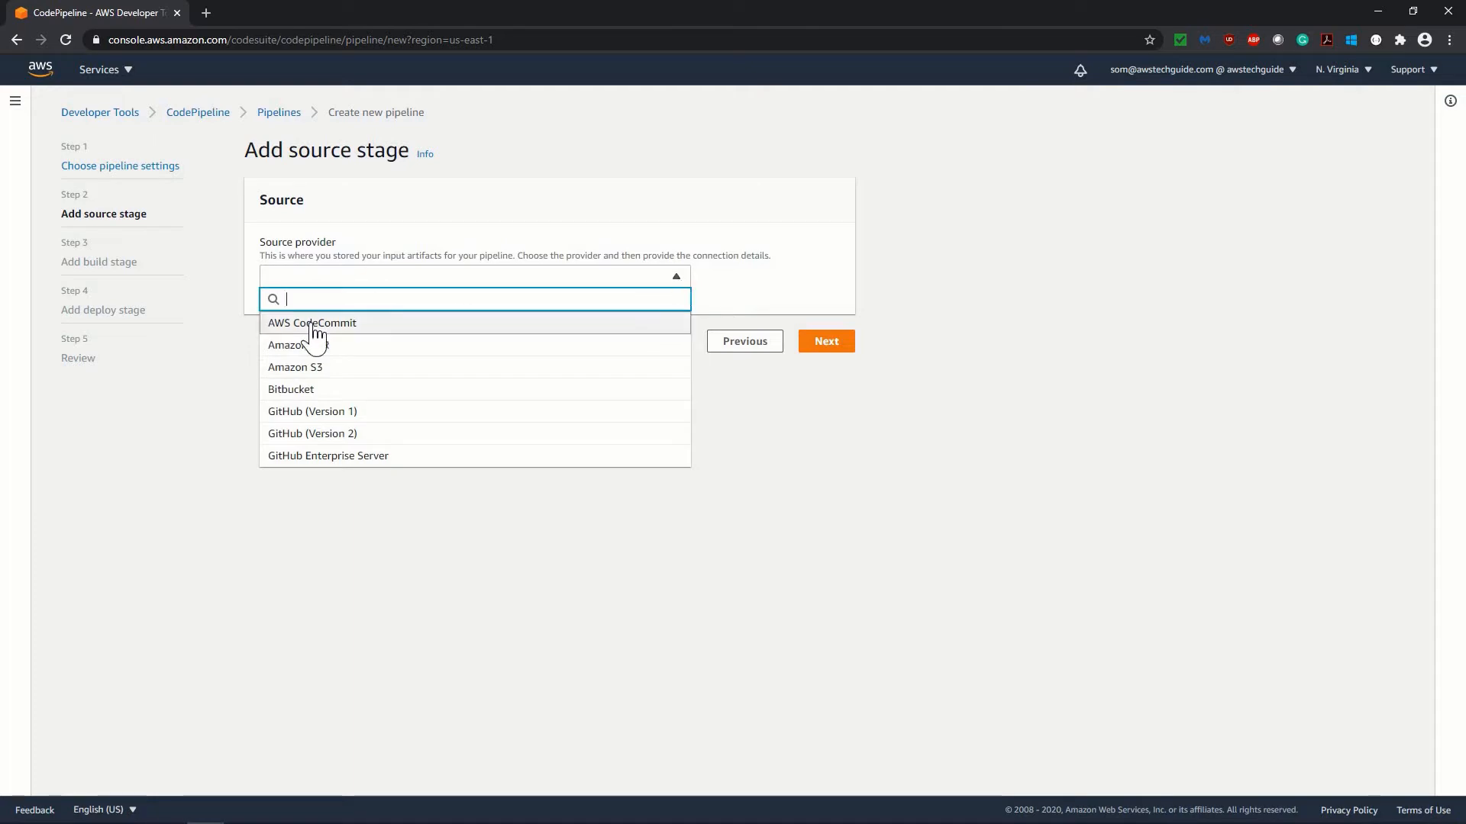
{"action": "left_click", "coordinate": [312, 323]}
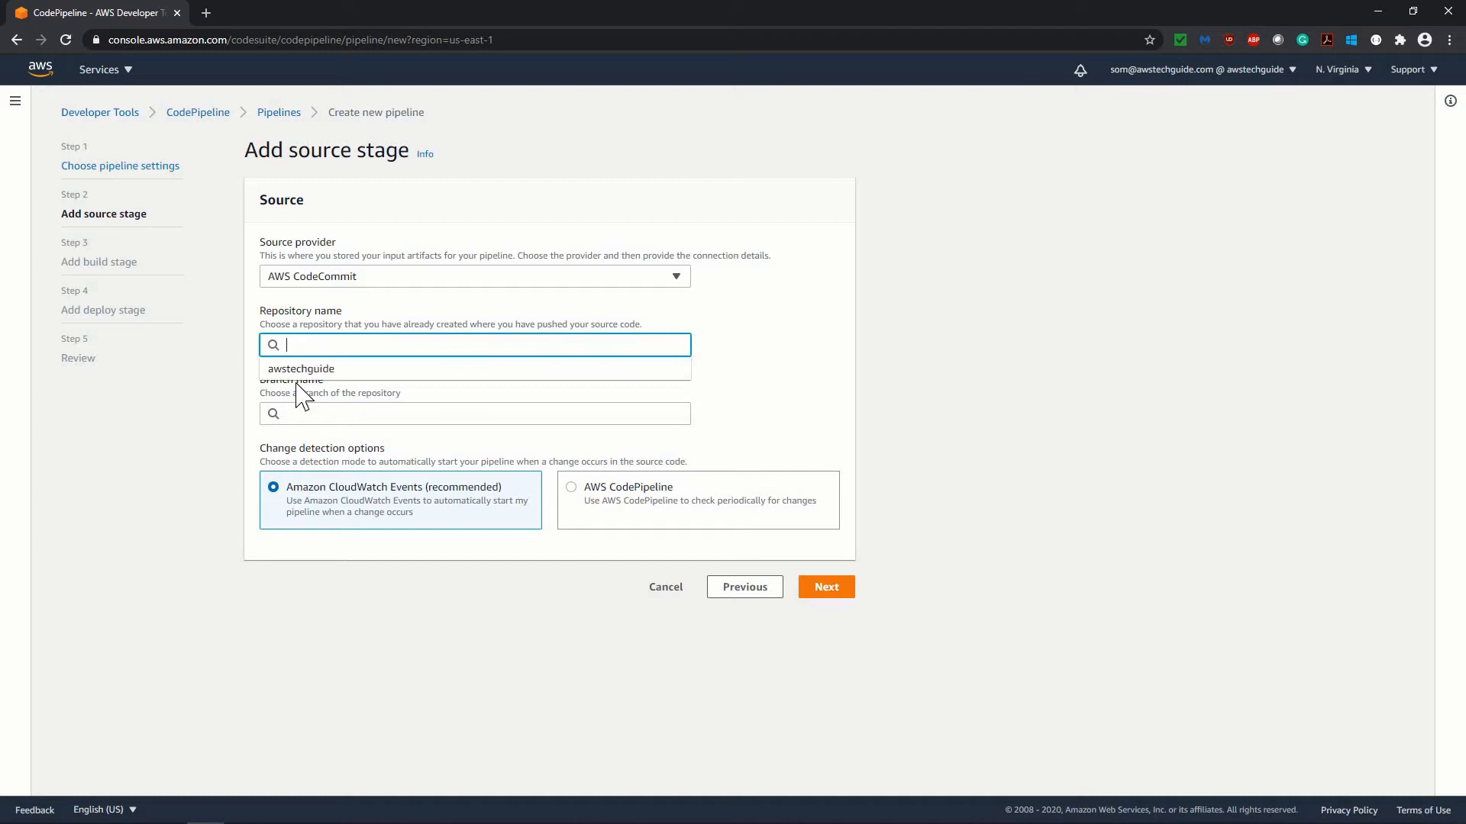
{"action": "left_click", "coordinate": [301, 368]}
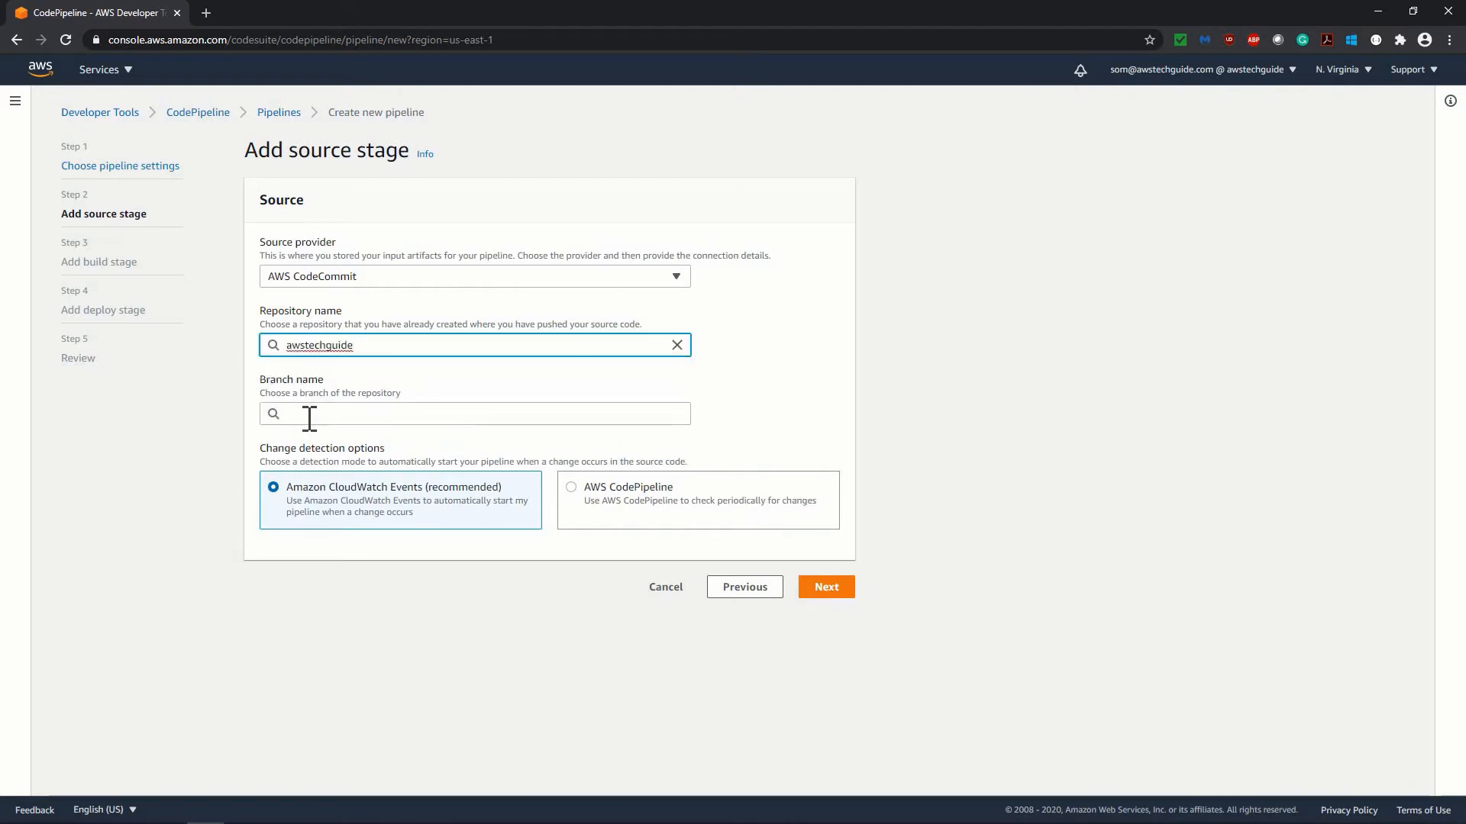
{"action": "type", "text": "master"}
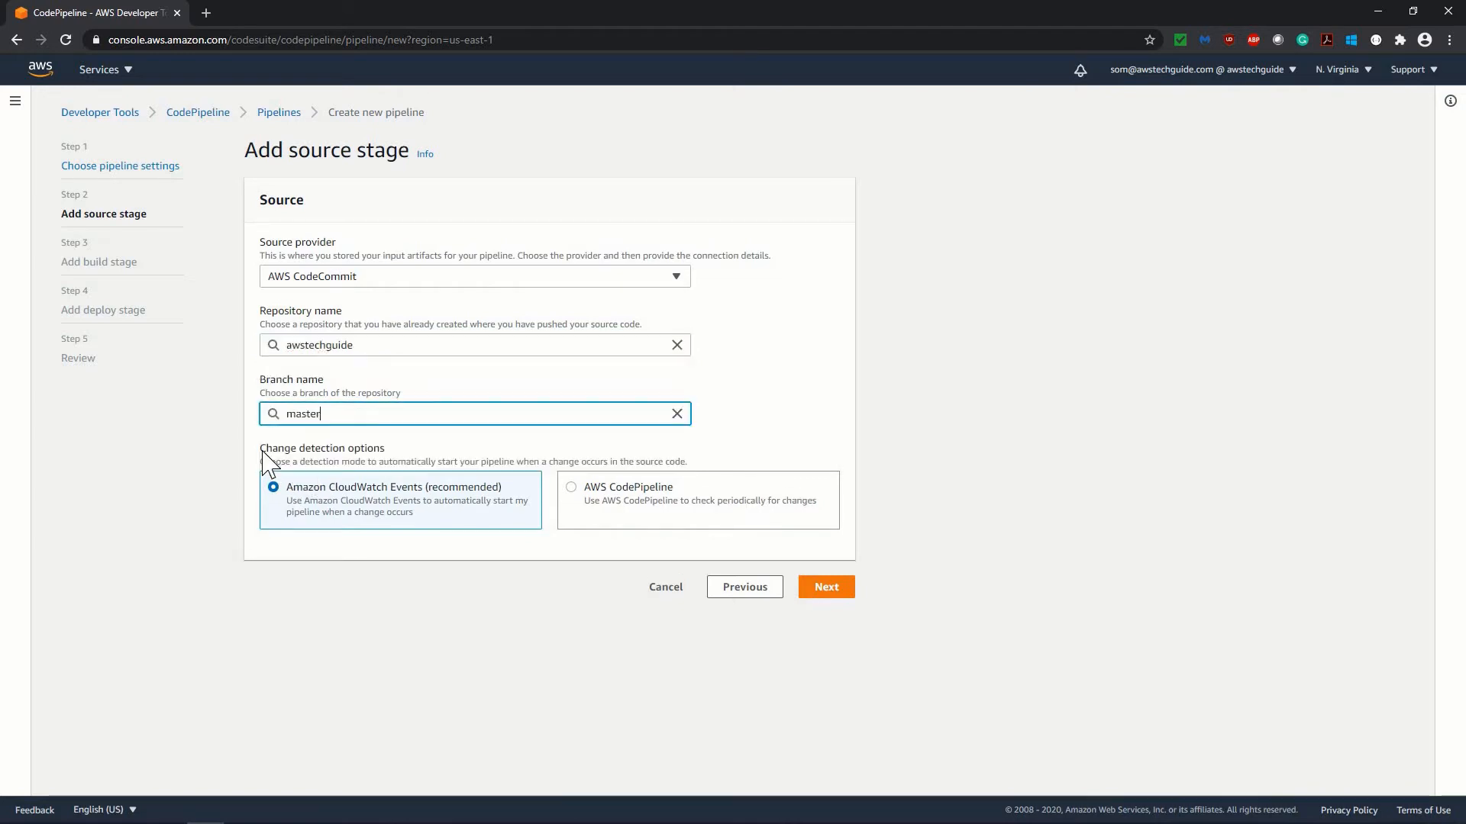
{"action": "mouse_move", "coordinate": [301, 464]}
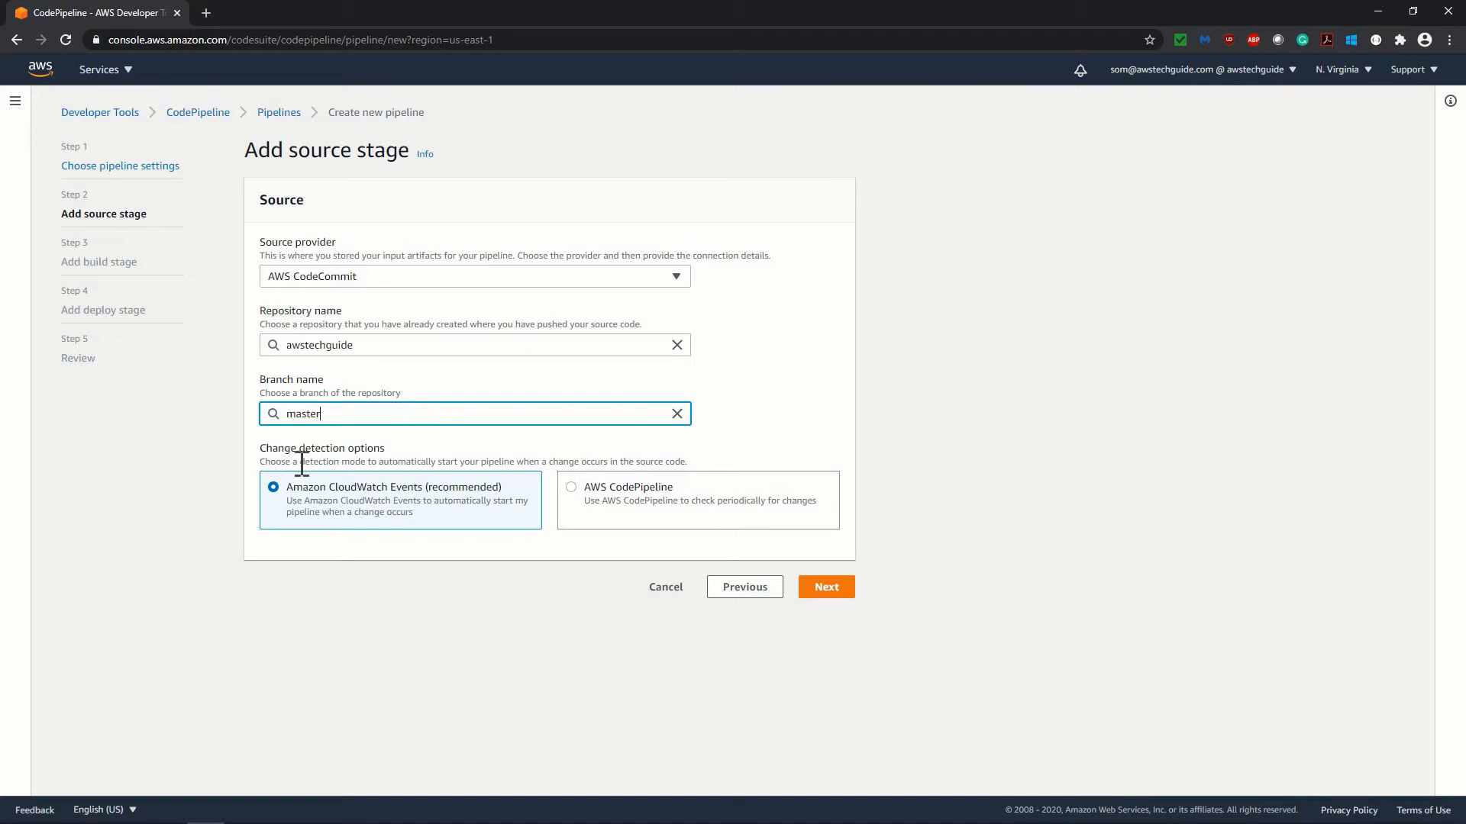
{"action": "mouse_move", "coordinate": [422, 457]}
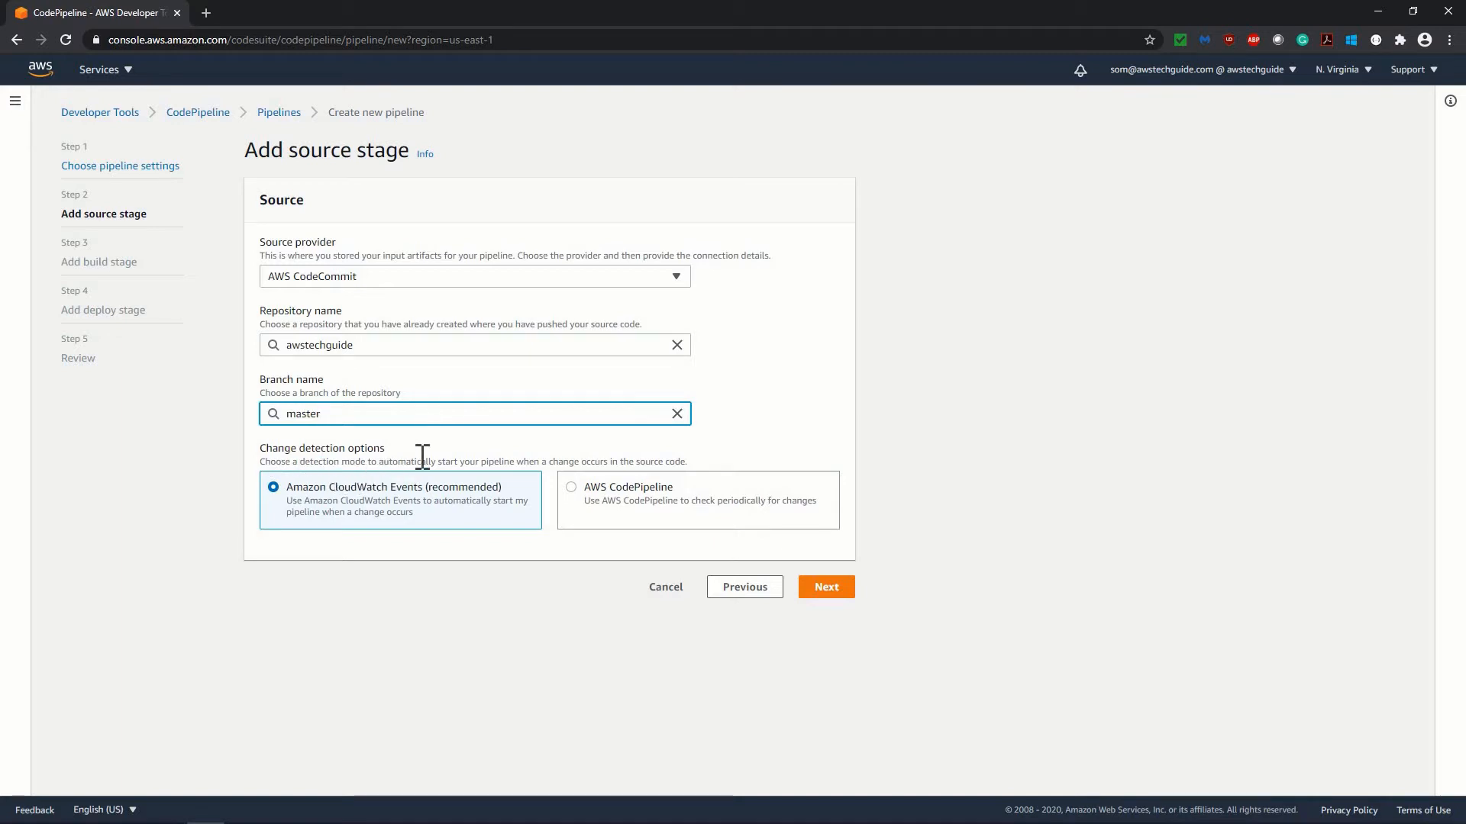
{"action": "mouse_move", "coordinate": [559, 481]}
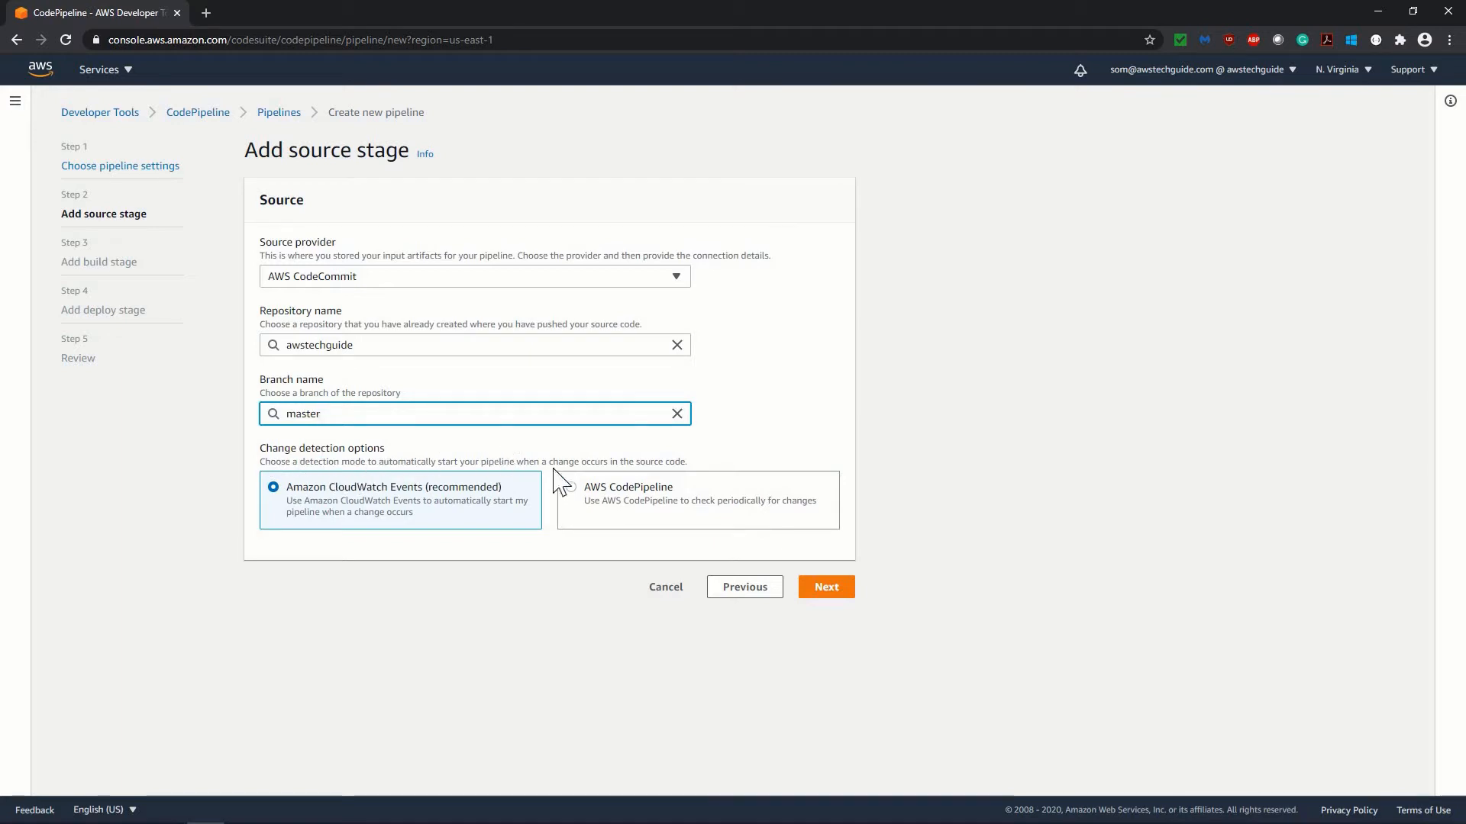
{"action": "mouse_move", "coordinate": [626, 461]}
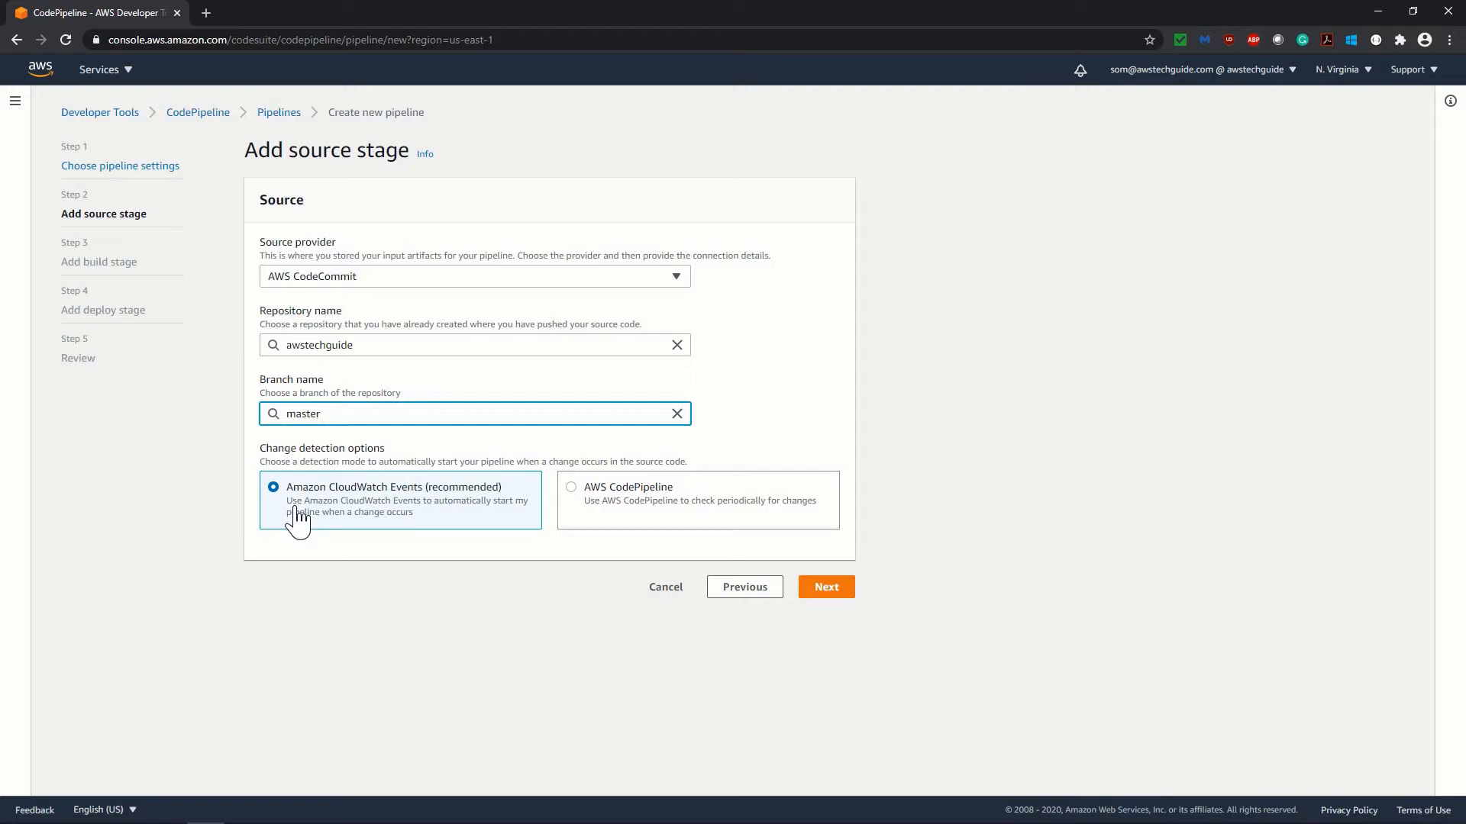
{"action": "mouse_move", "coordinate": [364, 502]}
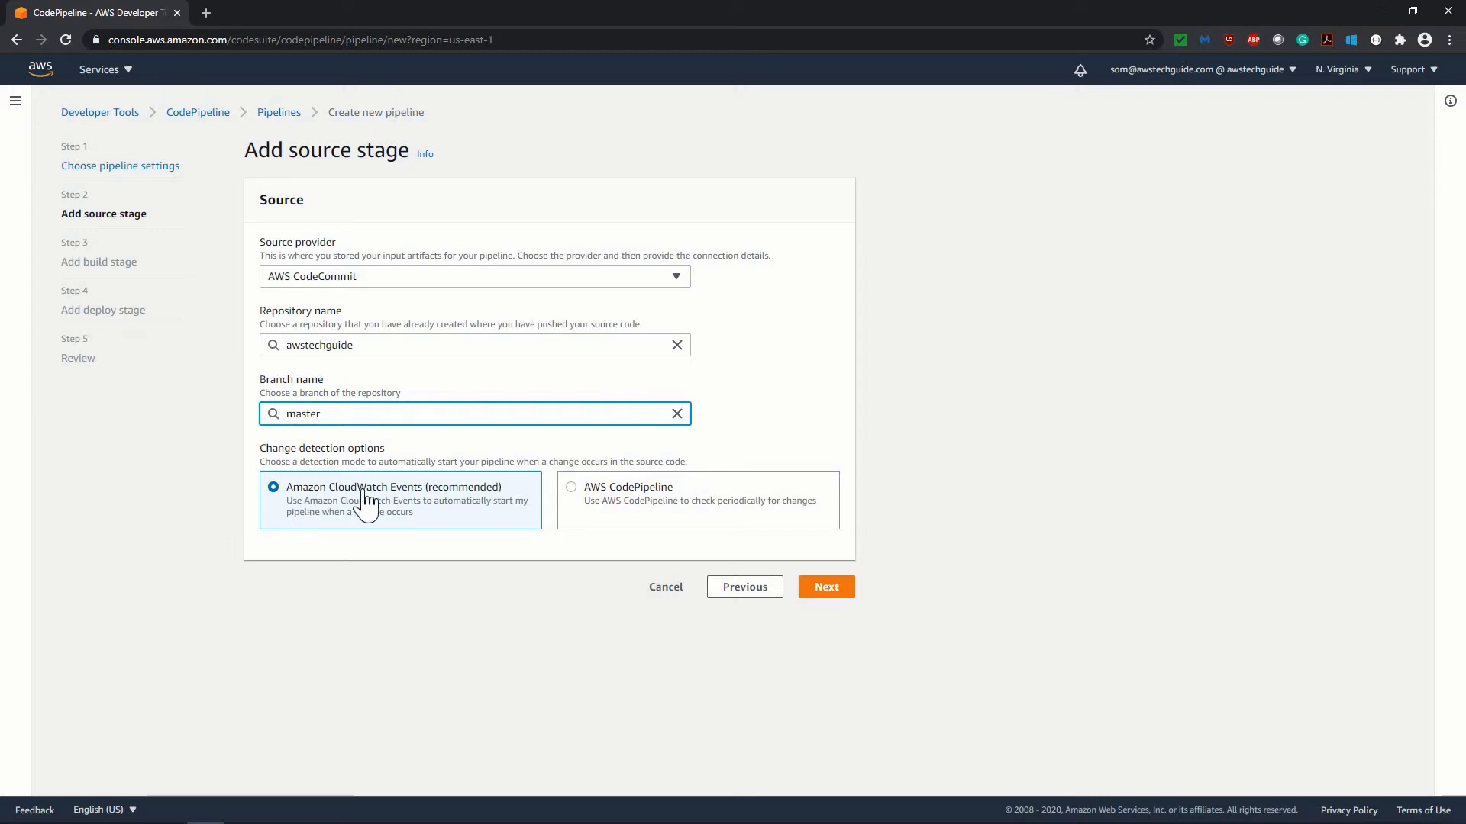
{"action": "mouse_move", "coordinate": [449, 495]}
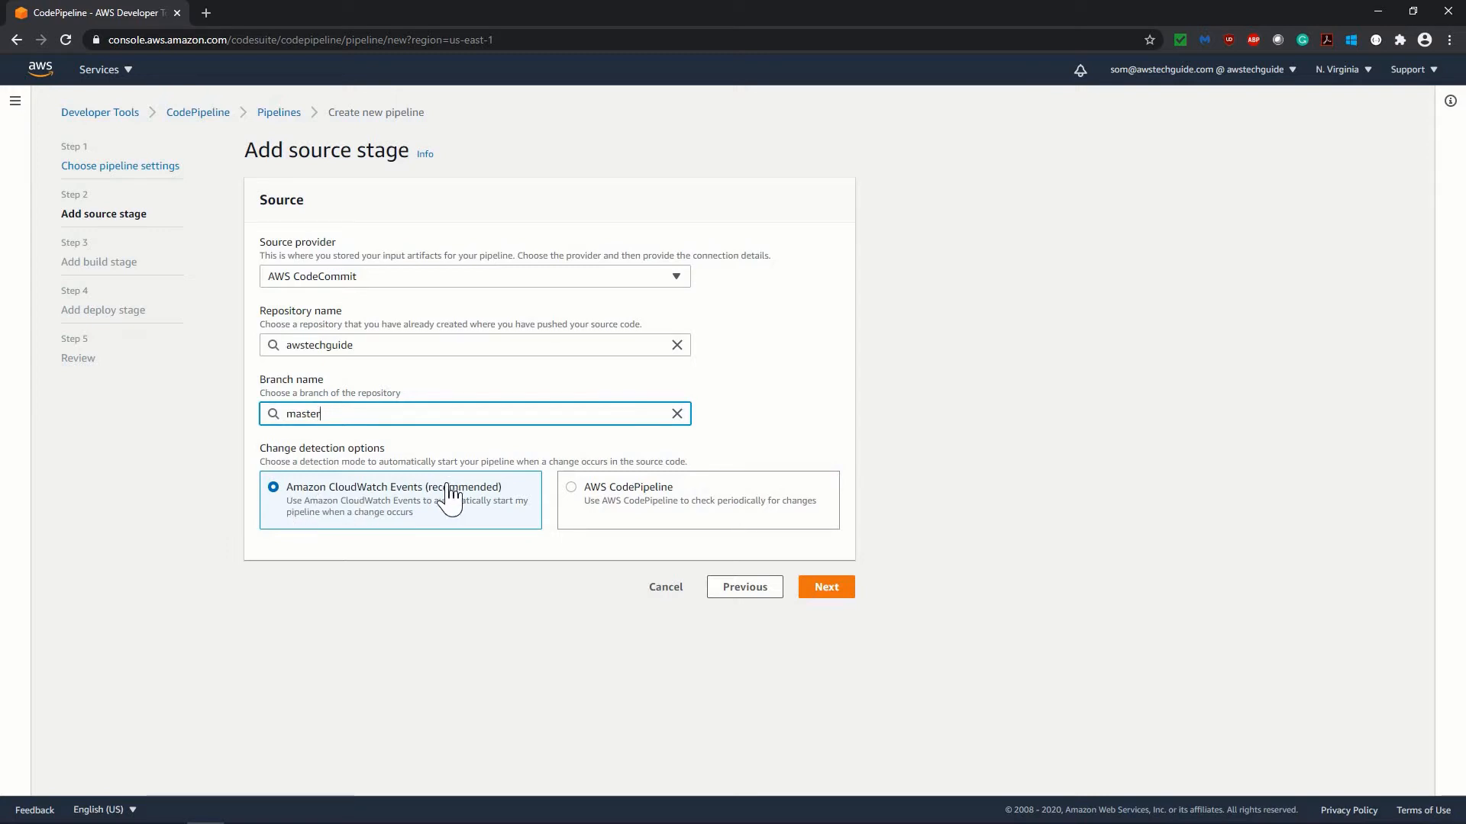
{"action": "mouse_move", "coordinate": [295, 599]}
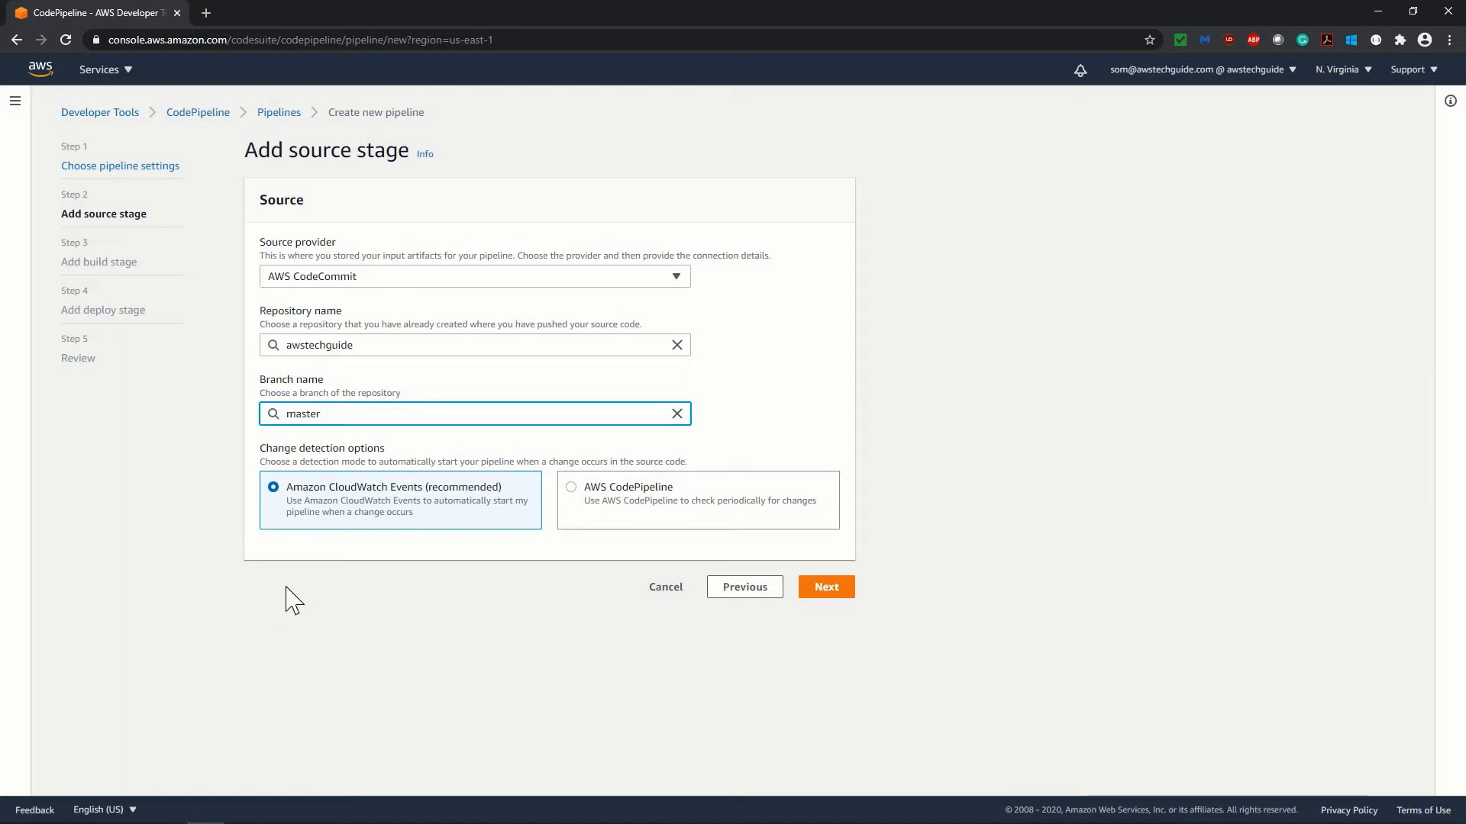
{"action": "mouse_move", "coordinate": [334, 541]}
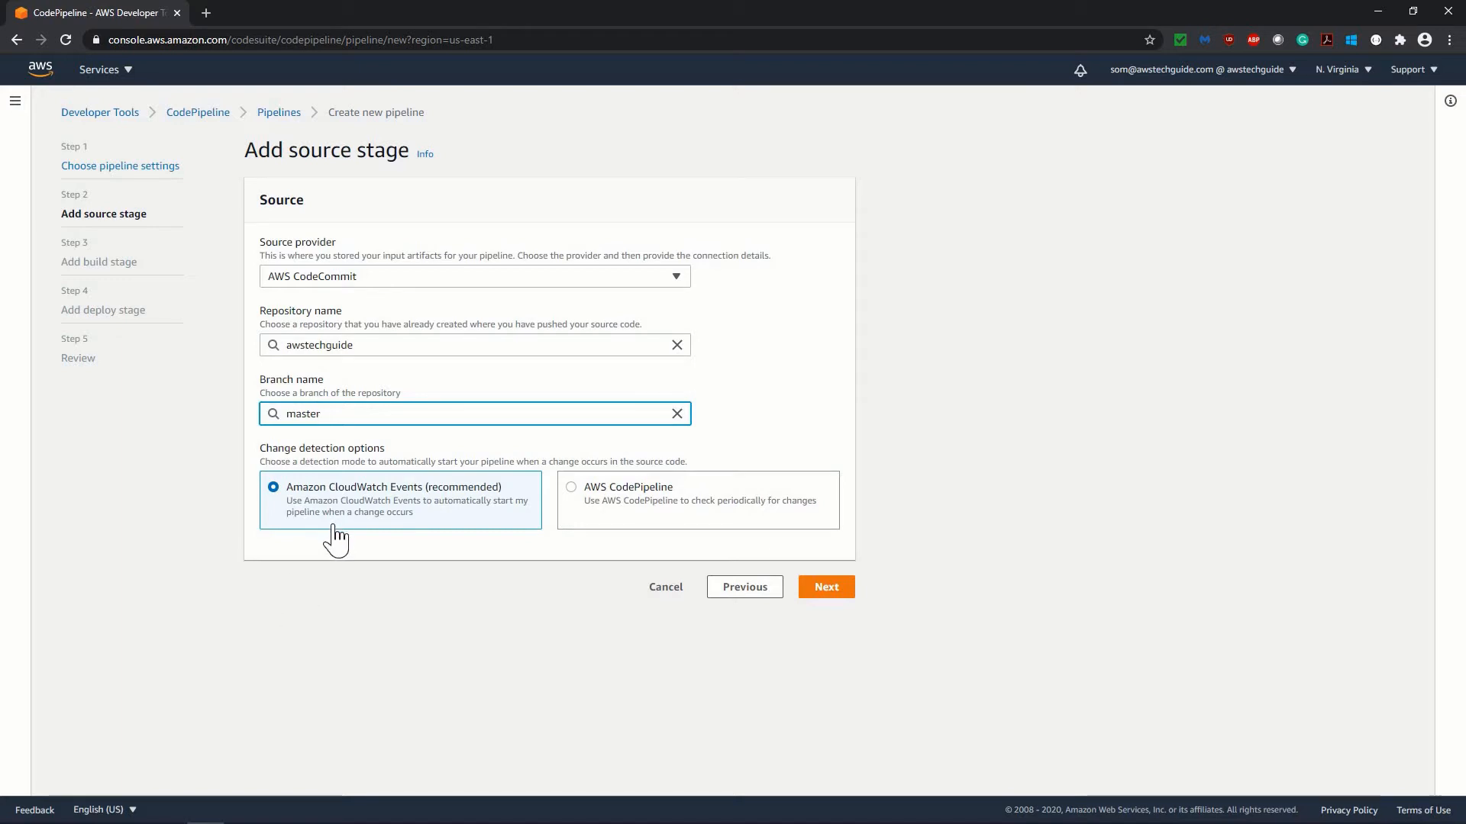
{"action": "mouse_move", "coordinate": [826, 586]}
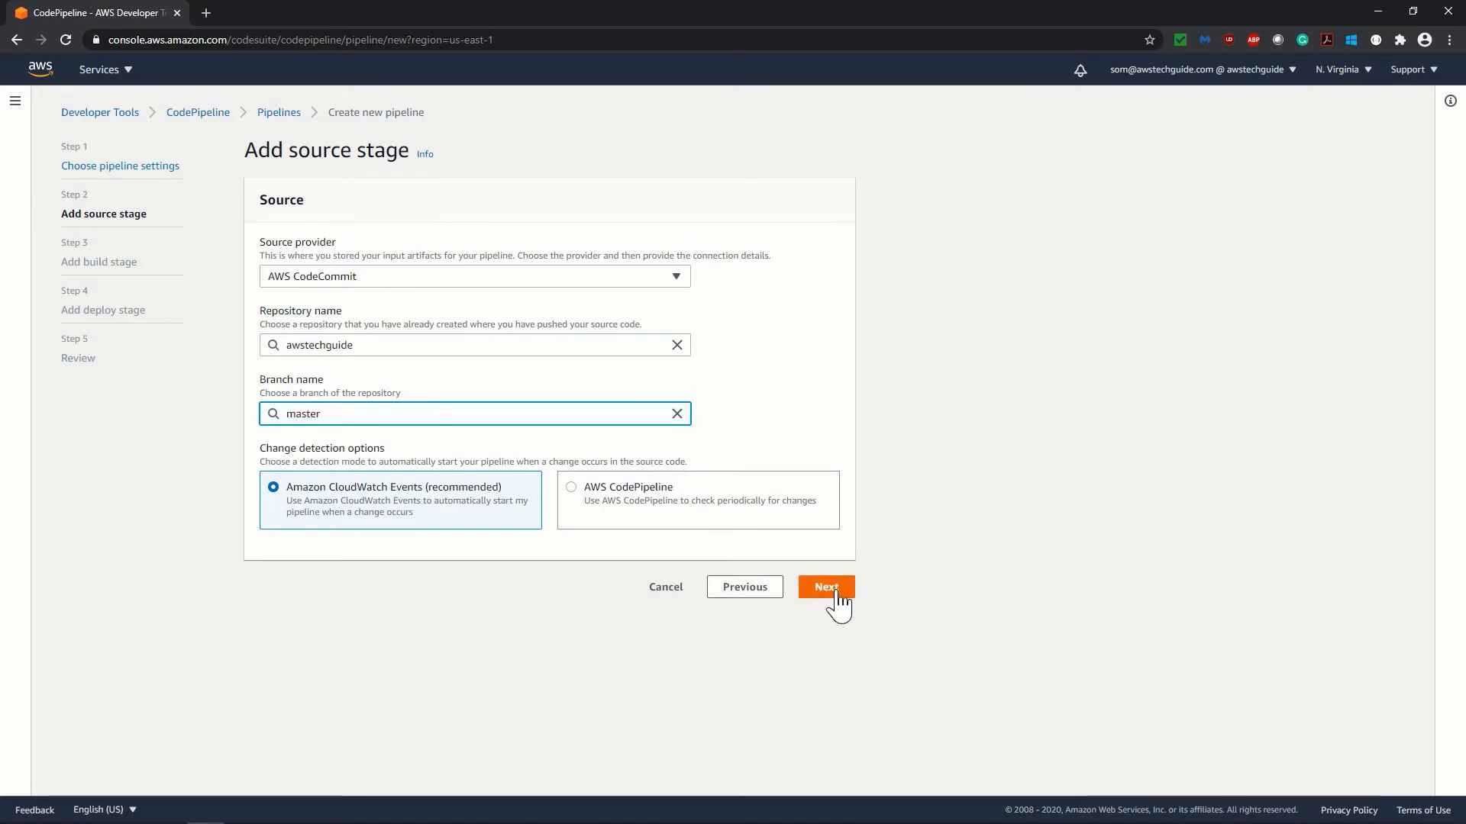
Use AWS CodeBuild in US East (N. Virginia) with project awstg-spring-dynamodb as the build stage.
{"action": "left_click", "coordinate": [826, 586]}
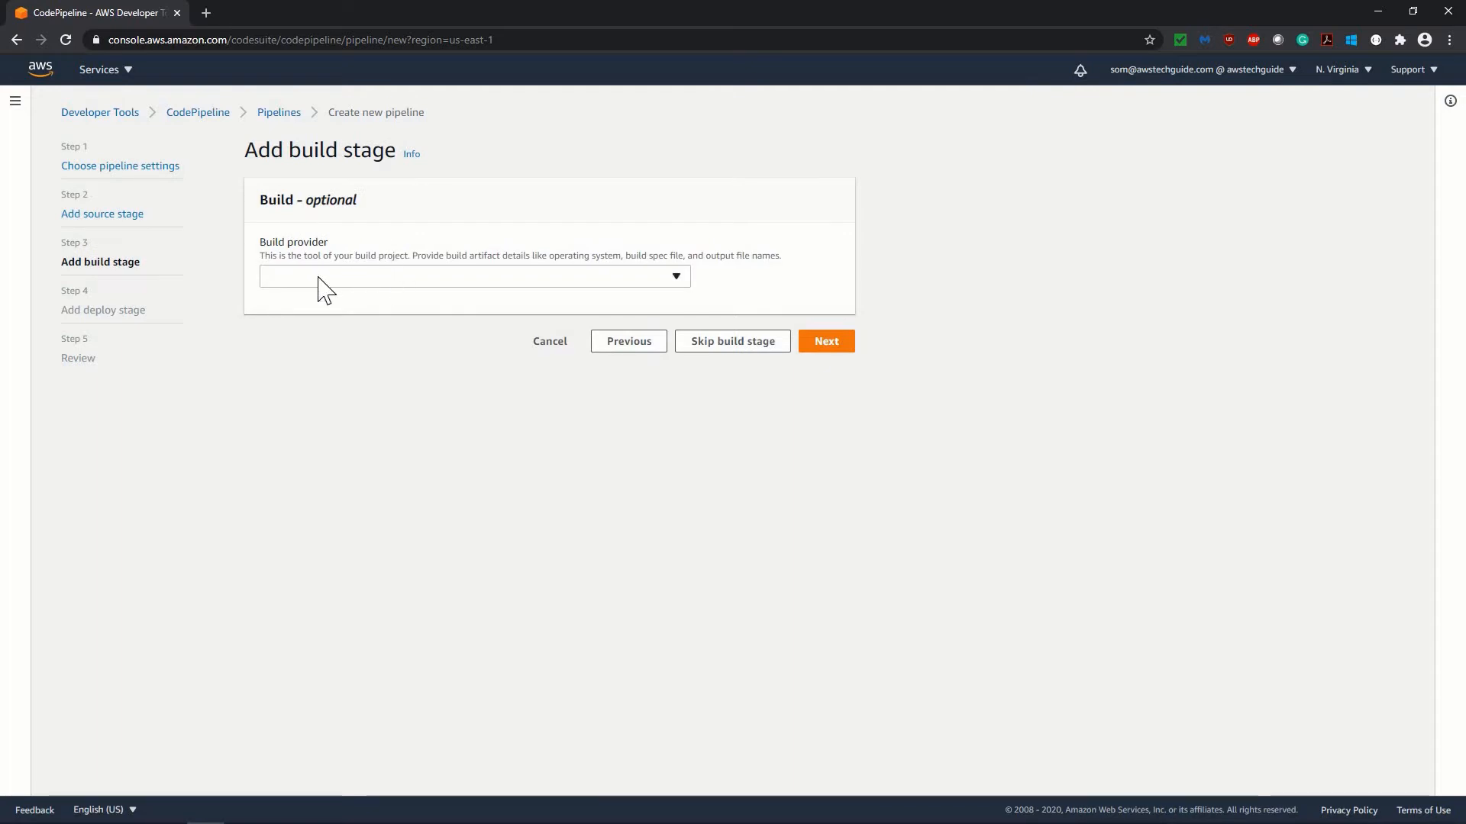
{"action": "left_click", "coordinate": [472, 276]}
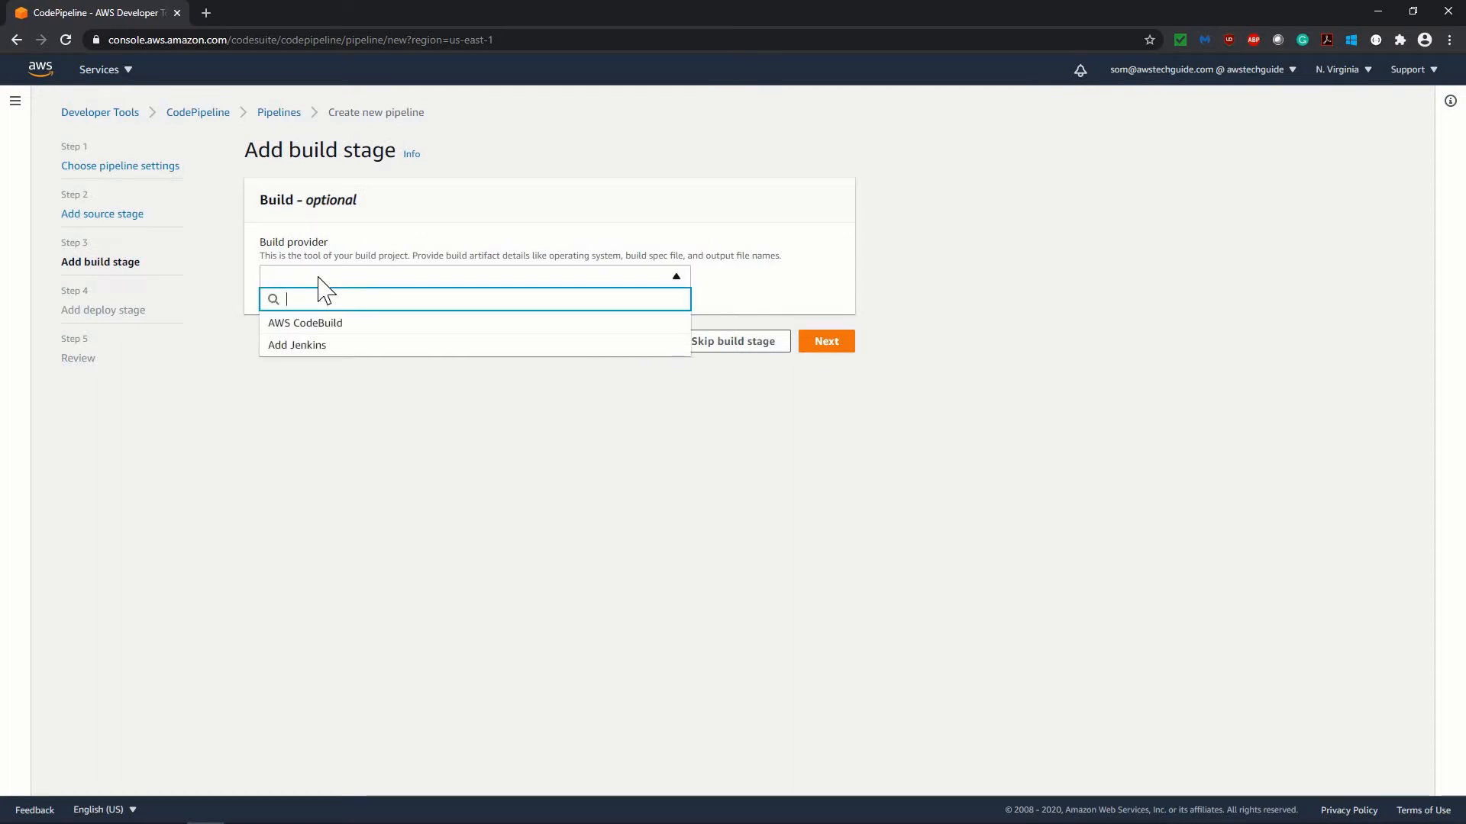
{"action": "mouse_move", "coordinate": [306, 323]}
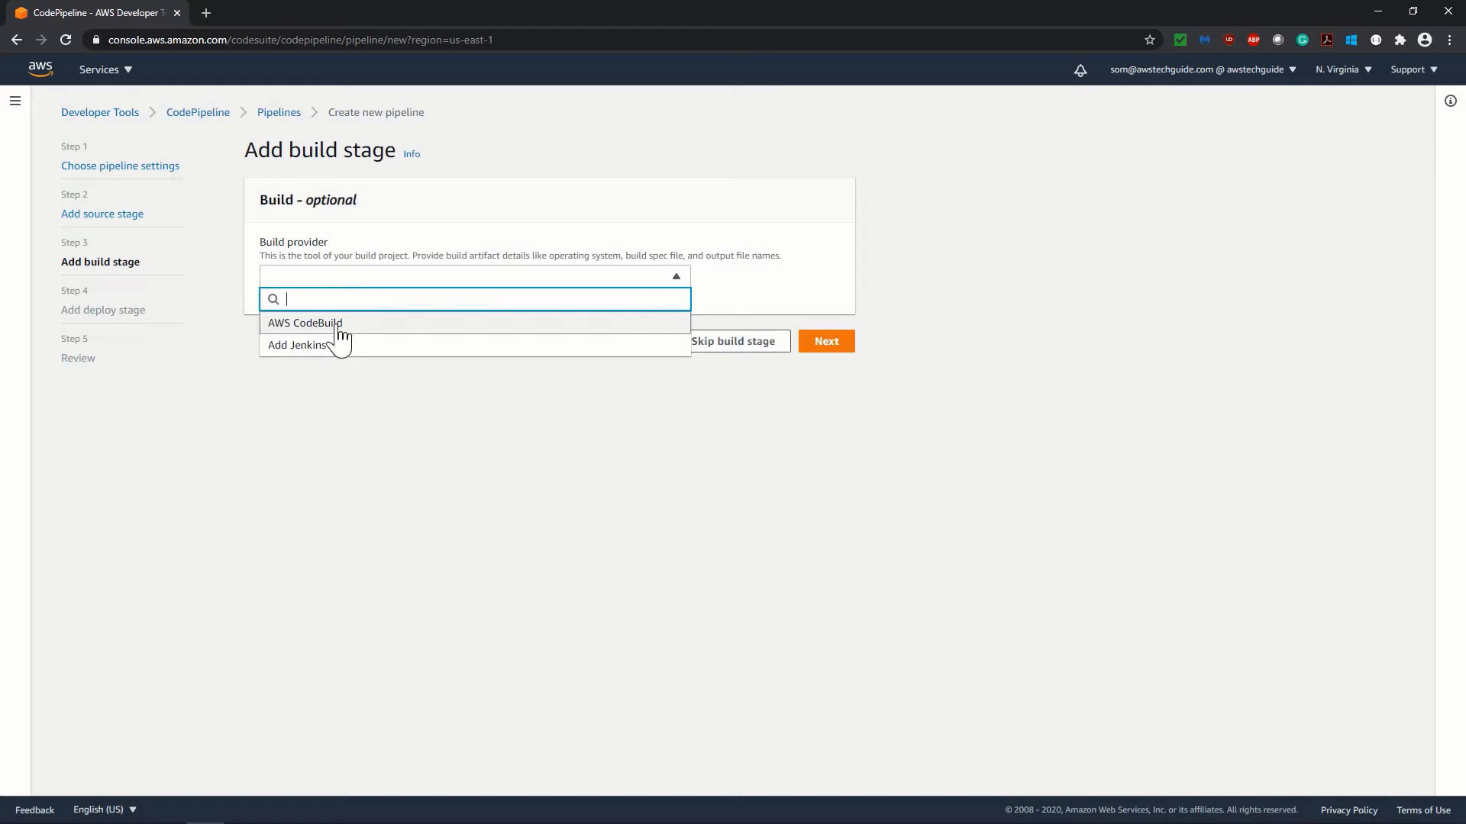
{"action": "left_click", "coordinate": [306, 322]}
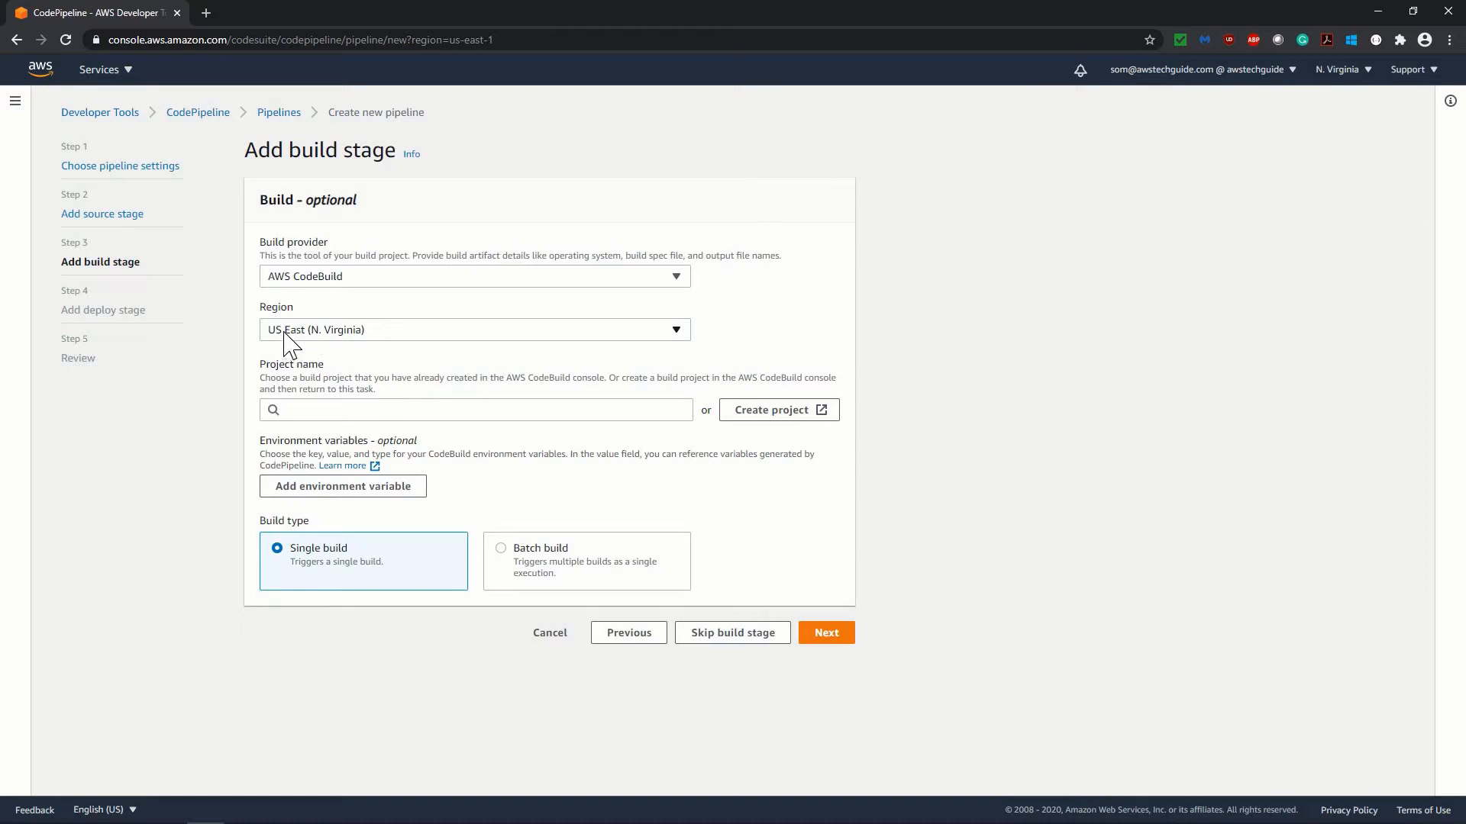
{"action": "left_click", "coordinate": [473, 330]}
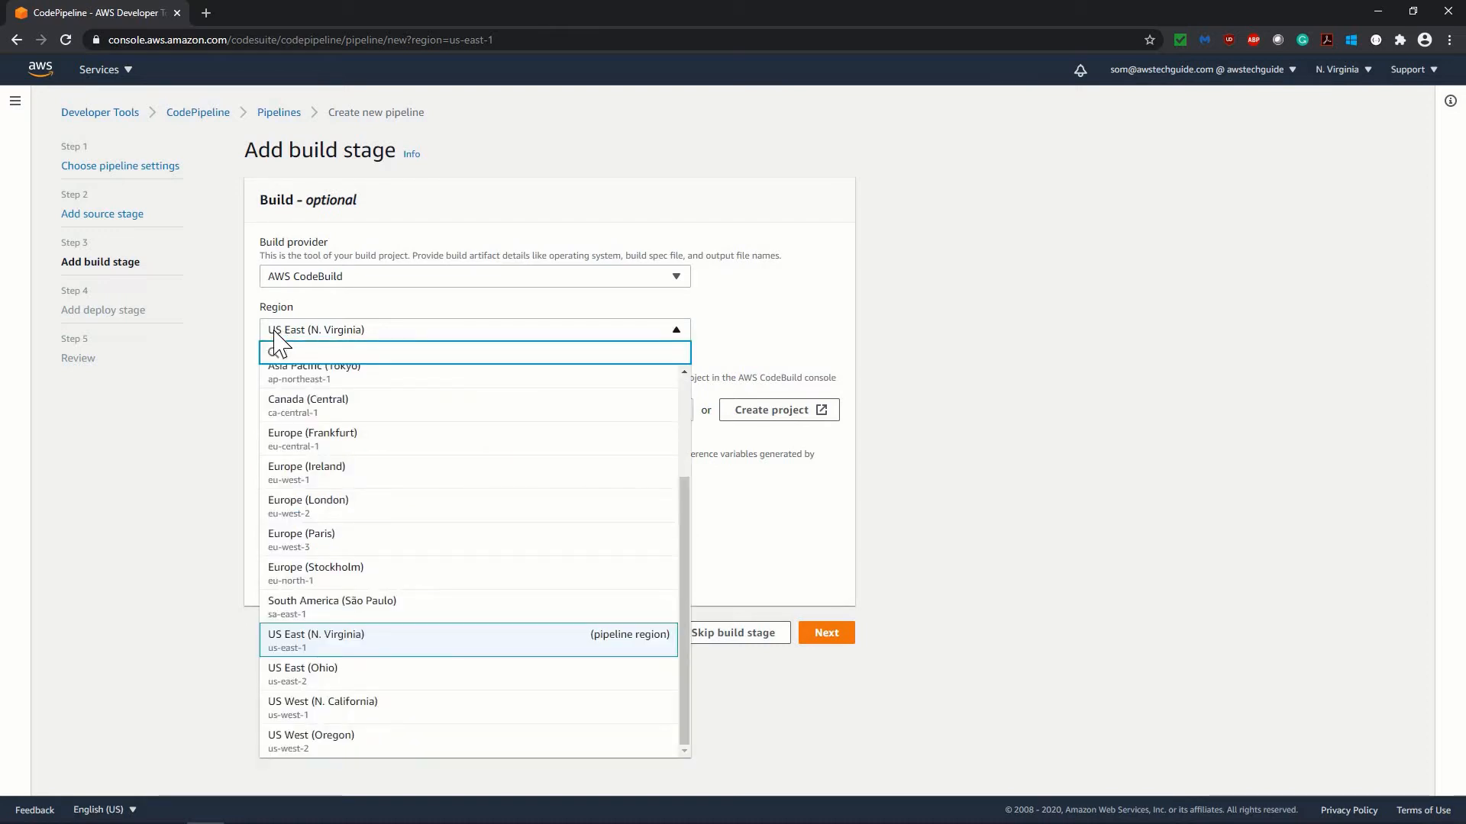
{"action": "left_click", "coordinate": [316, 640]}
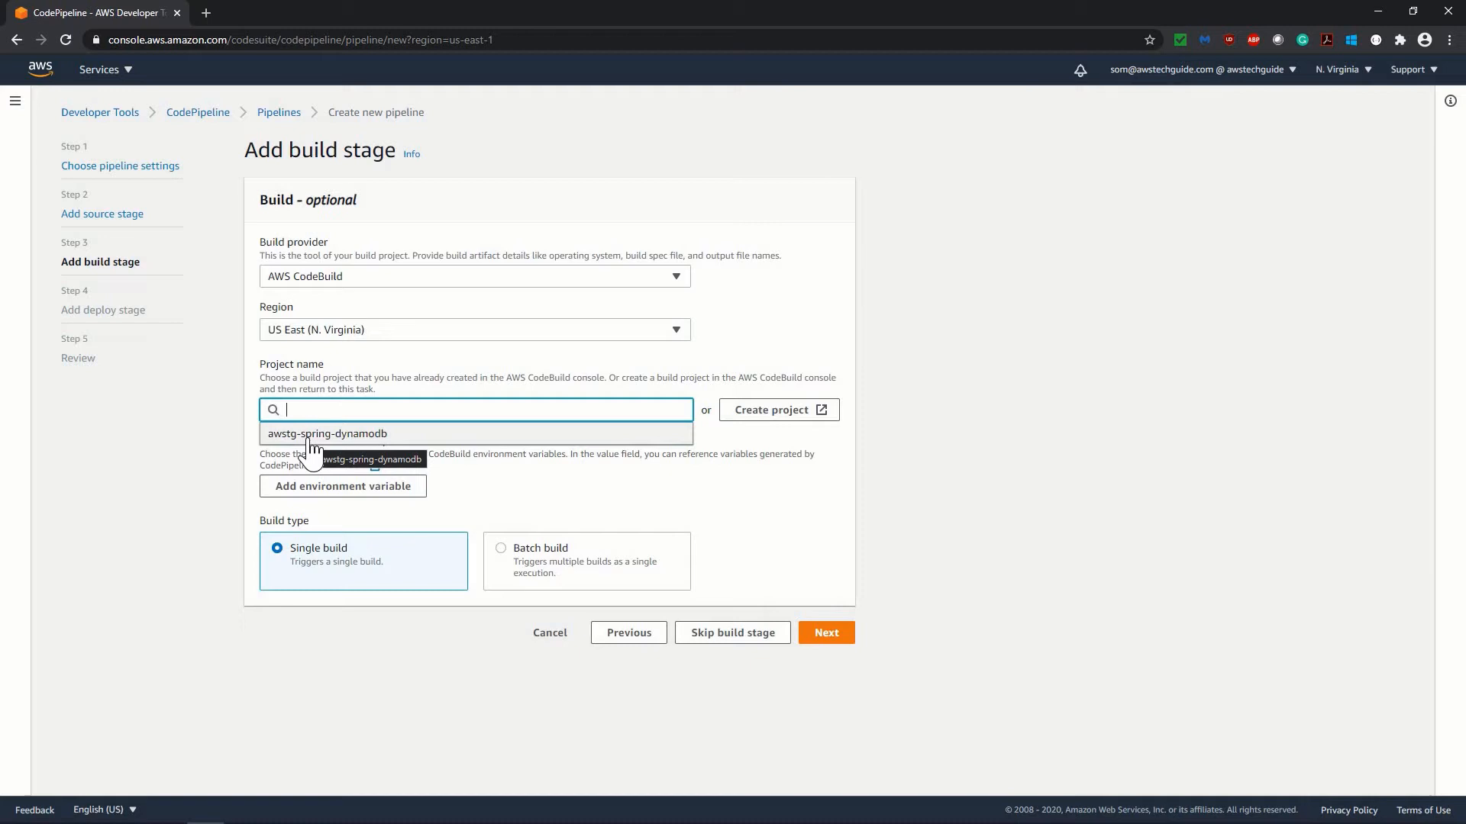
{"action": "left_click", "coordinate": [327, 432]}
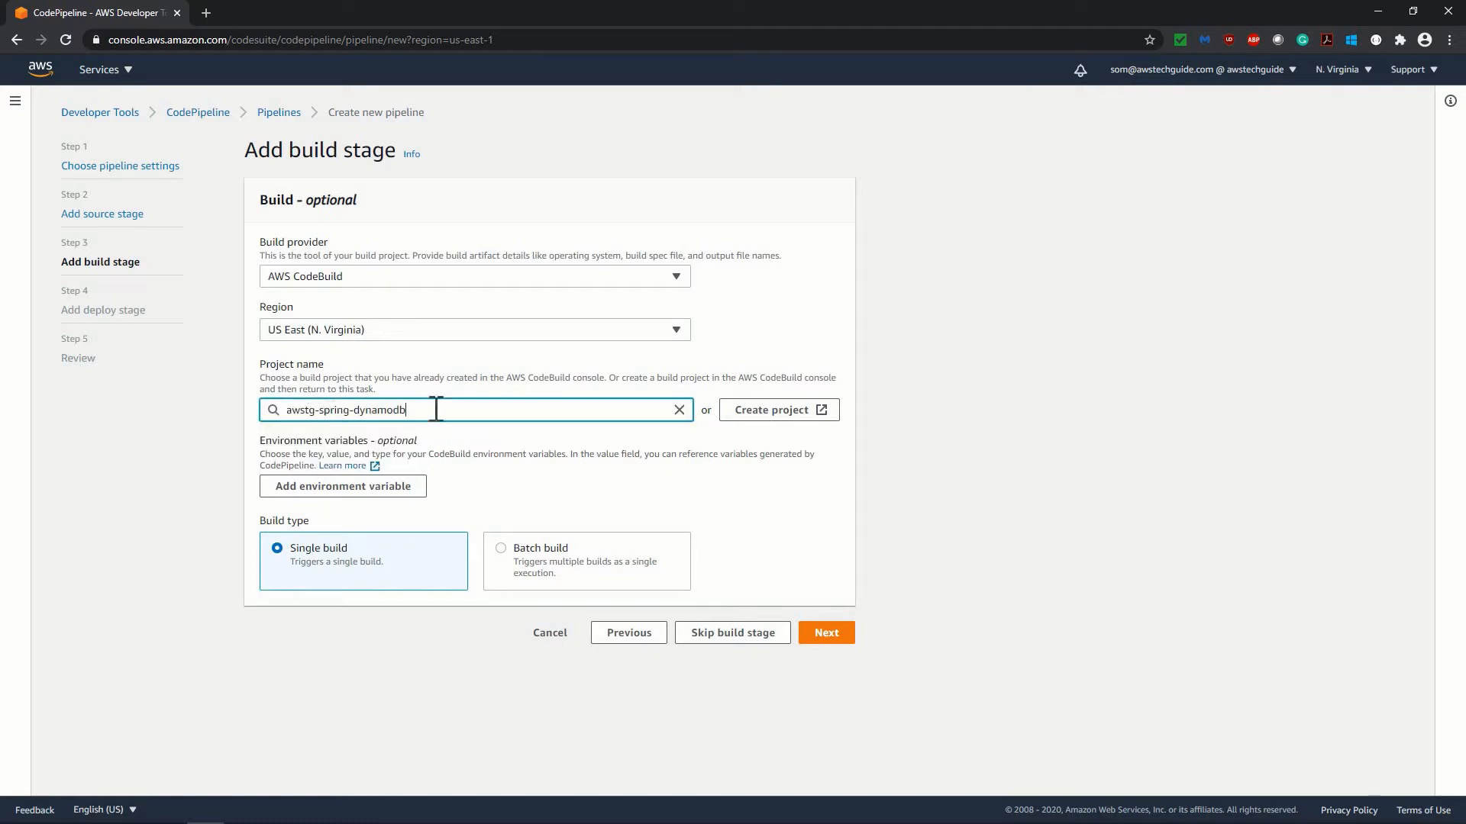
{"action": "mouse_move", "coordinate": [835, 473]}
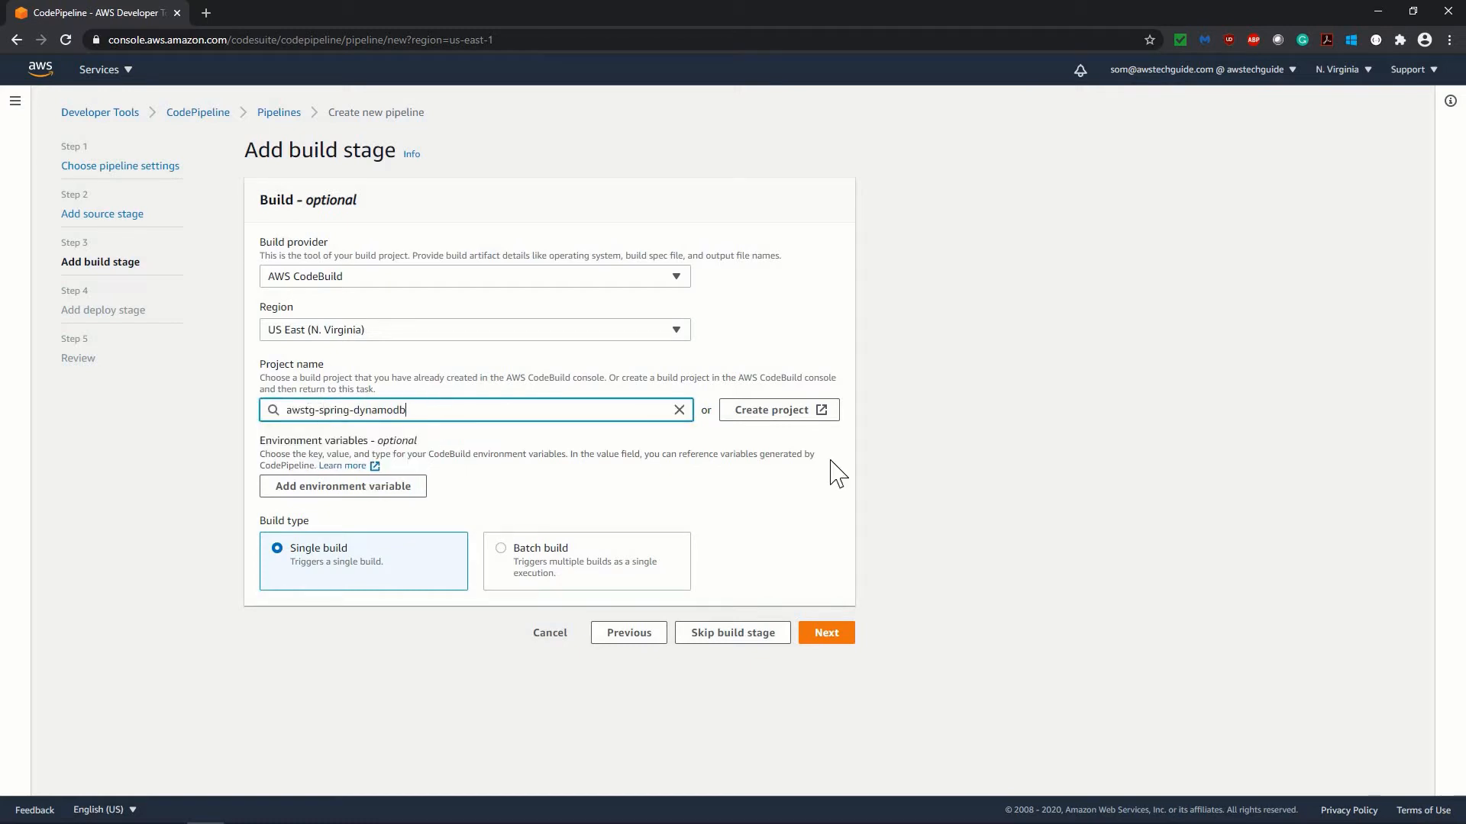
{"action": "mouse_move", "coordinate": [767, 507]}
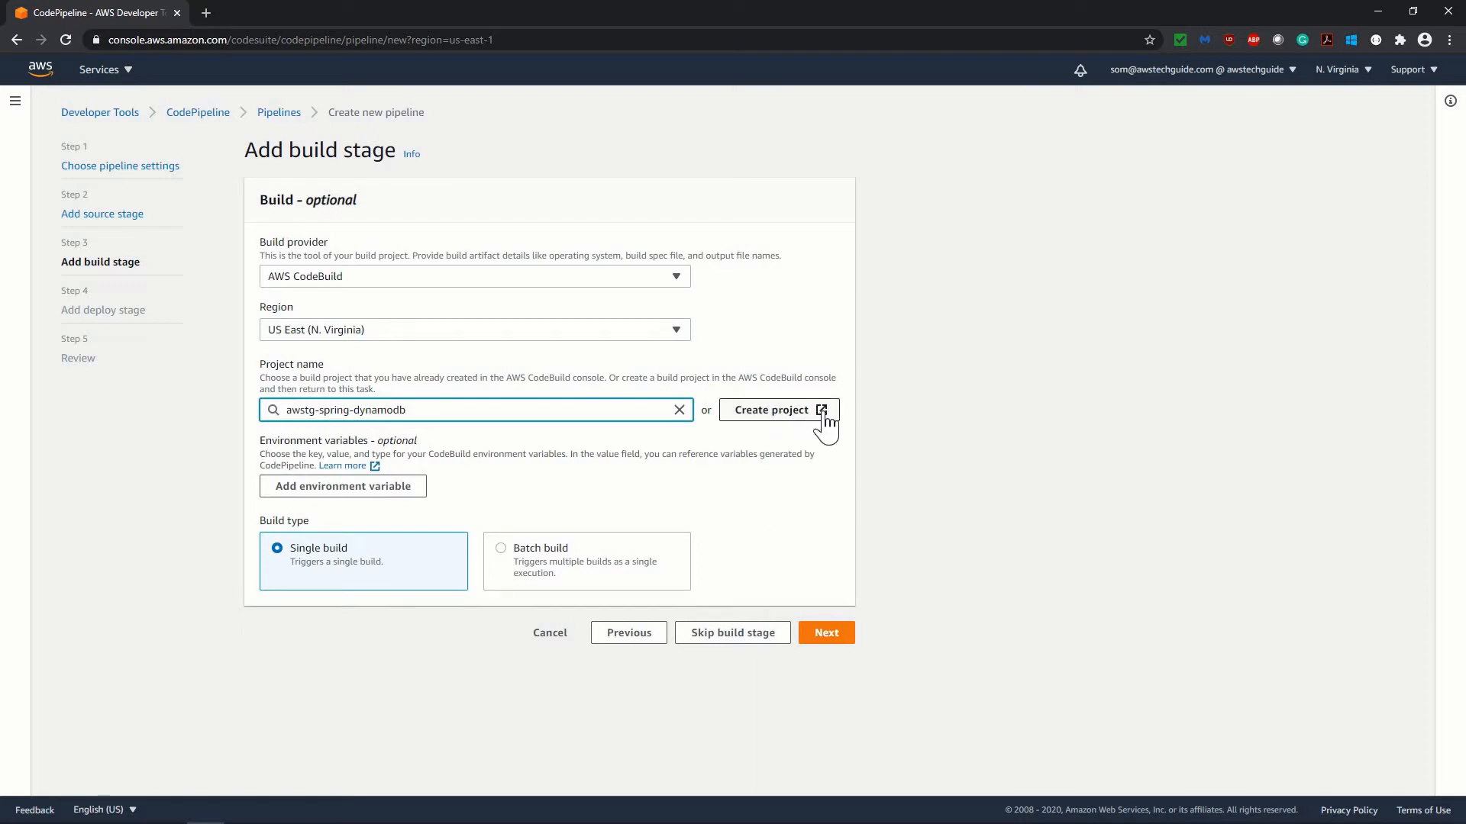
{"action": "mouse_move", "coordinate": [752, 516]}
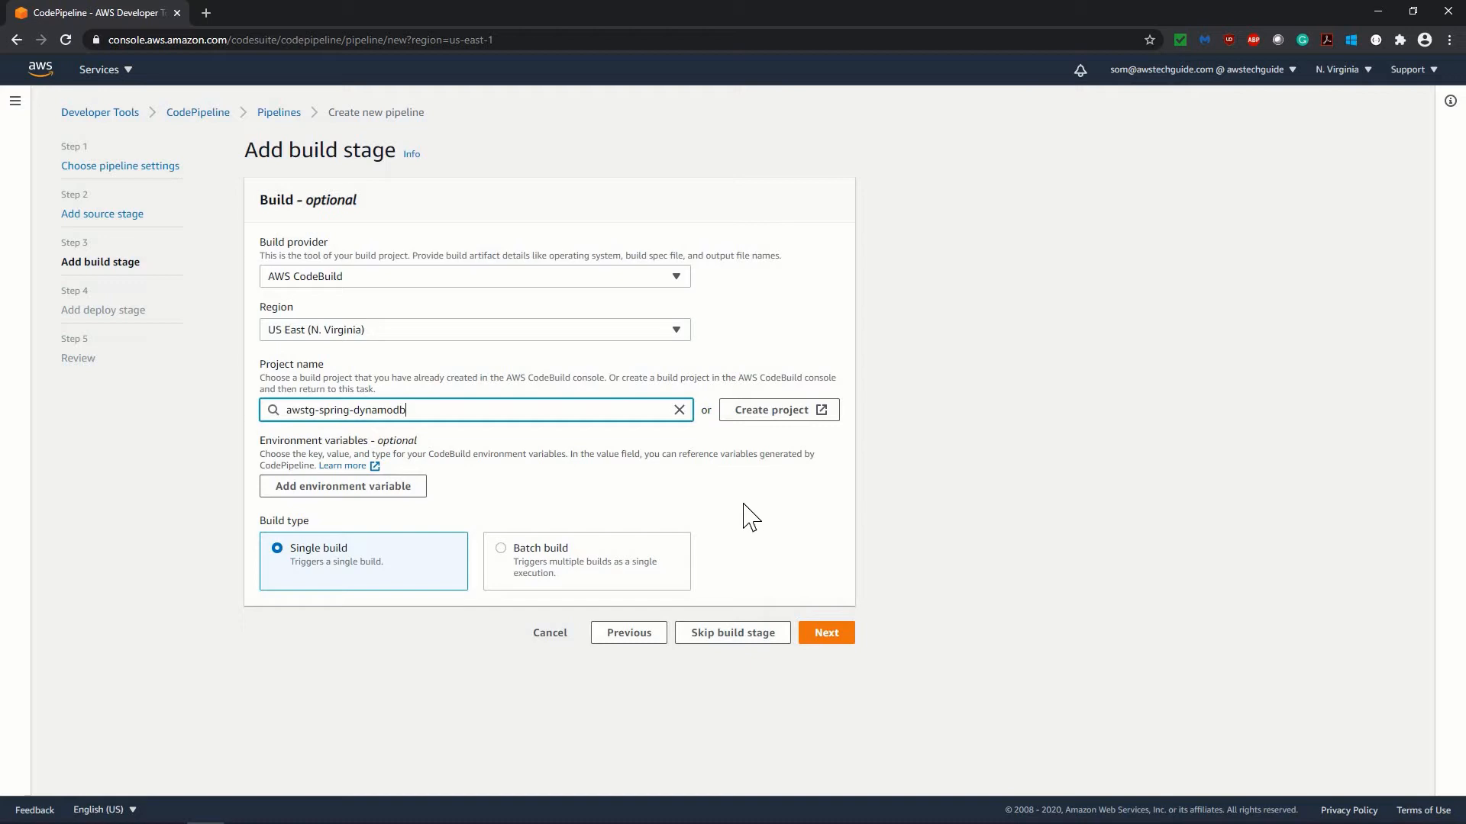
{"action": "mouse_move", "coordinate": [342, 486]}
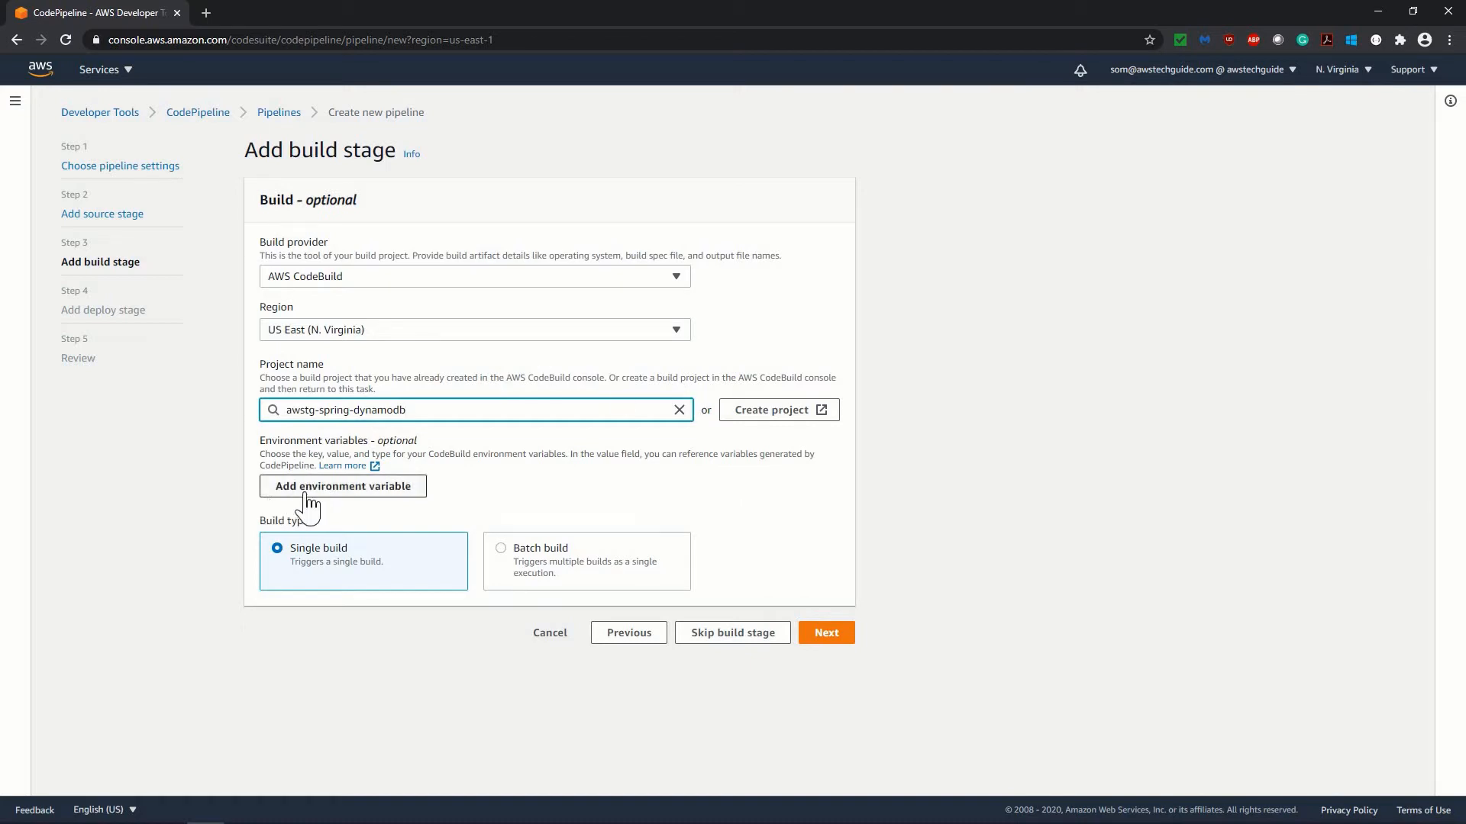
{"action": "mouse_move", "coordinate": [506, 504]}
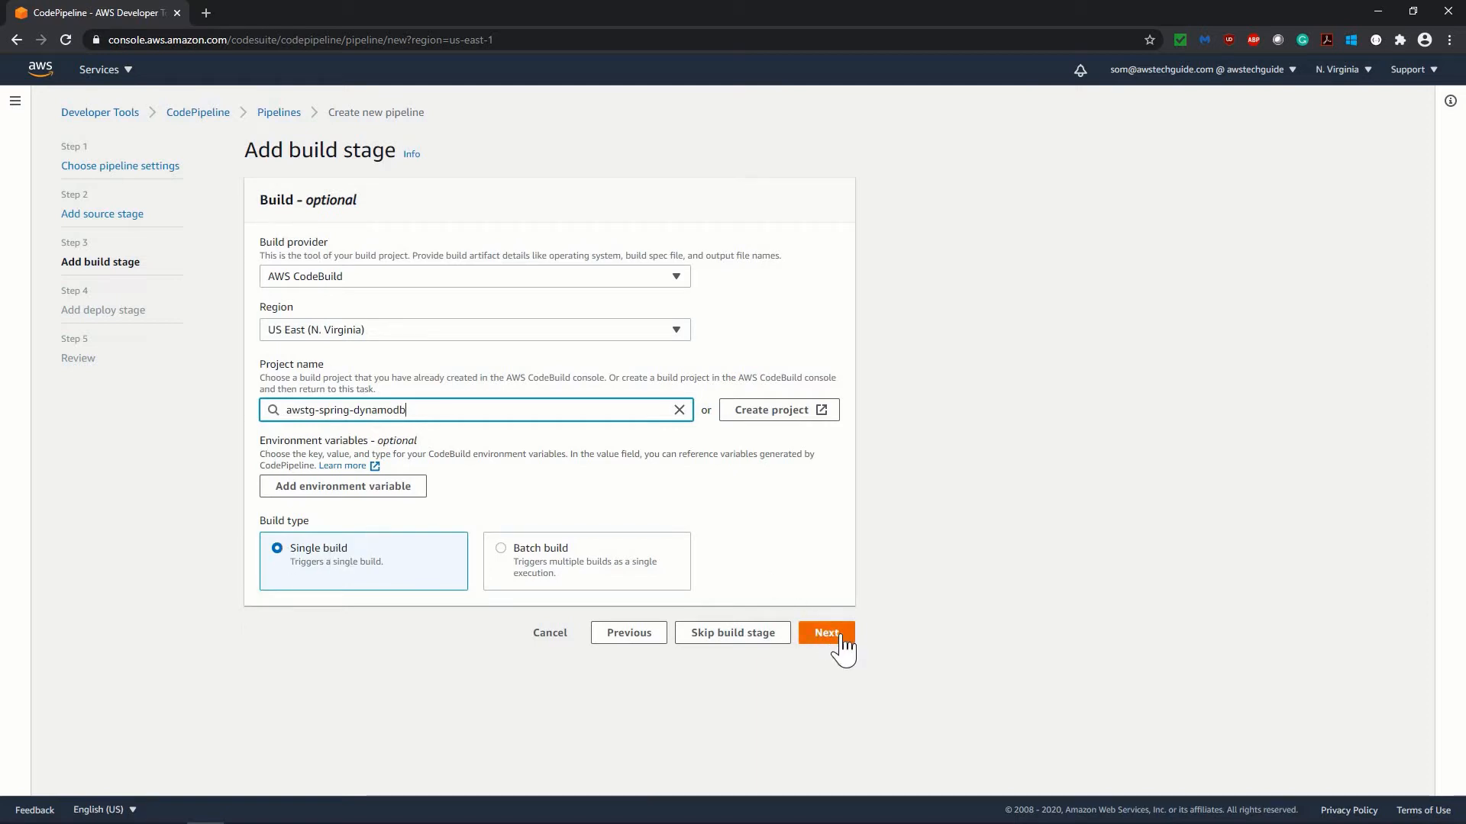
Choose Amazon ECS deploy with cluster springdemo, start picking the service, then switch to Eclipse.
{"action": "left_click", "coordinate": [826, 632]}
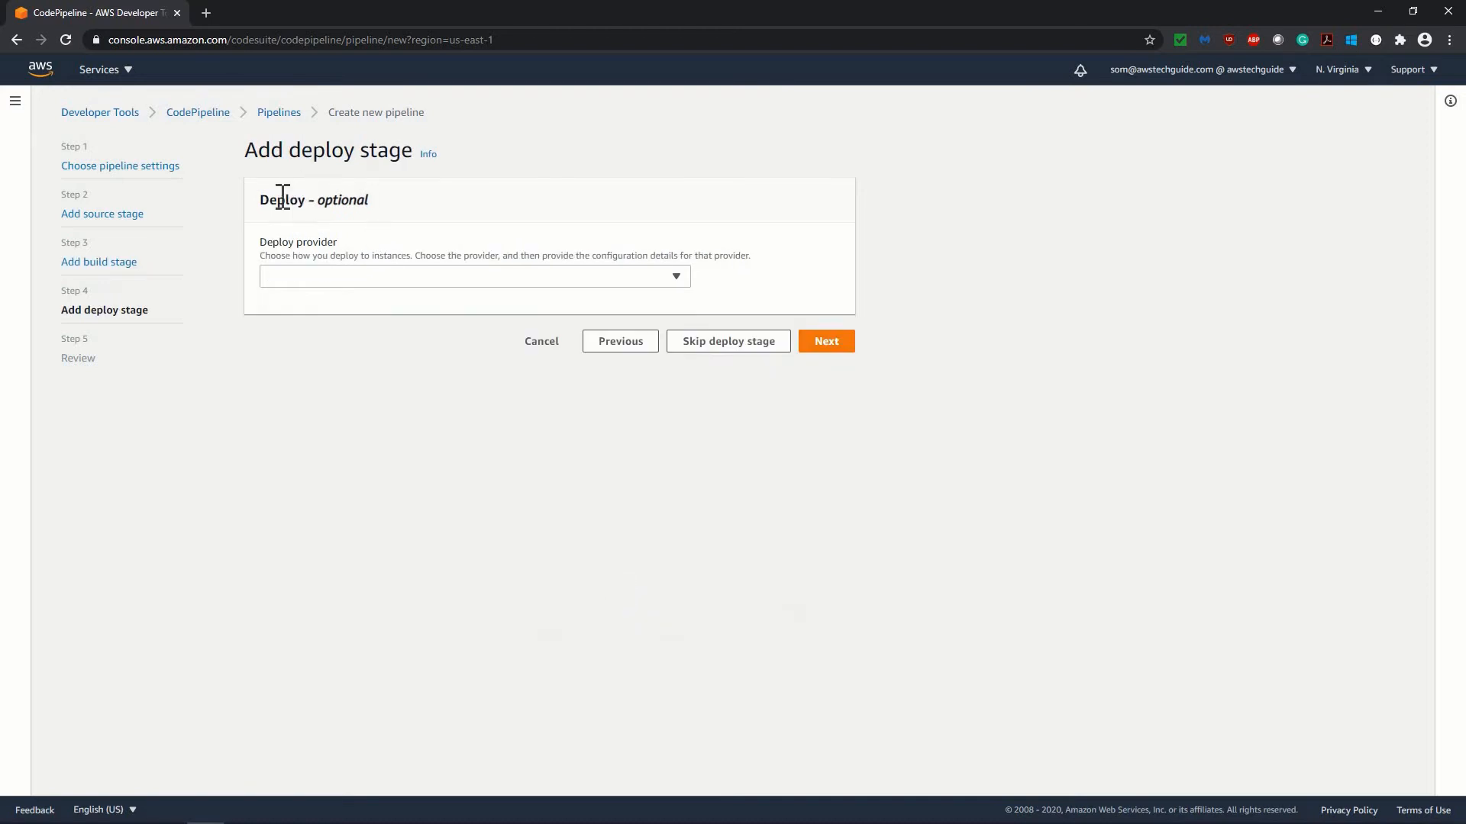
{"action": "left_click", "coordinate": [474, 277]}
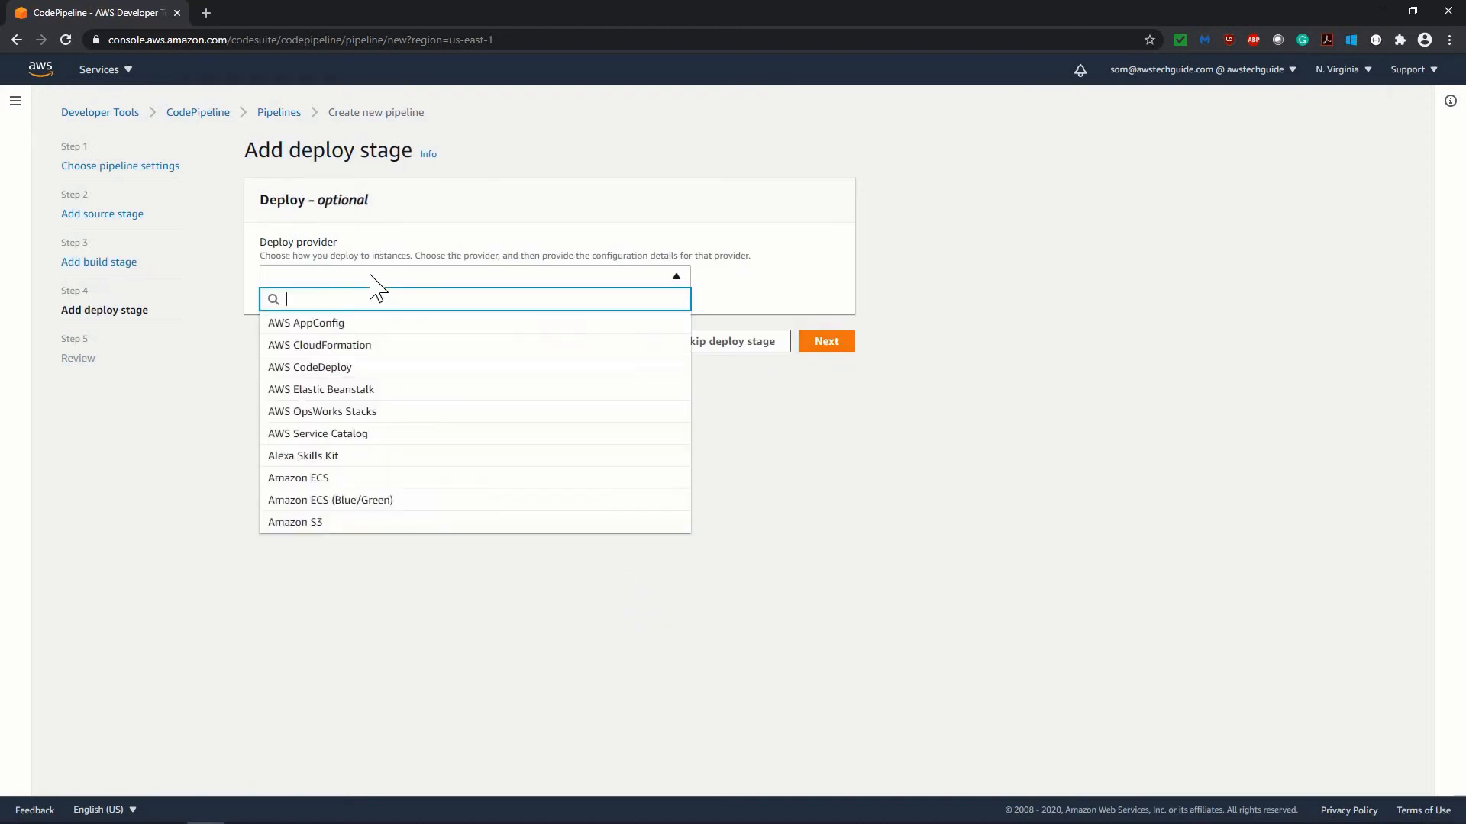
{"action": "mouse_move", "coordinate": [322, 486]}
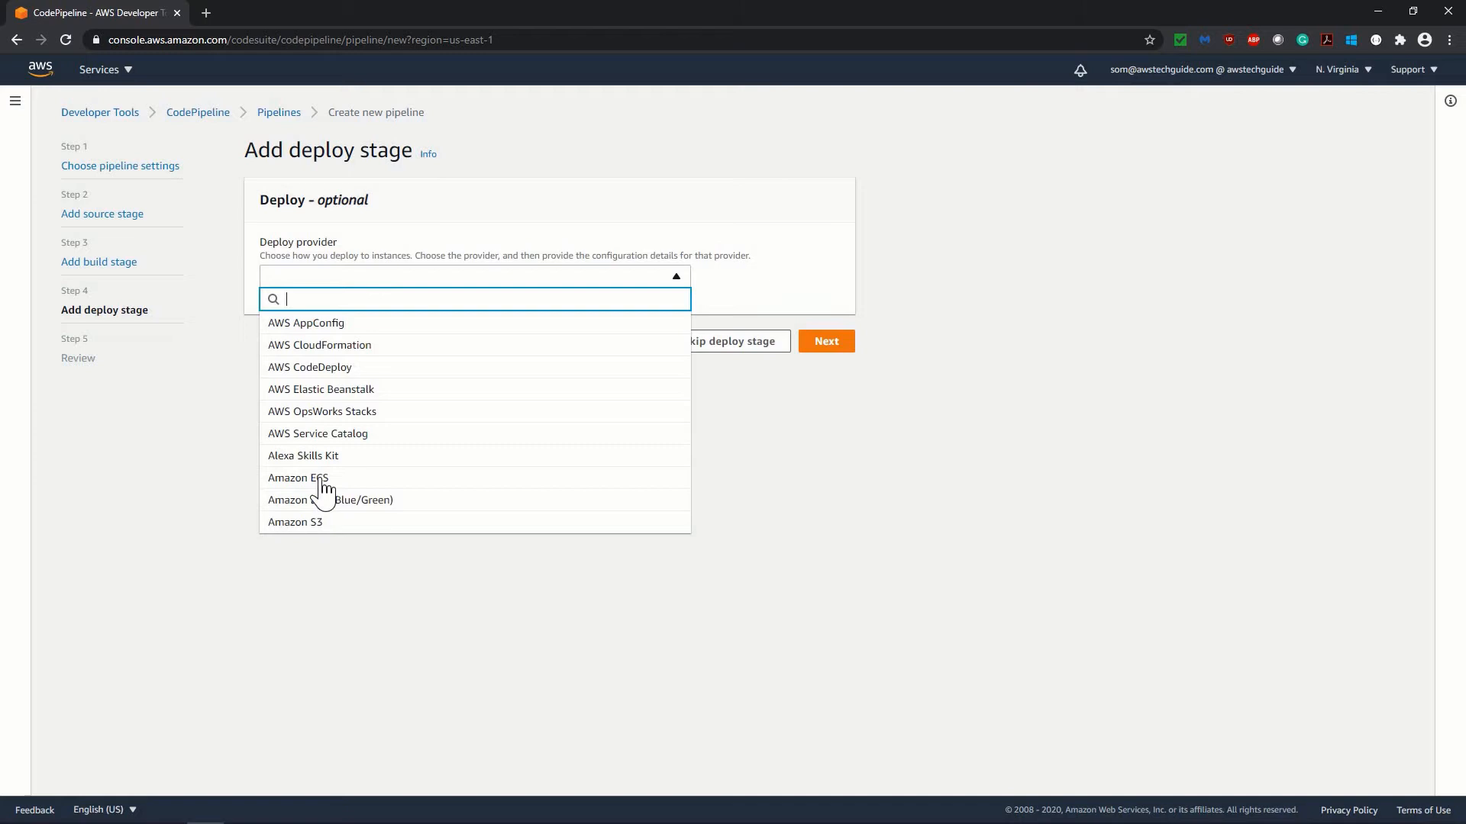
{"action": "mouse_move", "coordinate": [298, 478]}
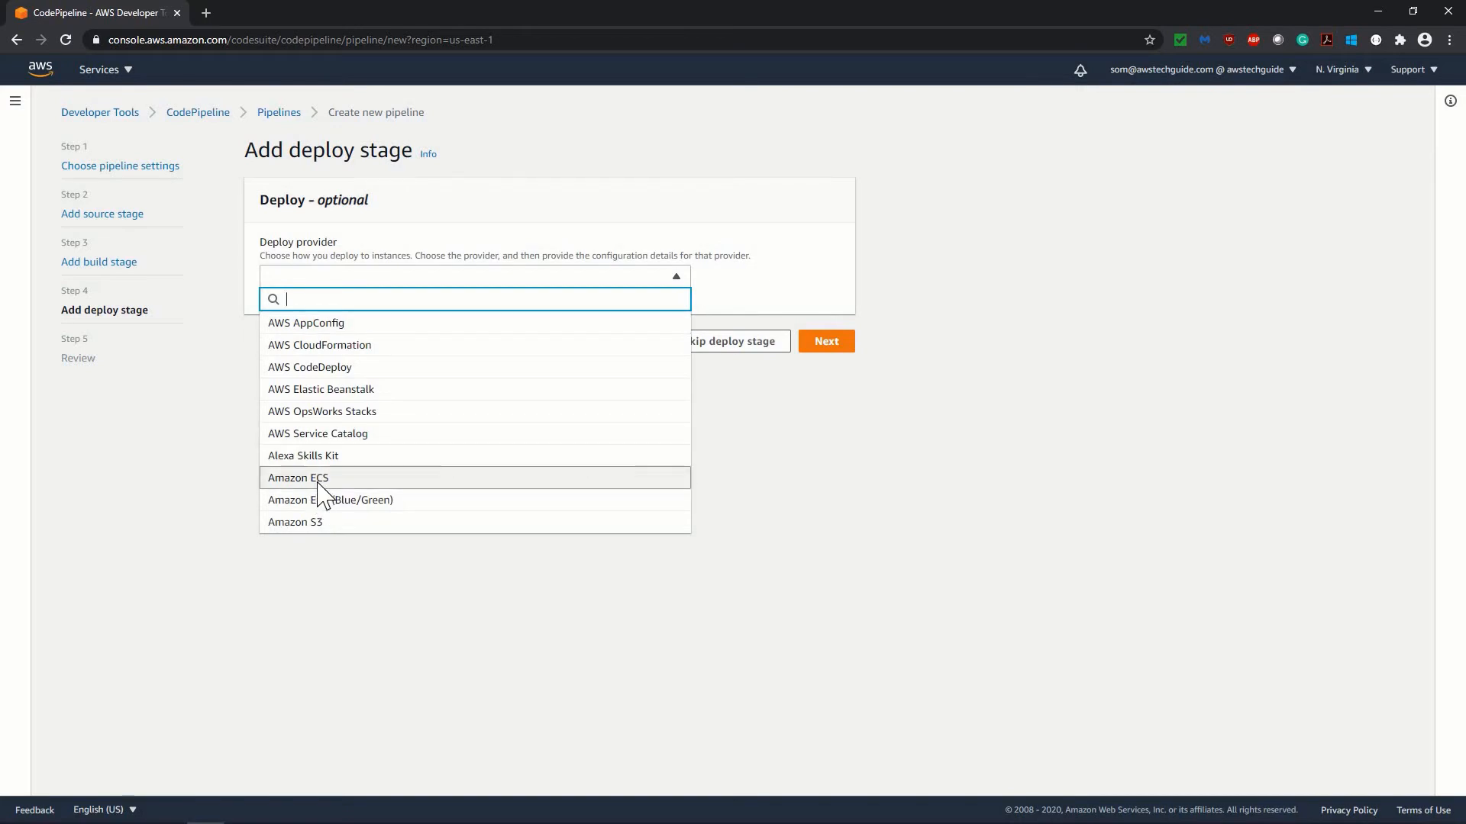
{"action": "left_click", "coordinate": [298, 478]}
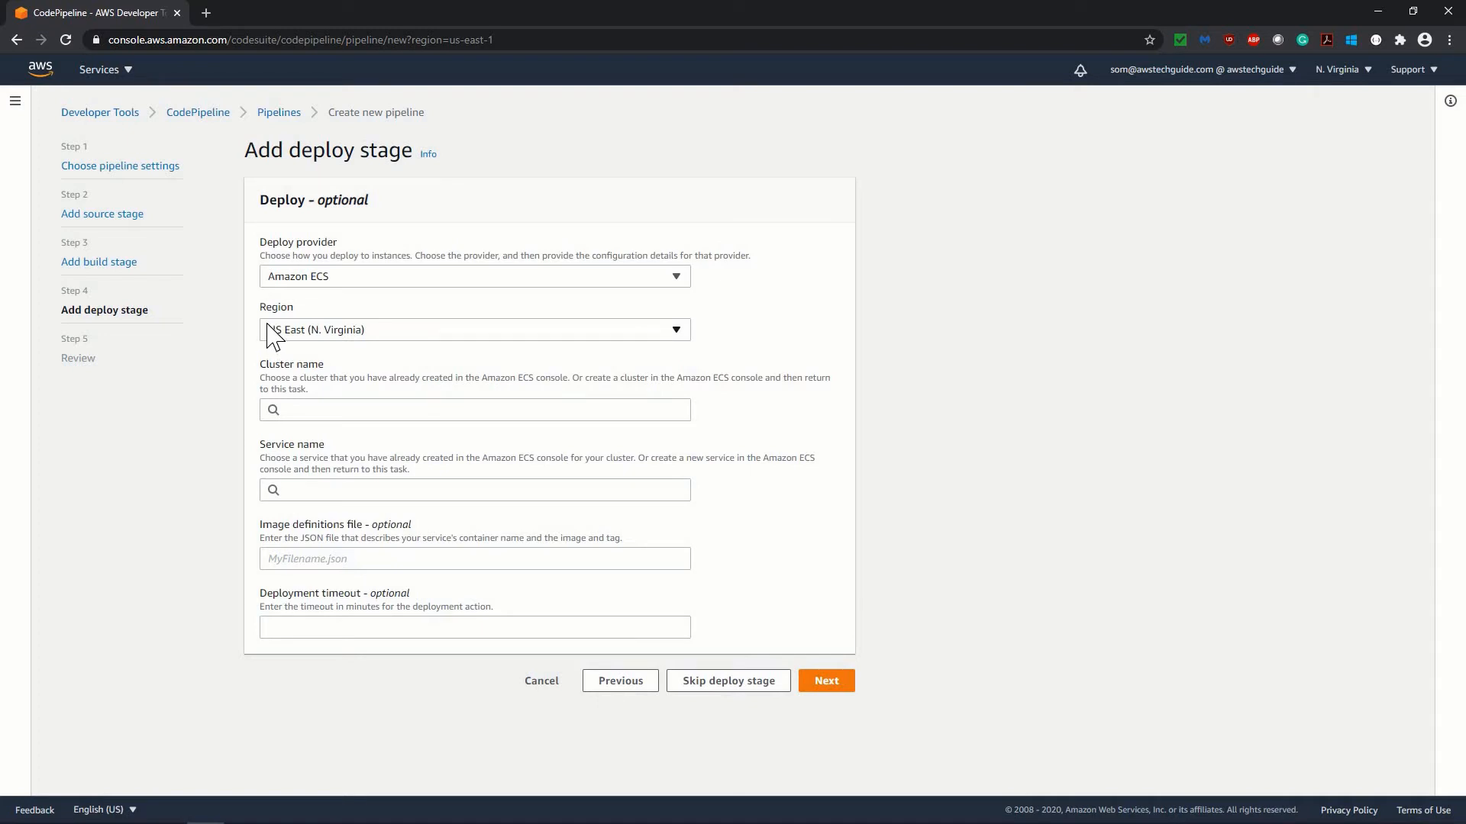
{"action": "left_click", "coordinate": [474, 410]}
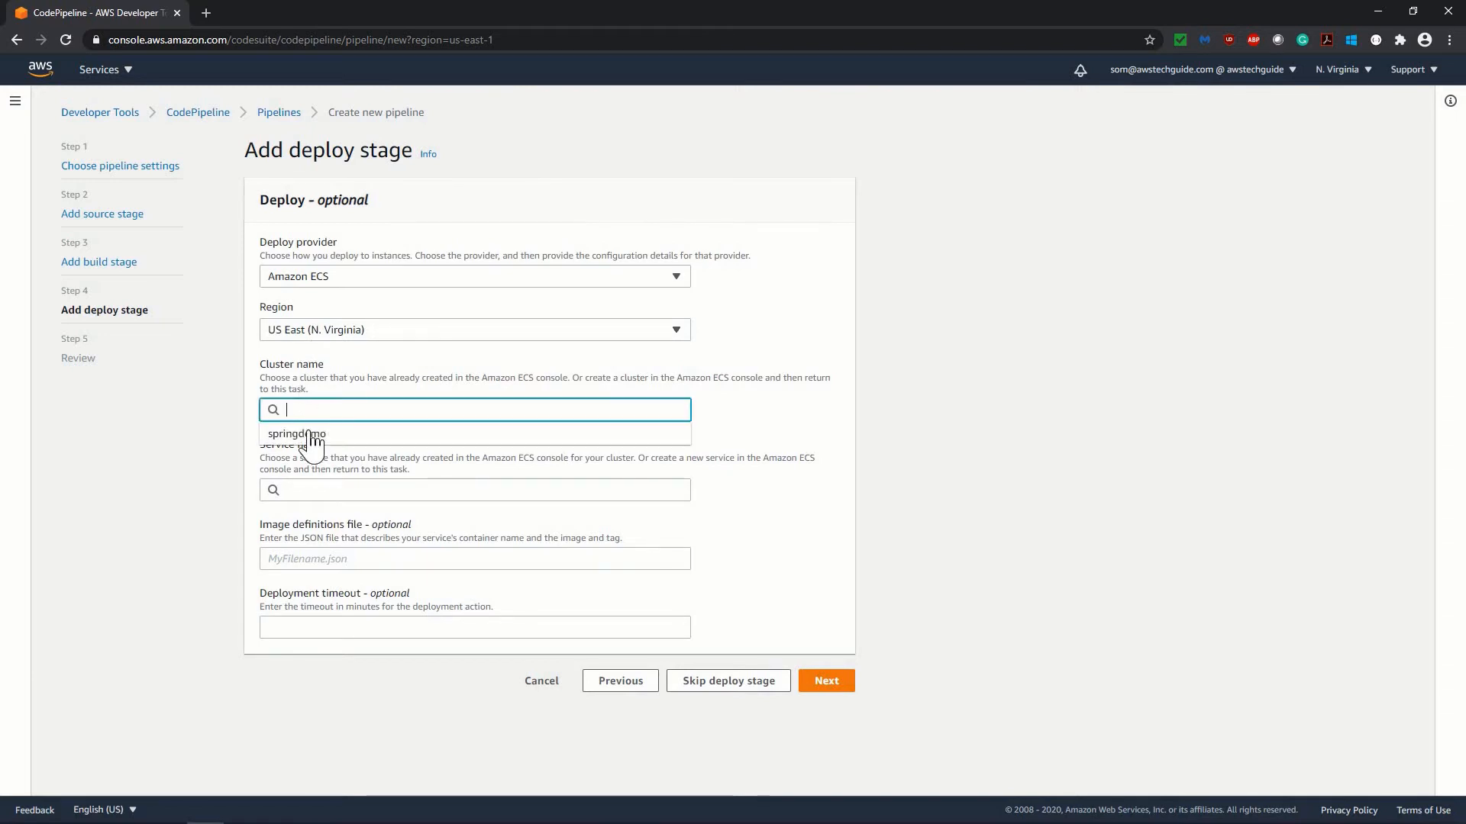
{"action": "left_click", "coordinate": [296, 432]}
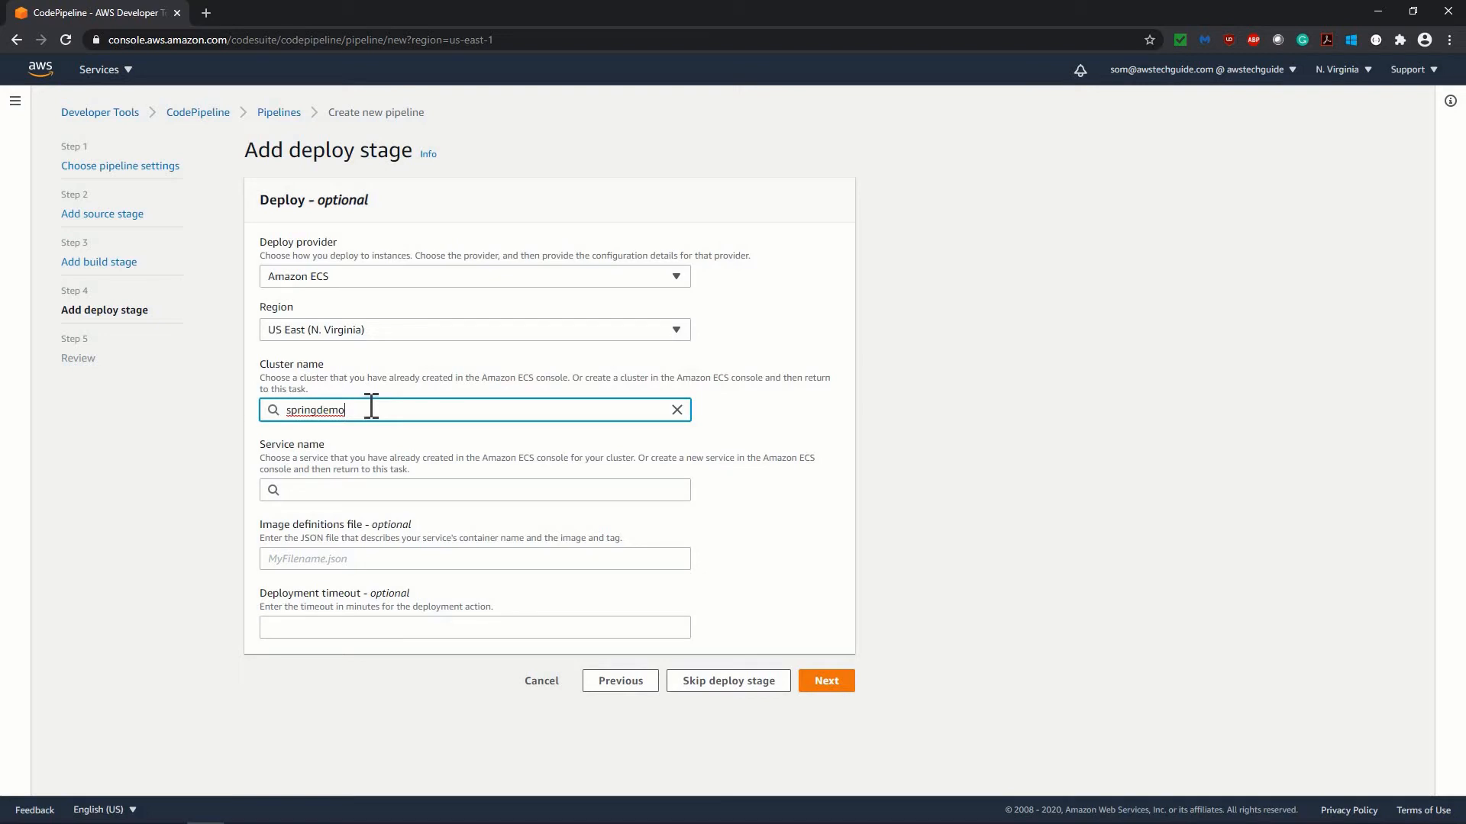
{"action": "left_click", "coordinate": [474, 489]}
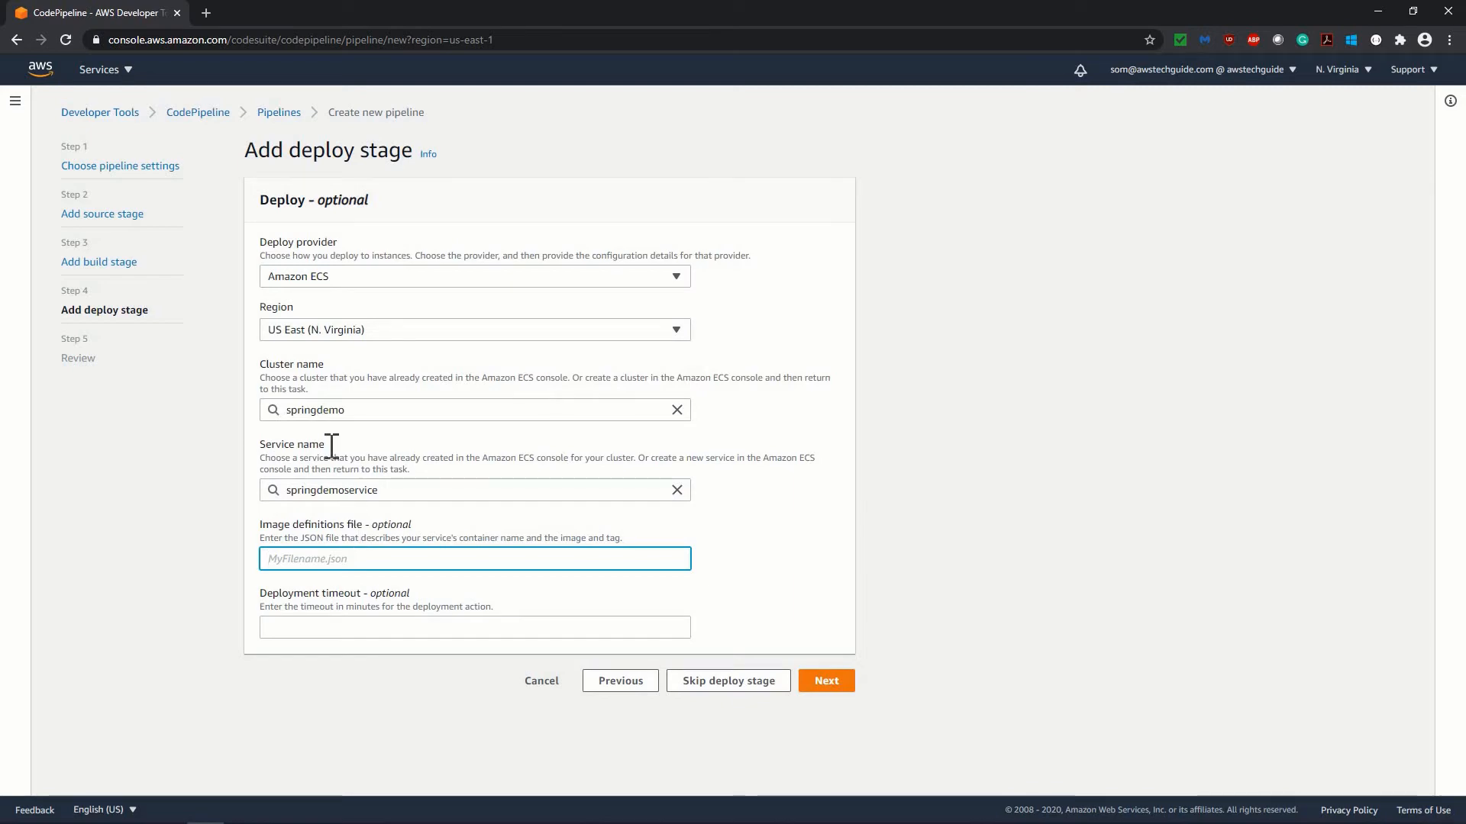
{"action": "key", "text": "alt+tab"}
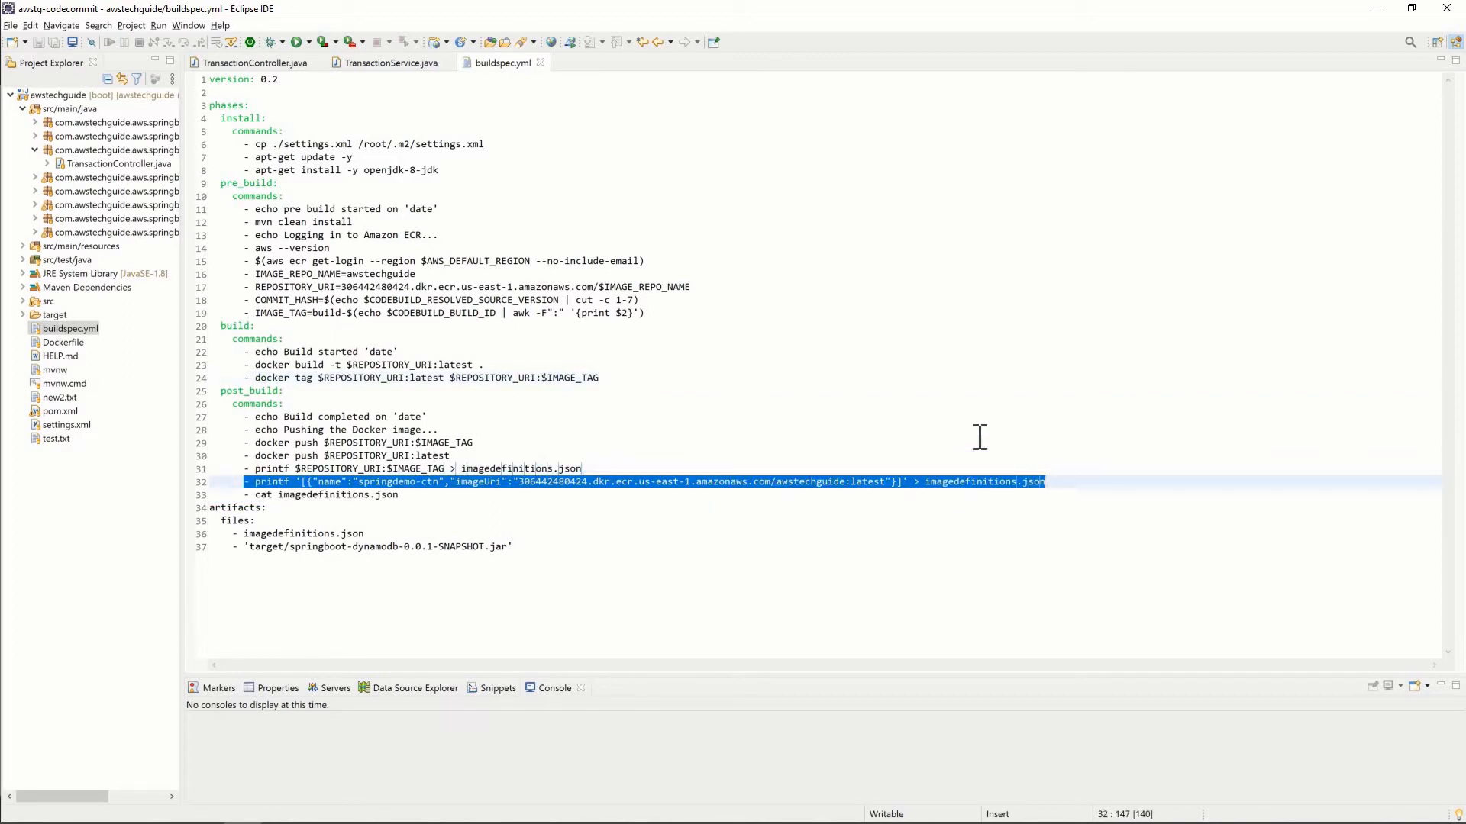
Inspect line 32 of buildspec.yml writing imagedefinitions.json with springdemo-ctn and the image URI.
{"action": "left_click", "coordinate": [474, 443]}
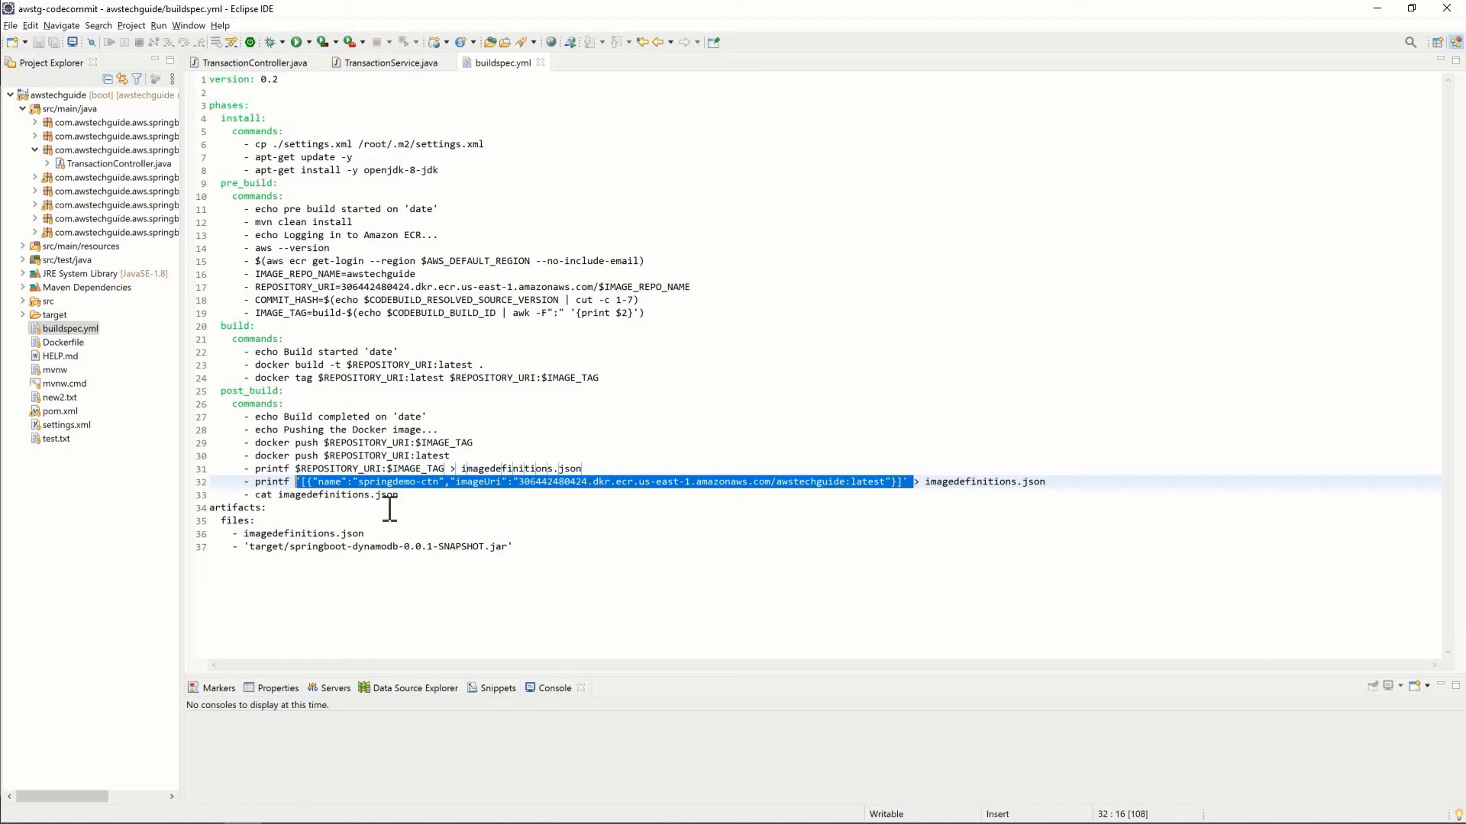
{"action": "left_click", "coordinate": [481, 481]}
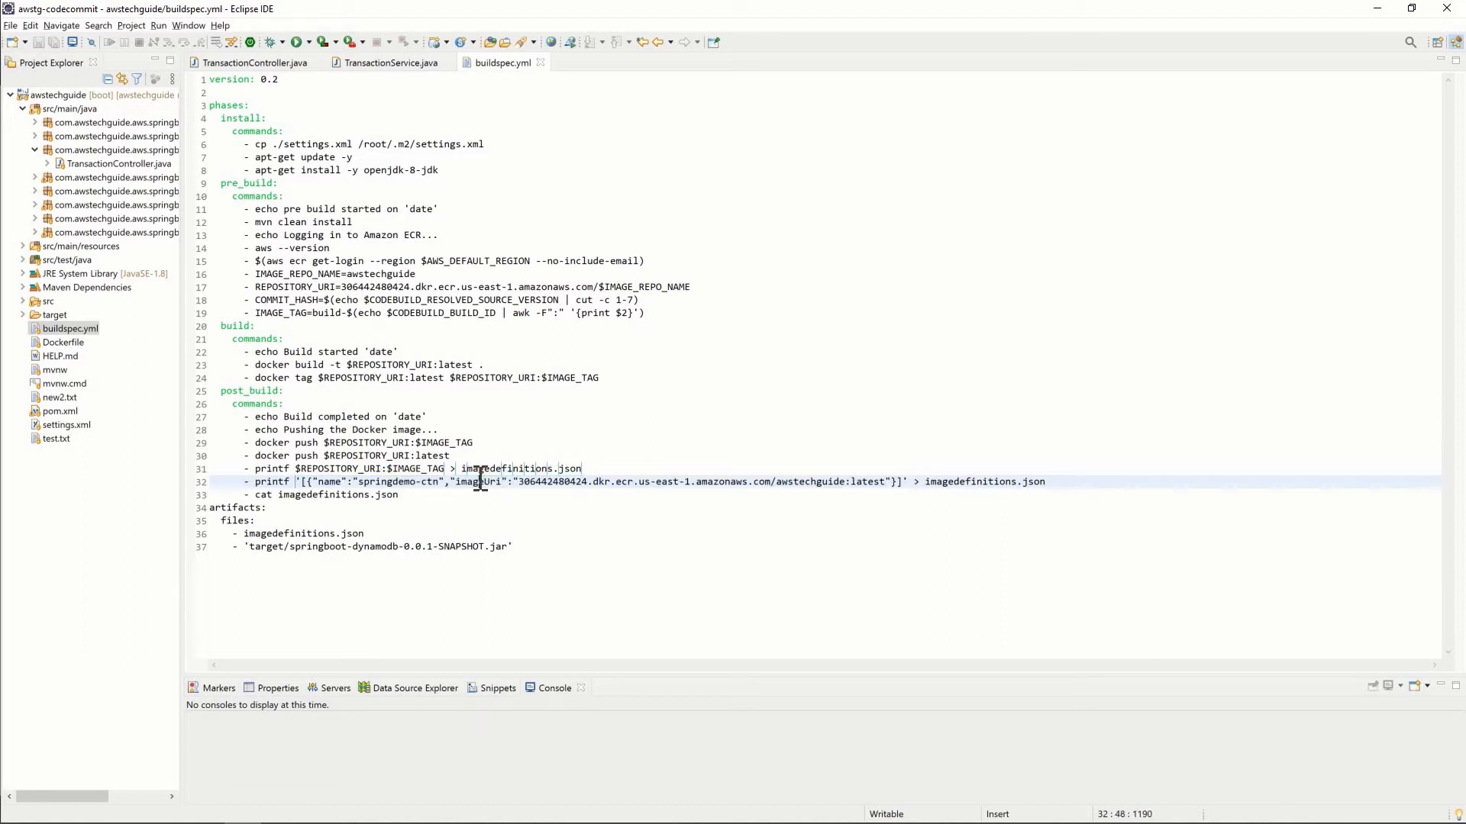
{"action": "double_click", "coordinate": [477, 481]}
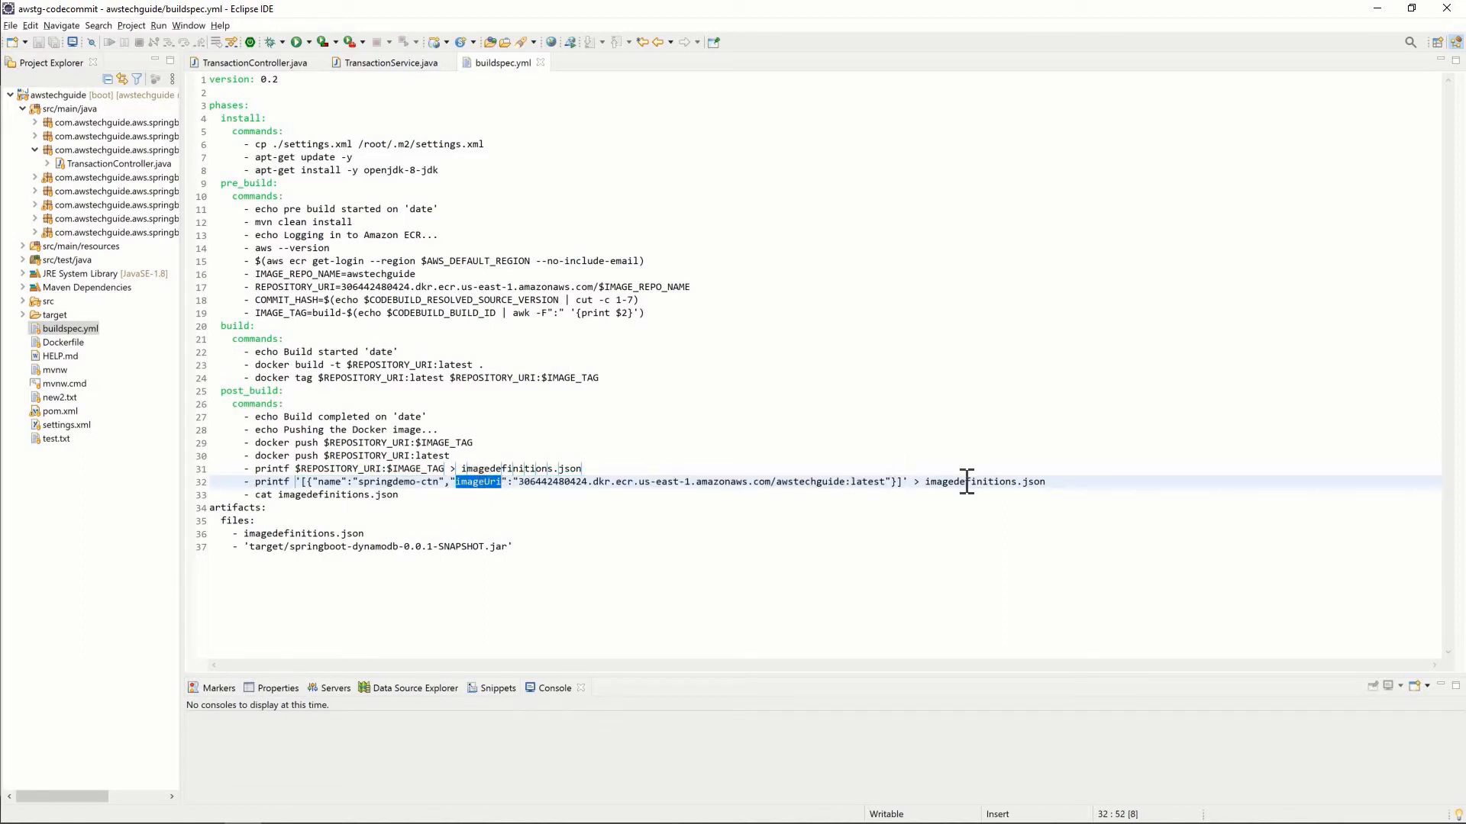
{"action": "double_click", "coordinate": [968, 481]}
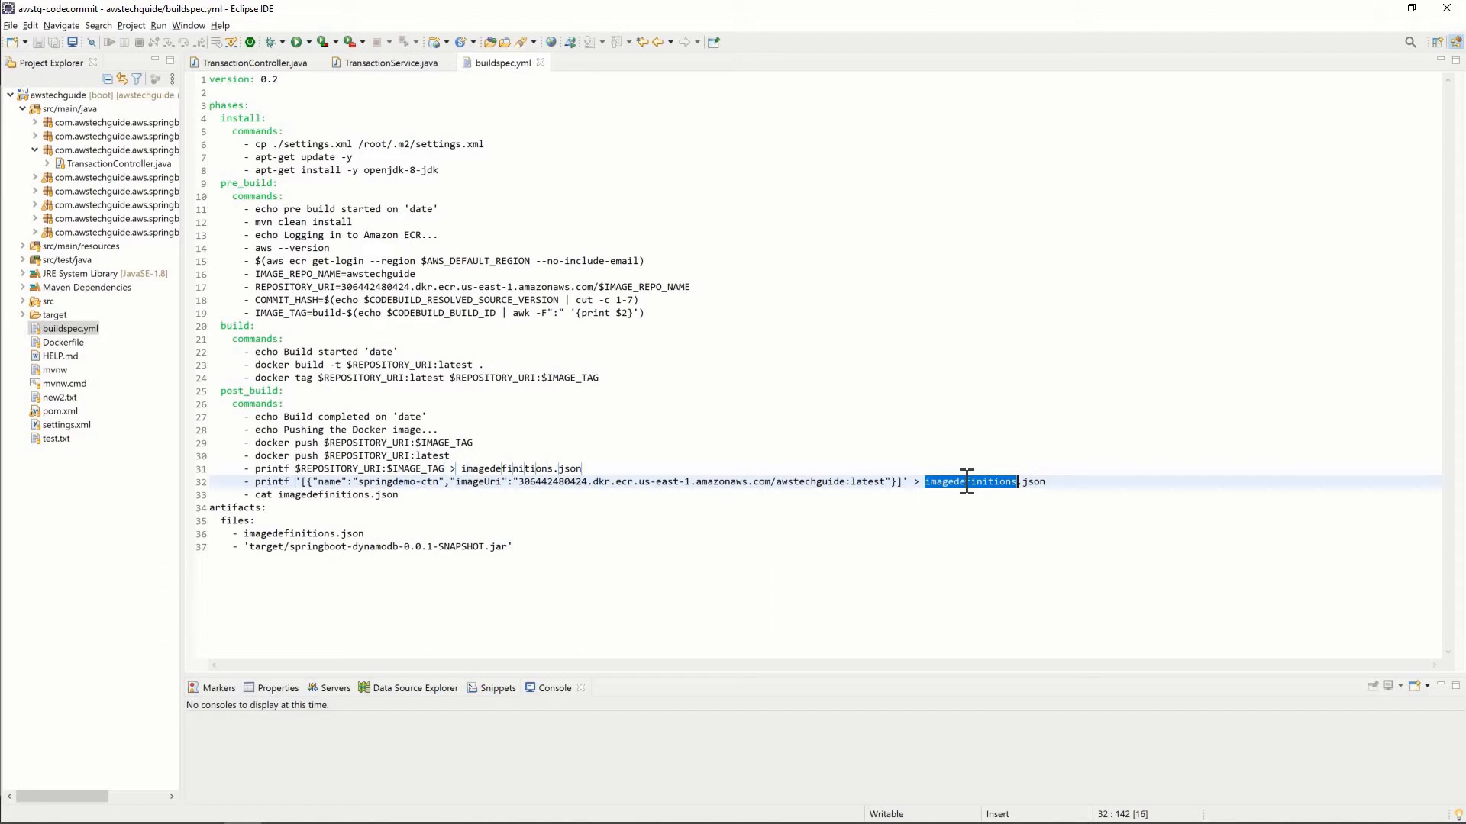
{"action": "left_click", "coordinate": [484, 481]}
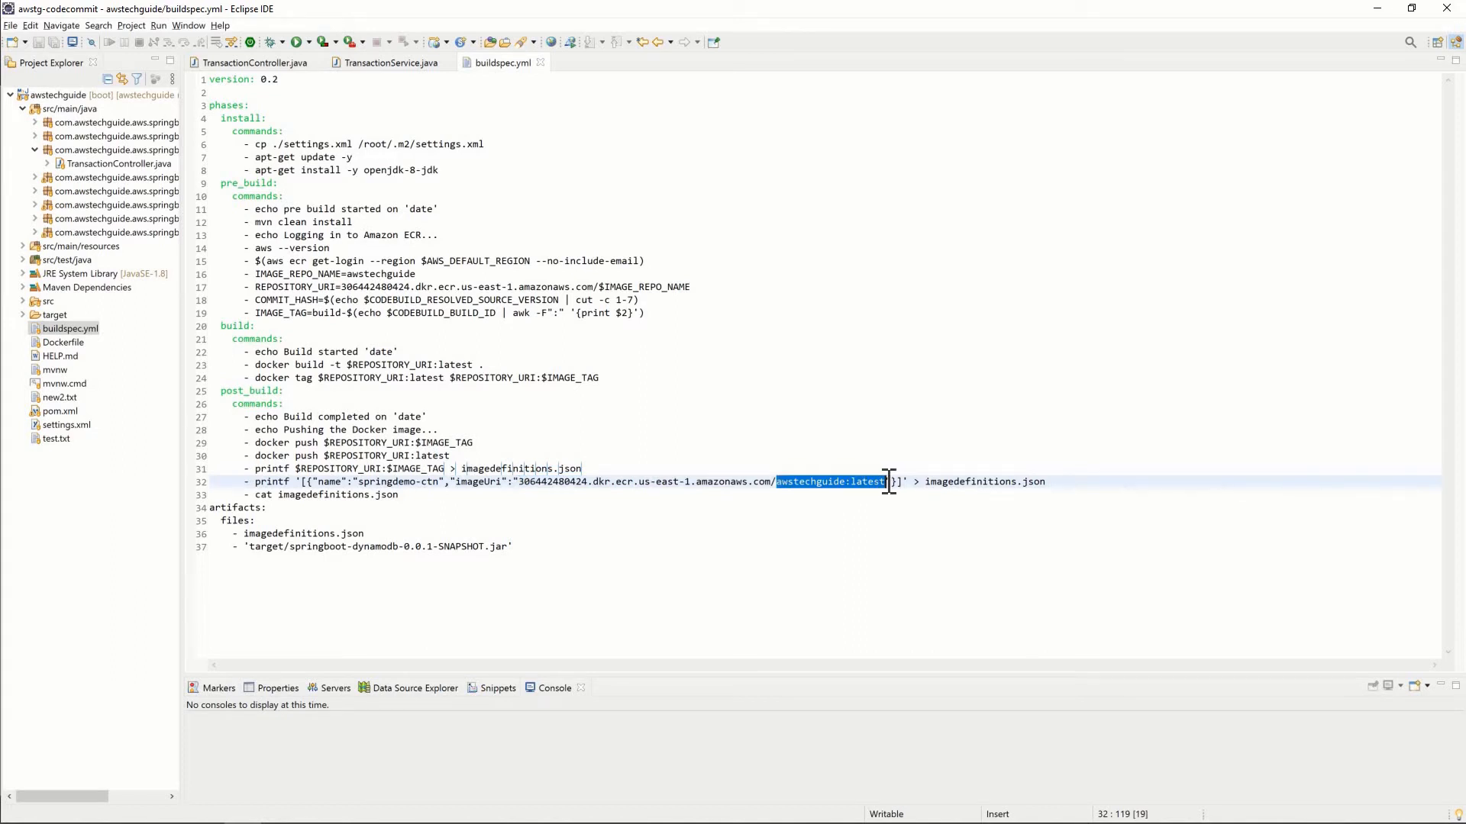
{"action": "left_click", "coordinate": [889, 481]}
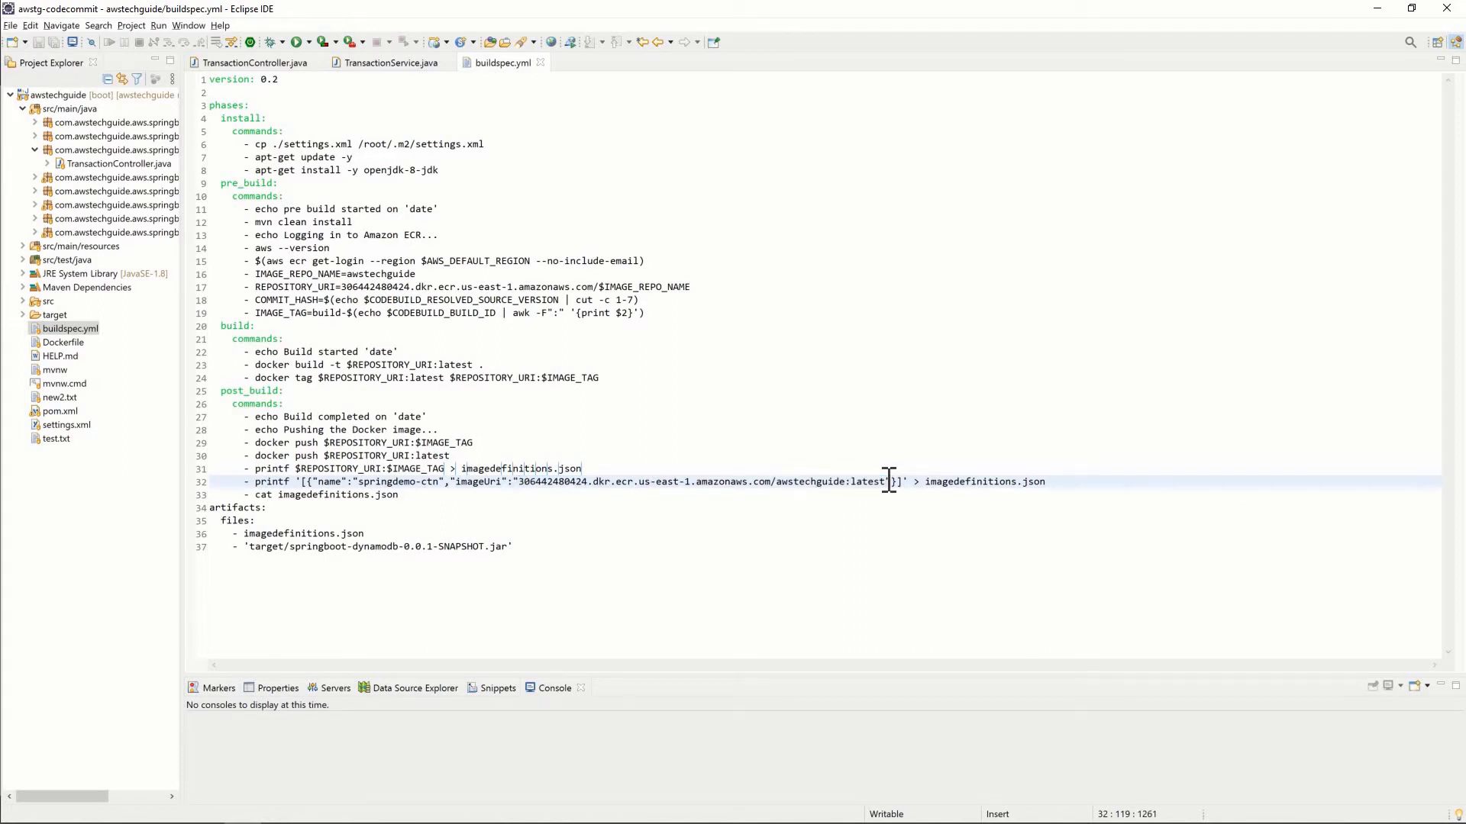
{"action": "mouse_move", "coordinate": [864, 388]}
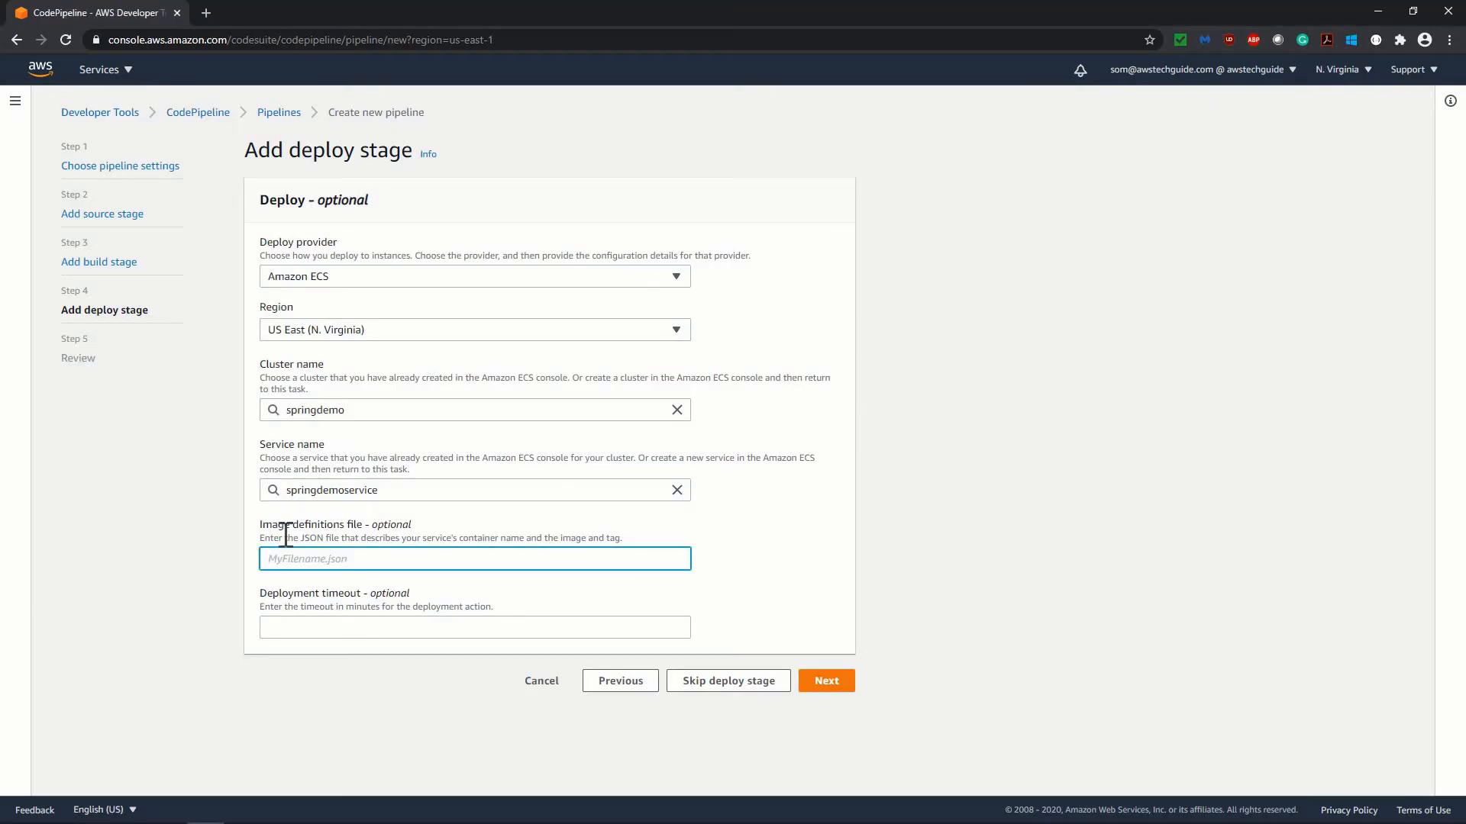
{"action": "mouse_move", "coordinate": [406, 544]}
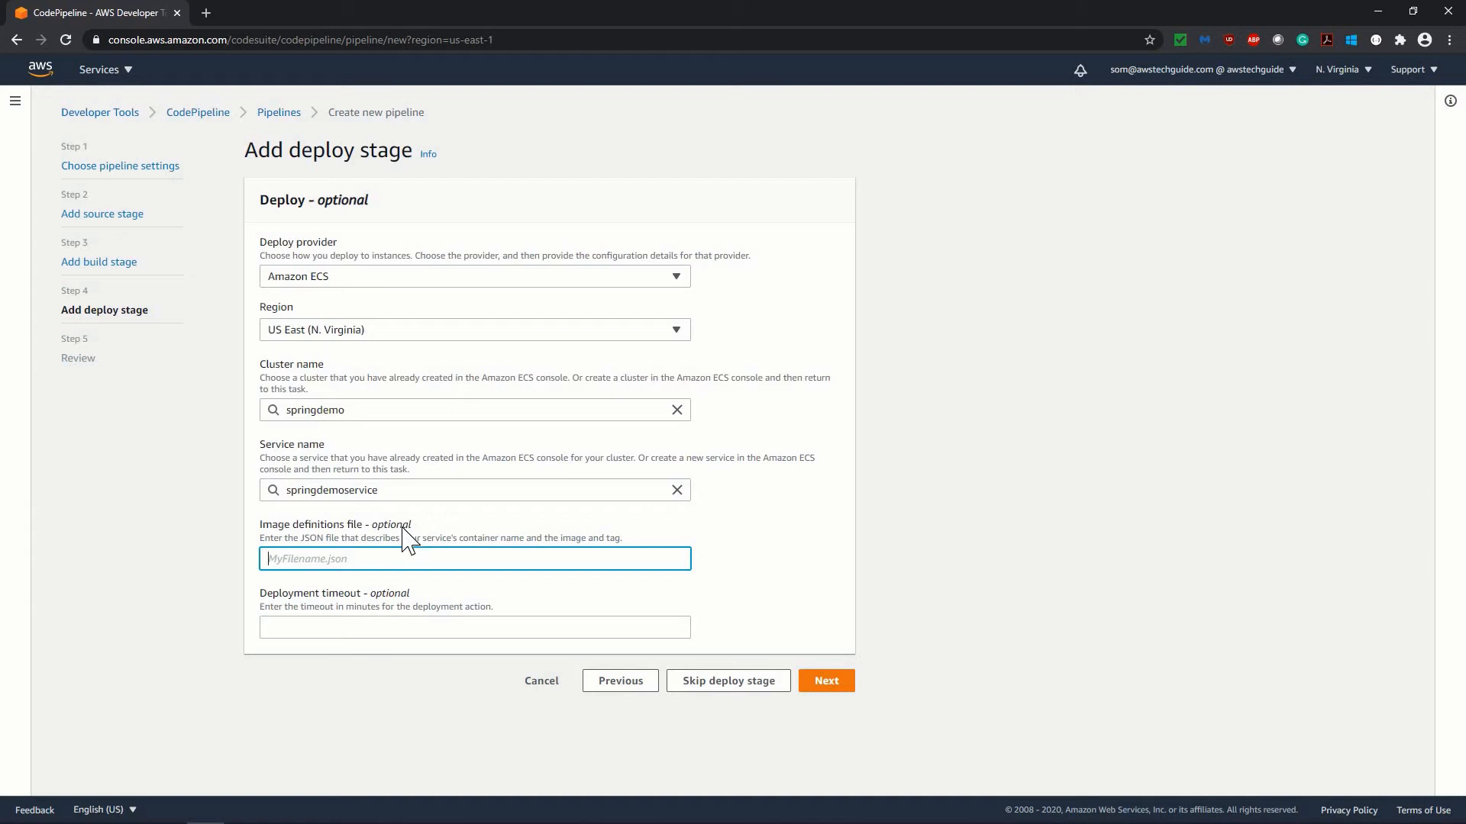
{"action": "mouse_move", "coordinate": [261, 549]}
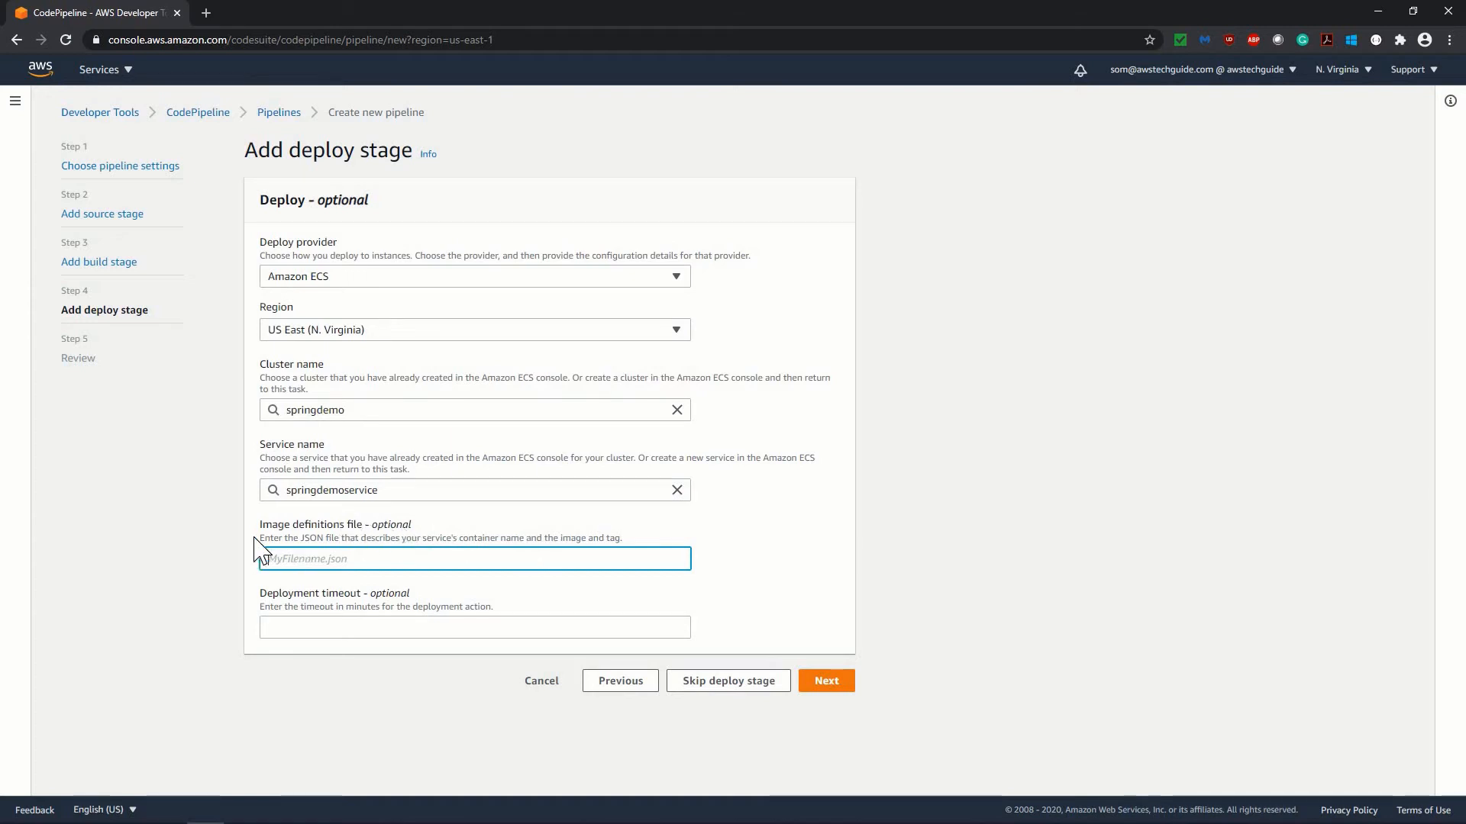
{"action": "mouse_move", "coordinate": [748, 542]}
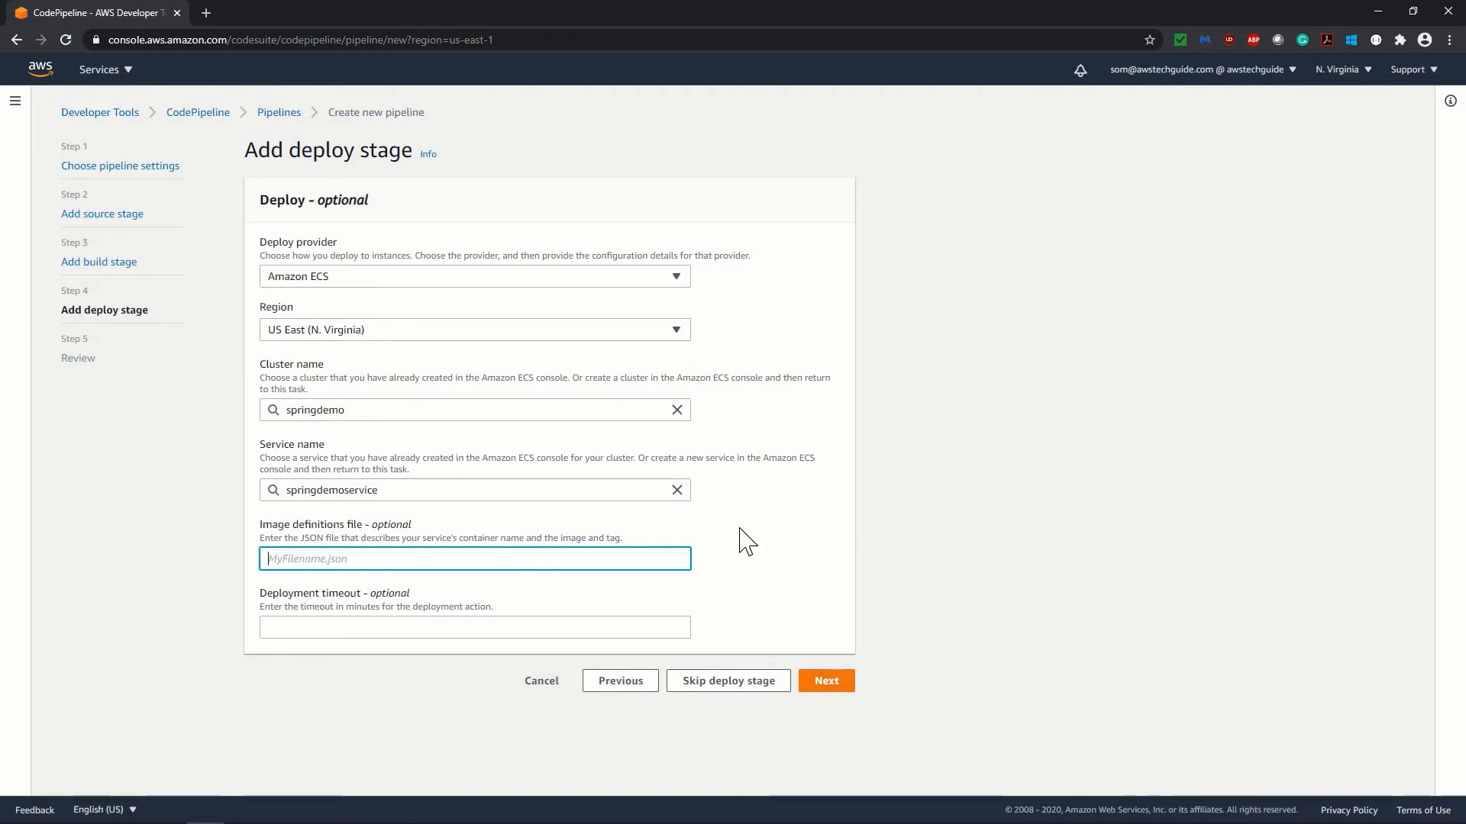
{"action": "mouse_move", "coordinate": [846, 672]}
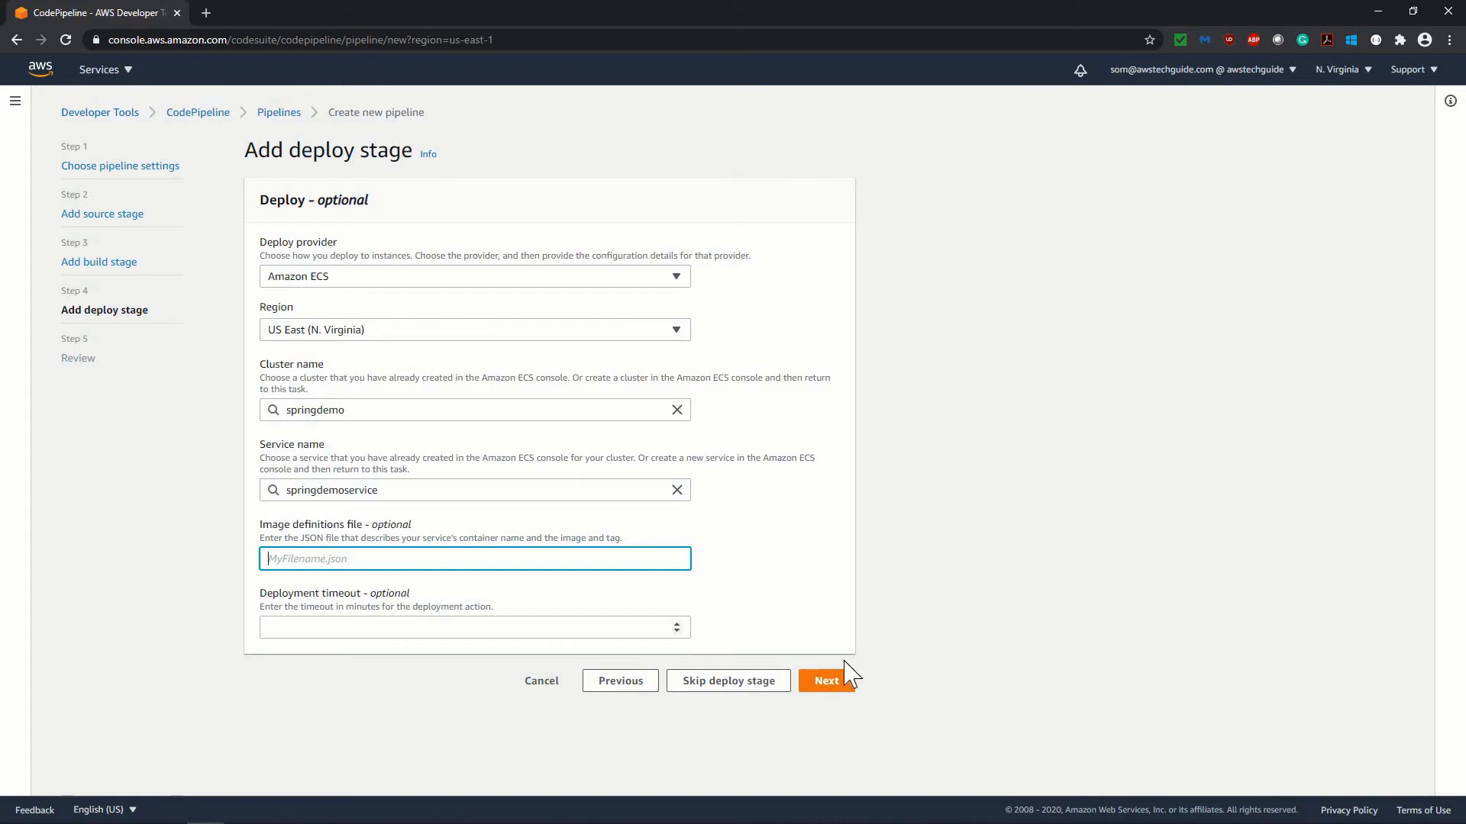
{"action": "mouse_move", "coordinate": [714, 514]}
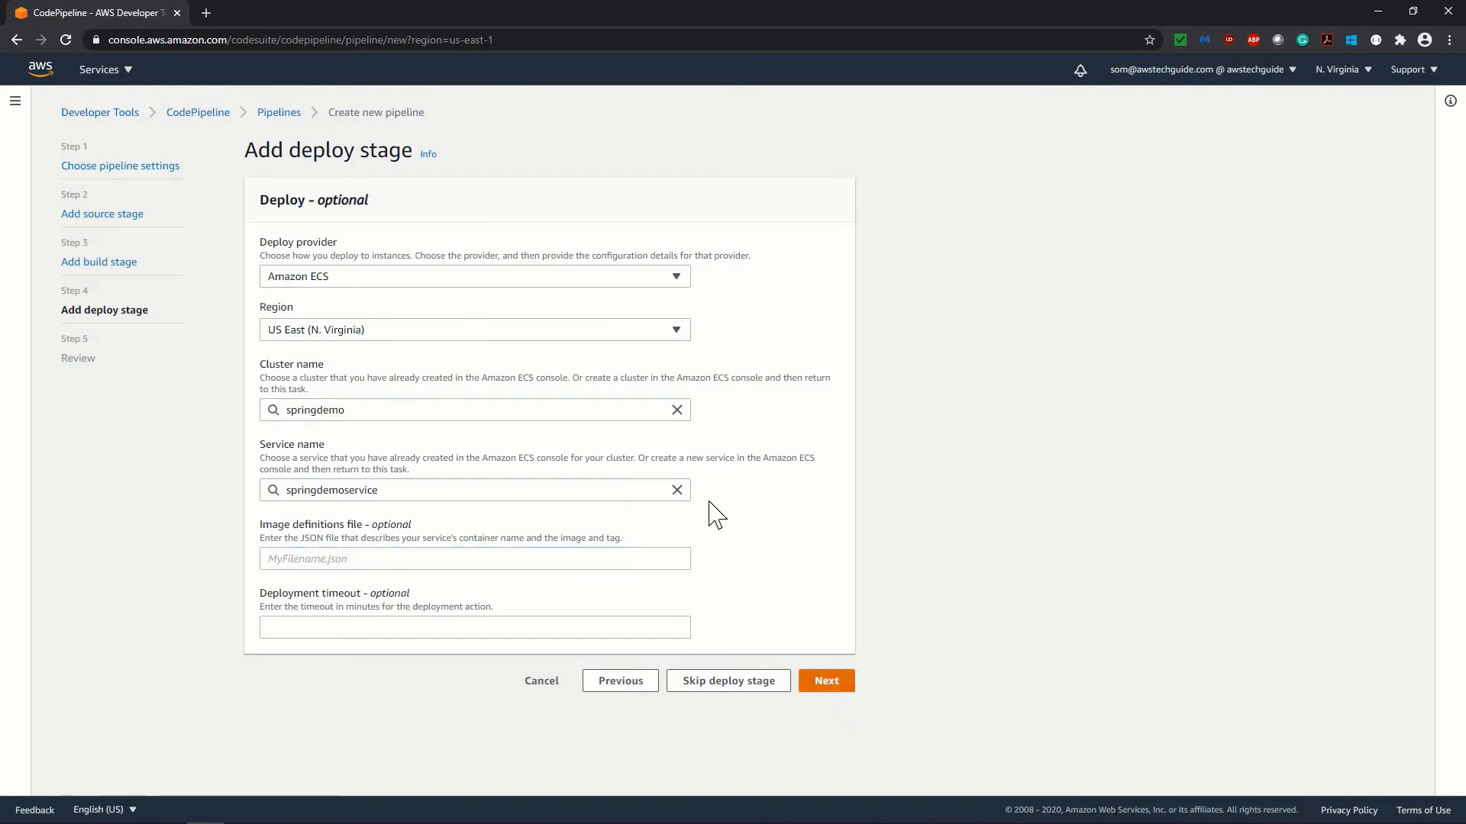
Accept the ECS deploy settings and continue to the Review step.
{"action": "left_click", "coordinate": [826, 681]}
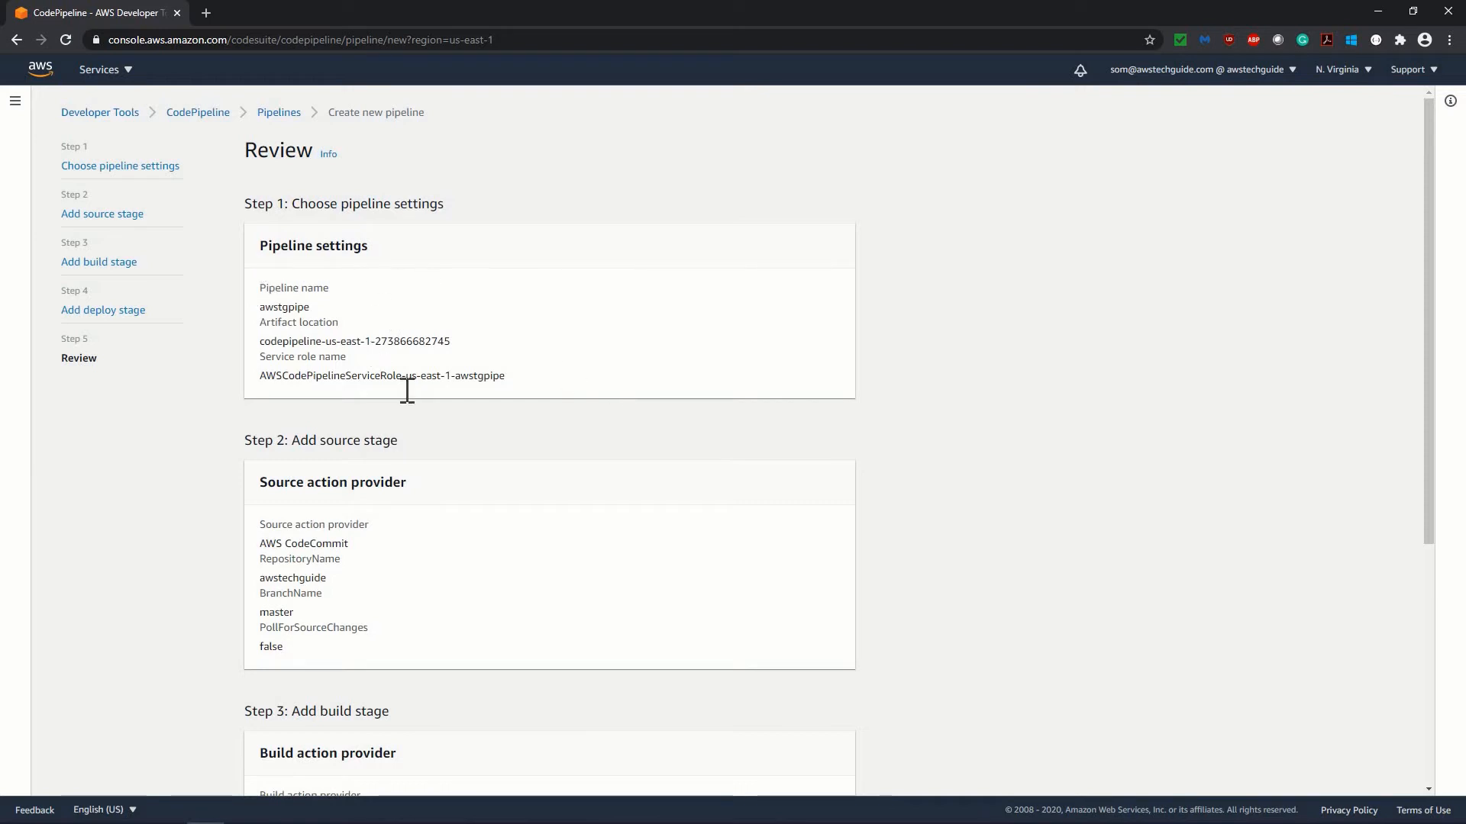
Review the settings and create the awstgpipe pipeline so its first run starts.
{"action": "scroll", "scroll_direction": "down", "scroll_amount": 3}
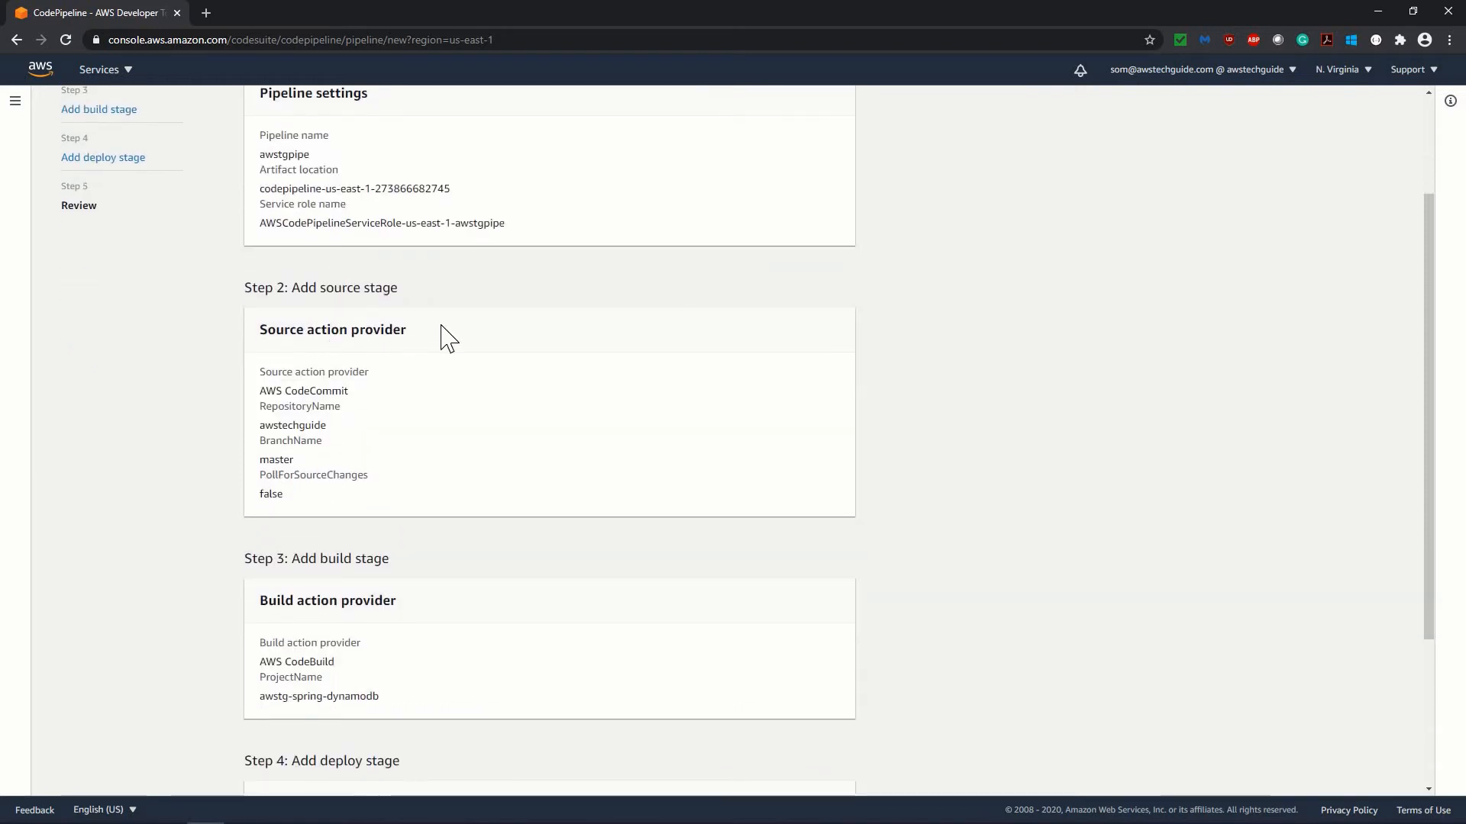
{"action": "scroll", "scroll_direction": "down", "scroll_amount": 3}
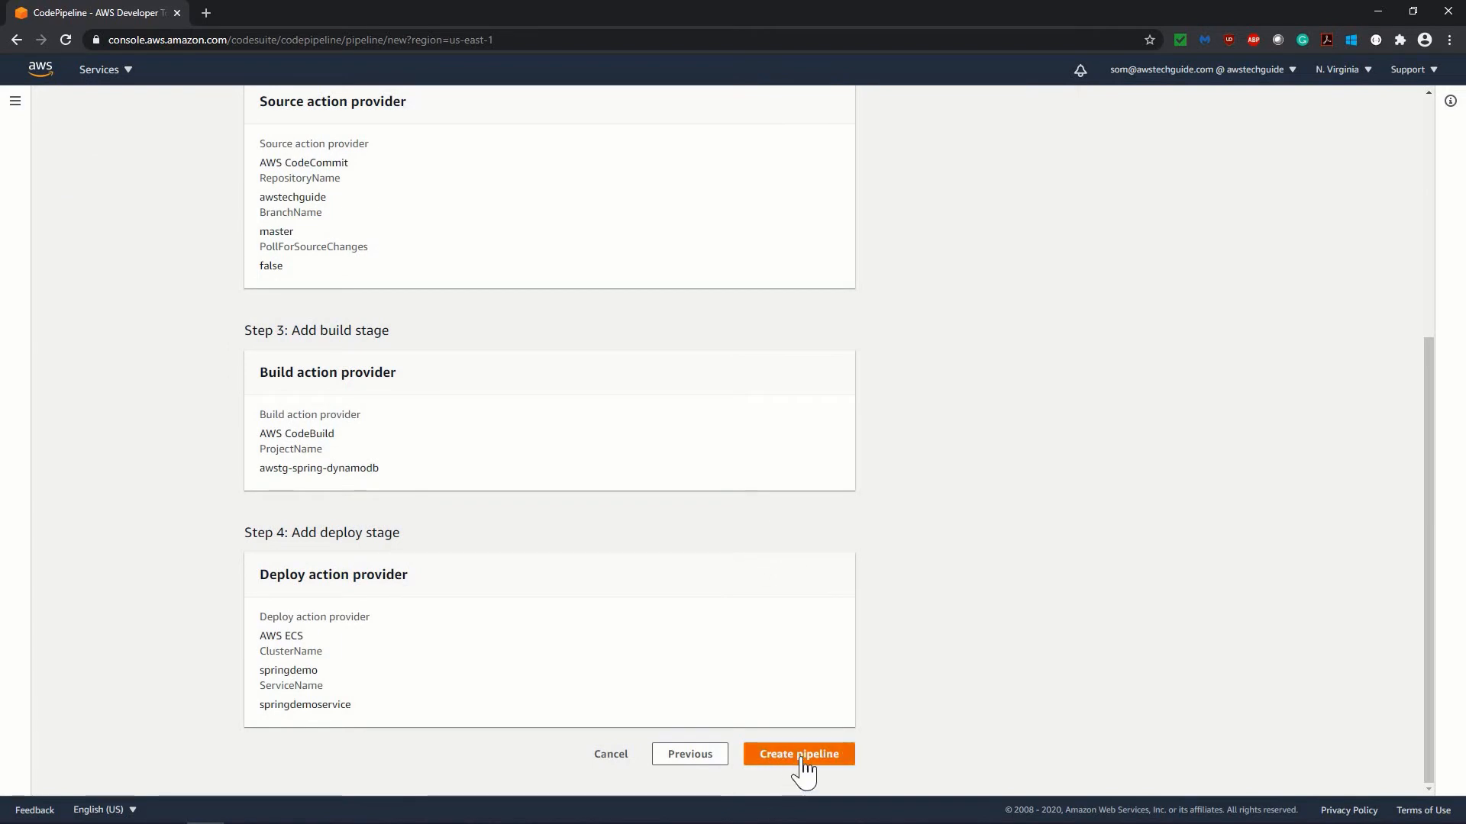
{"action": "left_click", "coordinate": [798, 755]}
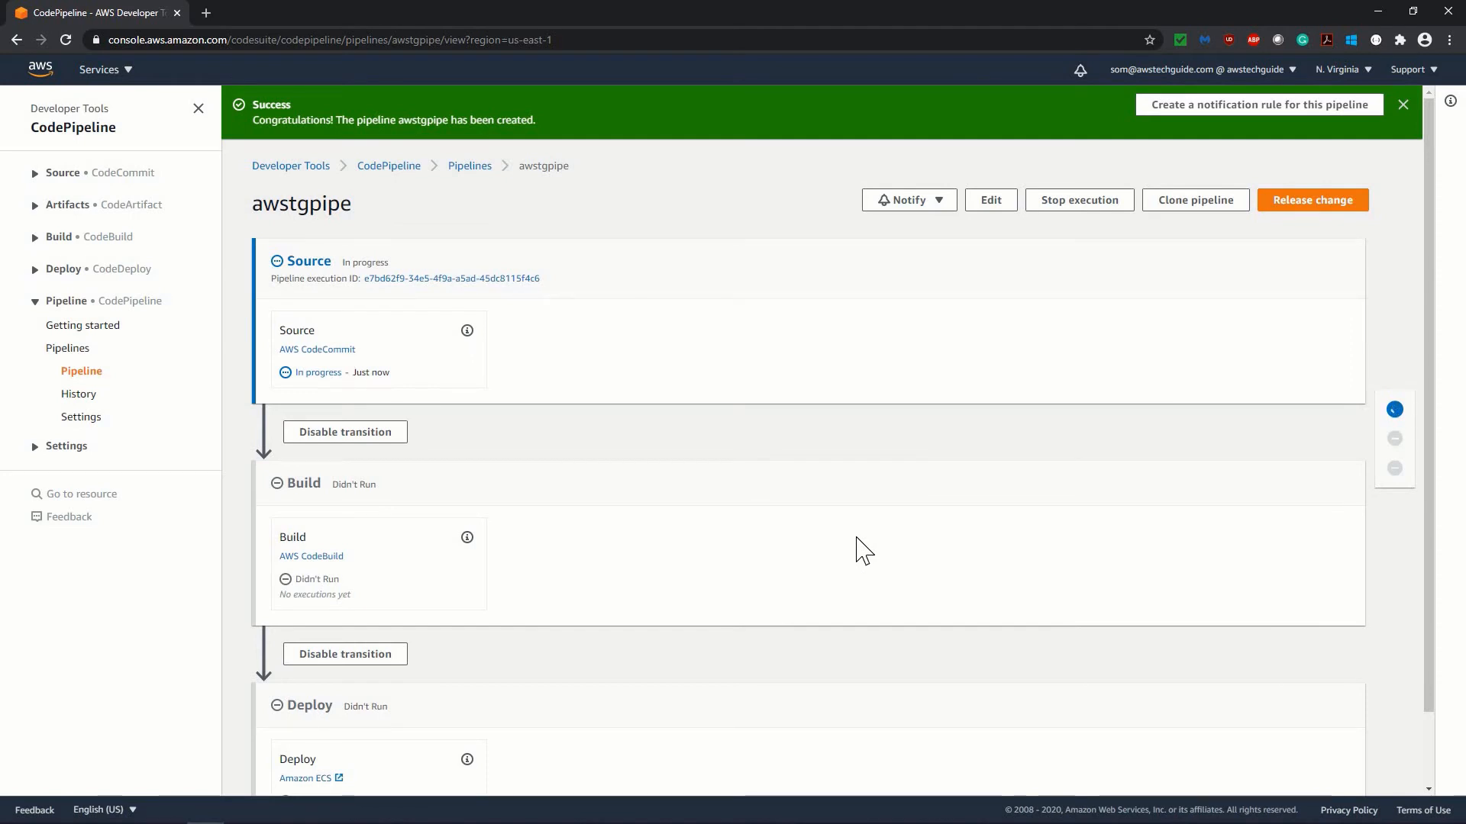
{"action": "mouse_move", "coordinate": [338, 373]}
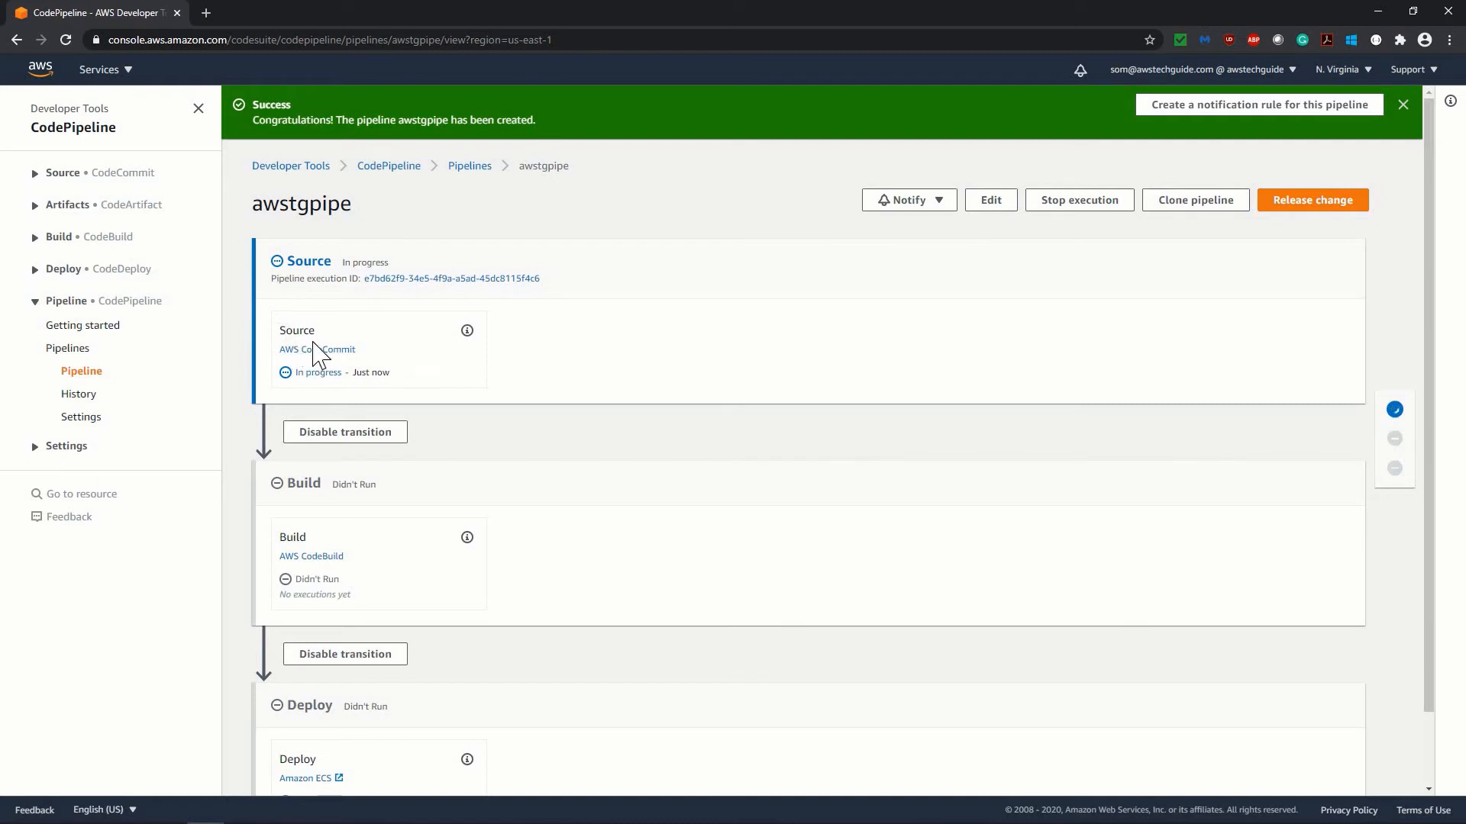
{"action": "mouse_move", "coordinate": [303, 390]}
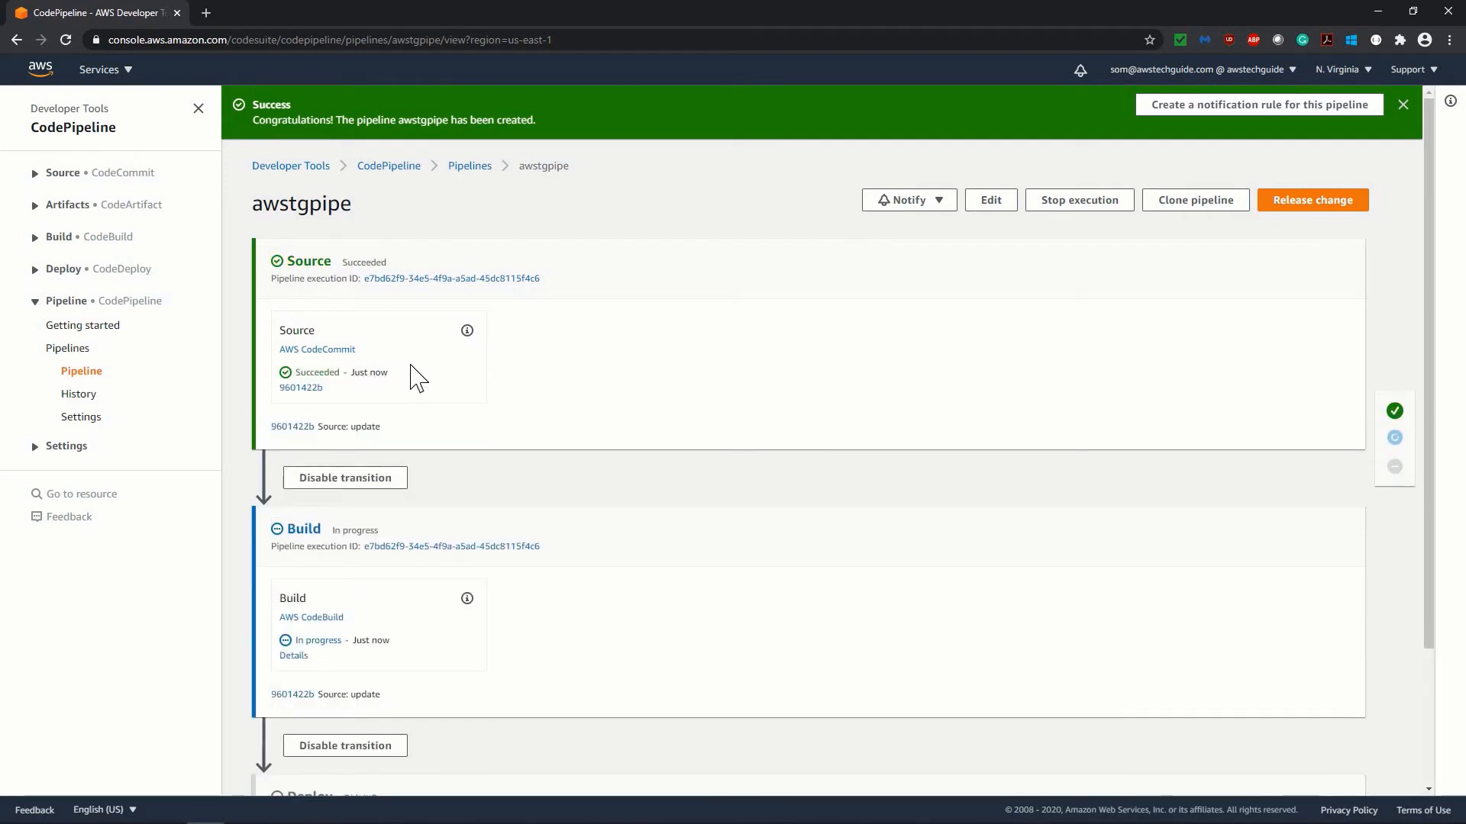
{"action": "mouse_move", "coordinate": [313, 699]}
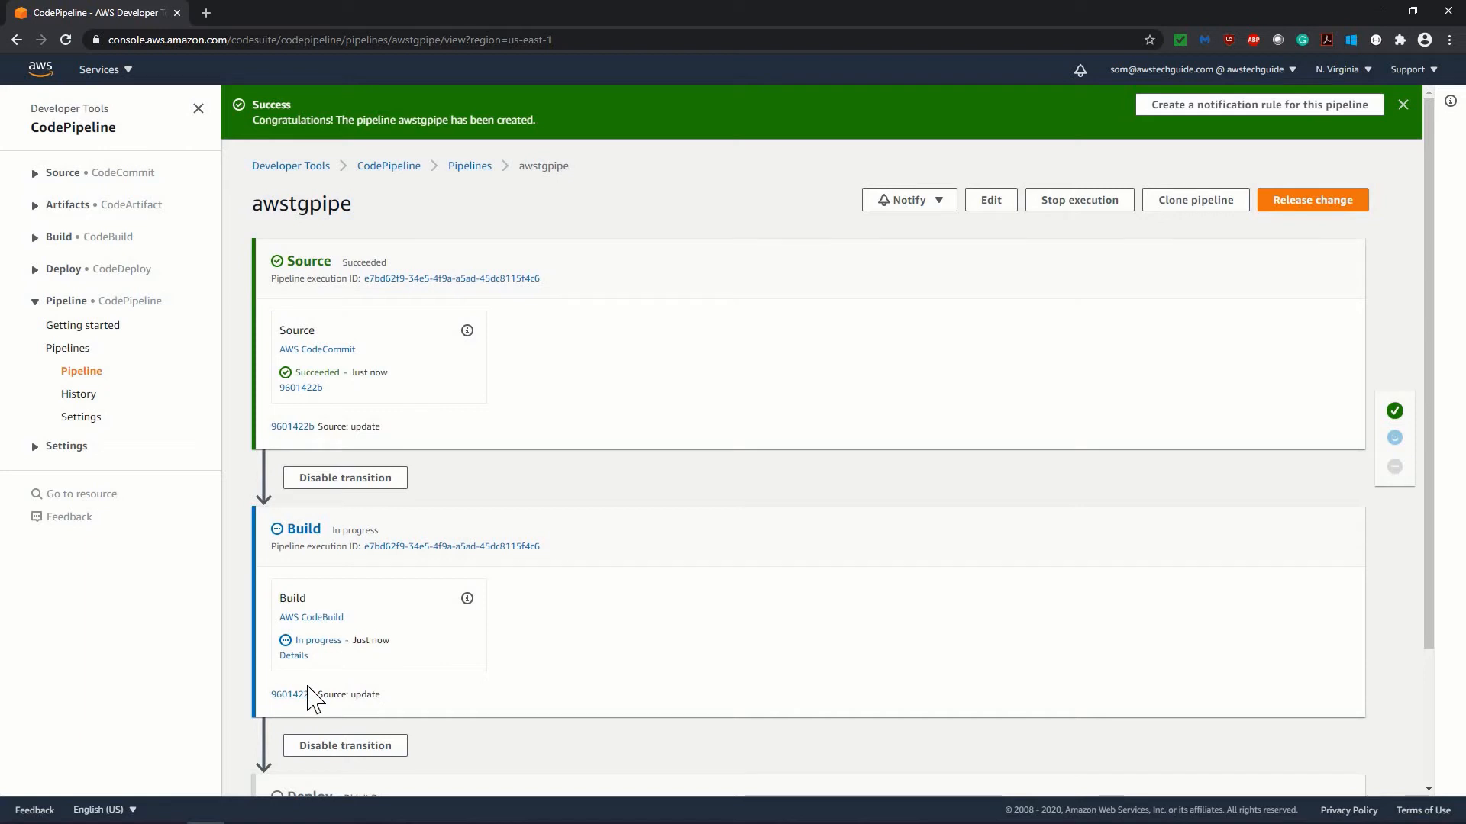
{"action": "mouse_move", "coordinate": [399, 644]}
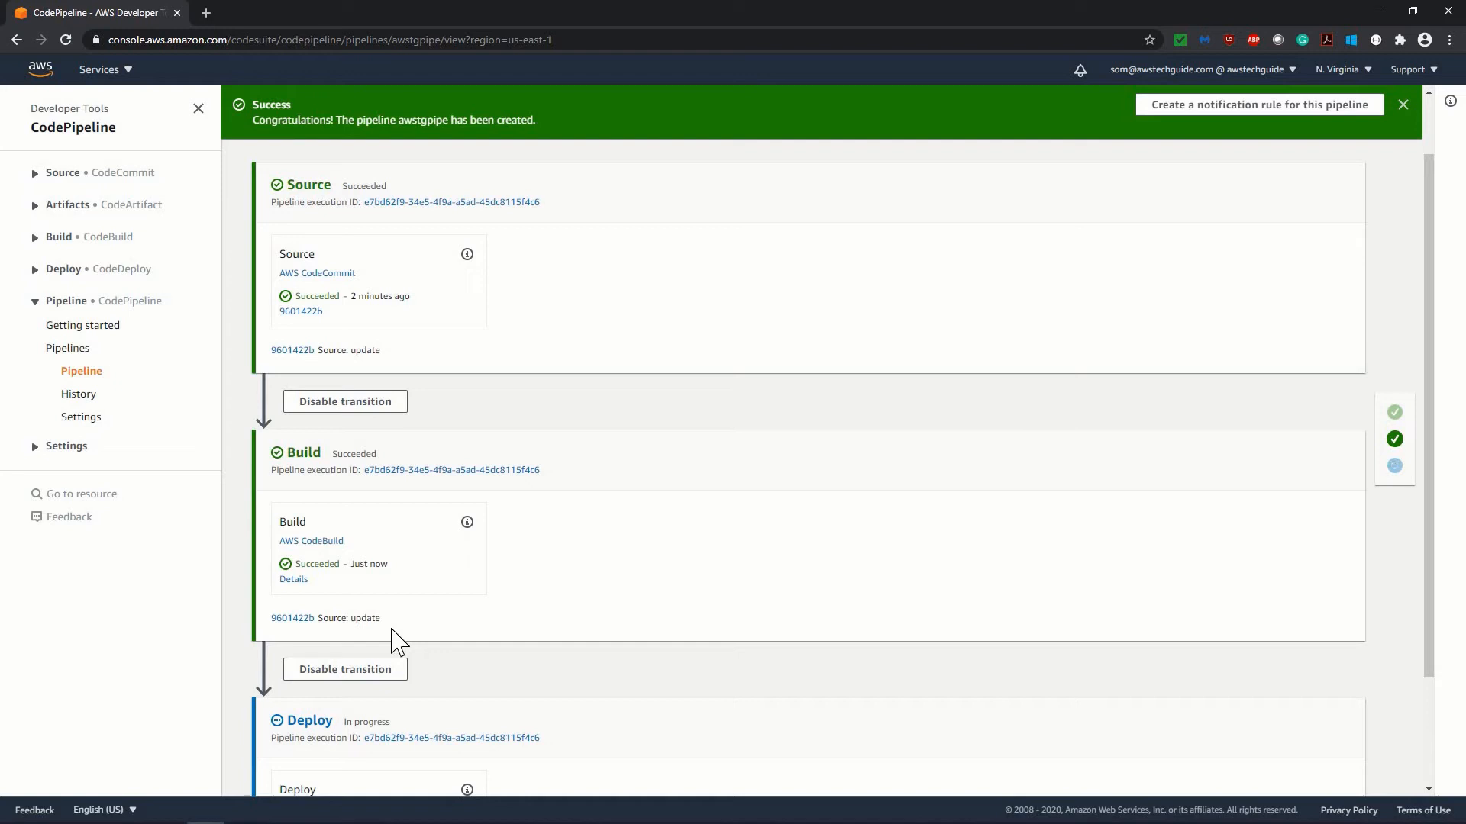
Watch Source, Build and Deploy succeed, then return to the pipelines list.
{"action": "scroll", "scroll_direction": "down", "scroll_amount": 3}
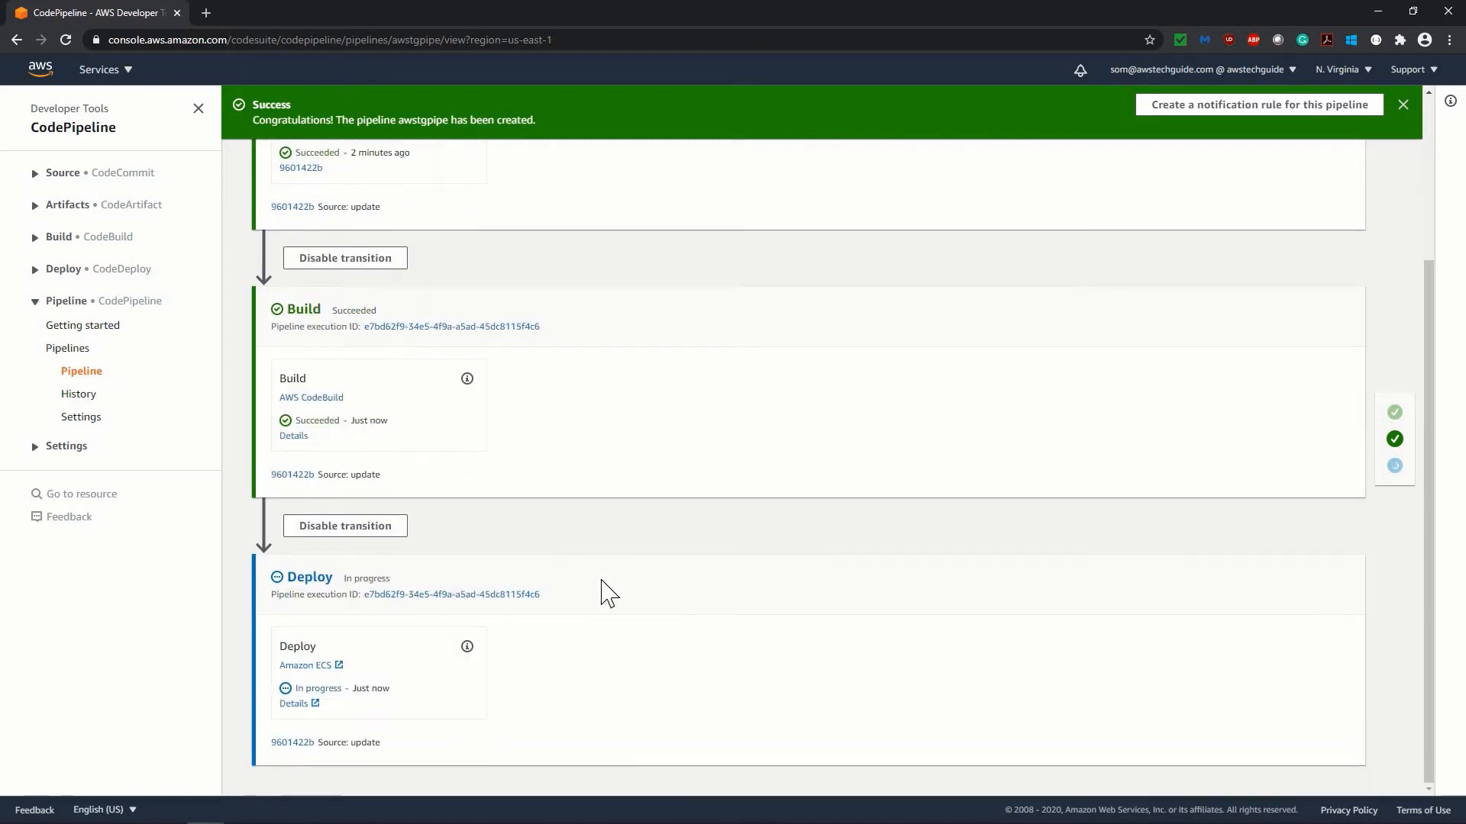
{"action": "mouse_move", "coordinate": [844, 700]}
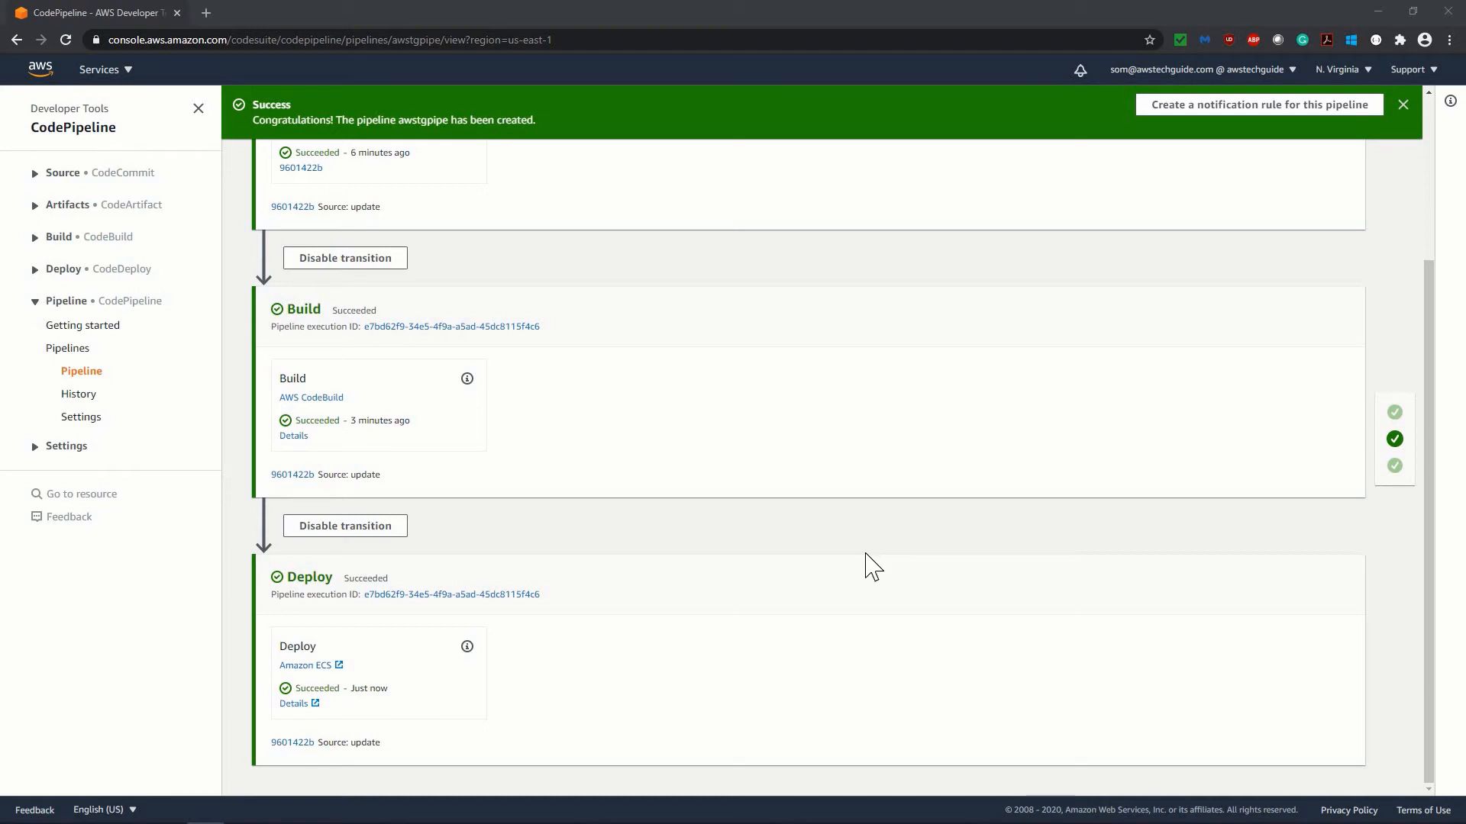
{"action": "mouse_move", "coordinate": [84, 387]}
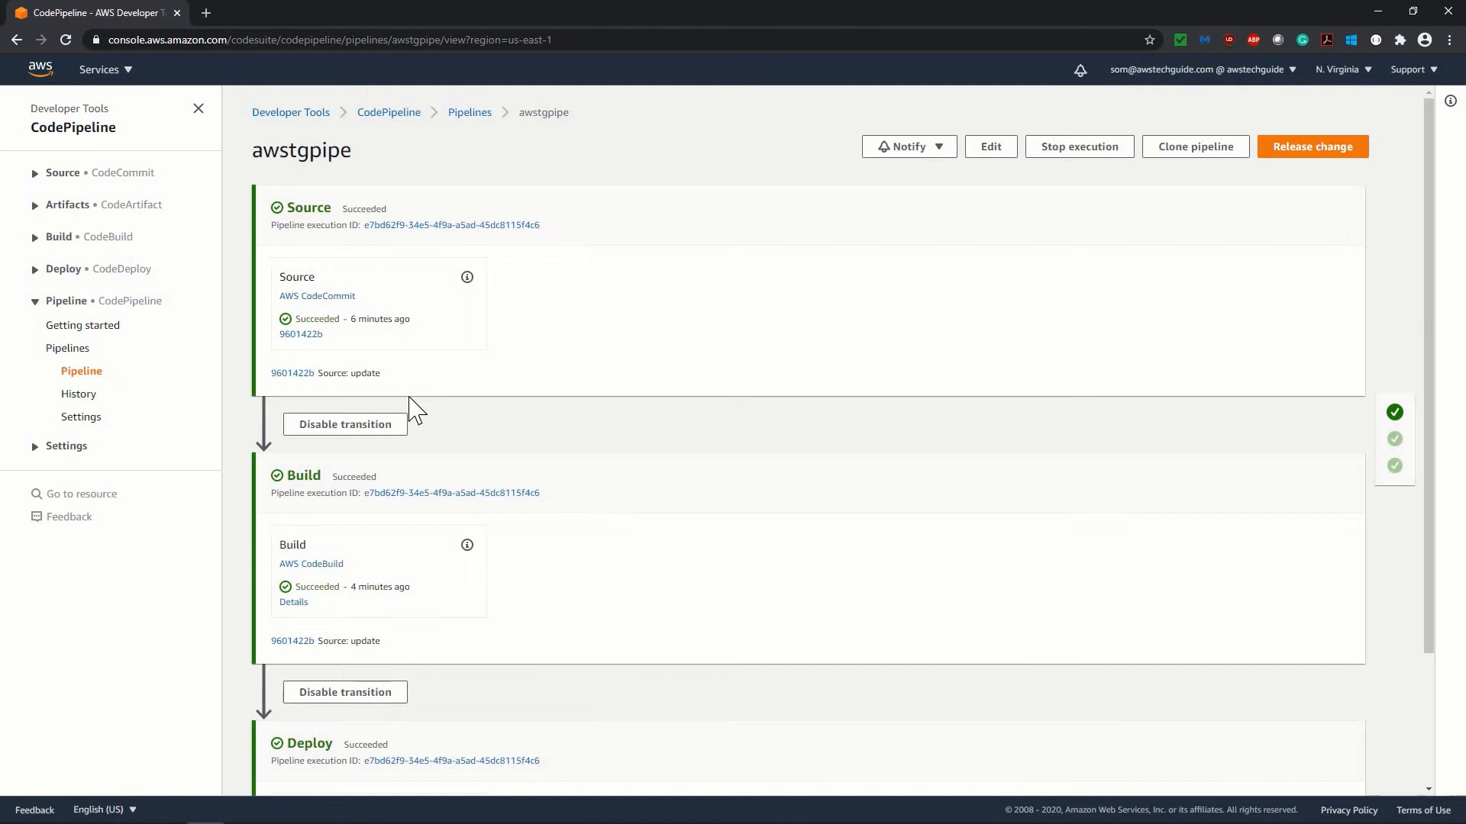
{"action": "mouse_move", "coordinate": [67, 348]}
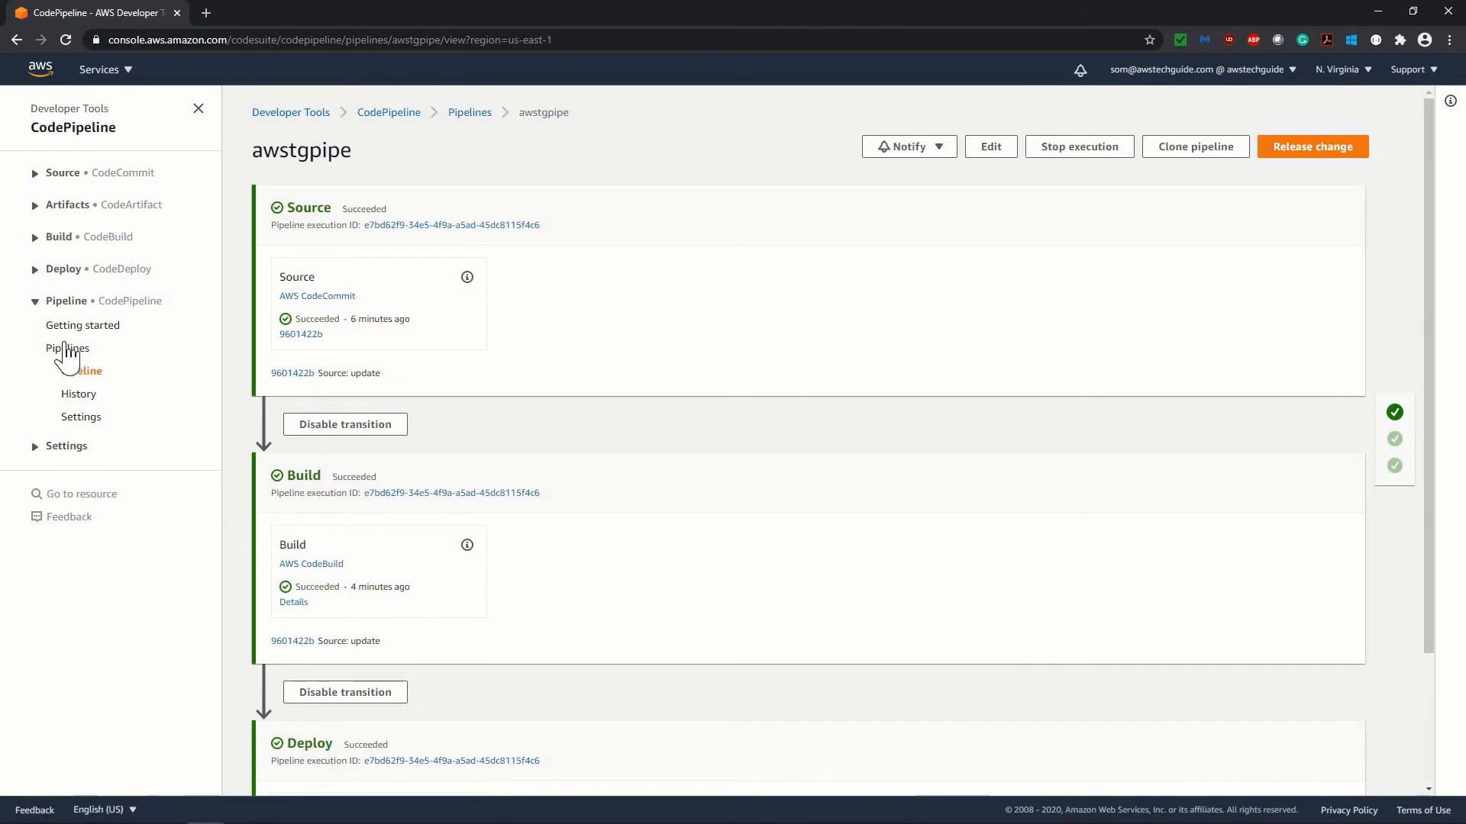
{"action": "mouse_move", "coordinate": [559, 344]}
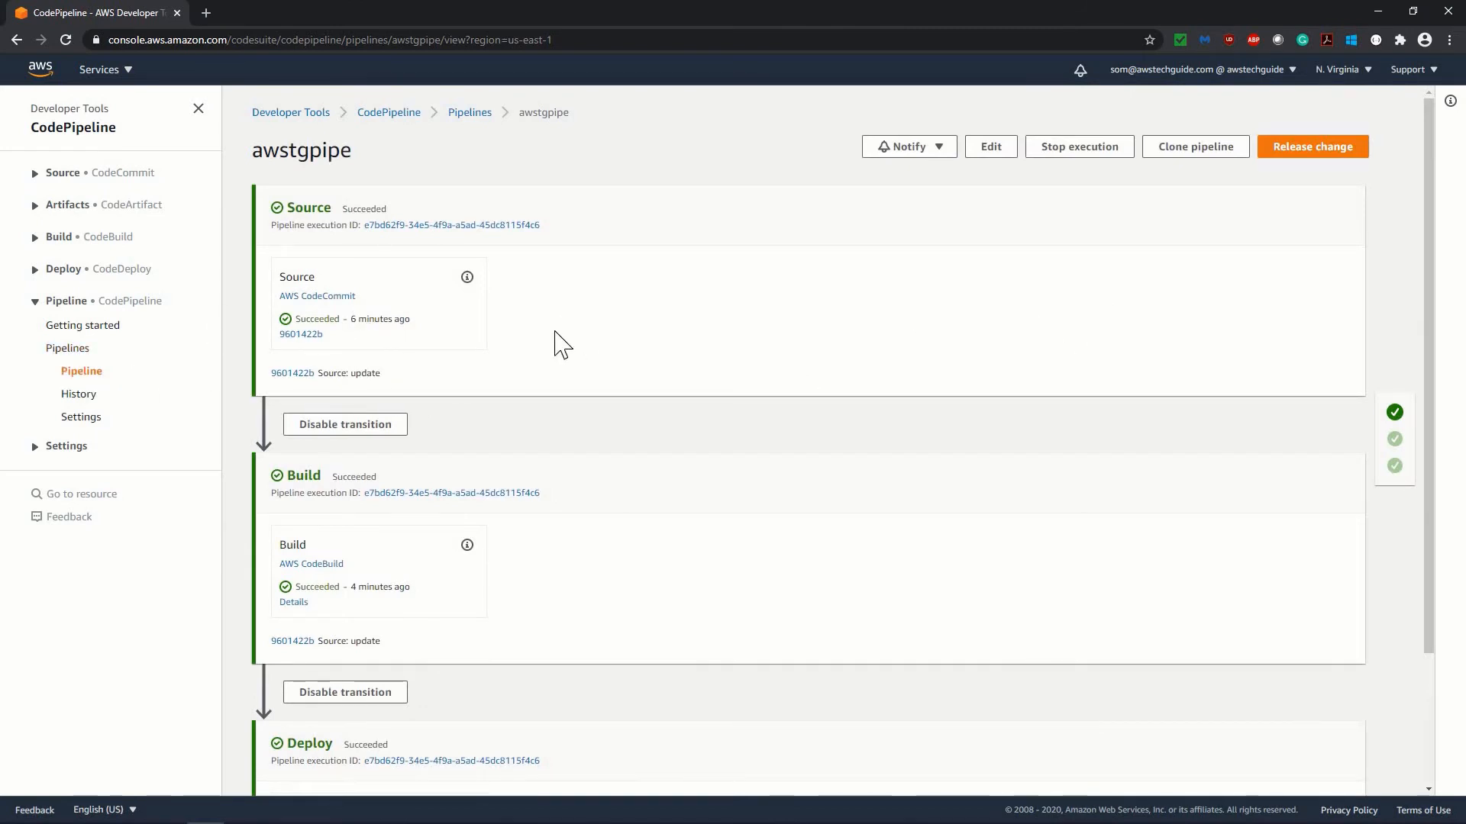
{"action": "scroll", "scroll_direction": "down", "scroll_amount": 3}
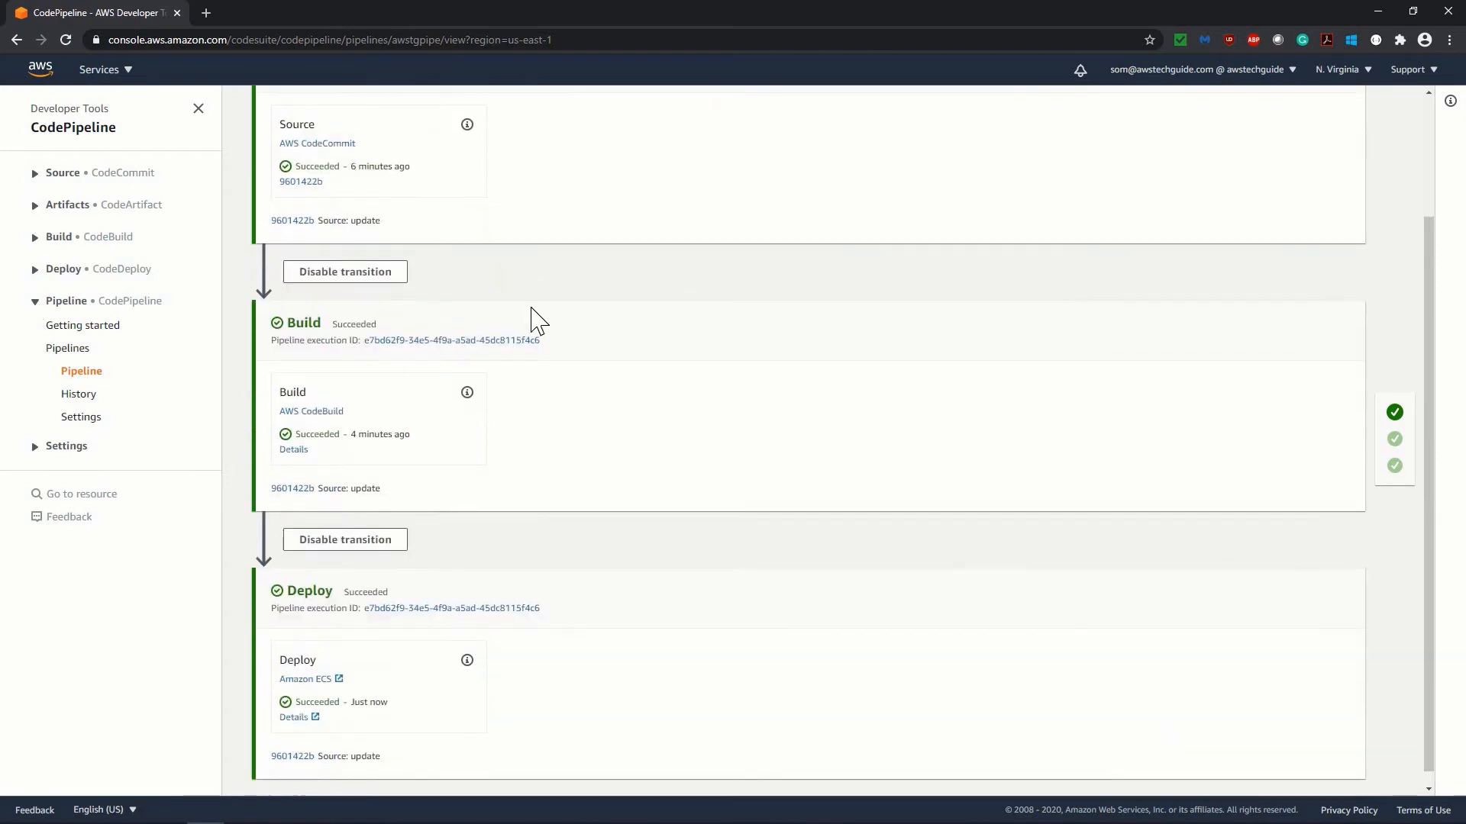
{"action": "mouse_move", "coordinate": [141, 377]}
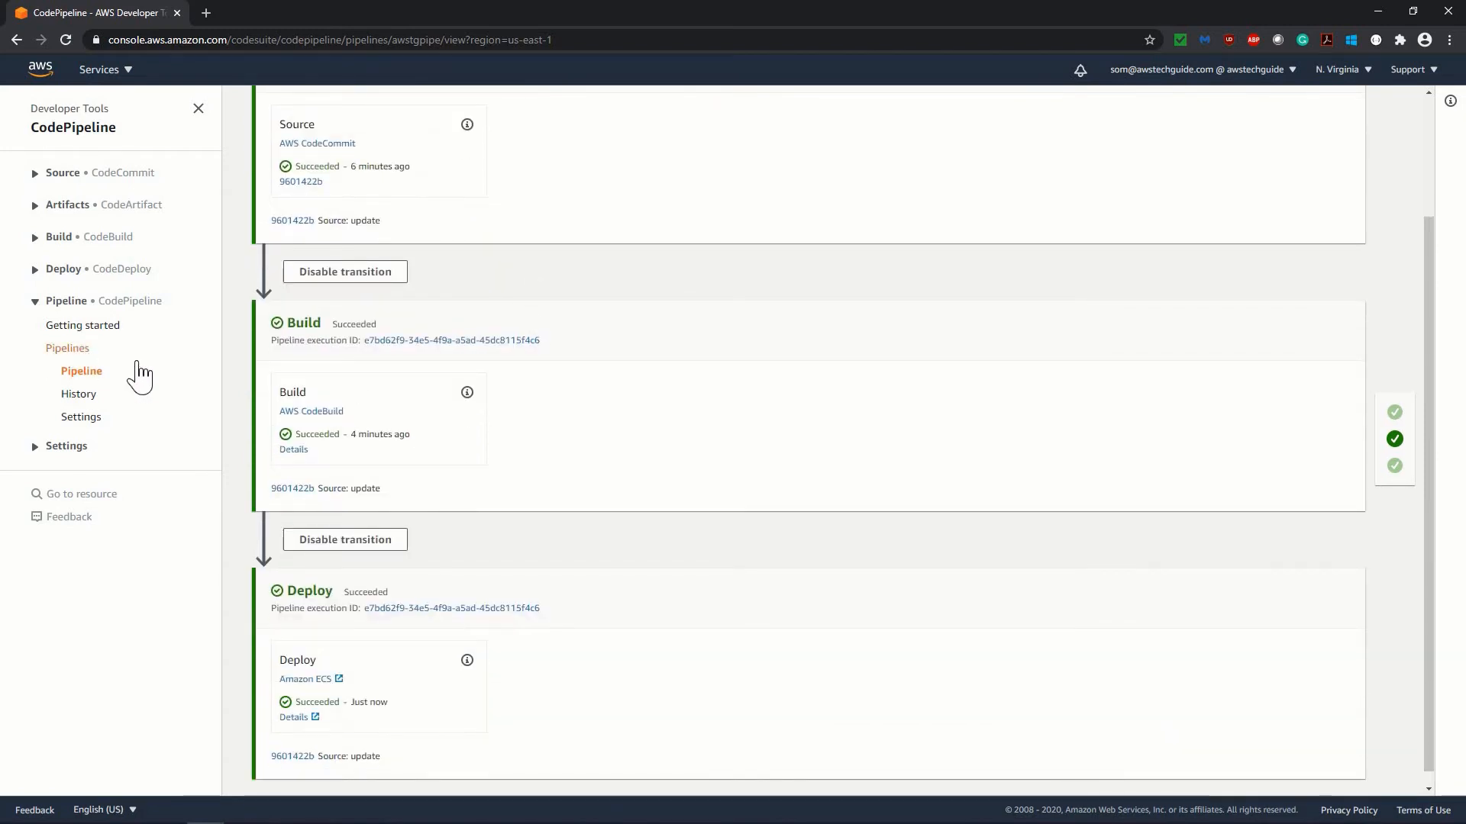
{"action": "left_click", "coordinate": [67, 348]}
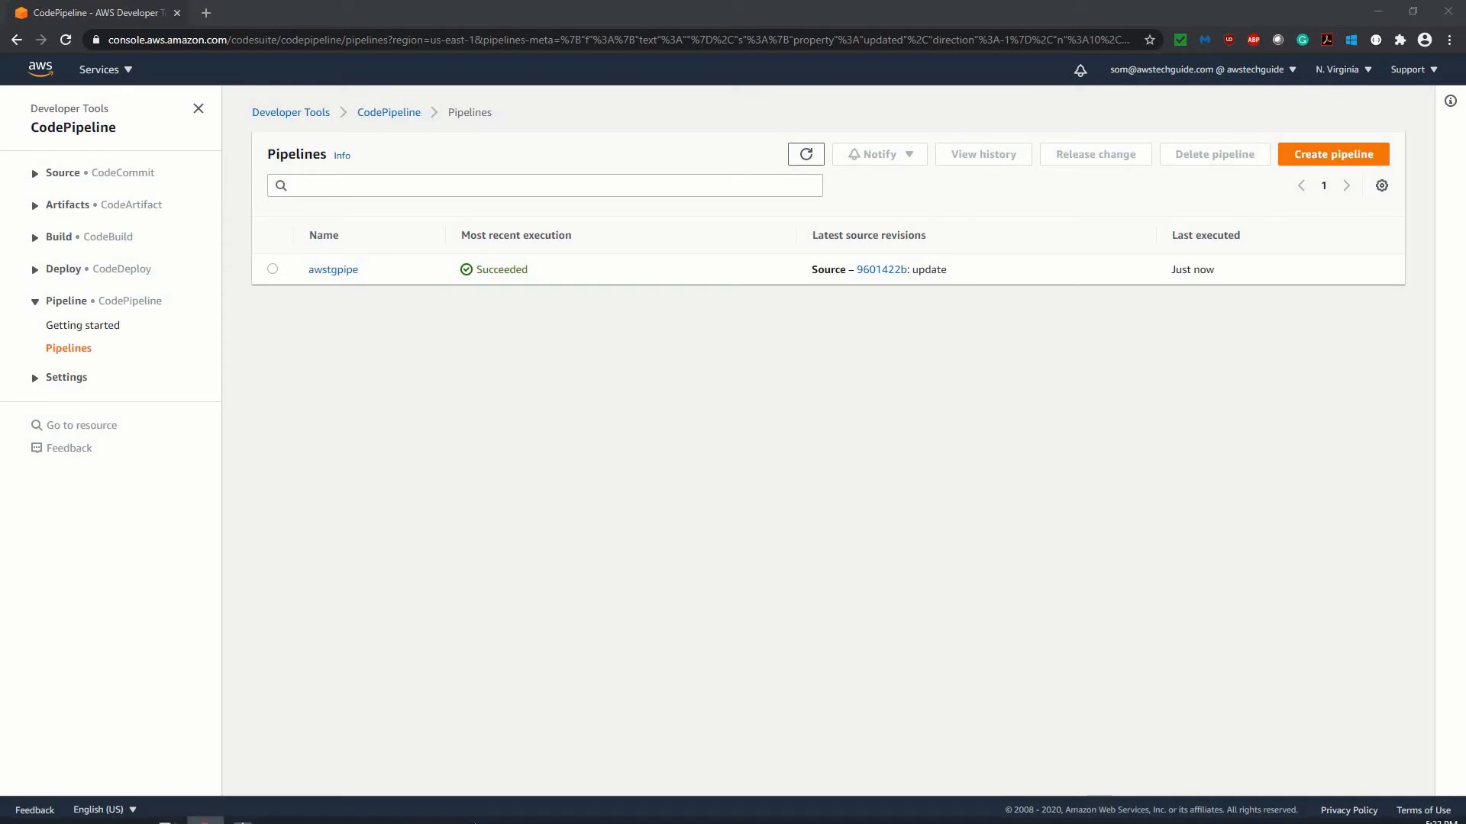
In Command Prompt, git add, commit 'update' and push TransactionController.java, then minimize the window.
{"action": "key", "text": "alt+tab"}
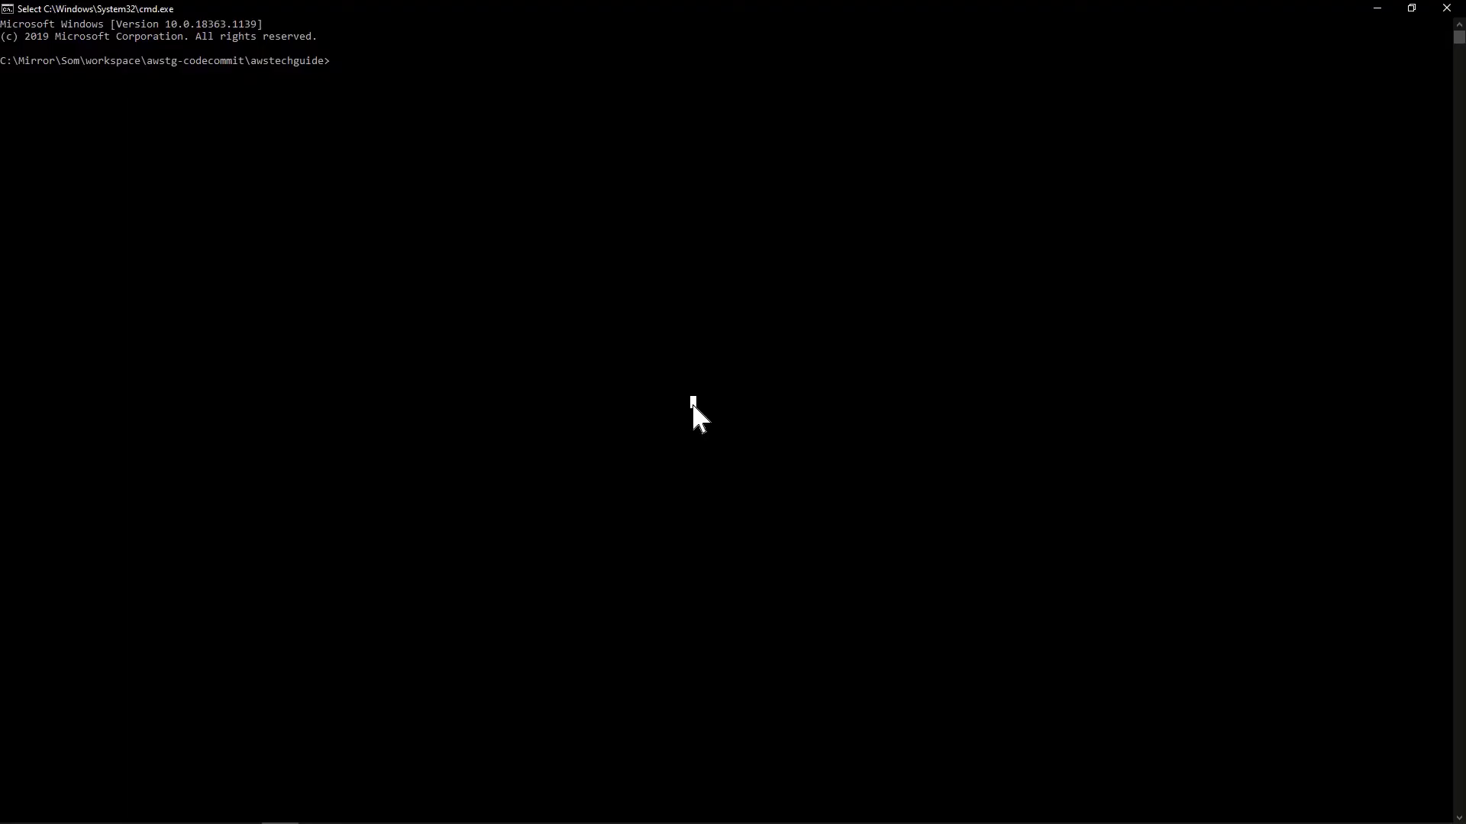
{"action": "type", "text": "git status"}
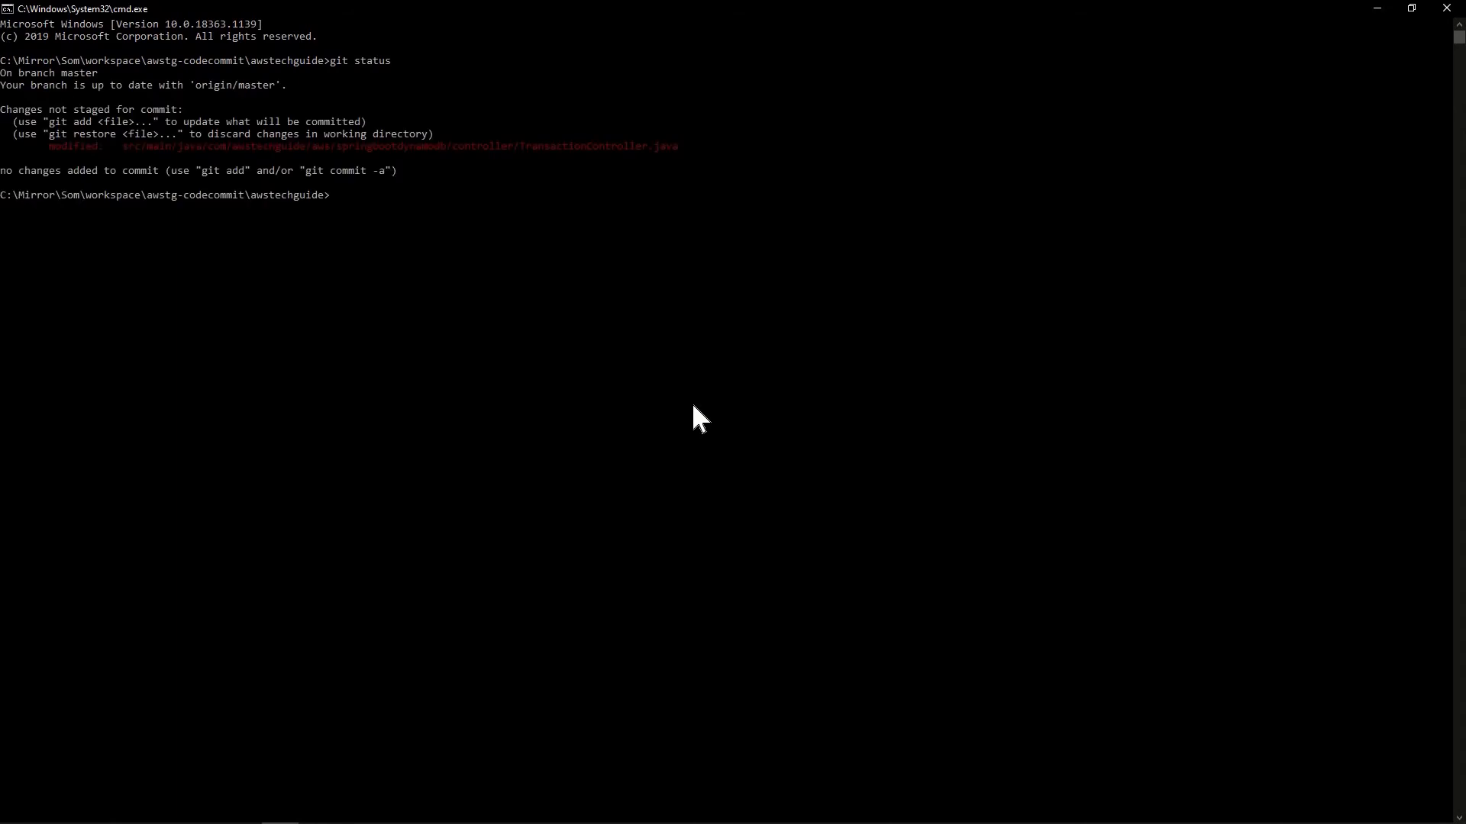
{"action": "type", "text": "git add"}
{"action": "type", "text": "git push"}
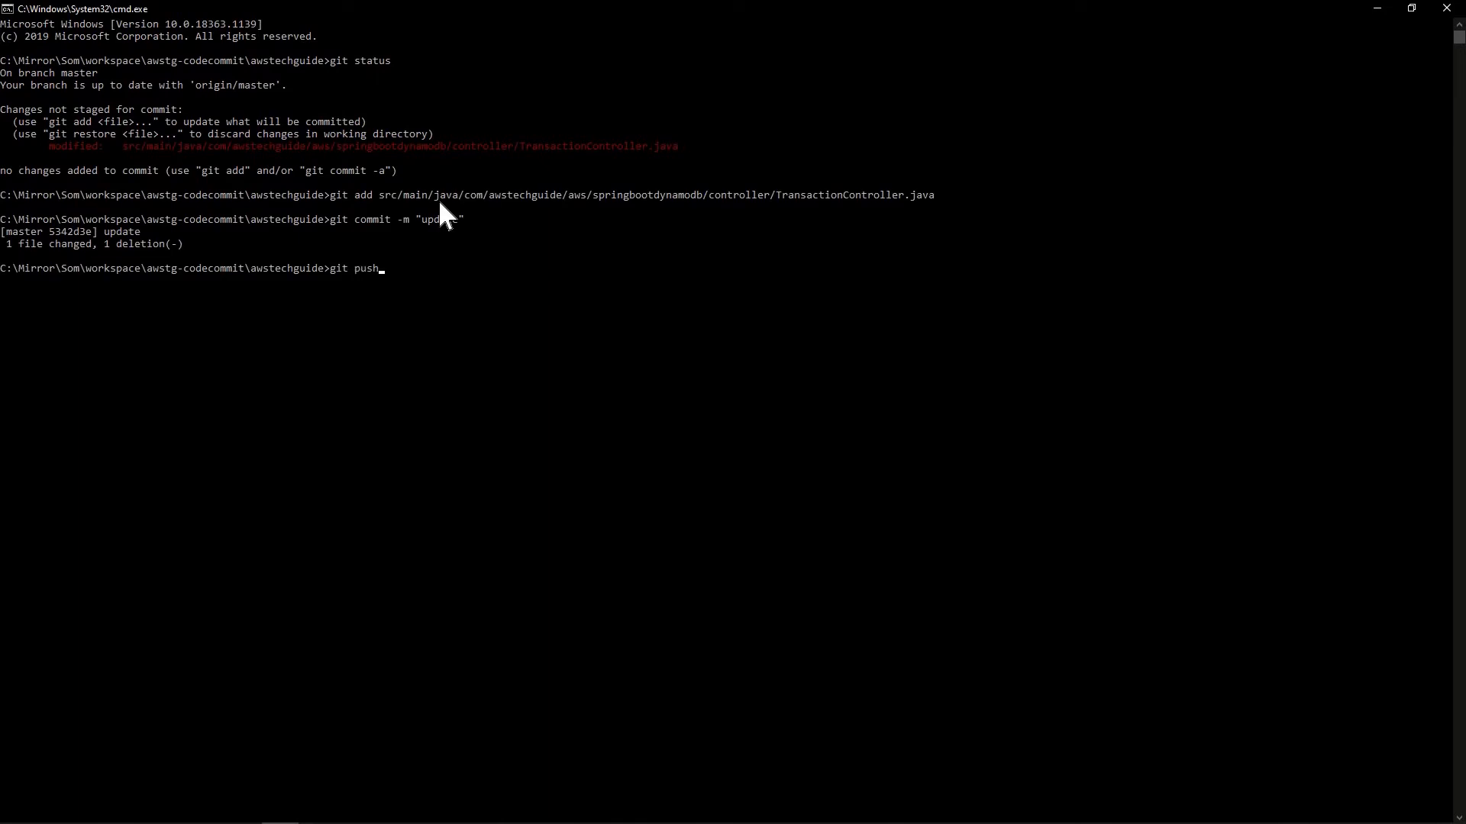
{"action": "key", "text": "Return"}
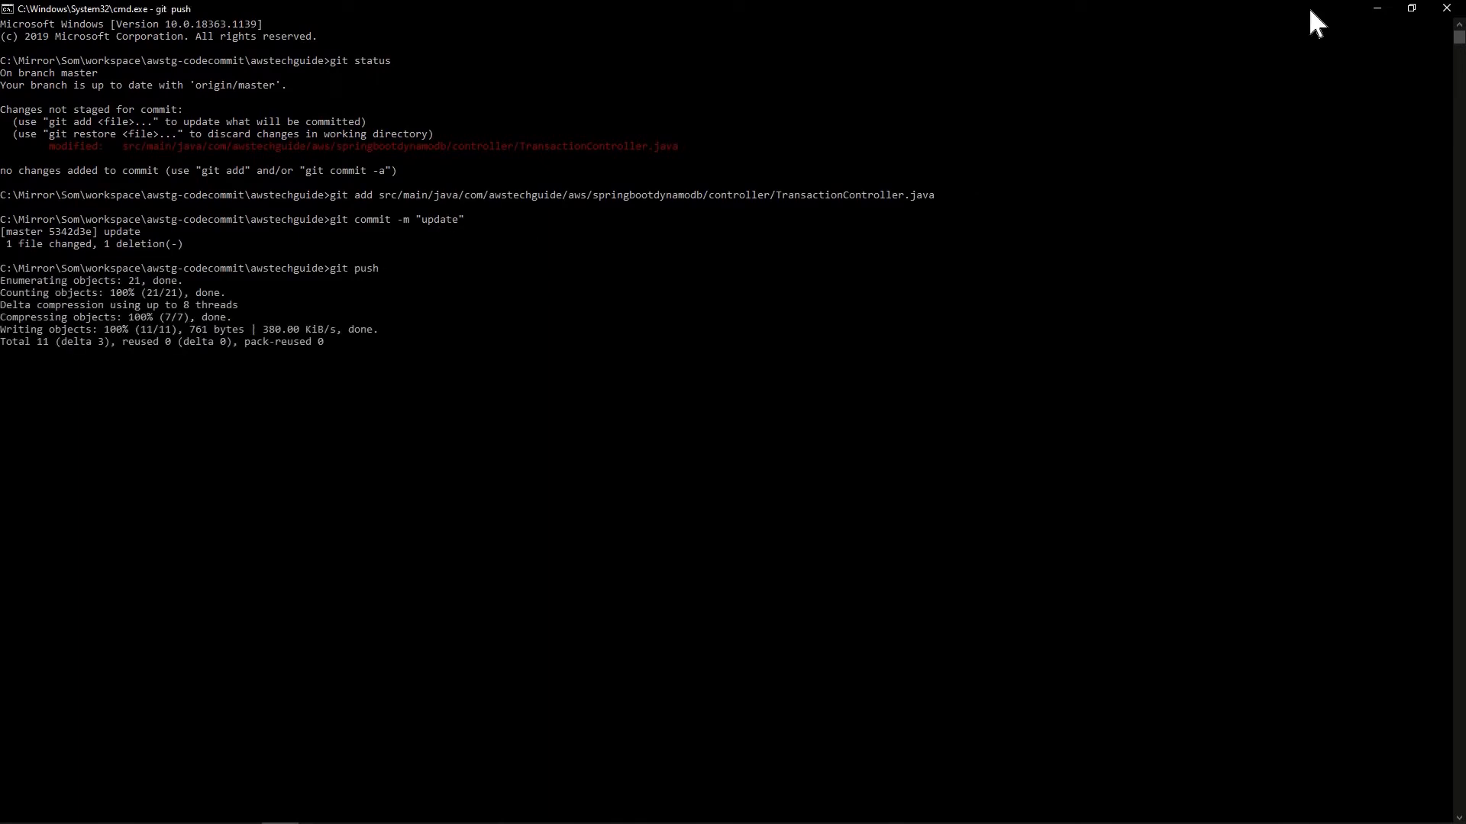
{"action": "left_click", "coordinate": [203, 809]}
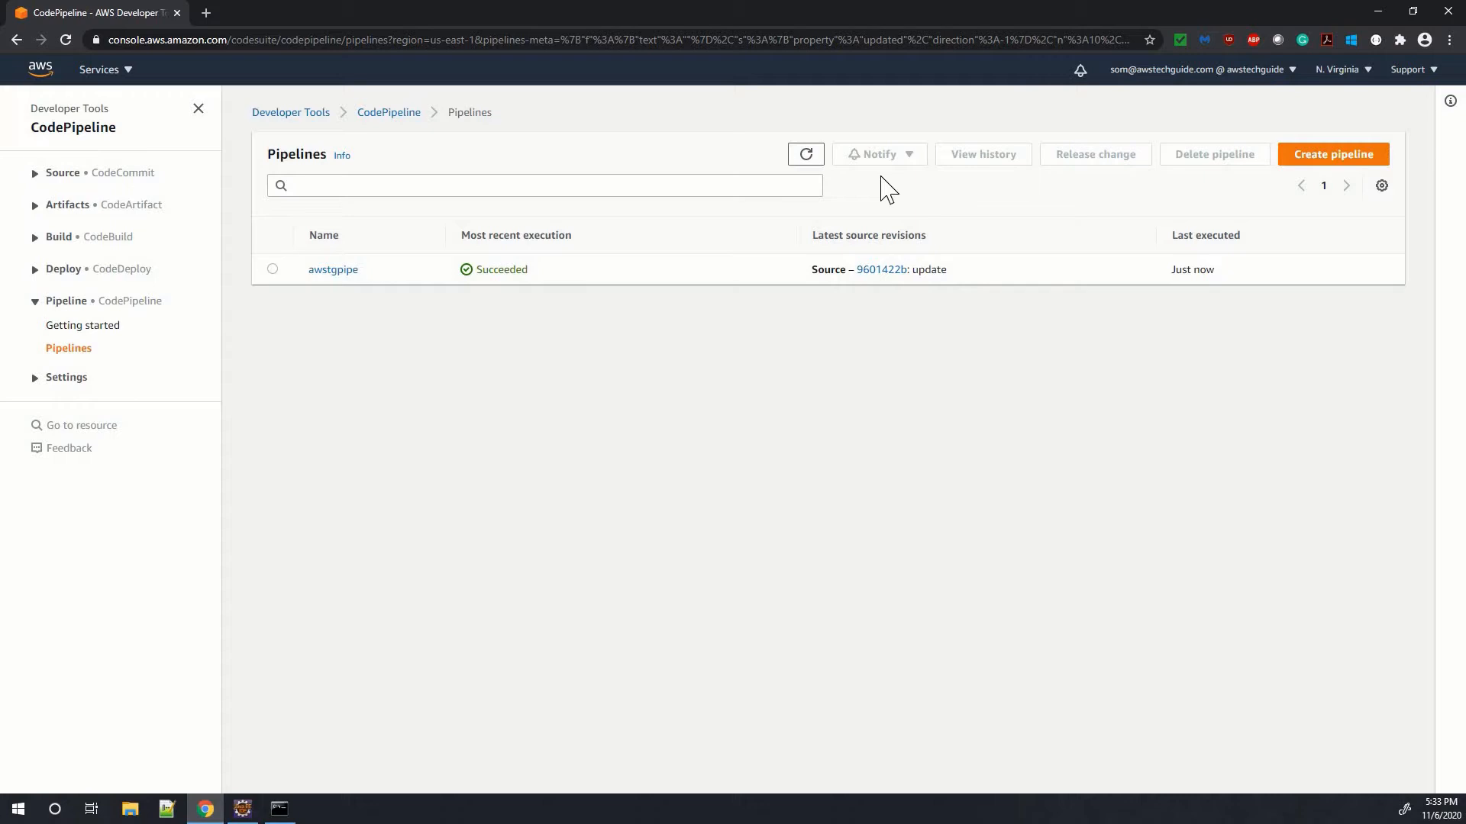
Reopen awstgpipe from the Pipelines list and watch Source, Build and Deploy succeed for the 'update' commit.
{"action": "left_click", "coordinate": [333, 269]}
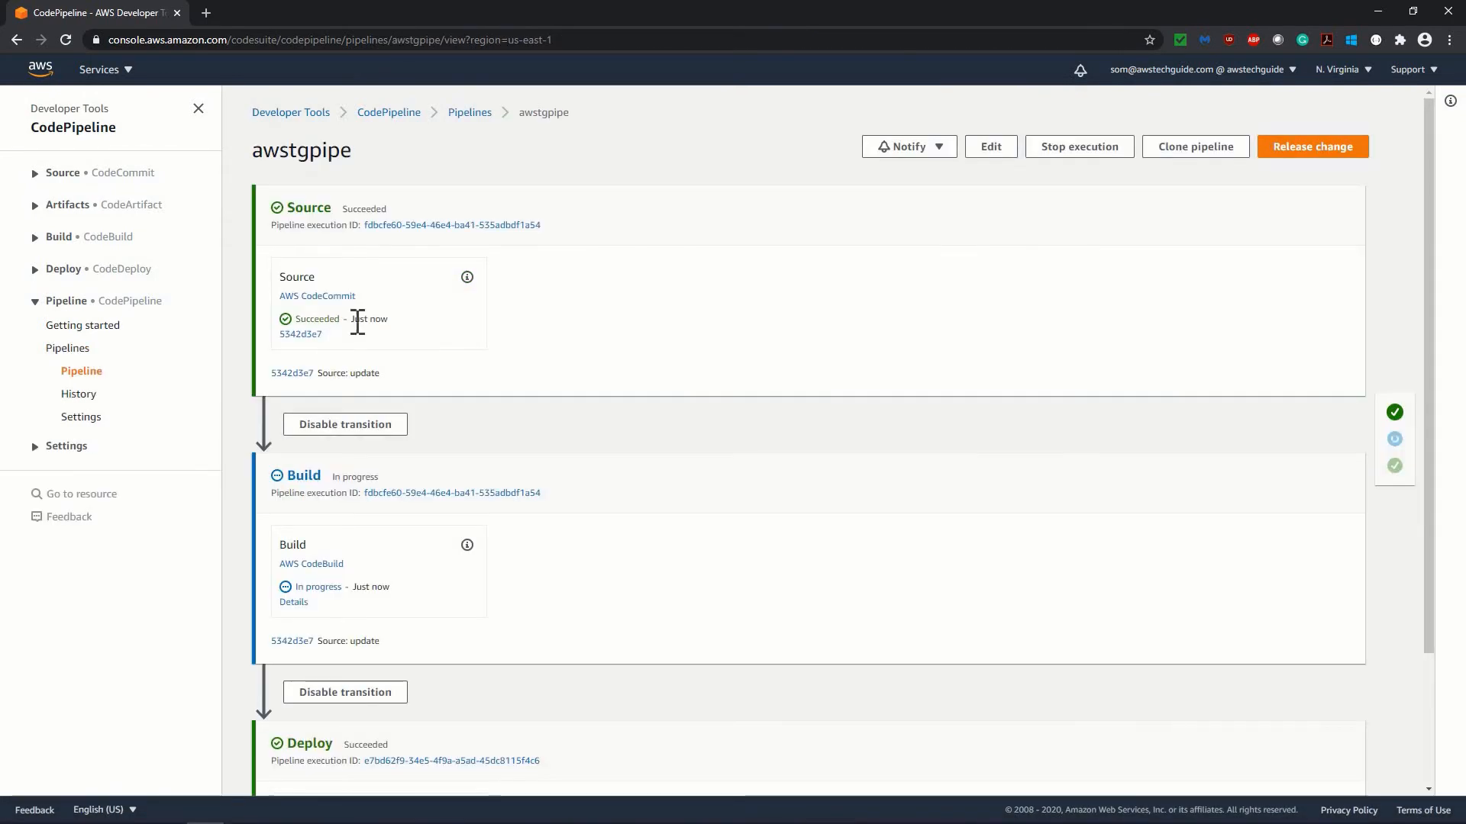
{"action": "mouse_move", "coordinate": [409, 325]}
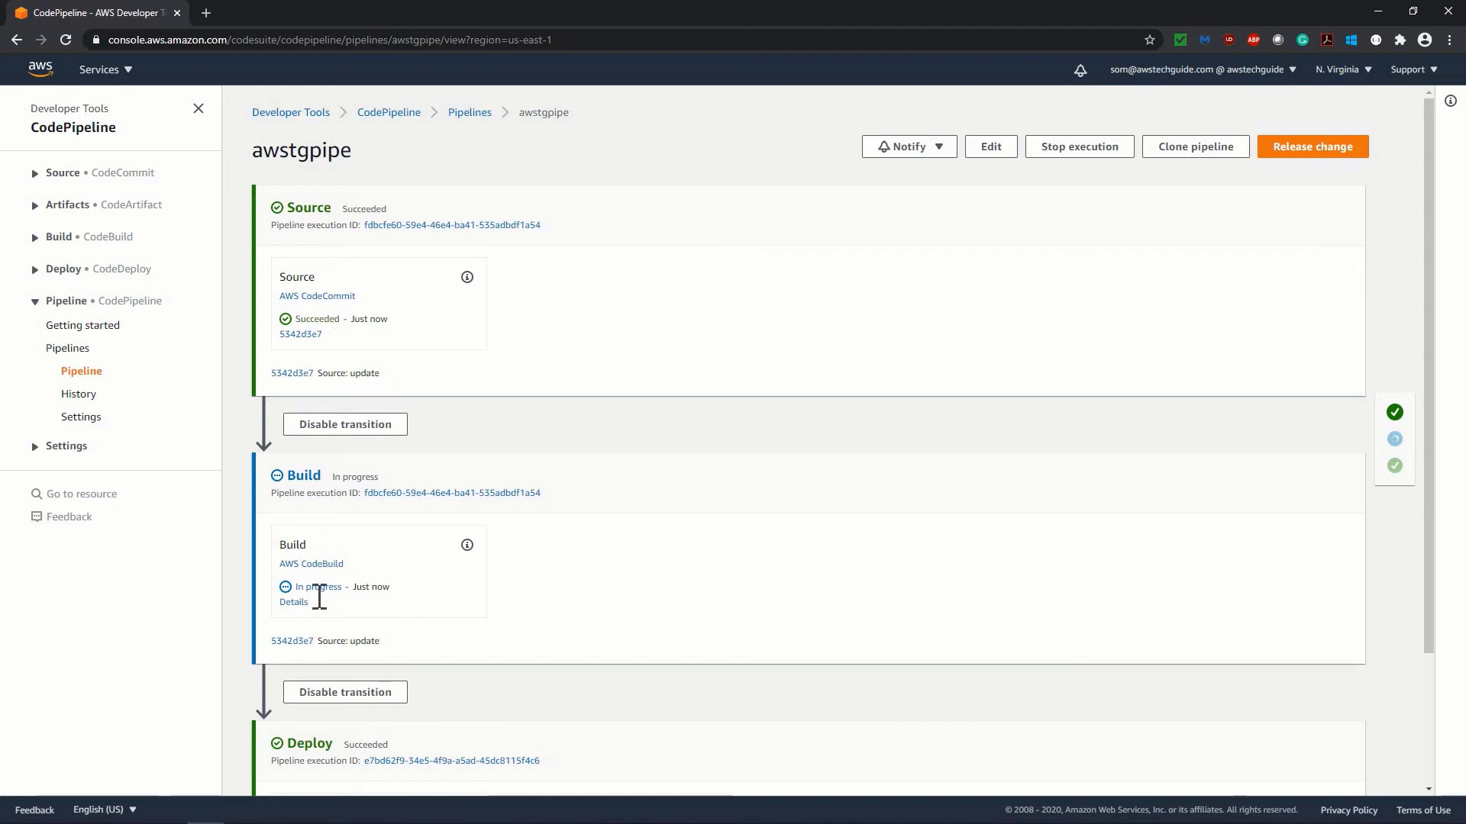
{"action": "mouse_move", "coordinate": [467, 135]}
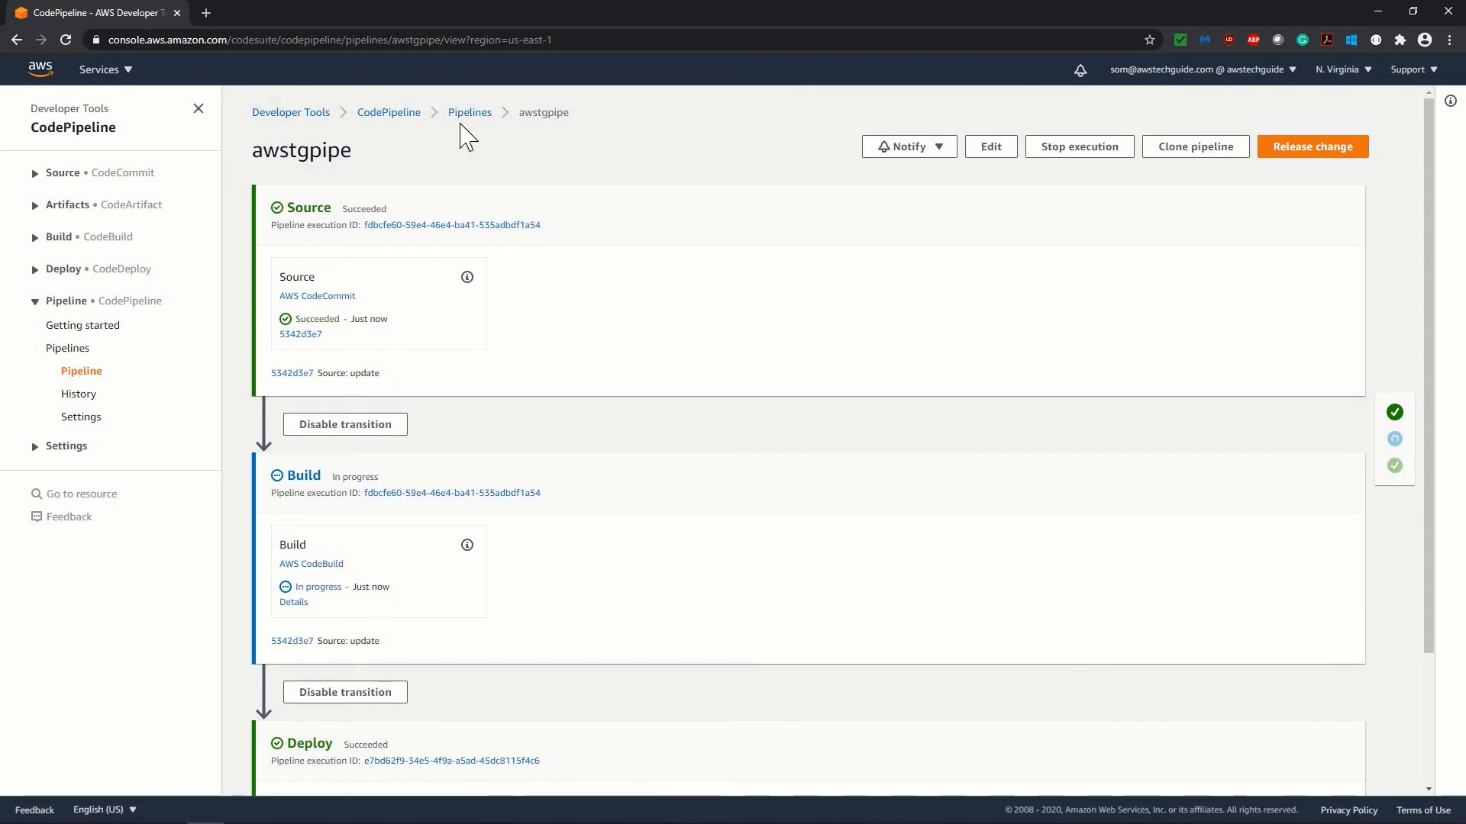
{"action": "left_click", "coordinate": [469, 112]}
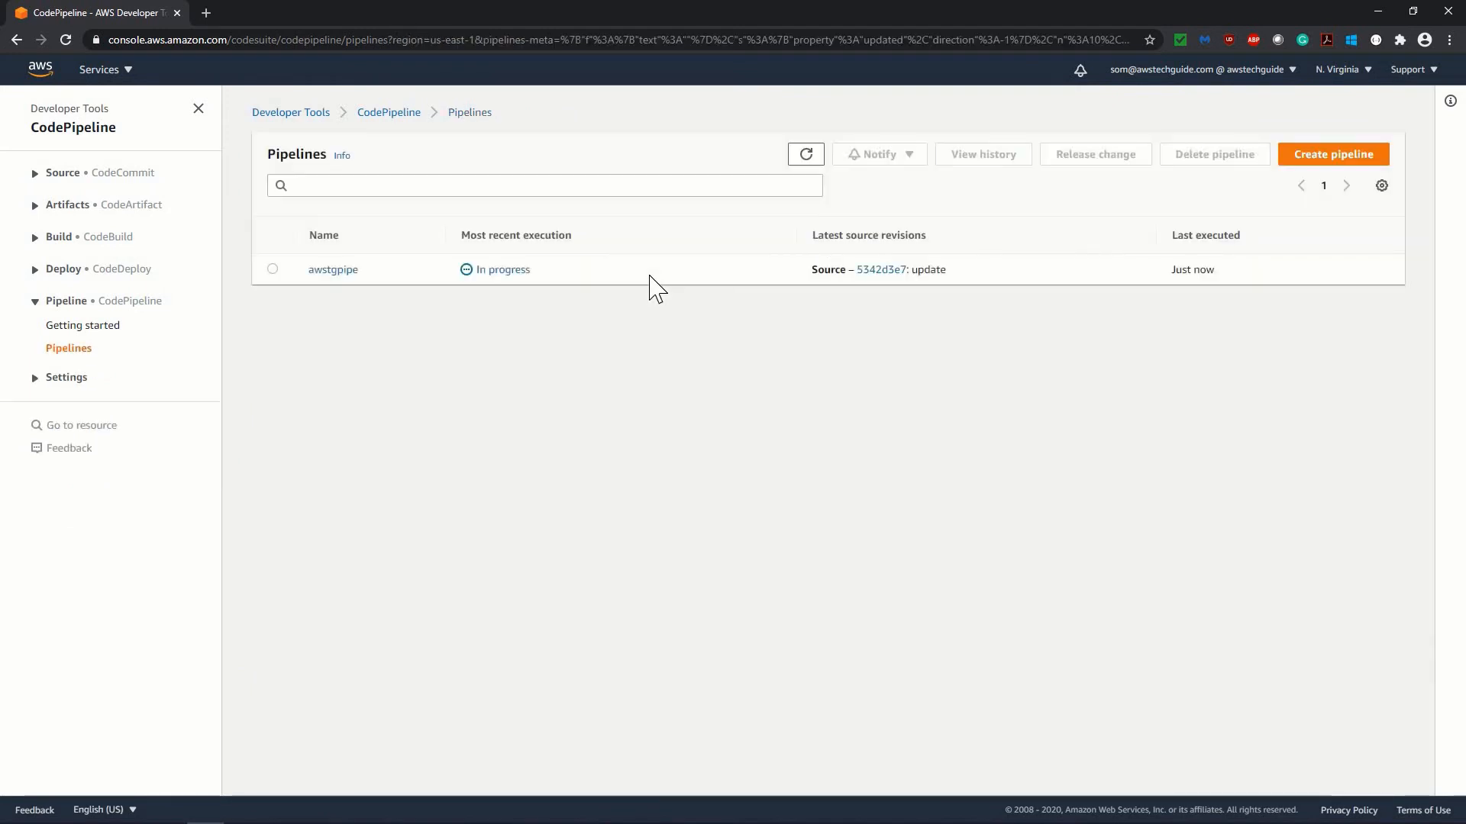
{"action": "mouse_move", "coordinate": [333, 268]}
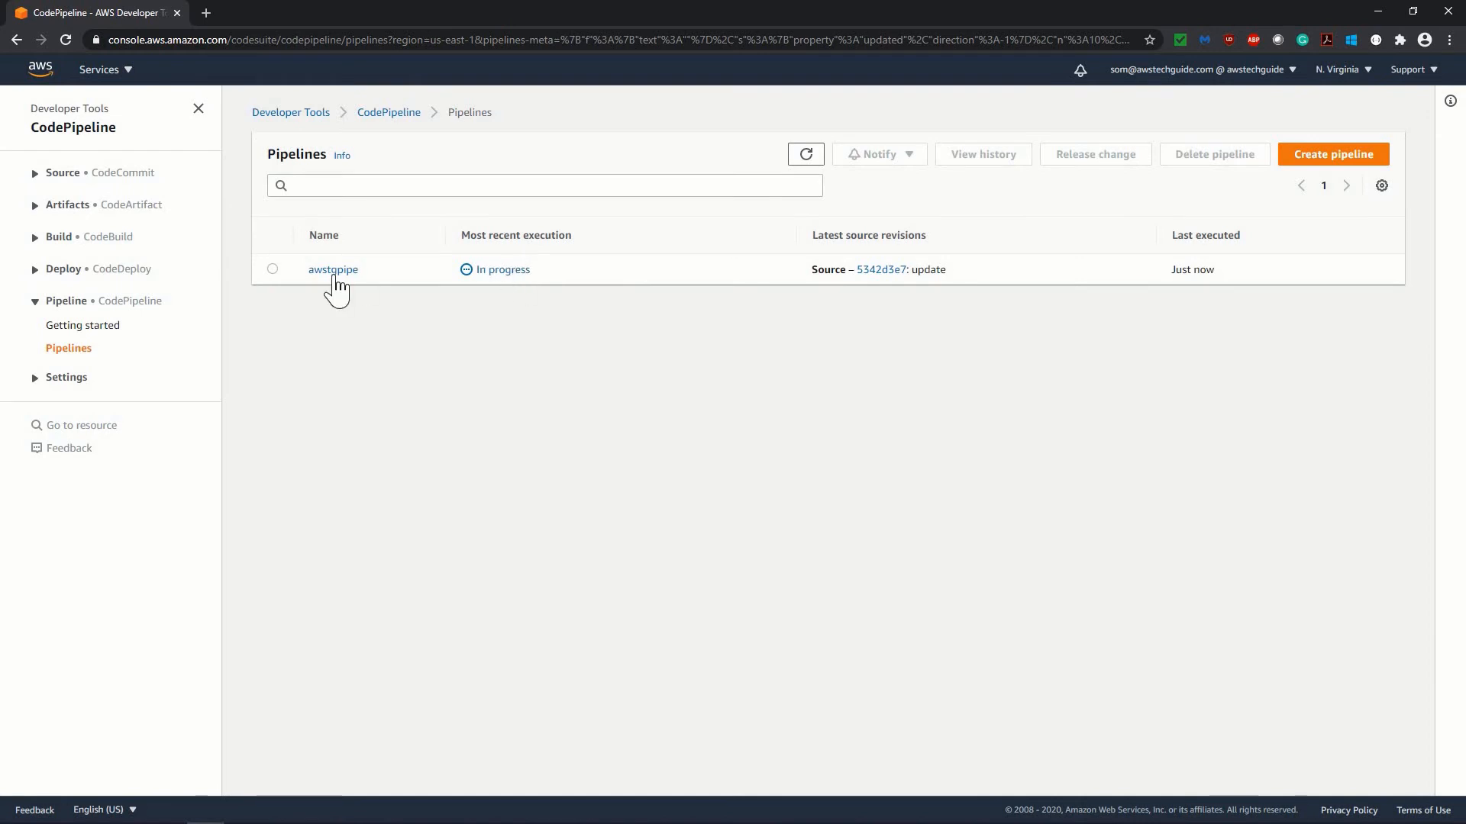
{"action": "left_click", "coordinate": [333, 269]}
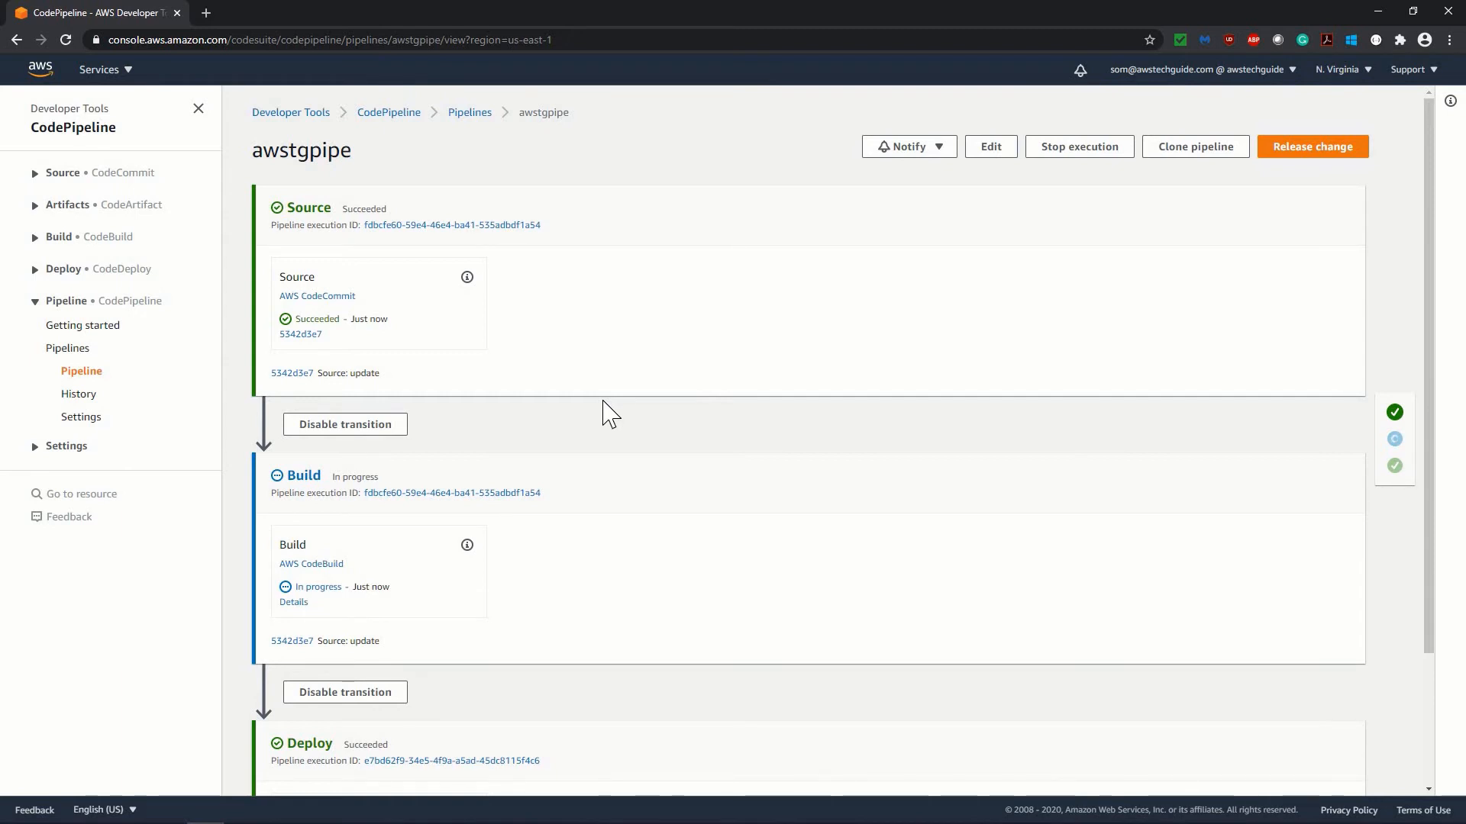
{"action": "scroll", "scroll_direction": "down", "scroll_amount": 3}
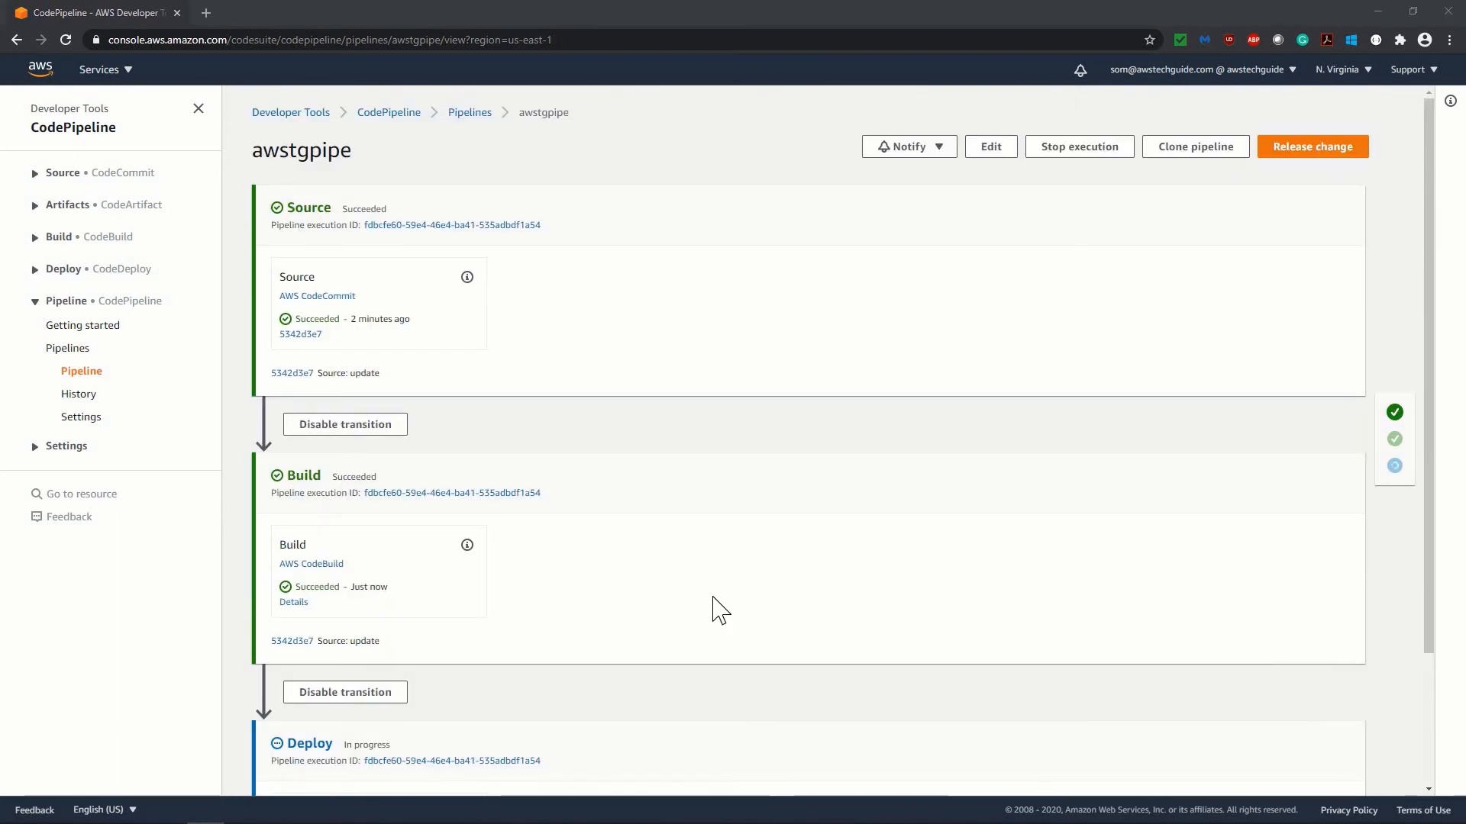
{"action": "scroll", "scroll_direction": "down", "scroll_amount": 3}
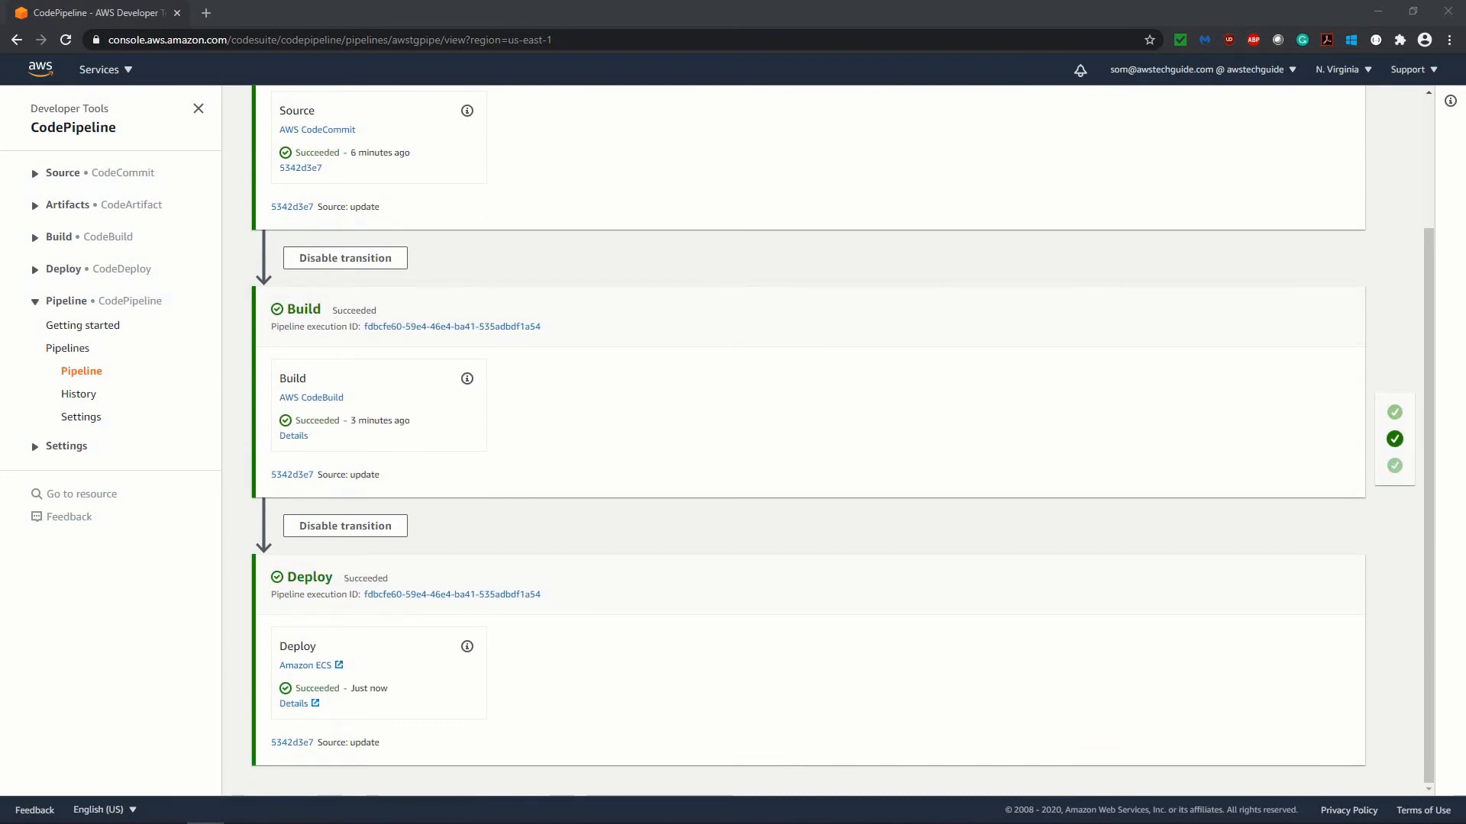
{"action": "mouse_move", "coordinate": [705, 191]}
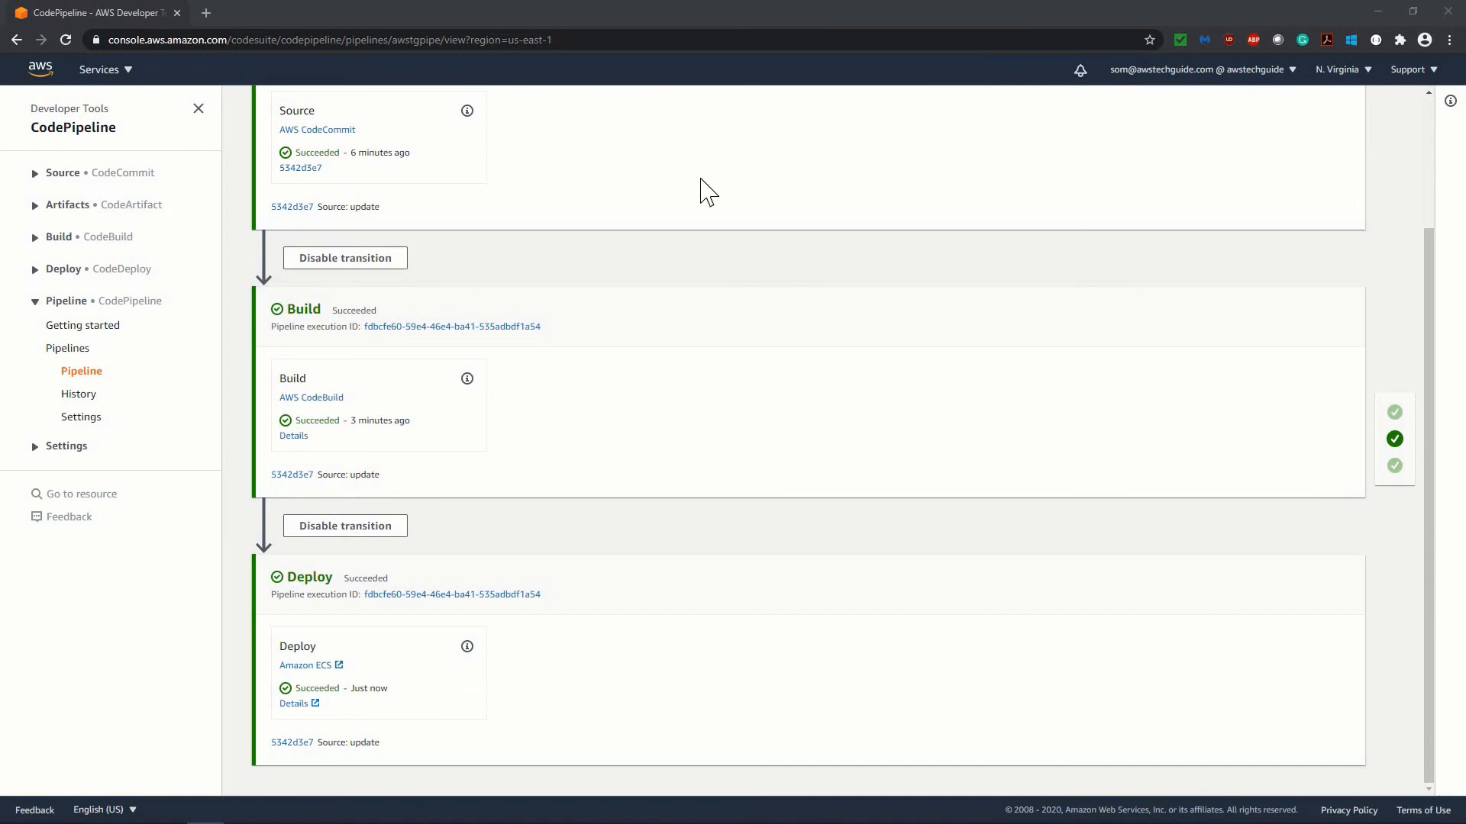
{"action": "mouse_move", "coordinate": [673, 470]}
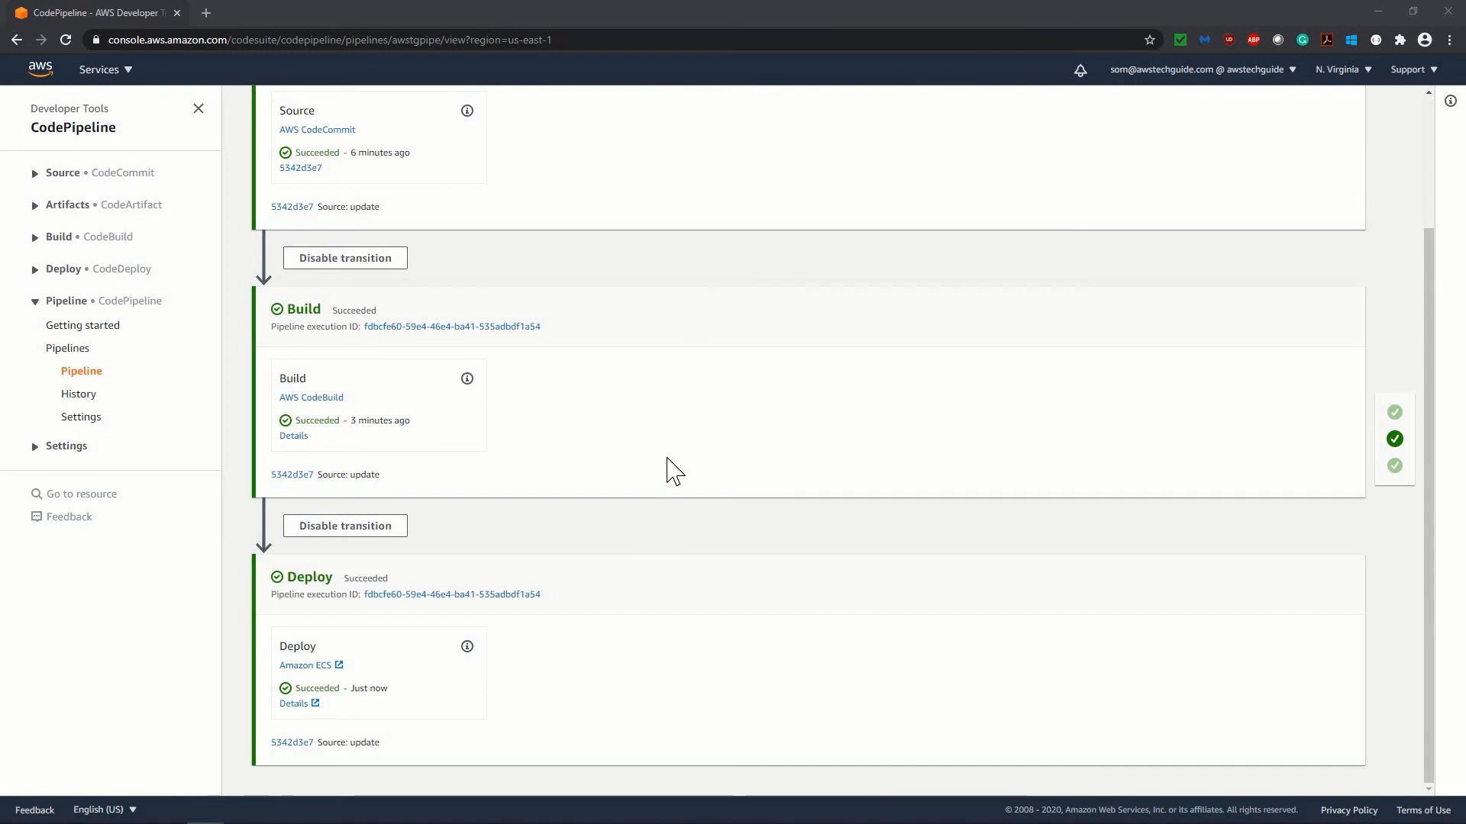
{"action": "mouse_move", "coordinate": [650, 473]}
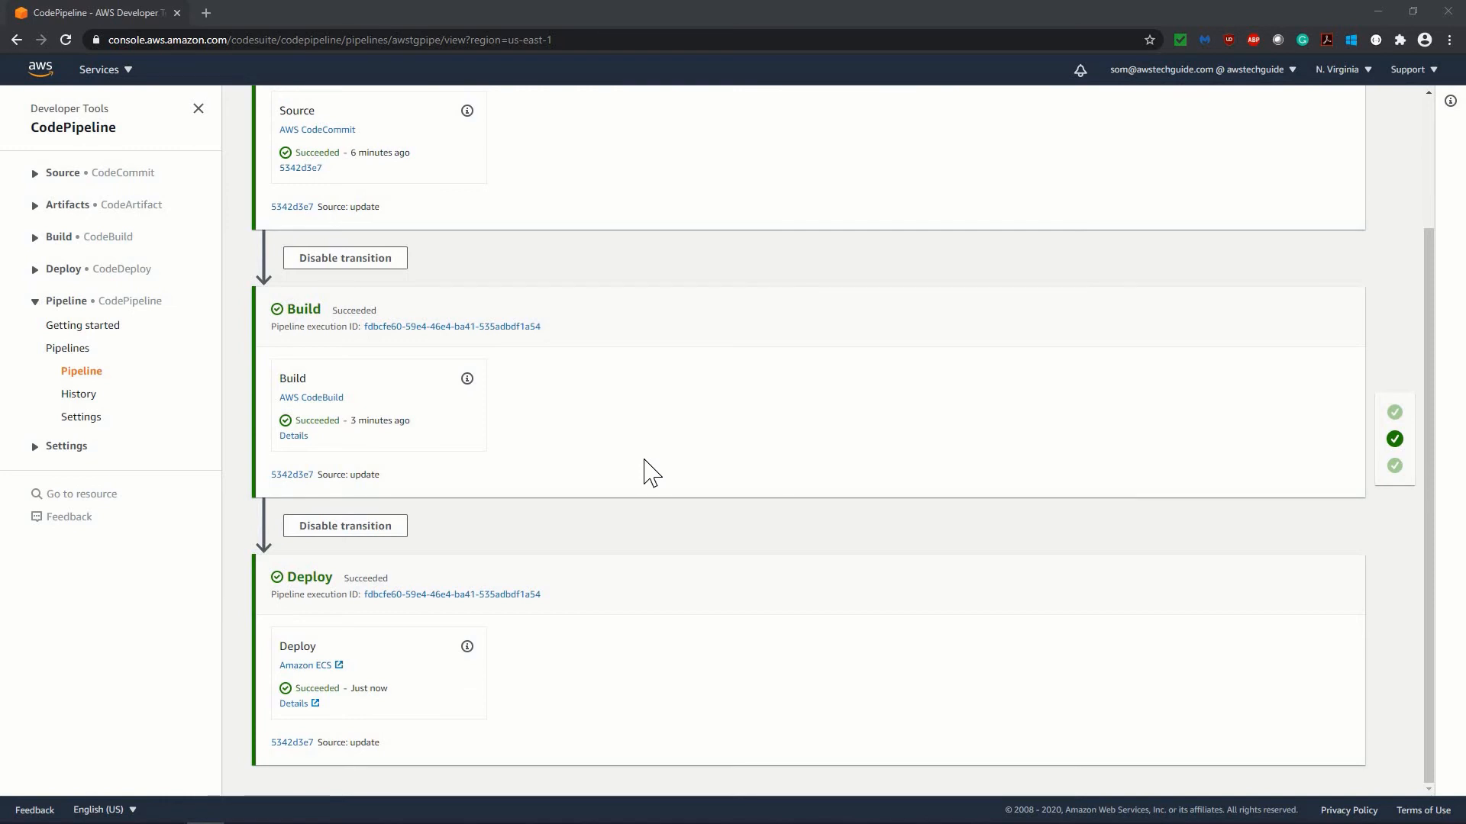
{"action": "mouse_move", "coordinate": [204, 12]}
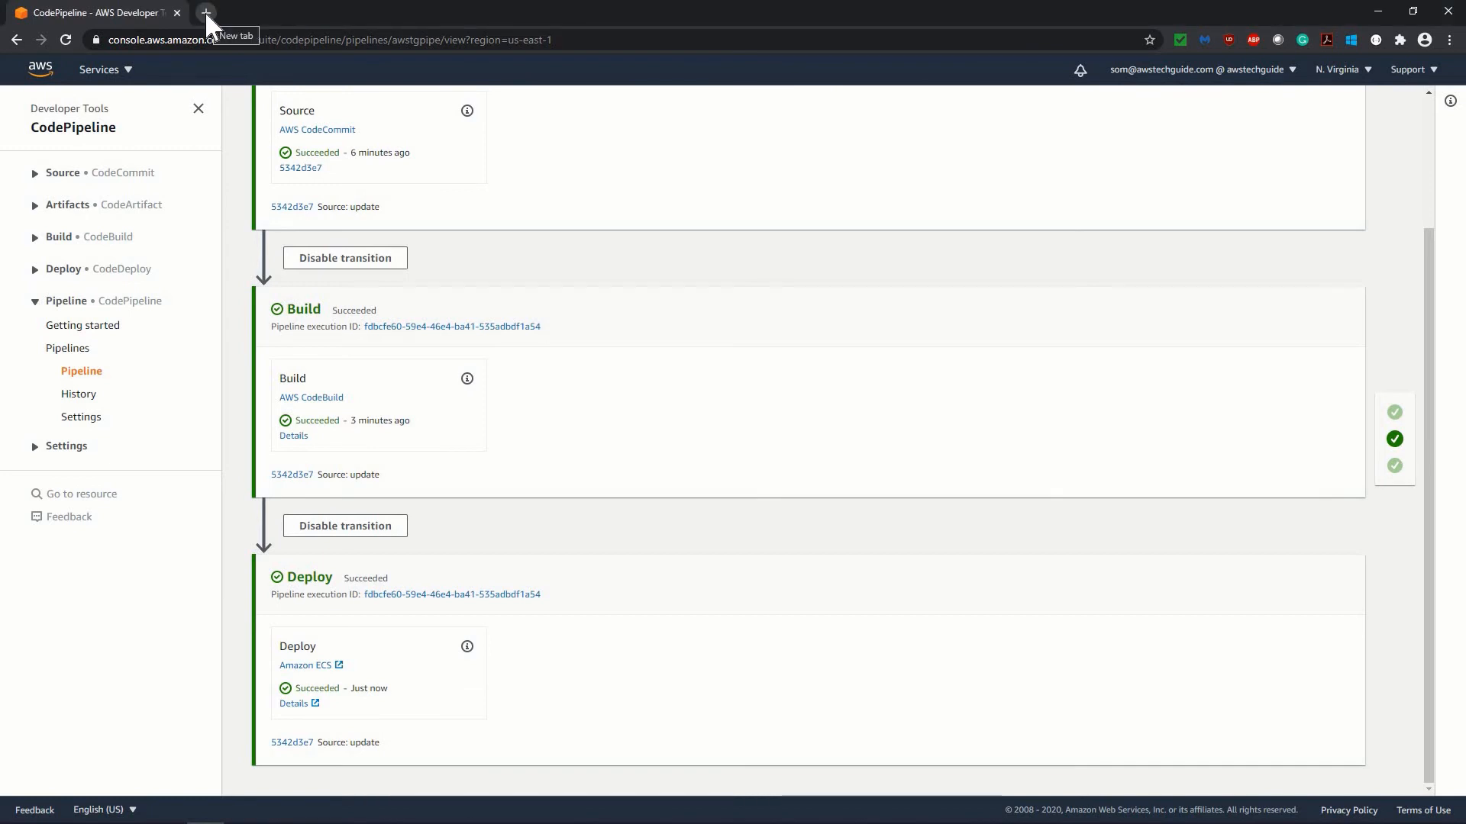
Load the load balancer transaction URL in a second tab, see transaction JSON, and return to CodePipeline.
{"action": "left_click", "coordinate": [205, 12]}
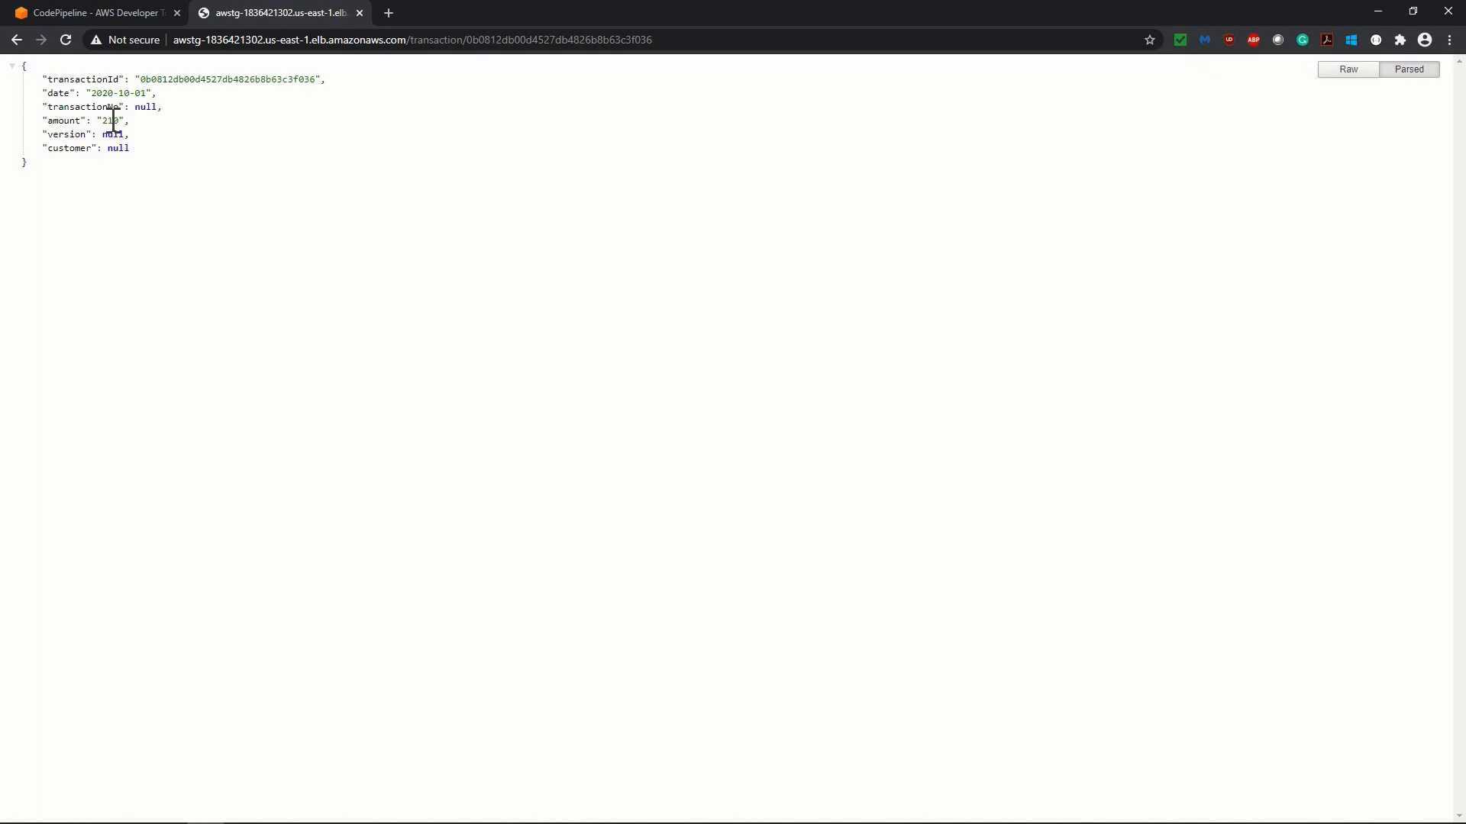
{"action": "left_click", "coordinate": [93, 13]}
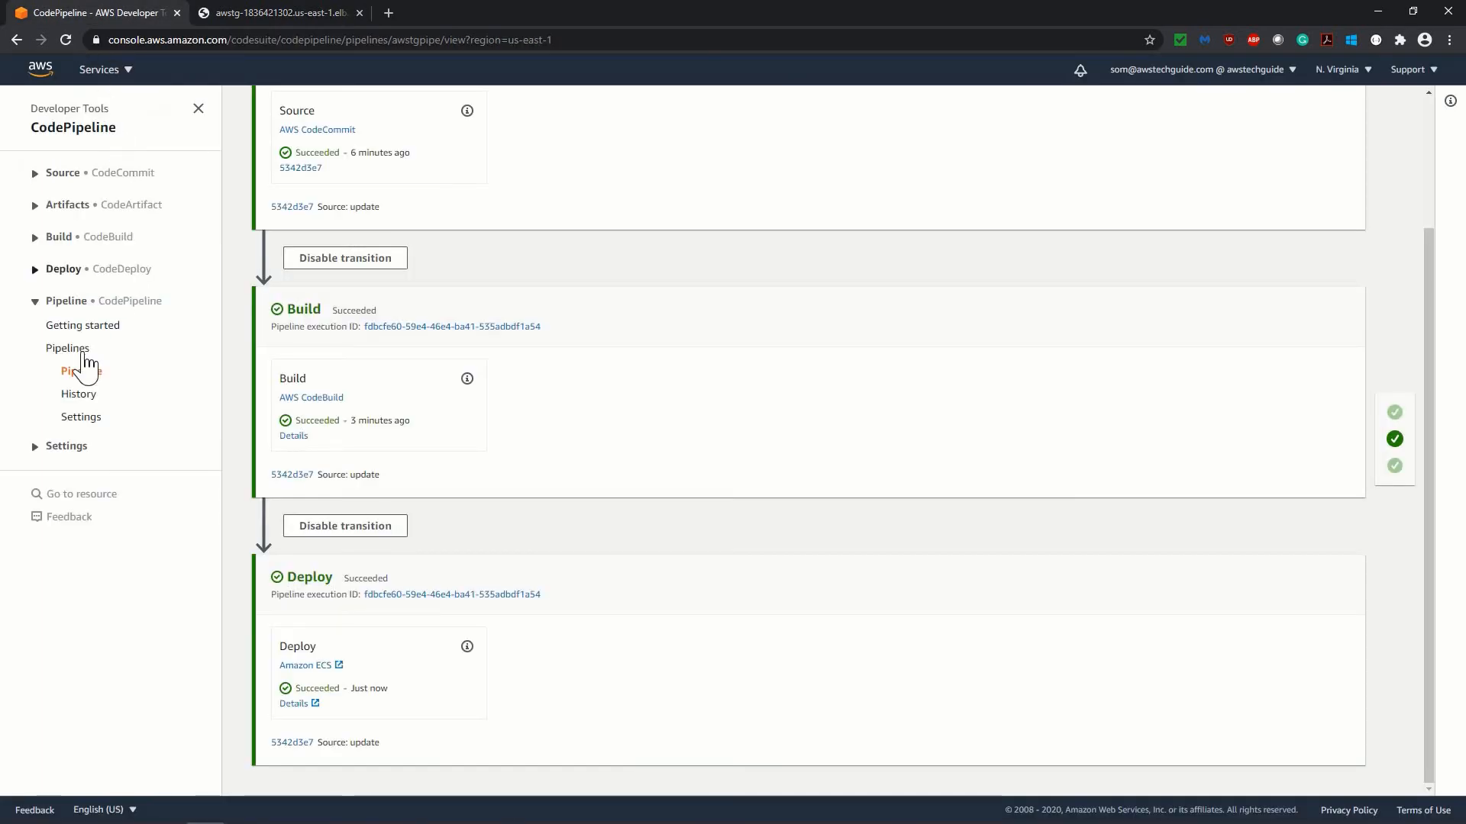
Open awstgpipe from the Pipelines list in edit mode, showing Source, Build and Deploy stages.
{"action": "left_click", "coordinate": [68, 348]}
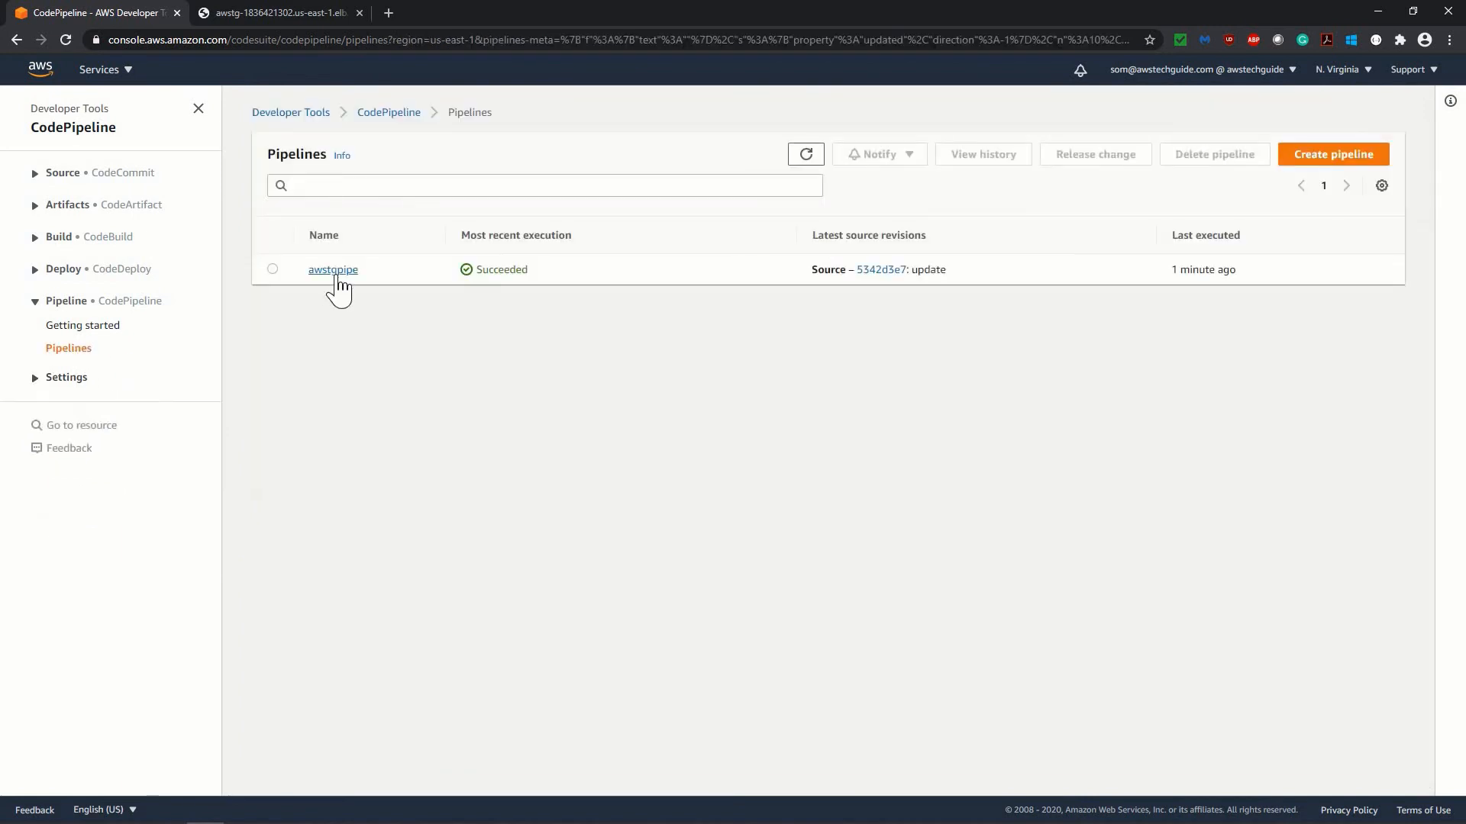
{"action": "left_click", "coordinate": [332, 269]}
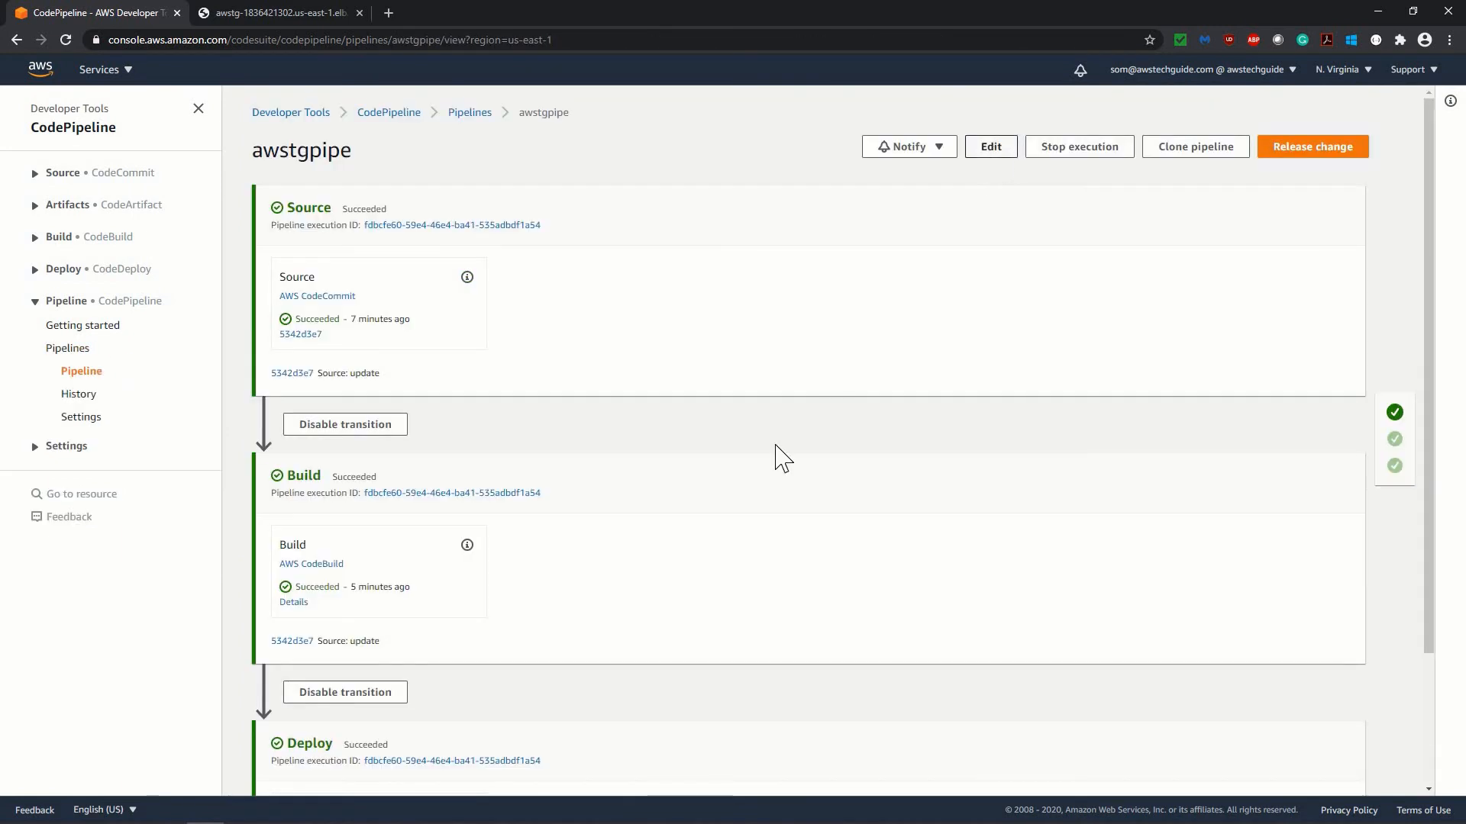
{"action": "left_click", "coordinate": [989, 146]}
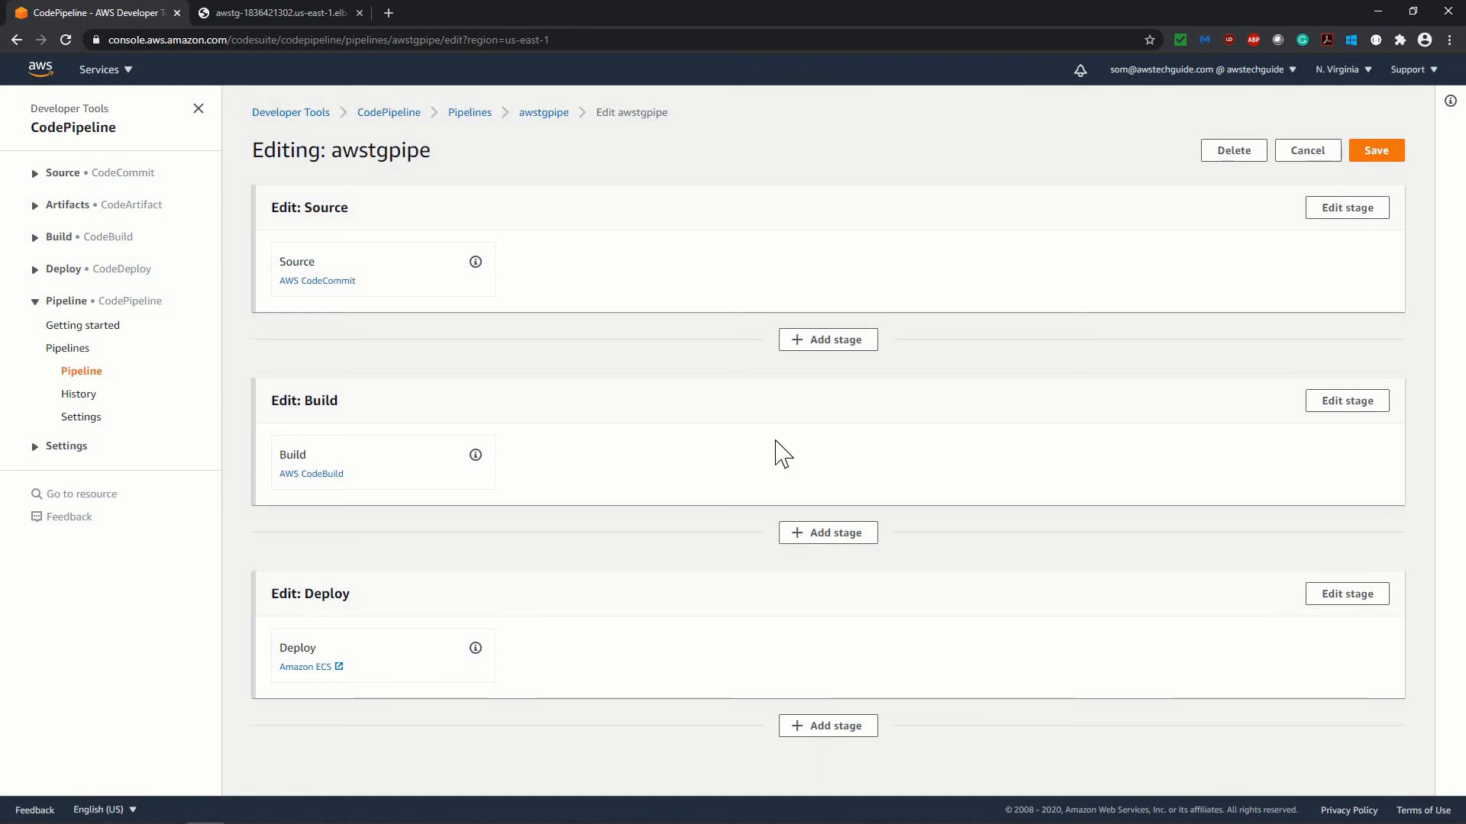
{"action": "mouse_move", "coordinate": [846, 519]}
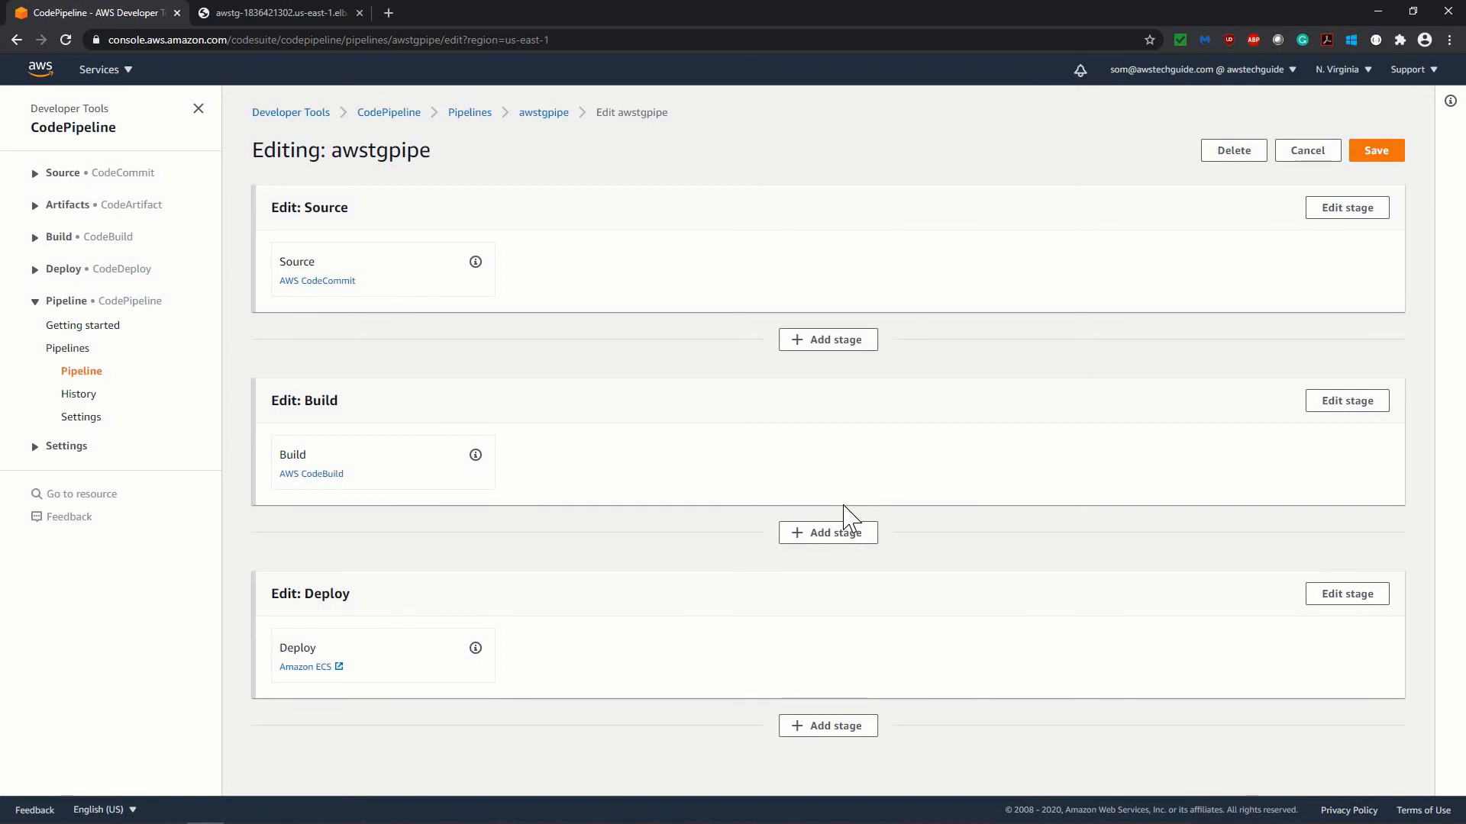
{"action": "mouse_move", "coordinate": [830, 538]}
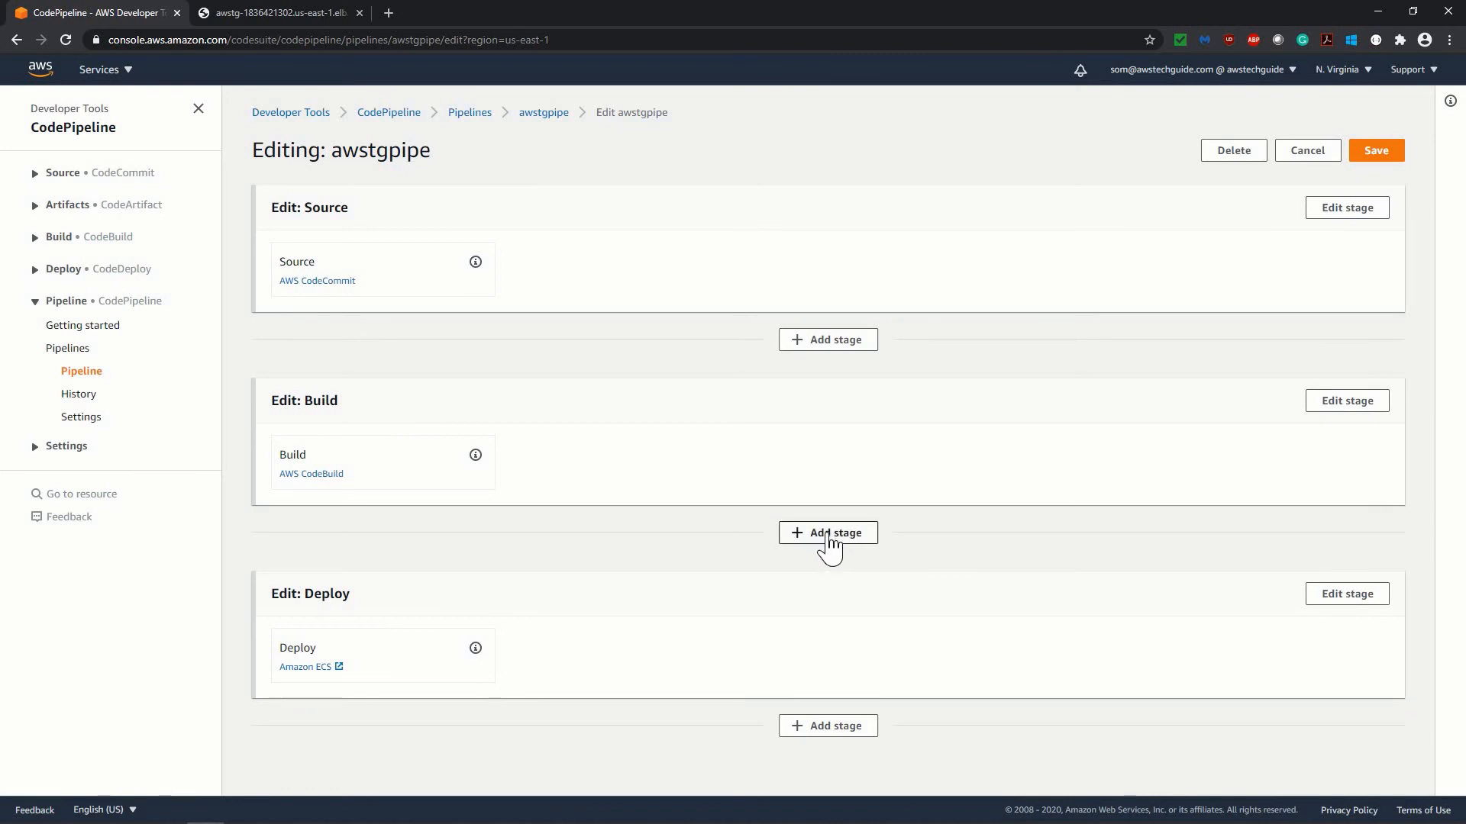
Add an empty stage named DeploymentApproval between Build and Deploy.
{"action": "left_click", "coordinate": [826, 533]}
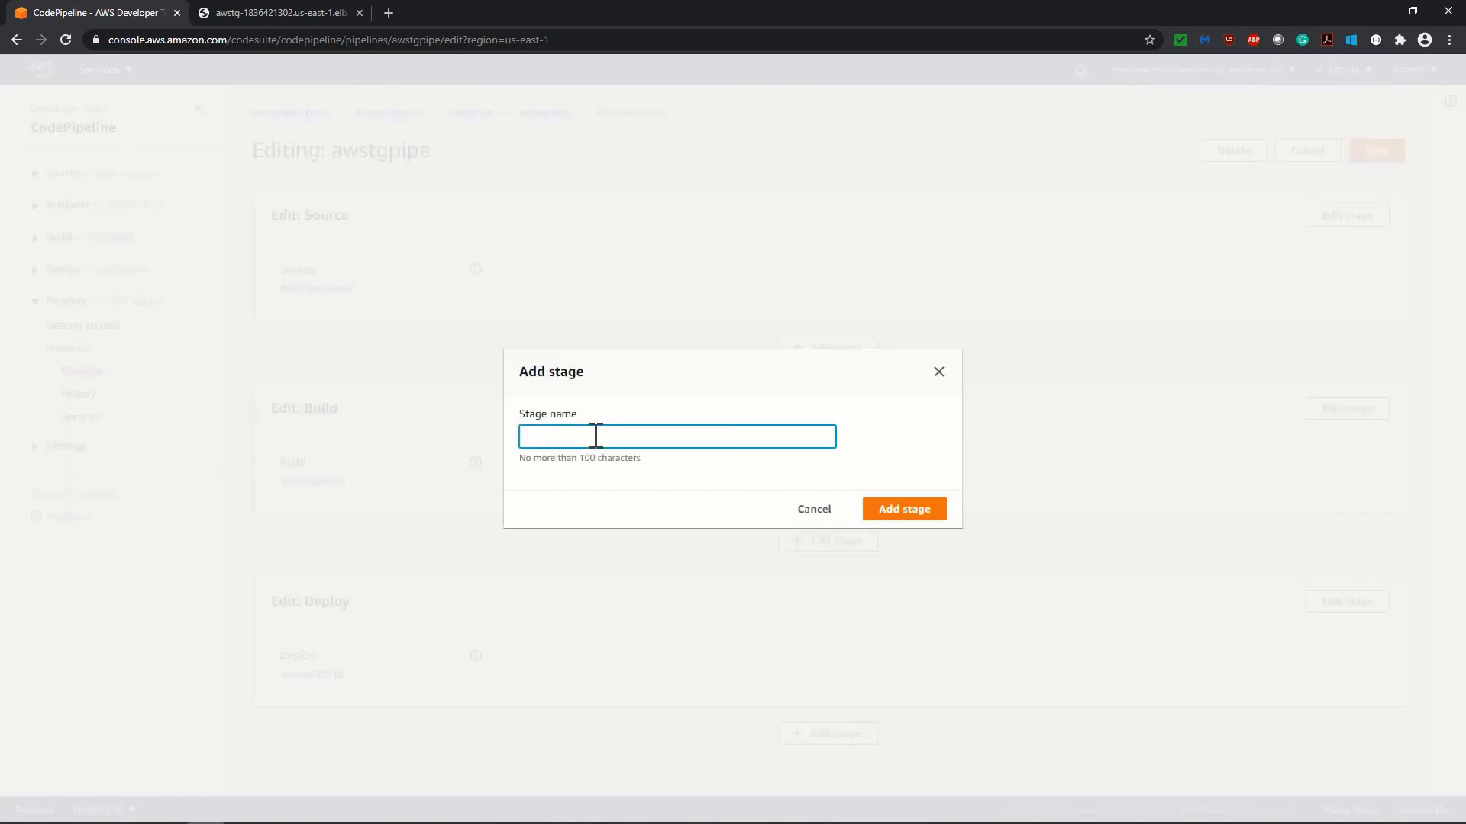
{"action": "left_click", "coordinate": [902, 509]}
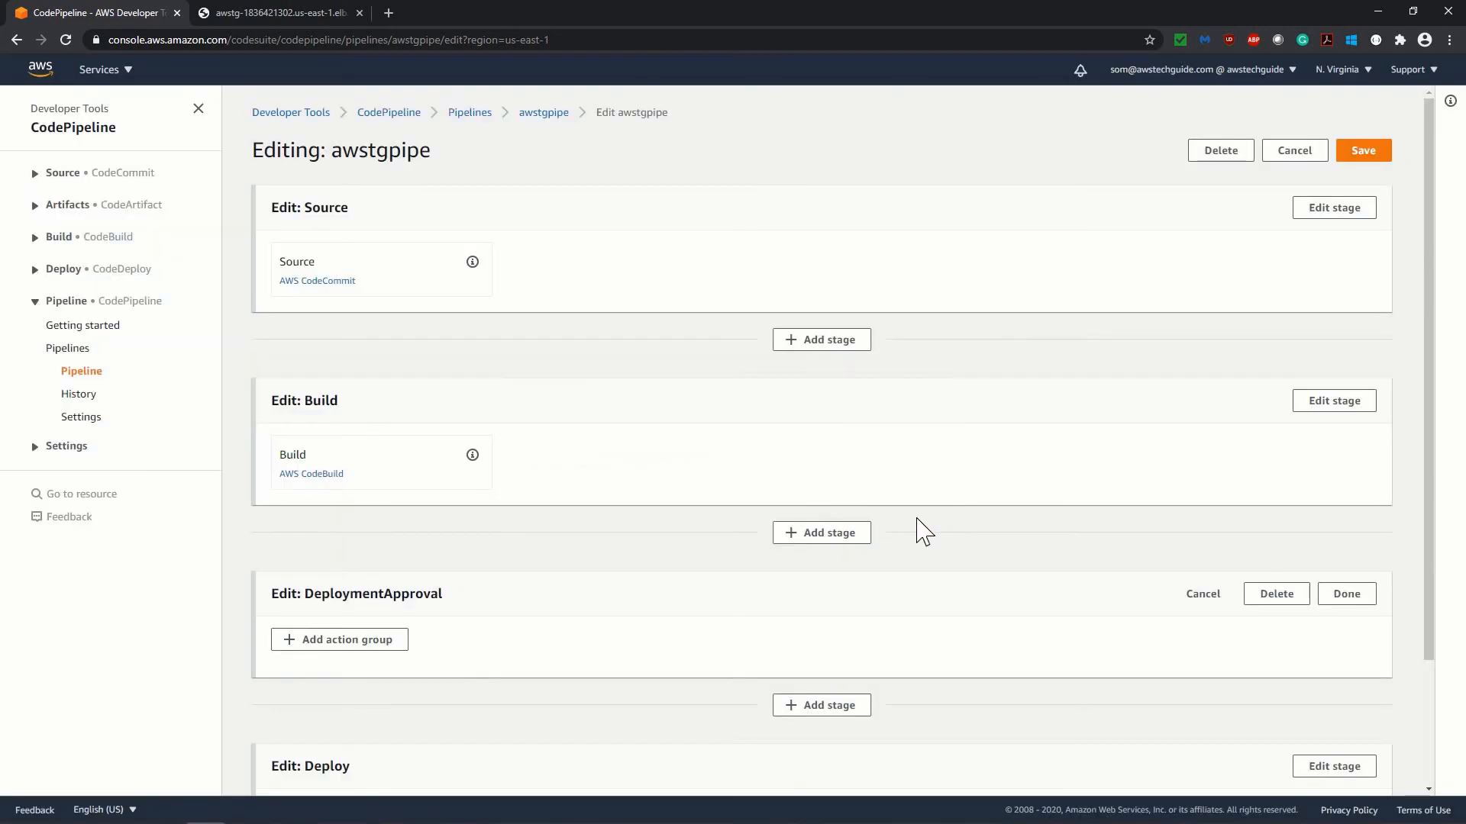
{"action": "scroll", "scroll_direction": "down", "scroll_amount": 3}
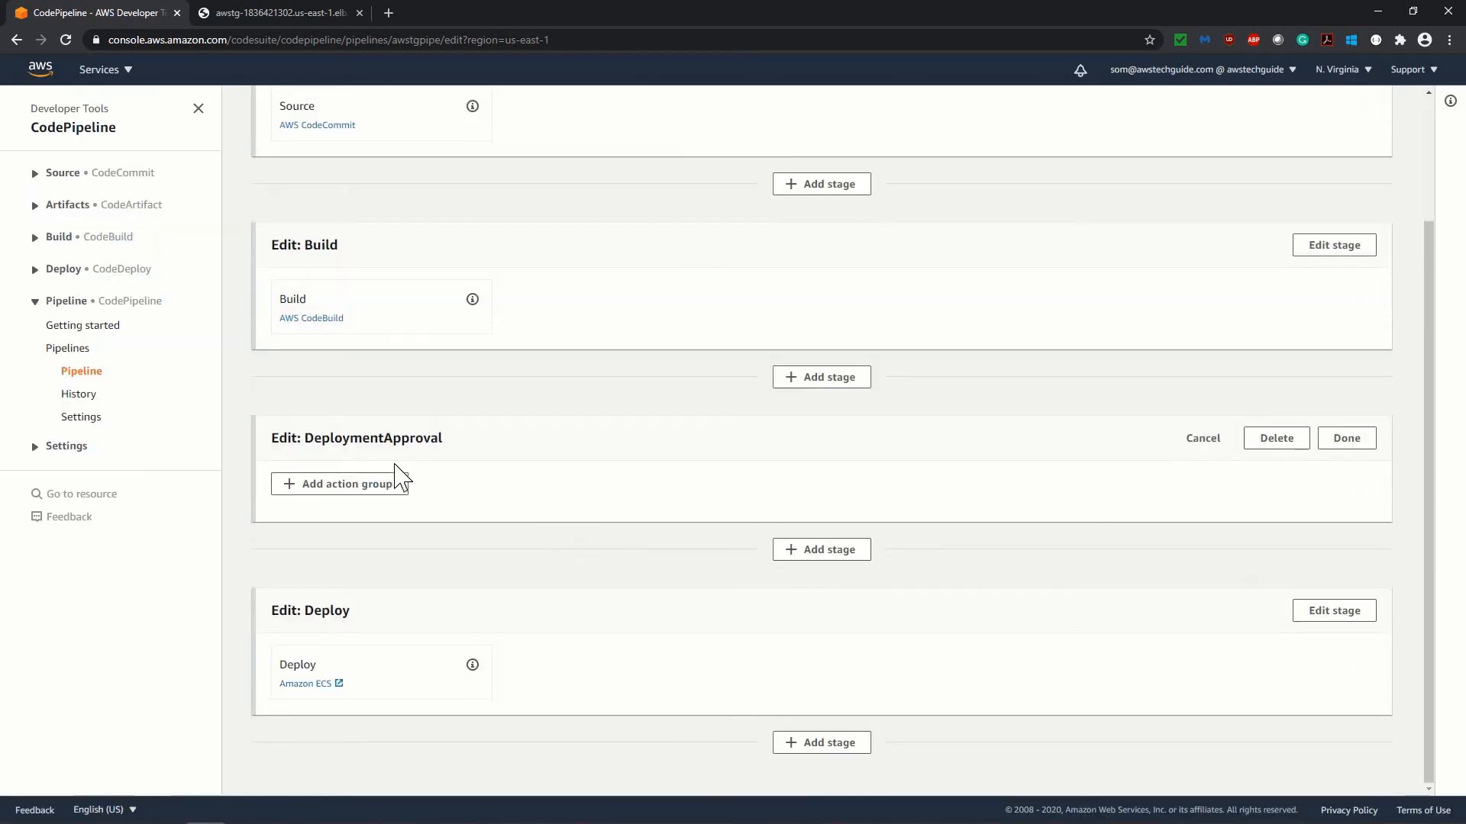
{"action": "mouse_move", "coordinate": [311, 445]}
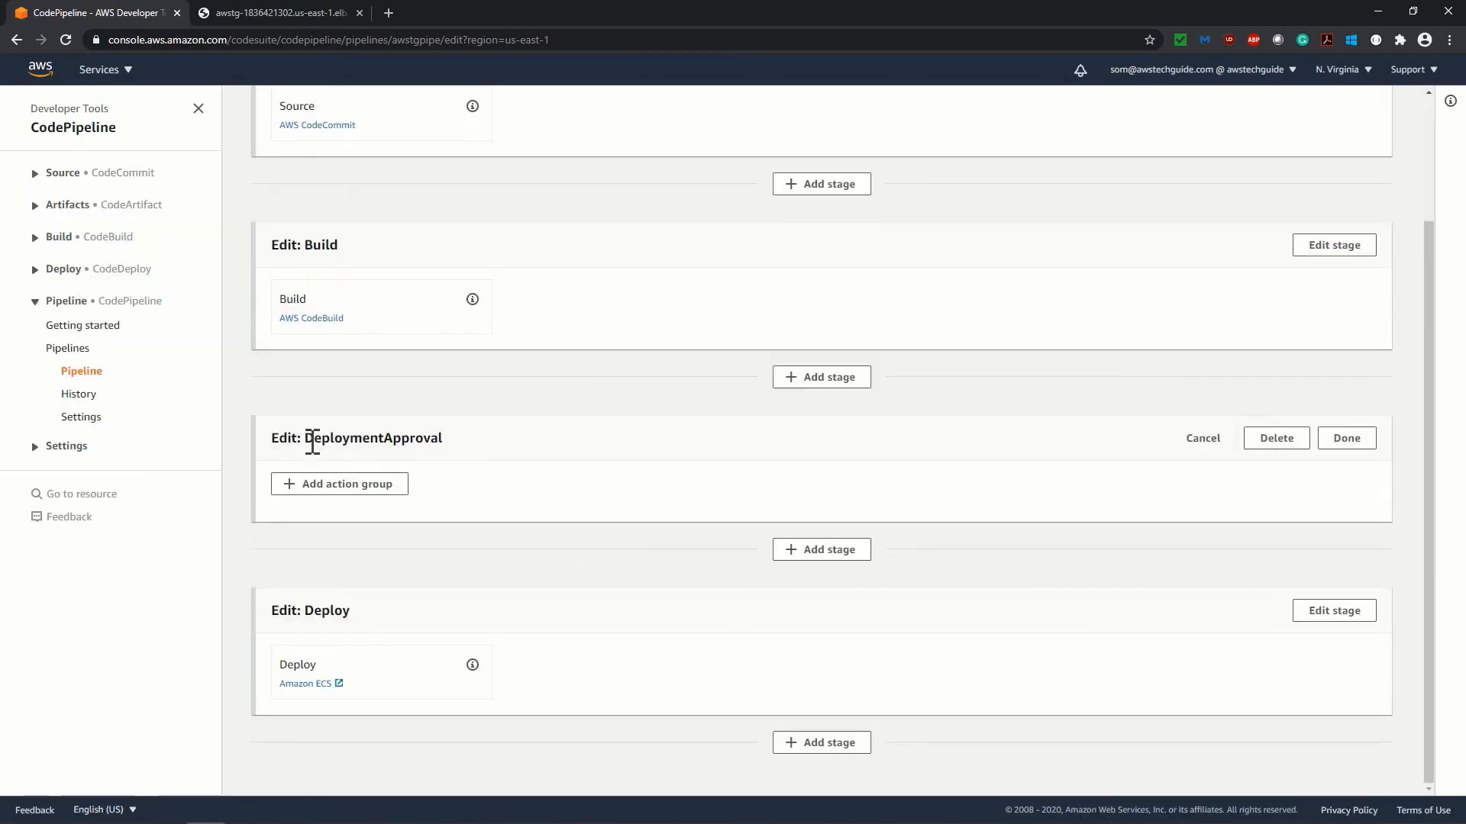
{"action": "mouse_move", "coordinate": [391, 495]}
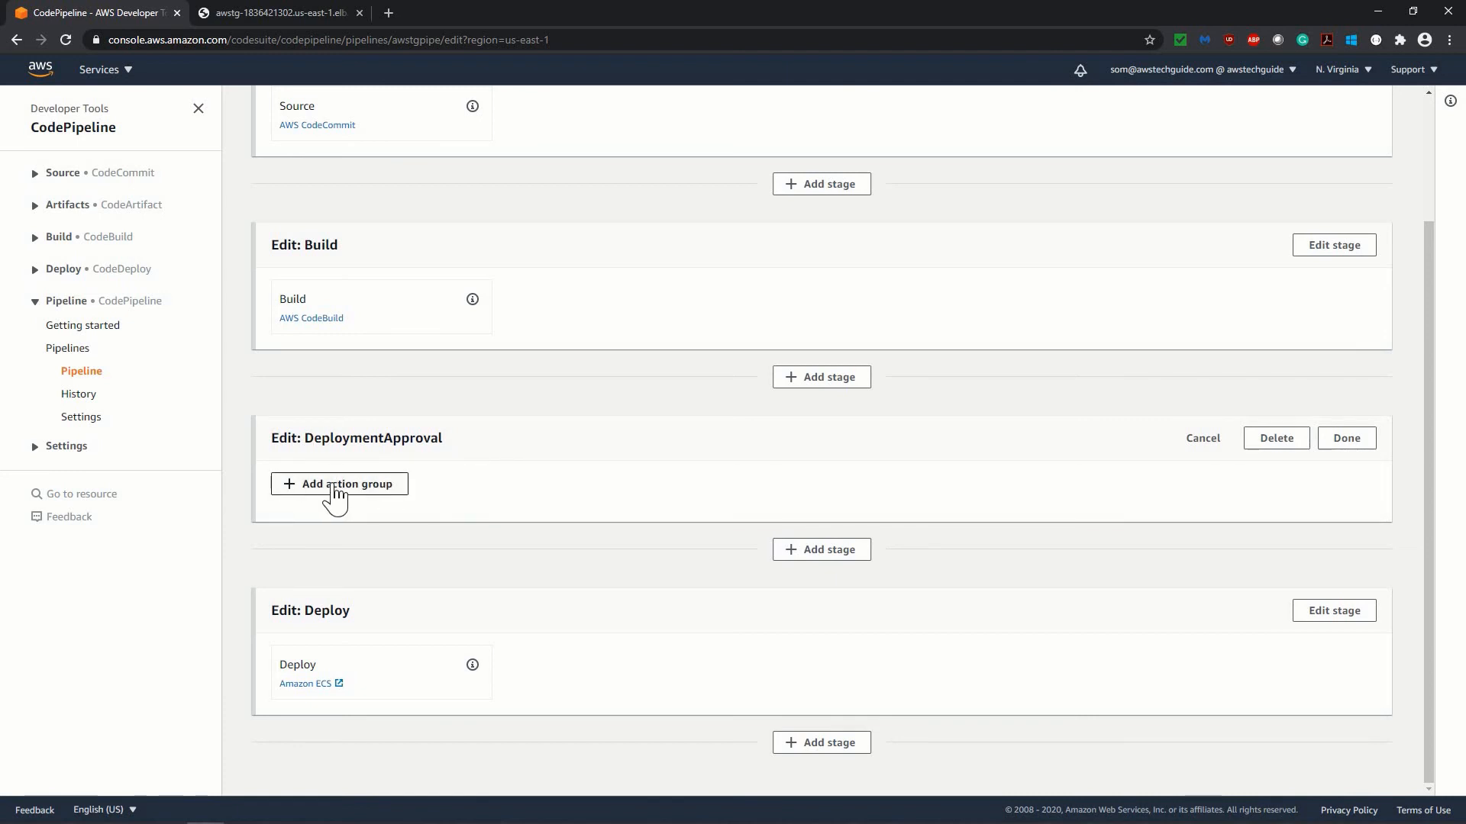
Add an action named 'approval' with provider Manual approval to the DeploymentApproval stage.
{"action": "left_click", "coordinate": [338, 484]}
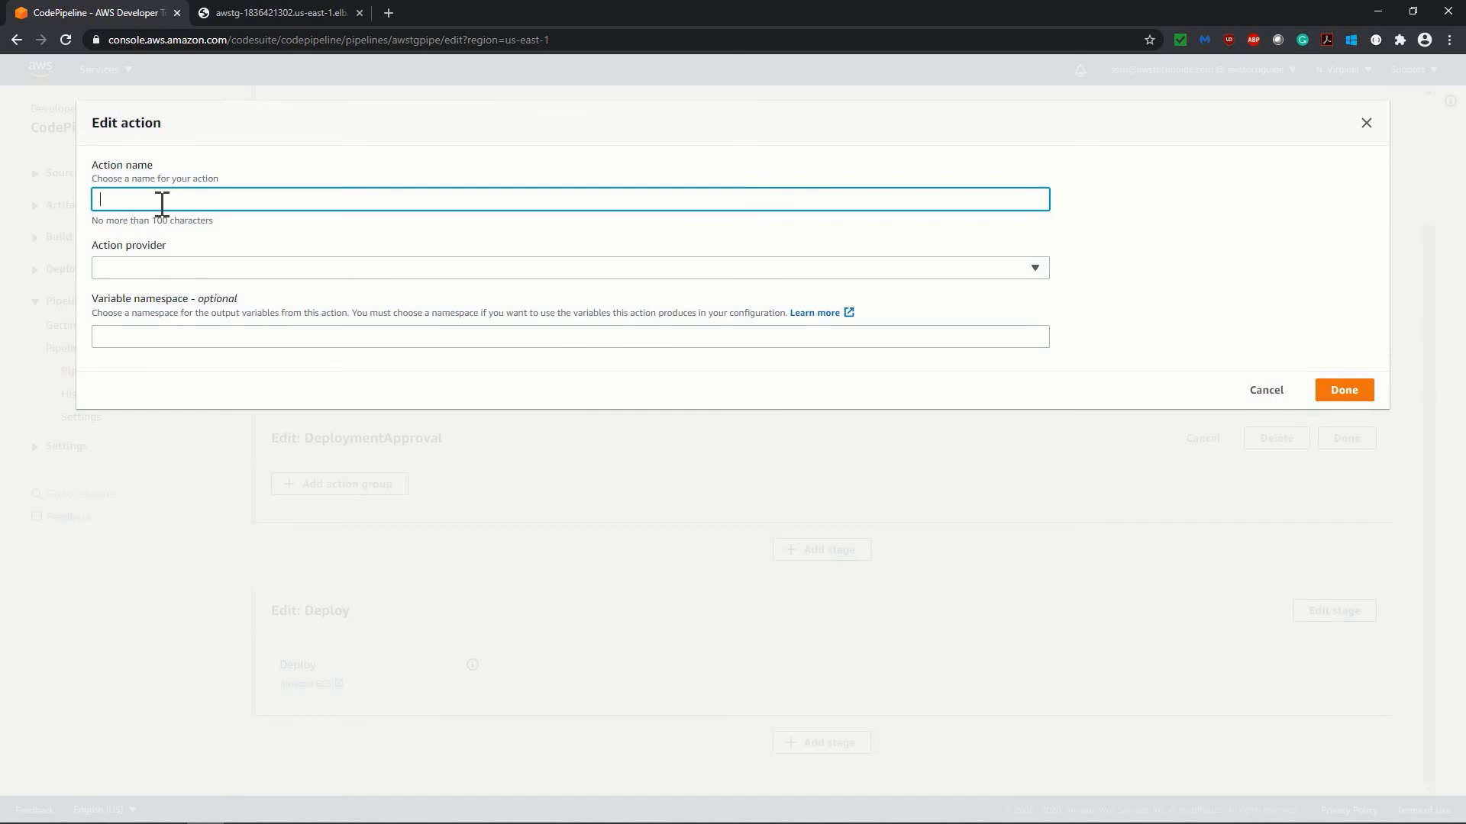
{"action": "type", "text": "approval"}
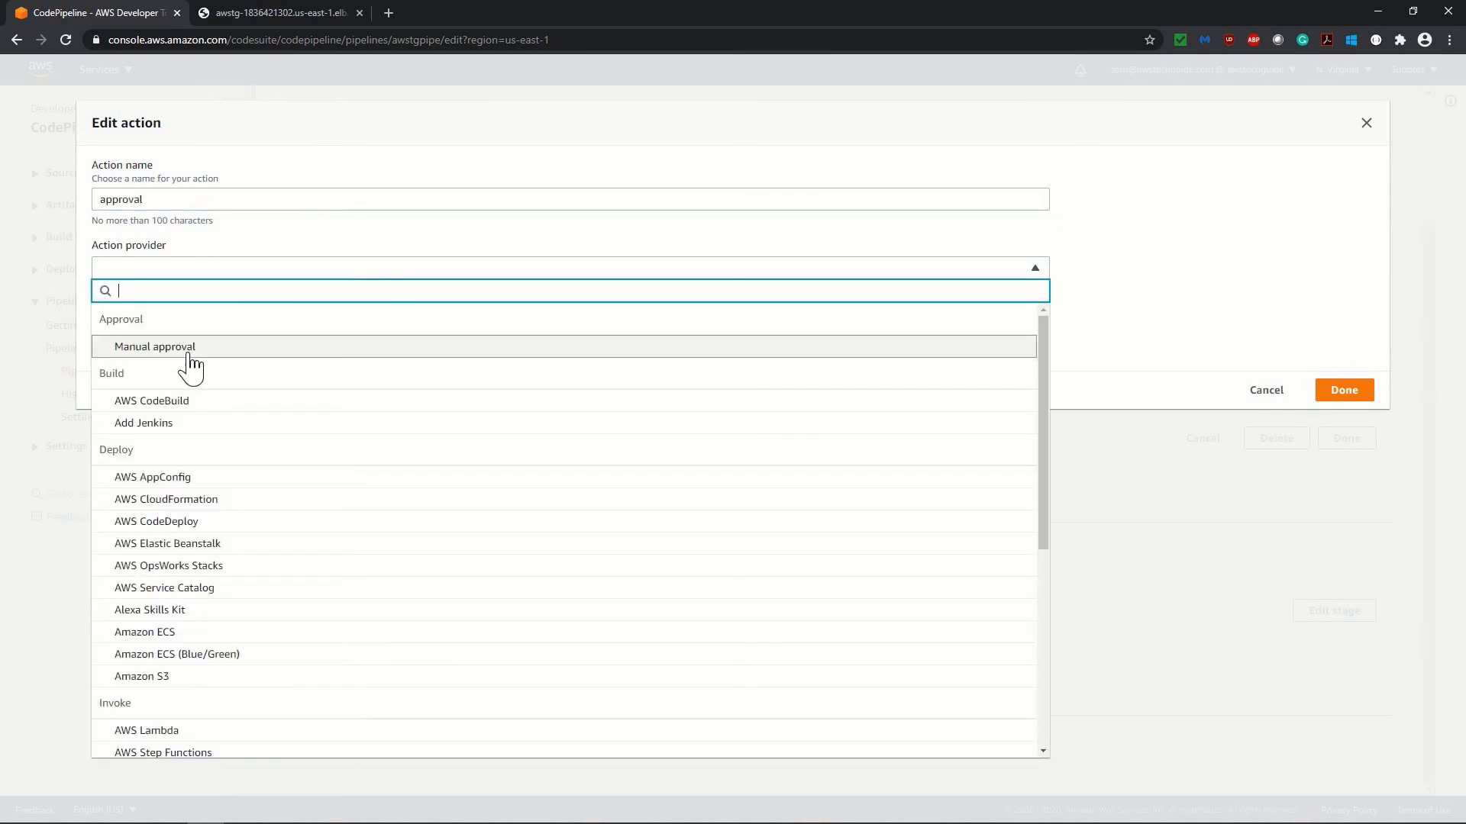
{"action": "left_click", "coordinate": [154, 346]}
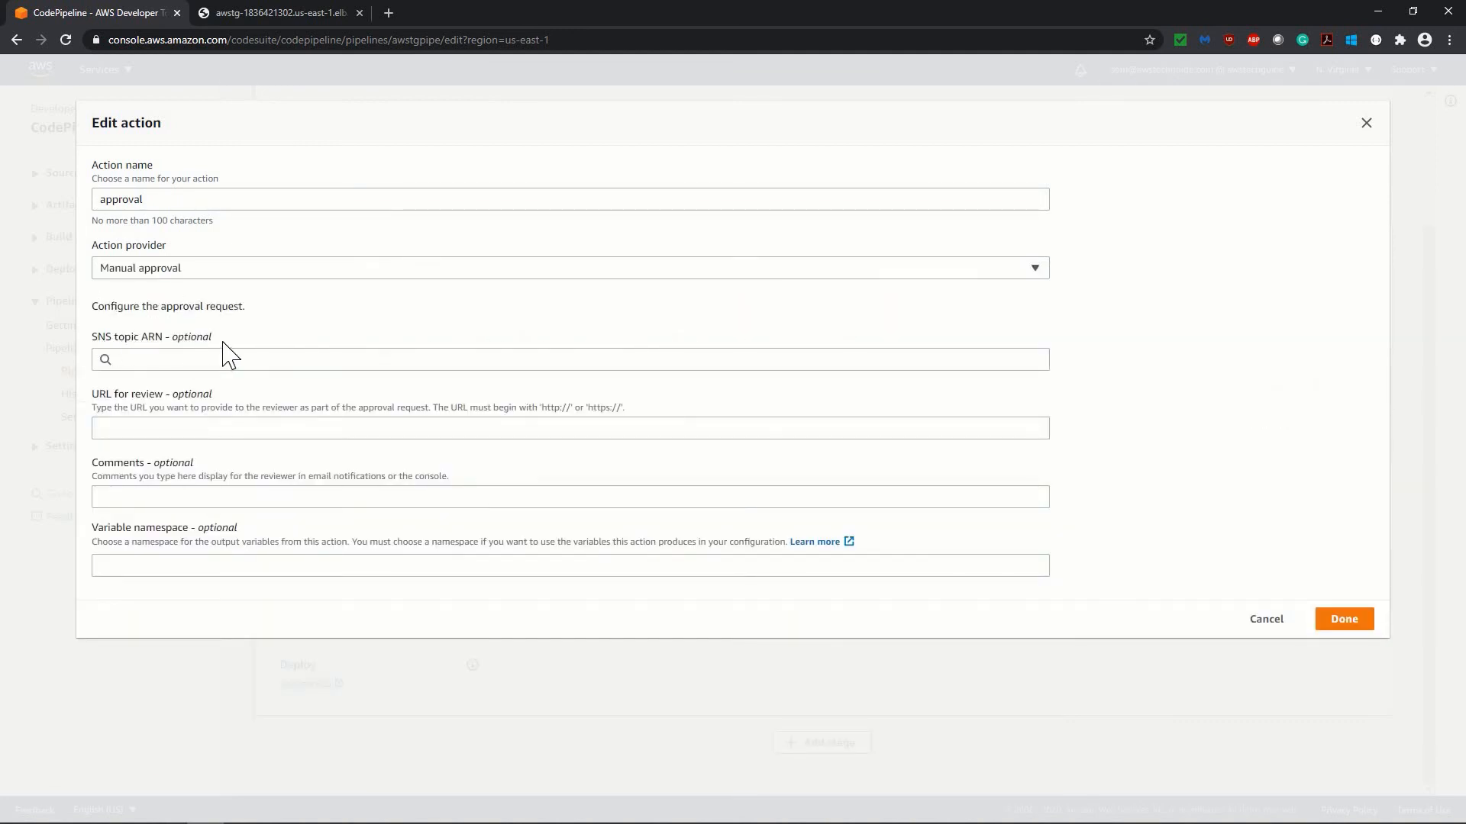
{"action": "mouse_move", "coordinate": [204, 435]}
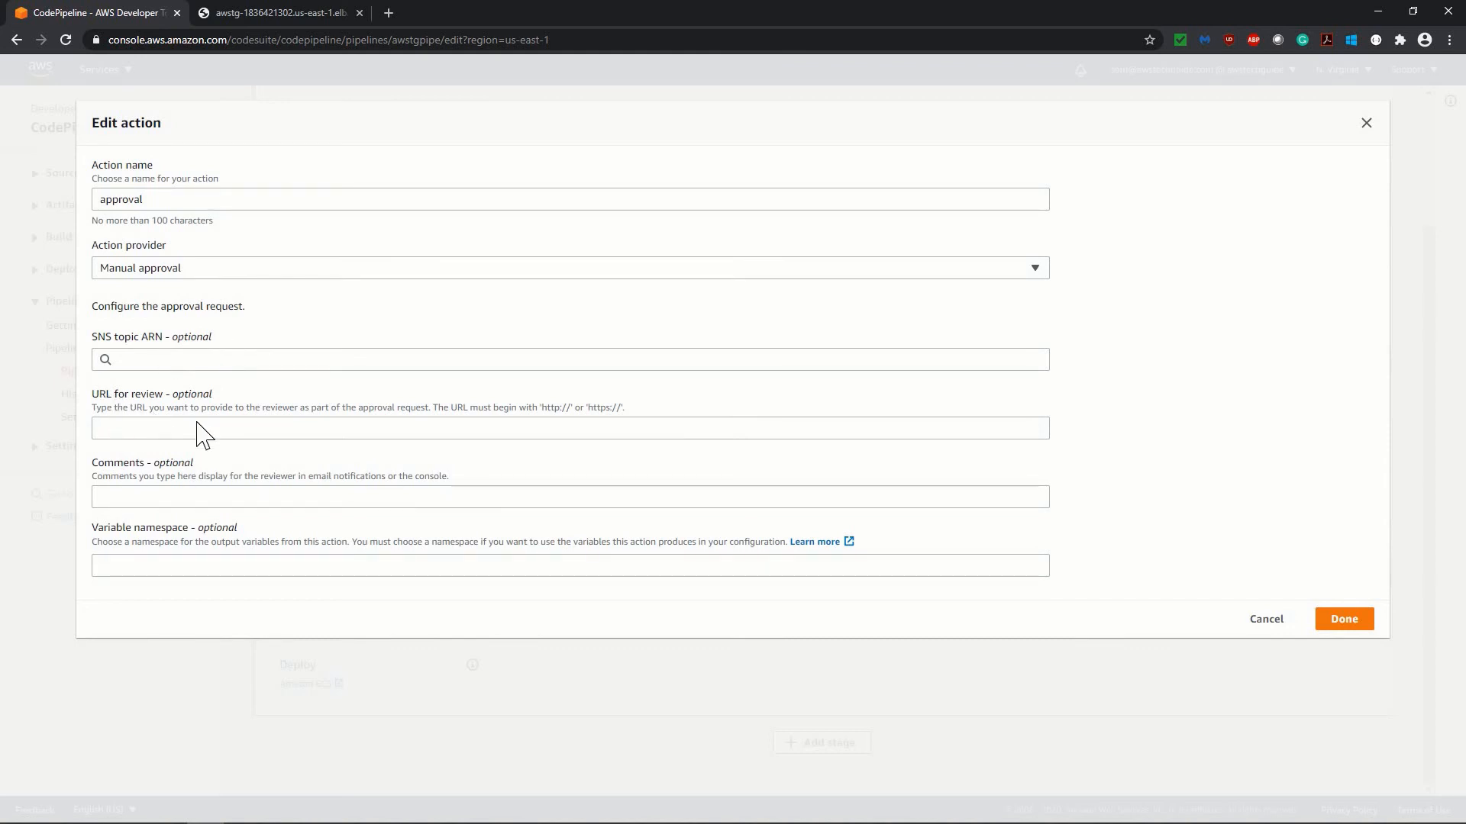
{"action": "mouse_move", "coordinate": [1377, 601]}
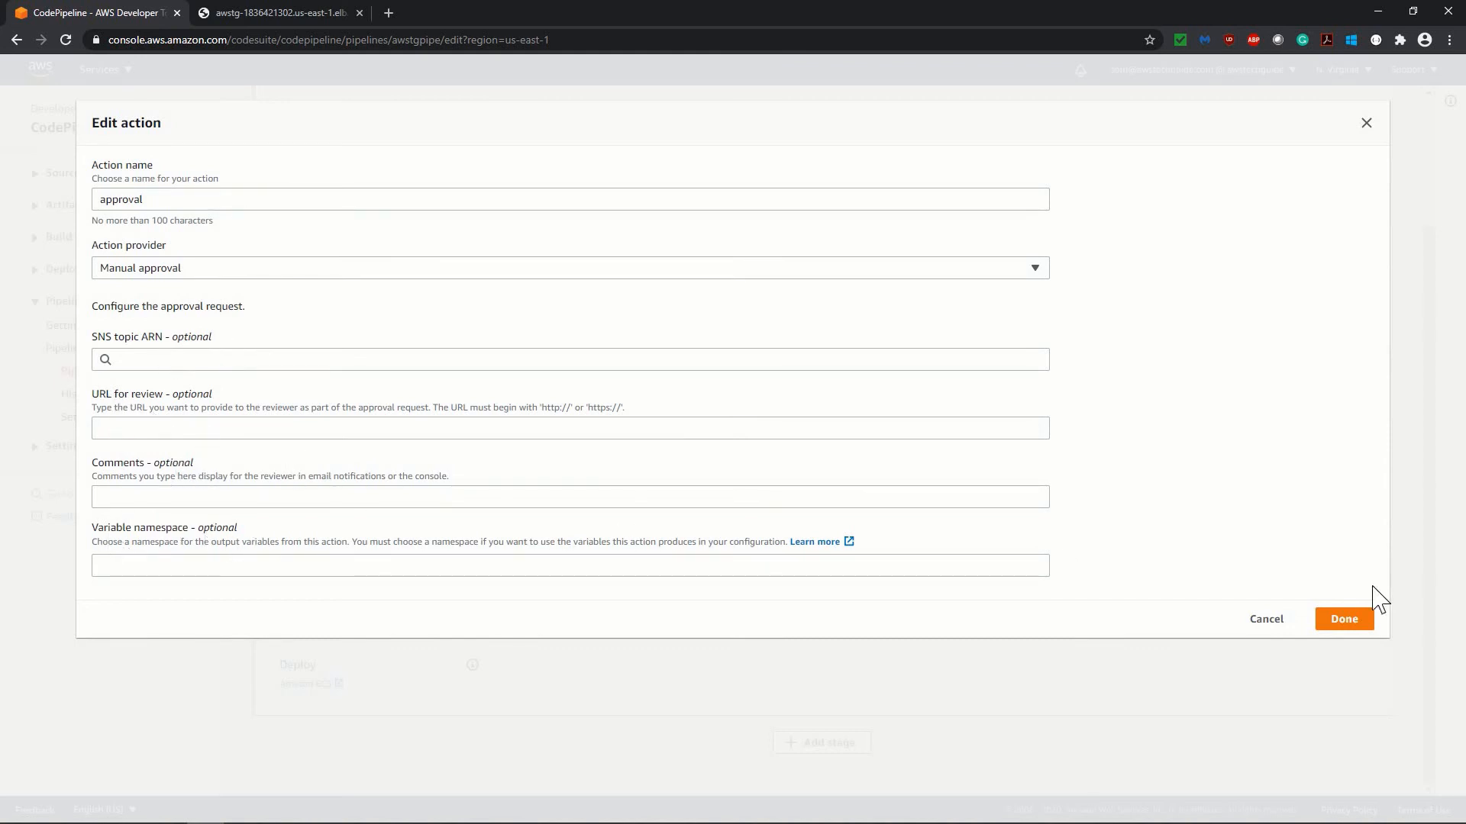
{"action": "mouse_move", "coordinate": [1303, 523]}
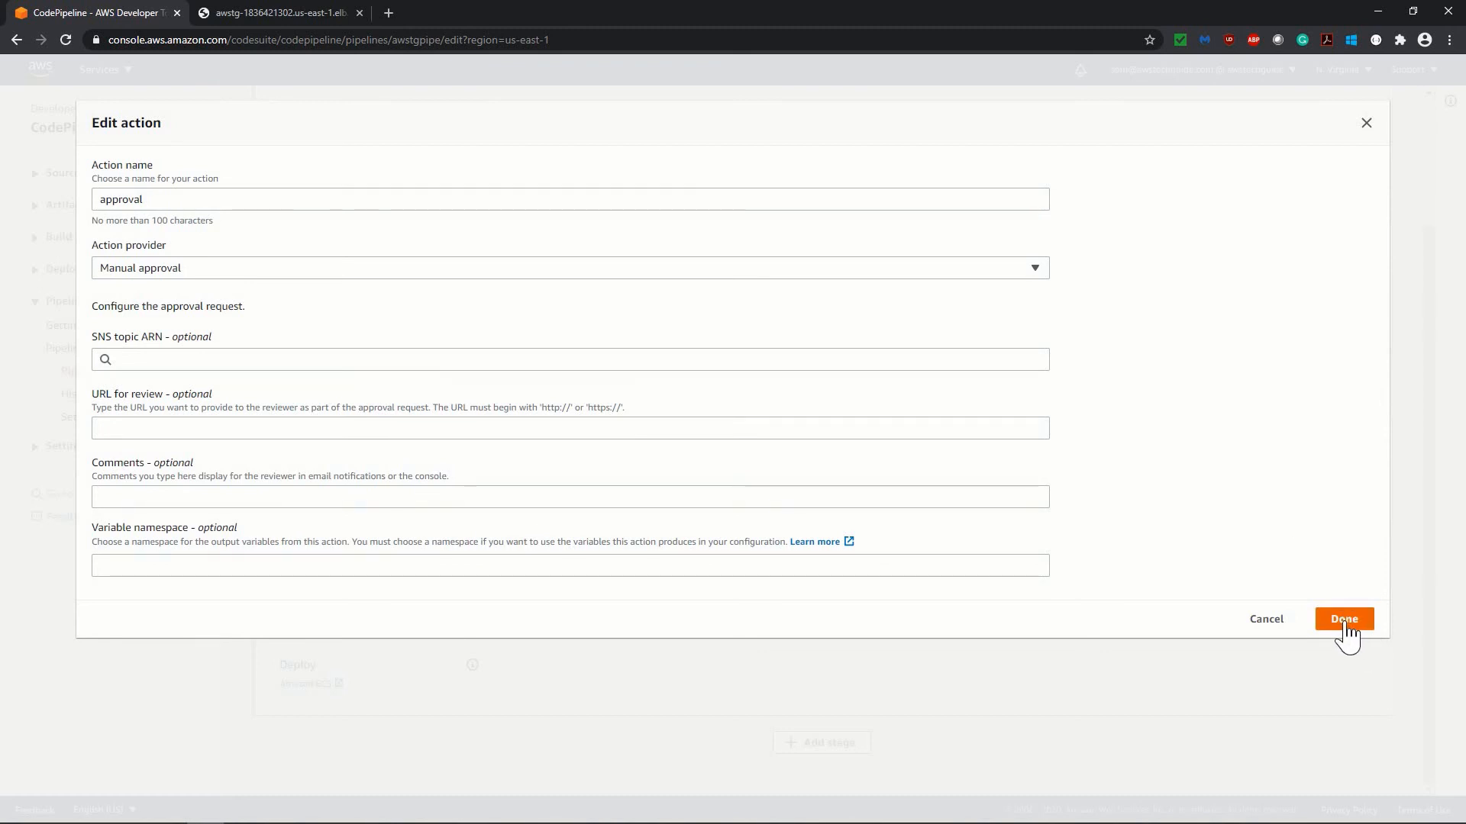
{"action": "left_click", "coordinate": [1344, 618]}
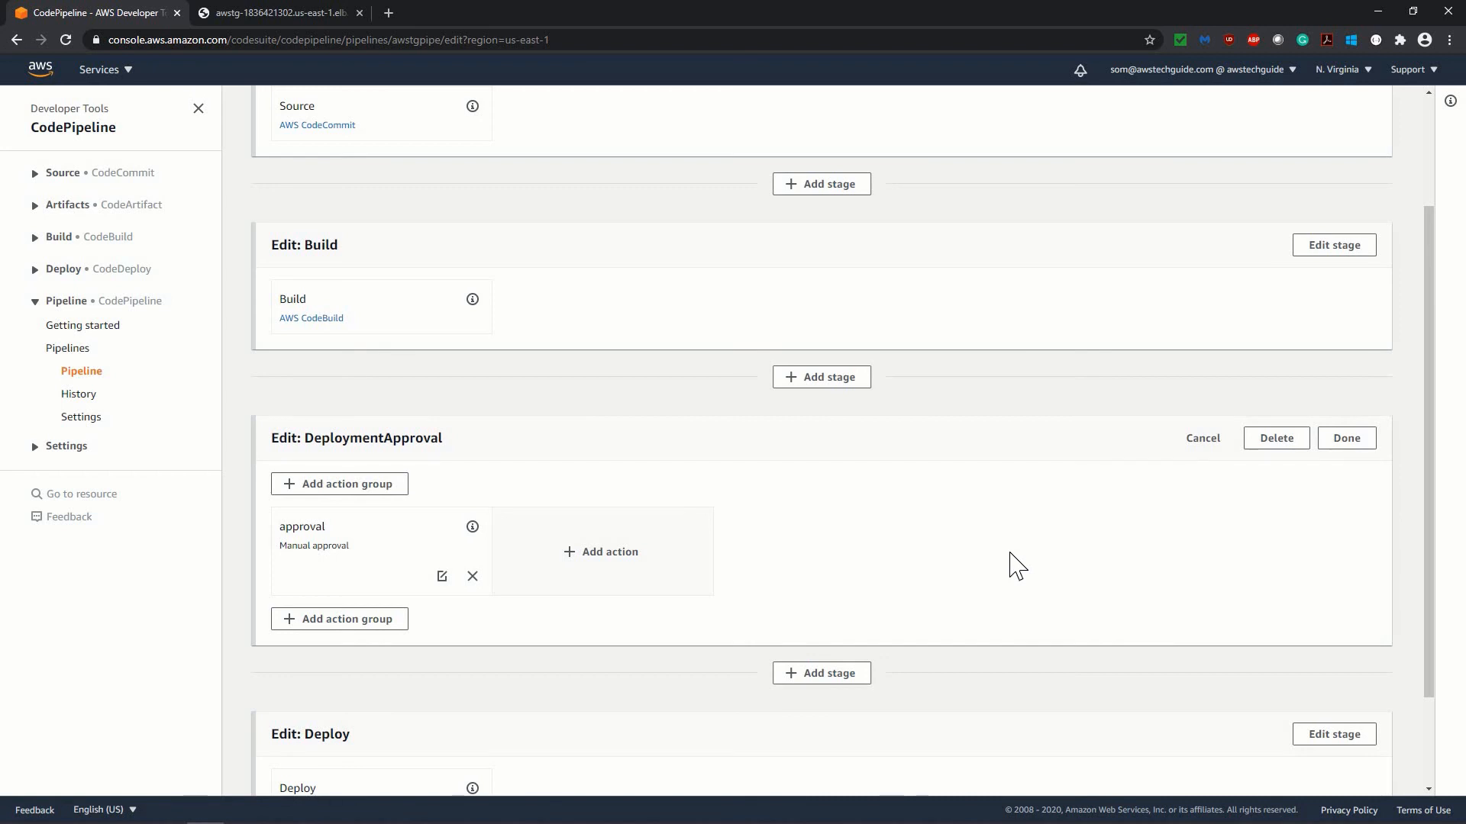
{"action": "scroll", "scroll_direction": "down", "scroll_amount": 3}
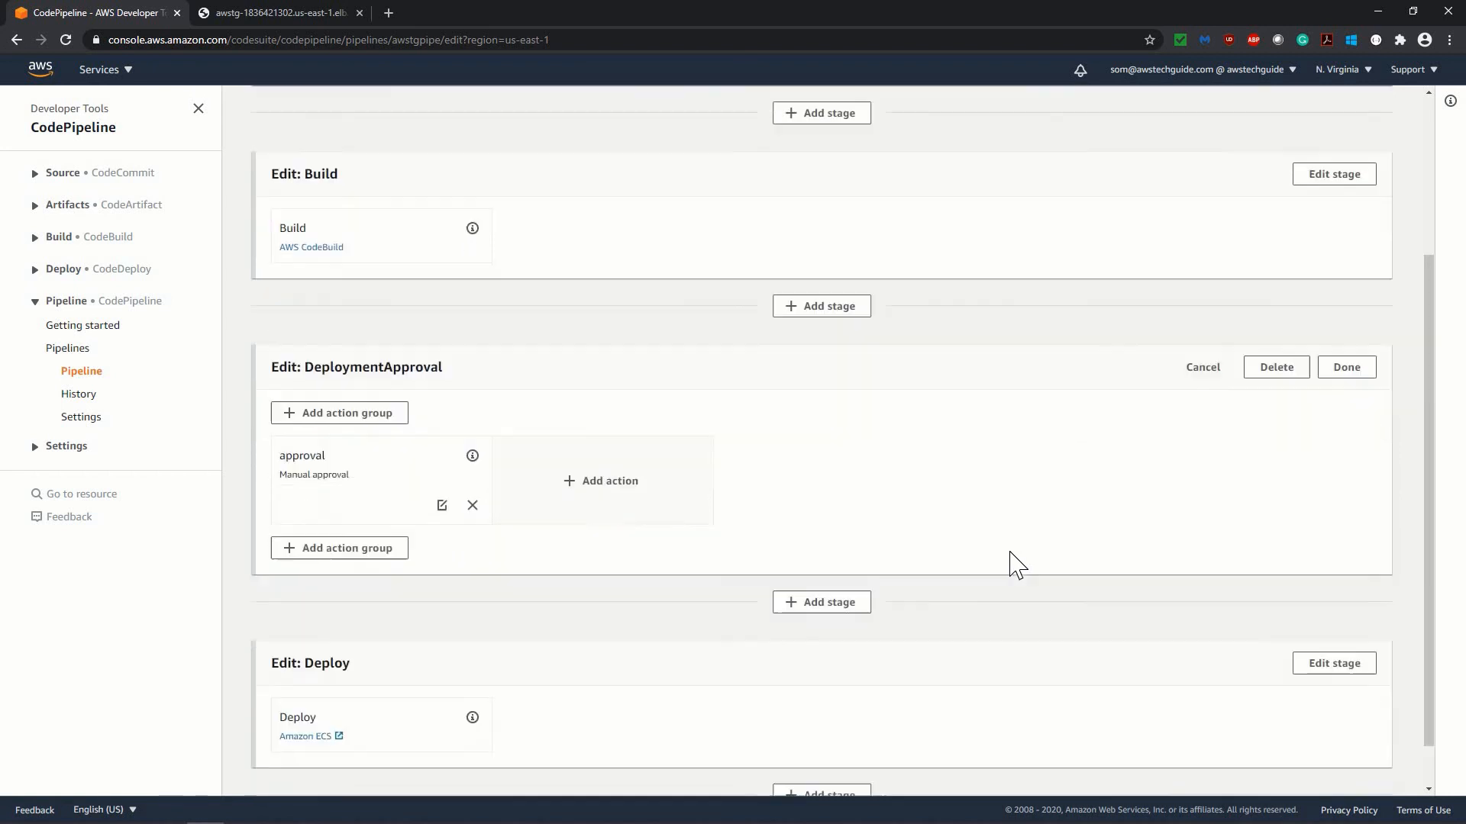
{"action": "scroll", "scroll_direction": "down", "scroll_amount": 3}
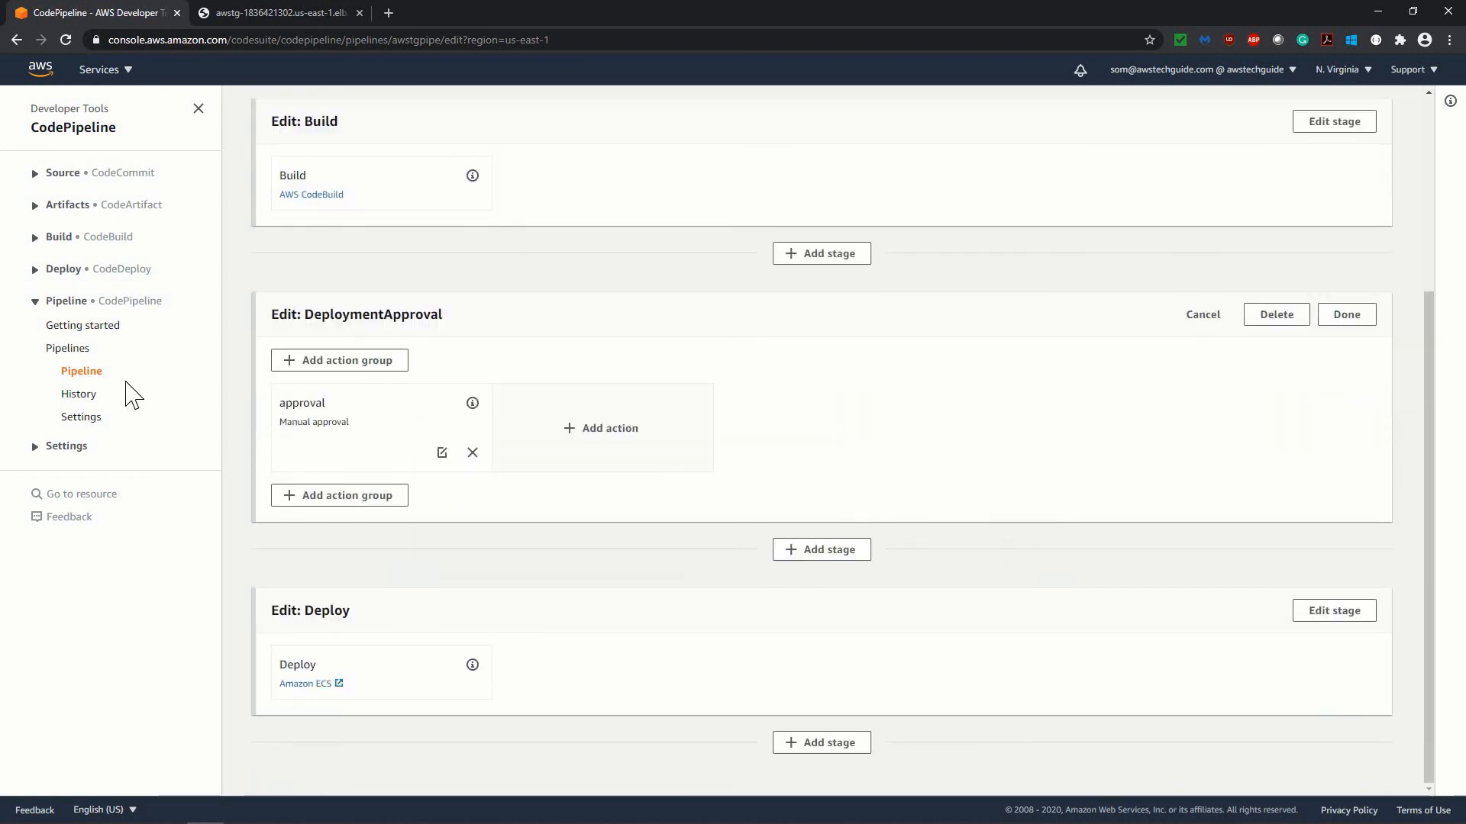
Save awstgpipe so its view shows DeploymentApproval with a Manual approval action not yet run.
{"action": "left_click", "coordinate": [1345, 314]}
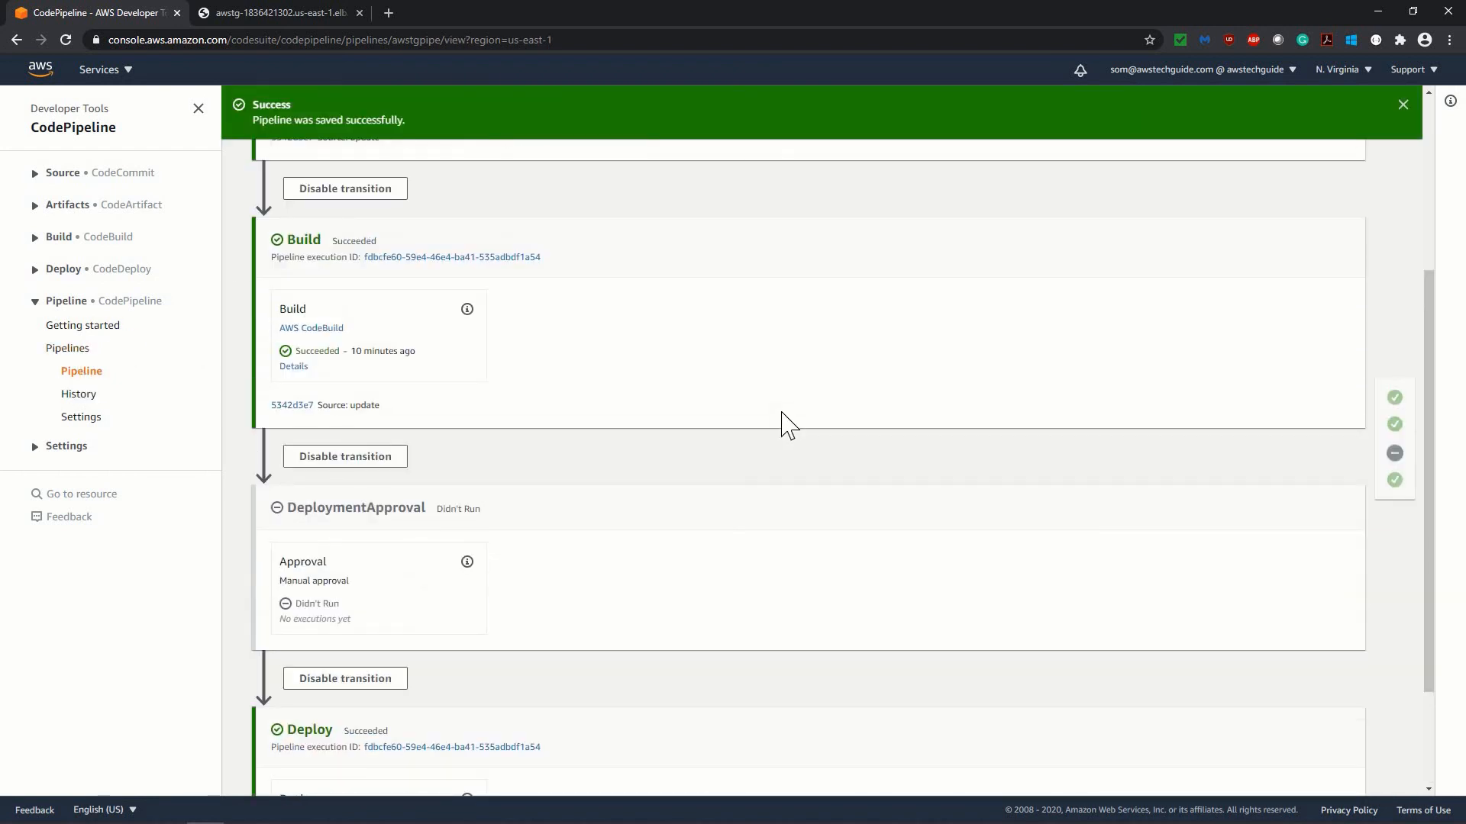
{"action": "scroll", "scroll_direction": "down", "scroll_amount": 3}
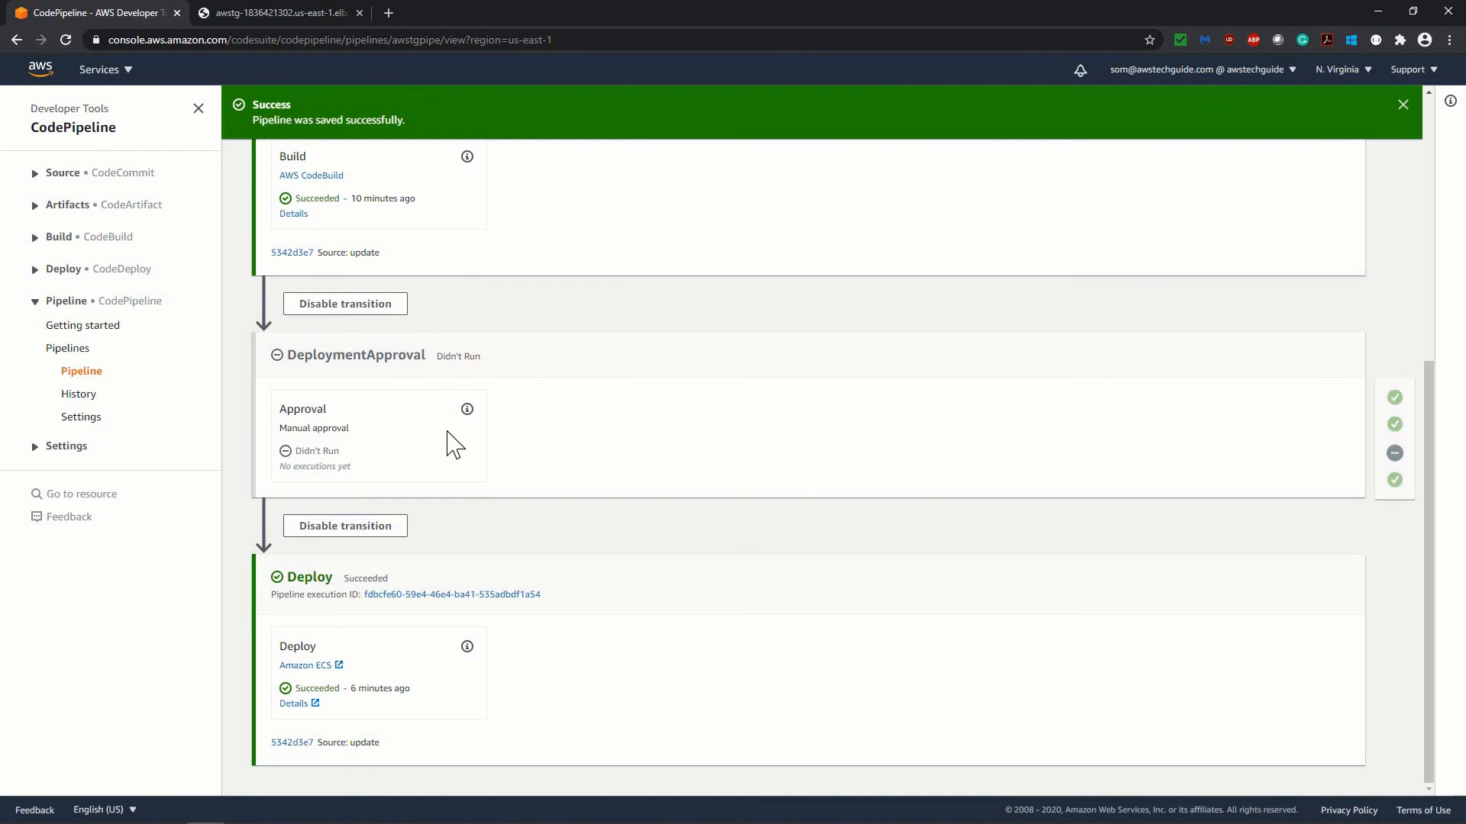
{"action": "scroll", "scroll_direction": "up", "scroll_amount": 3}
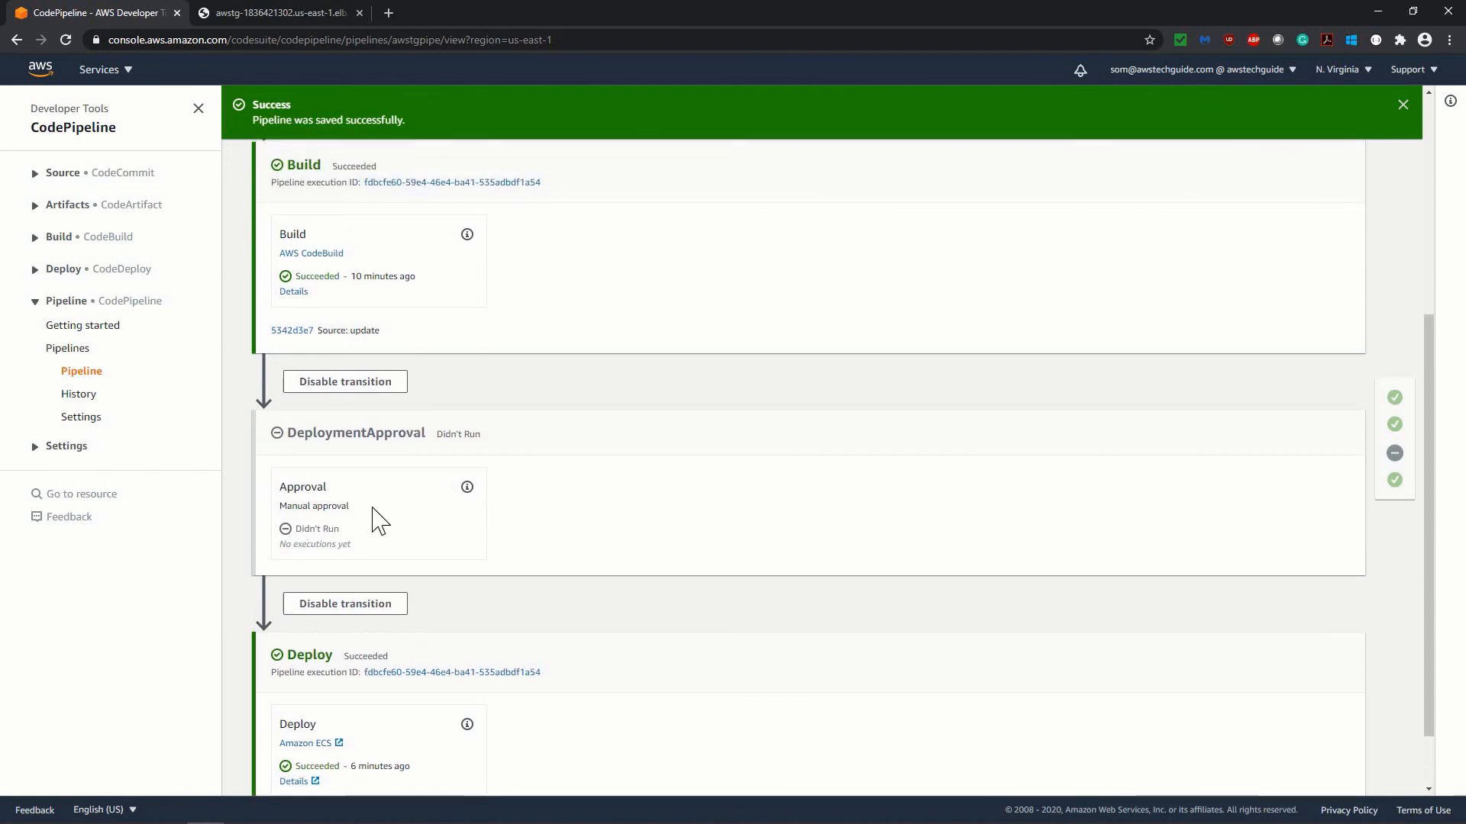
{"action": "scroll", "scroll_direction": "up", "scroll_amount": 3}
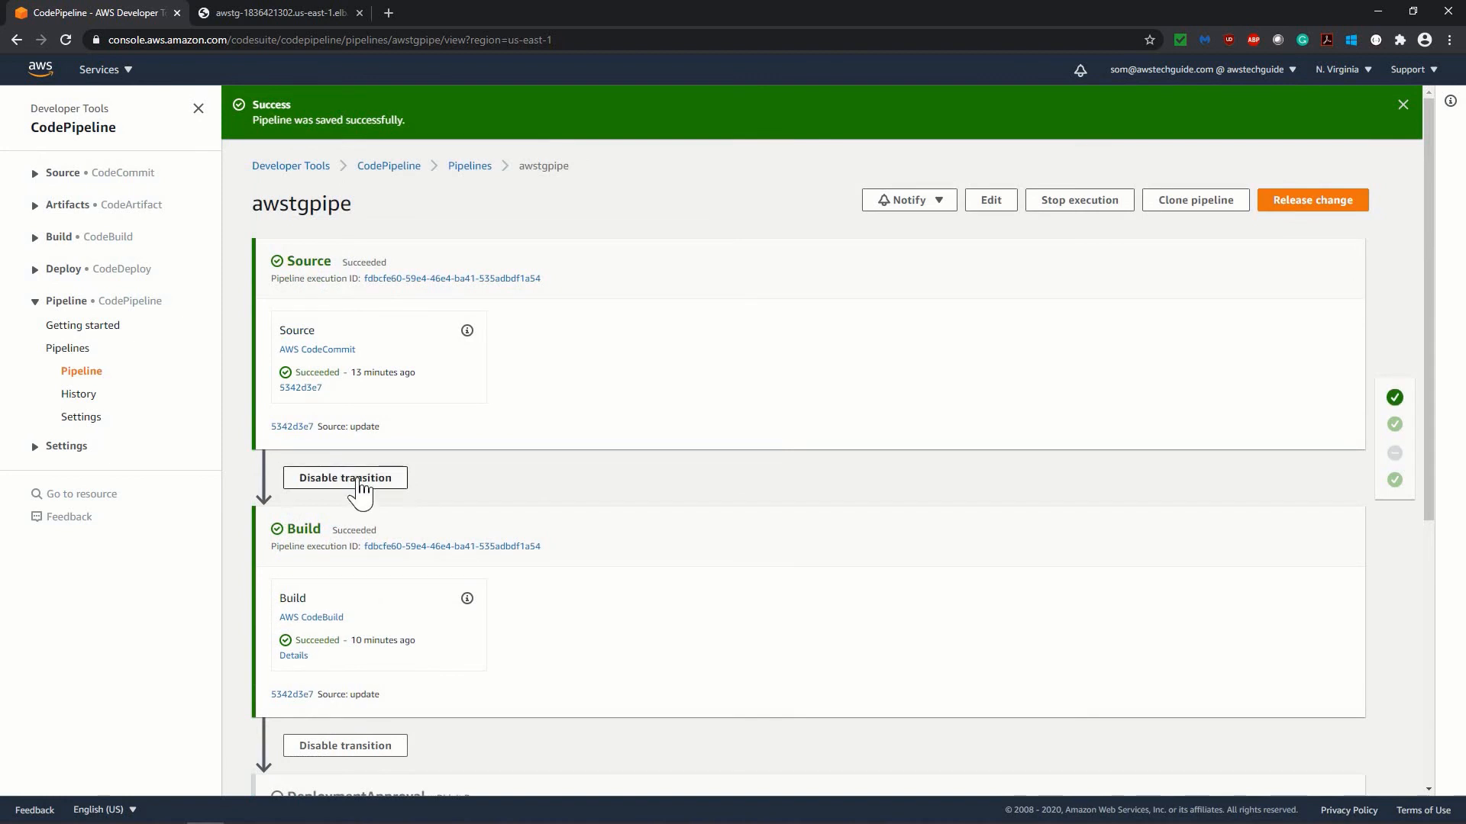
{"action": "mouse_move", "coordinate": [389, 705]}
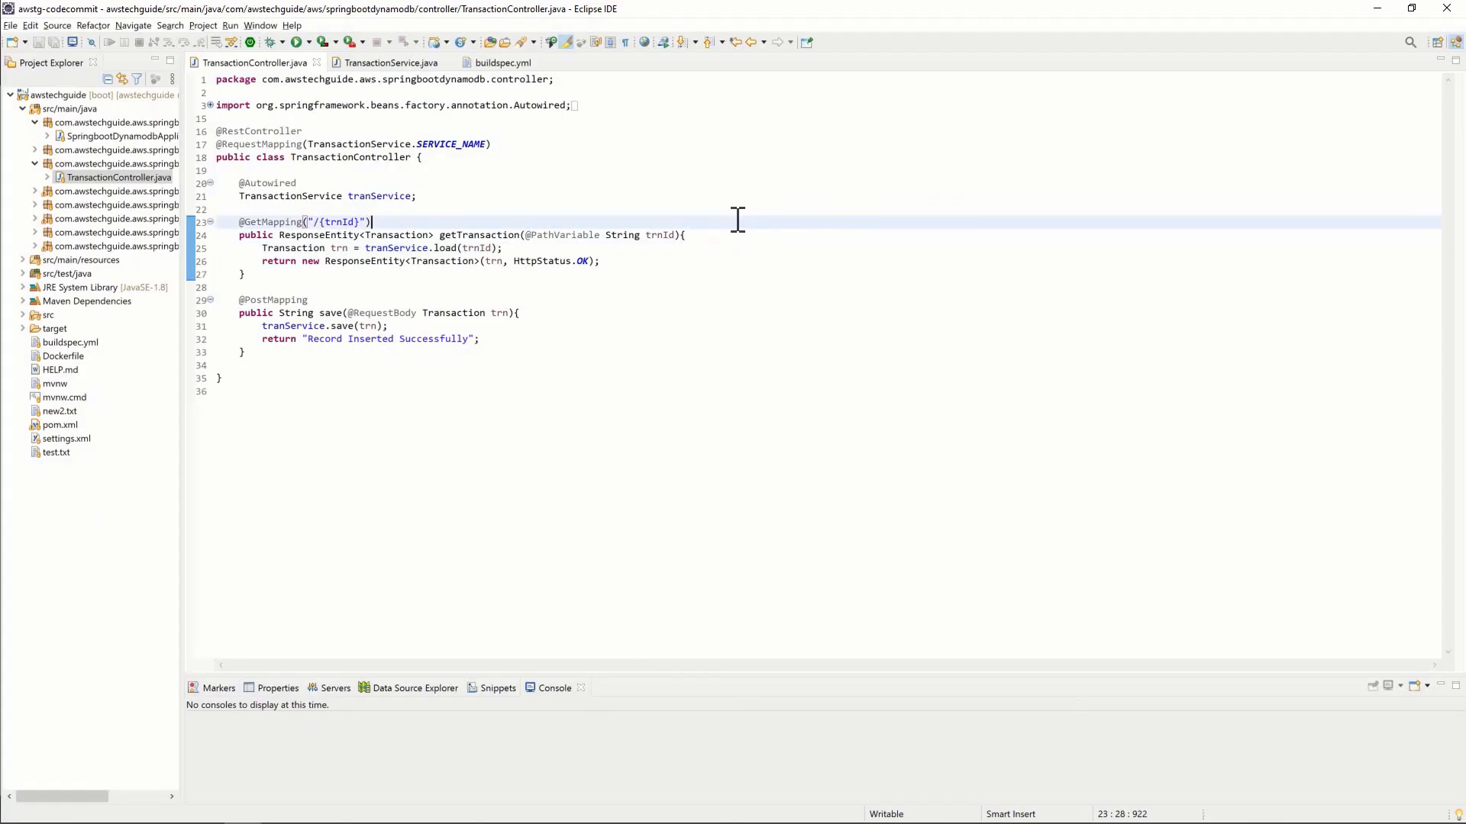
Add System.out.println("*****"+trnId); to TransactionController.java and git add the file.
{"action": "type", "text": "System.out.println(\"*****\"+trnId);"}
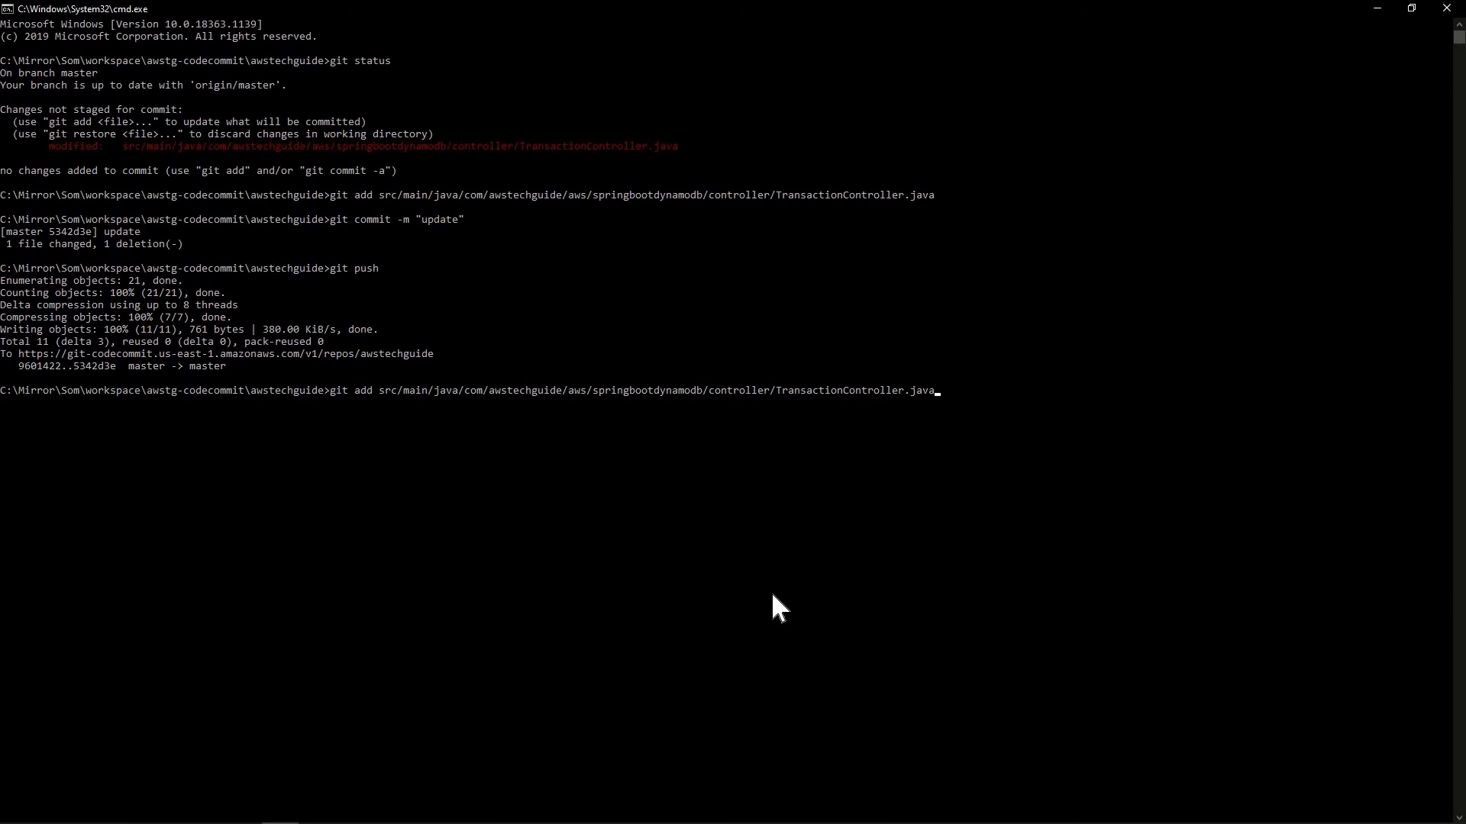
{"action": "key", "text": "Return"}
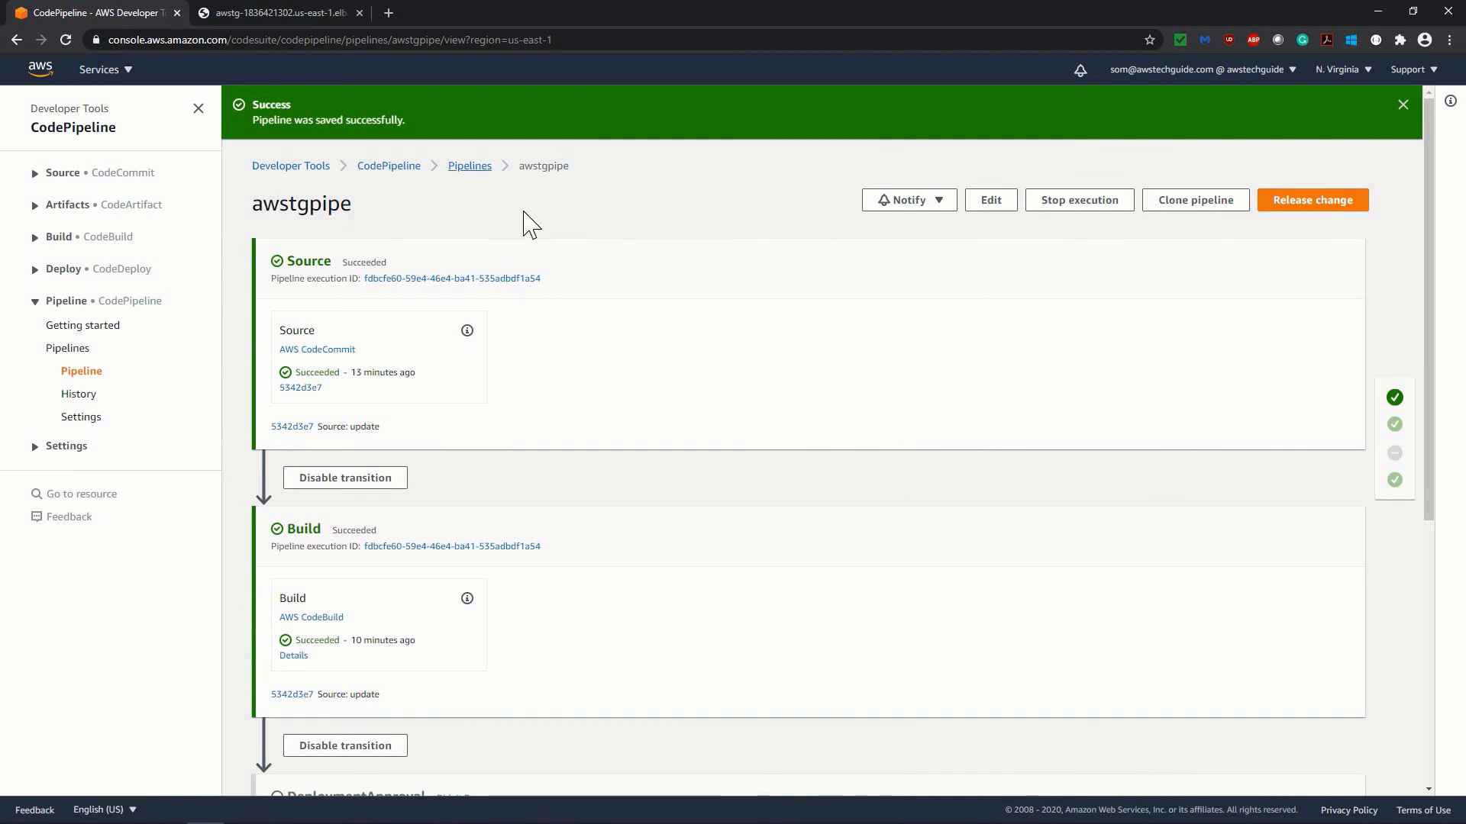
Reopen awstgpipe and follow the new run through Source and Build until DeploymentApproval is pending.
{"action": "left_click", "coordinate": [469, 165]}
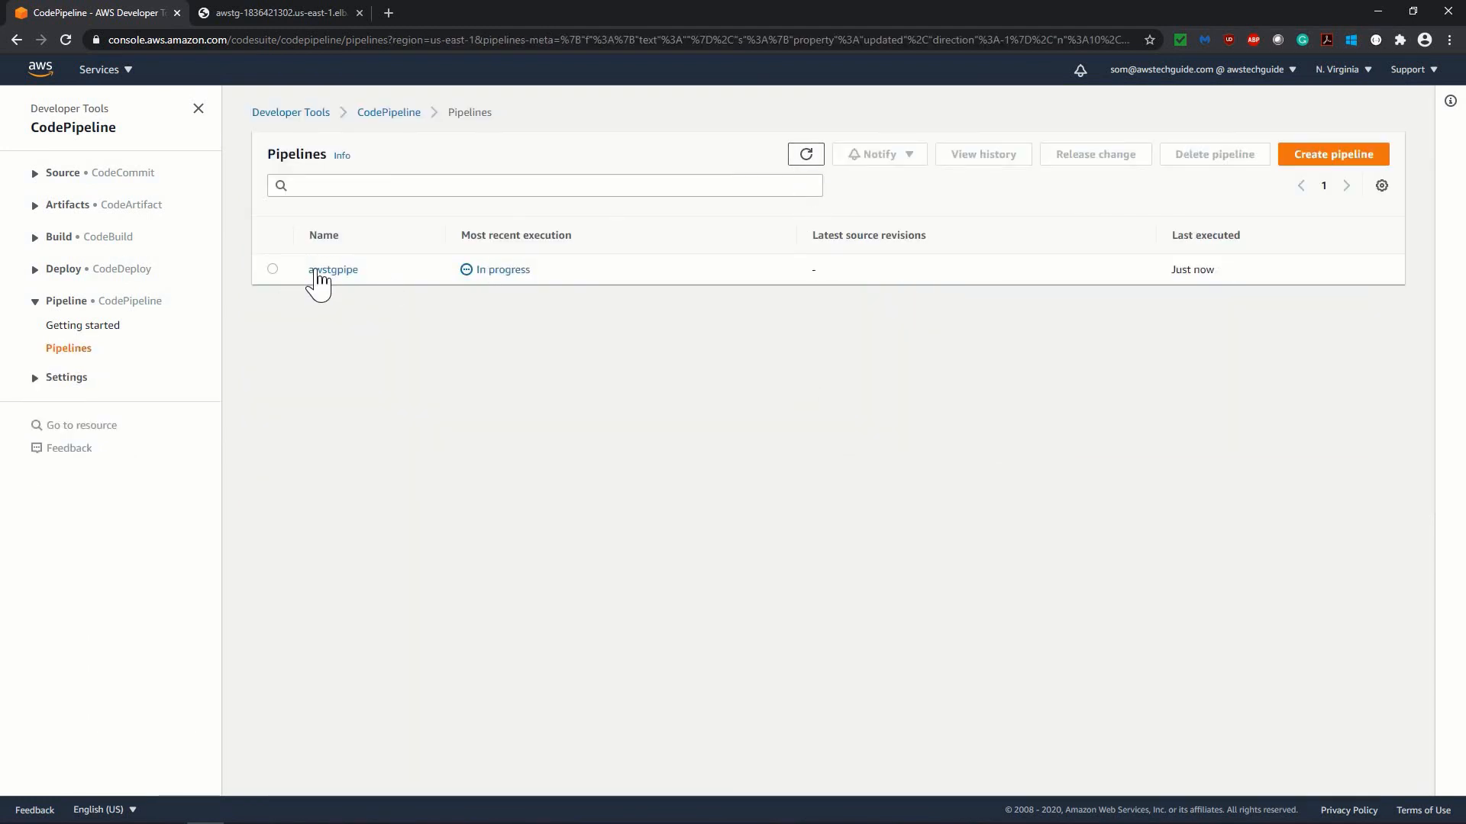
{"action": "left_click", "coordinate": [333, 268]}
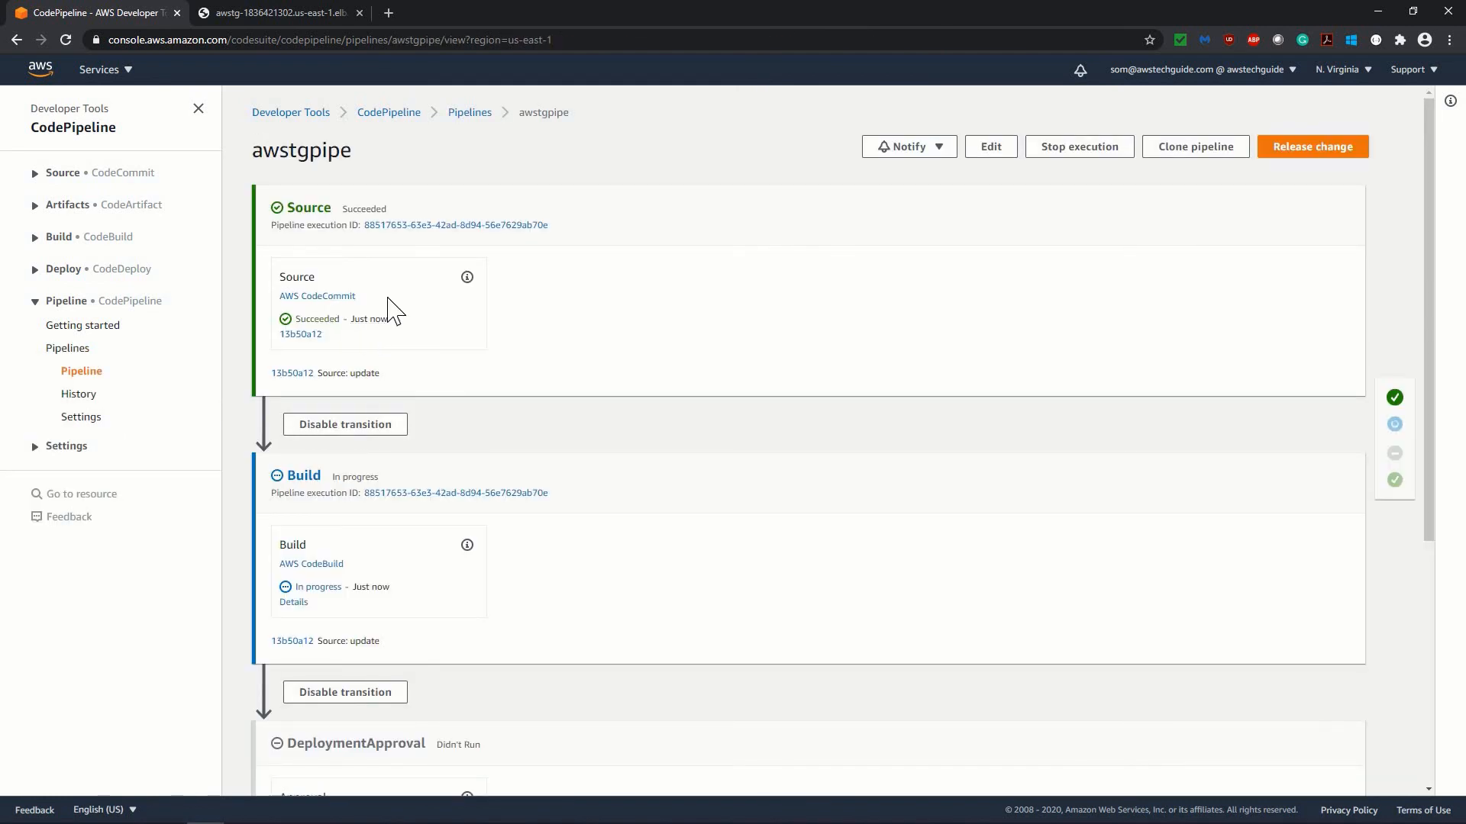
{"action": "scroll", "scroll_direction": "down", "scroll_amount": 3}
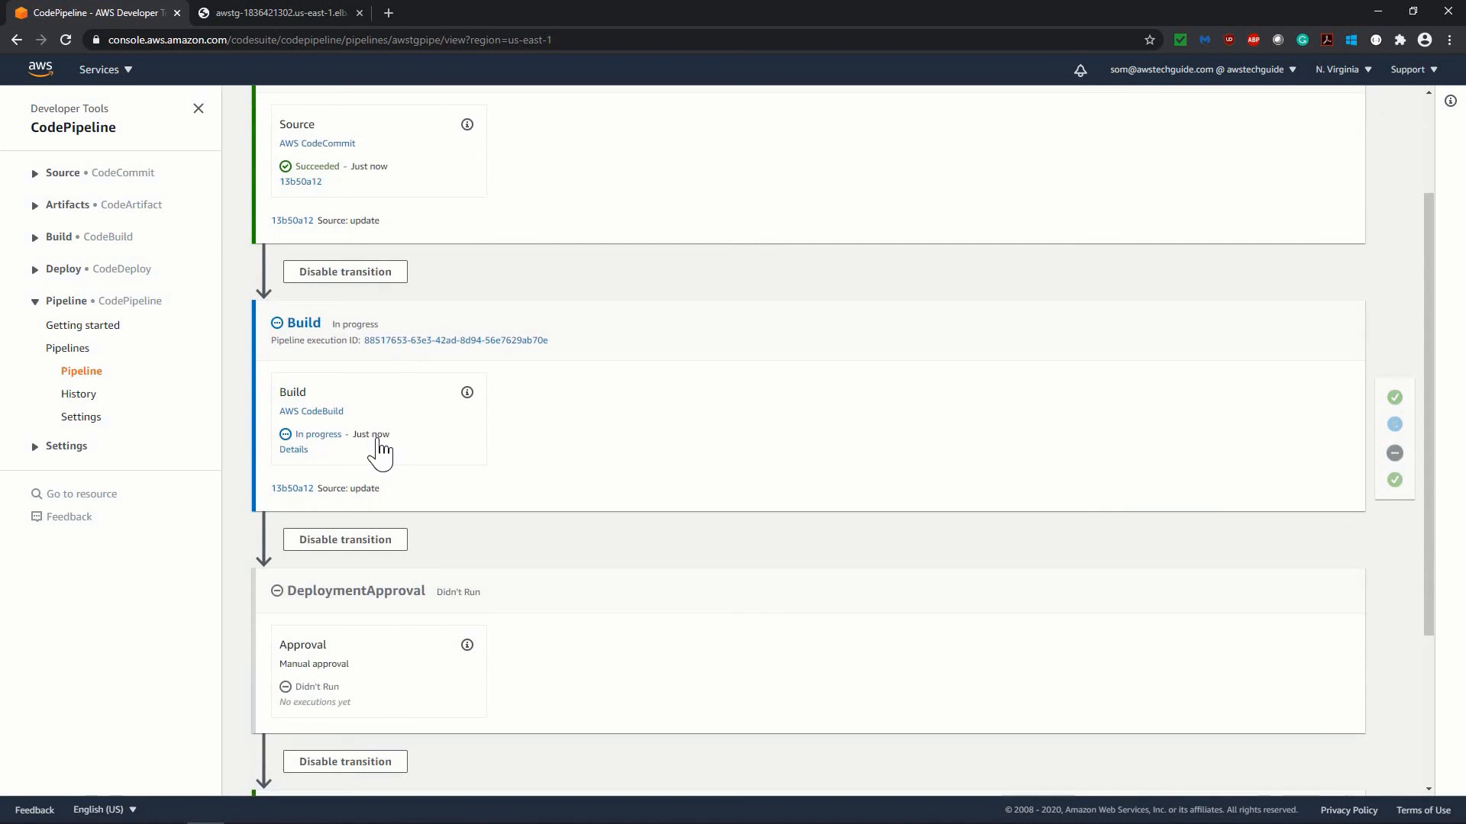
{"action": "scroll", "scroll_direction": "down", "scroll_amount": 3}
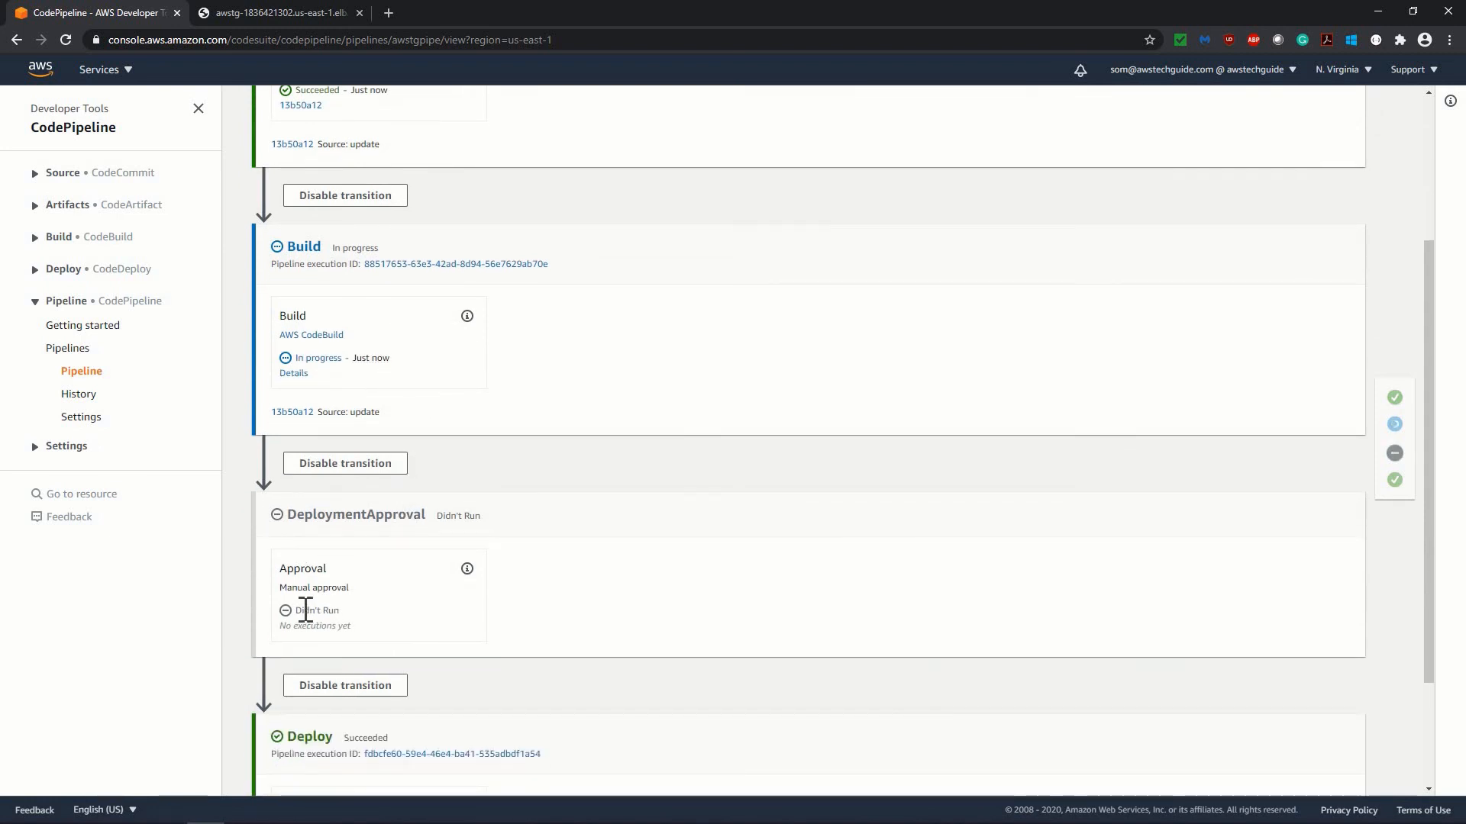
{"action": "mouse_move", "coordinate": [313, 594]}
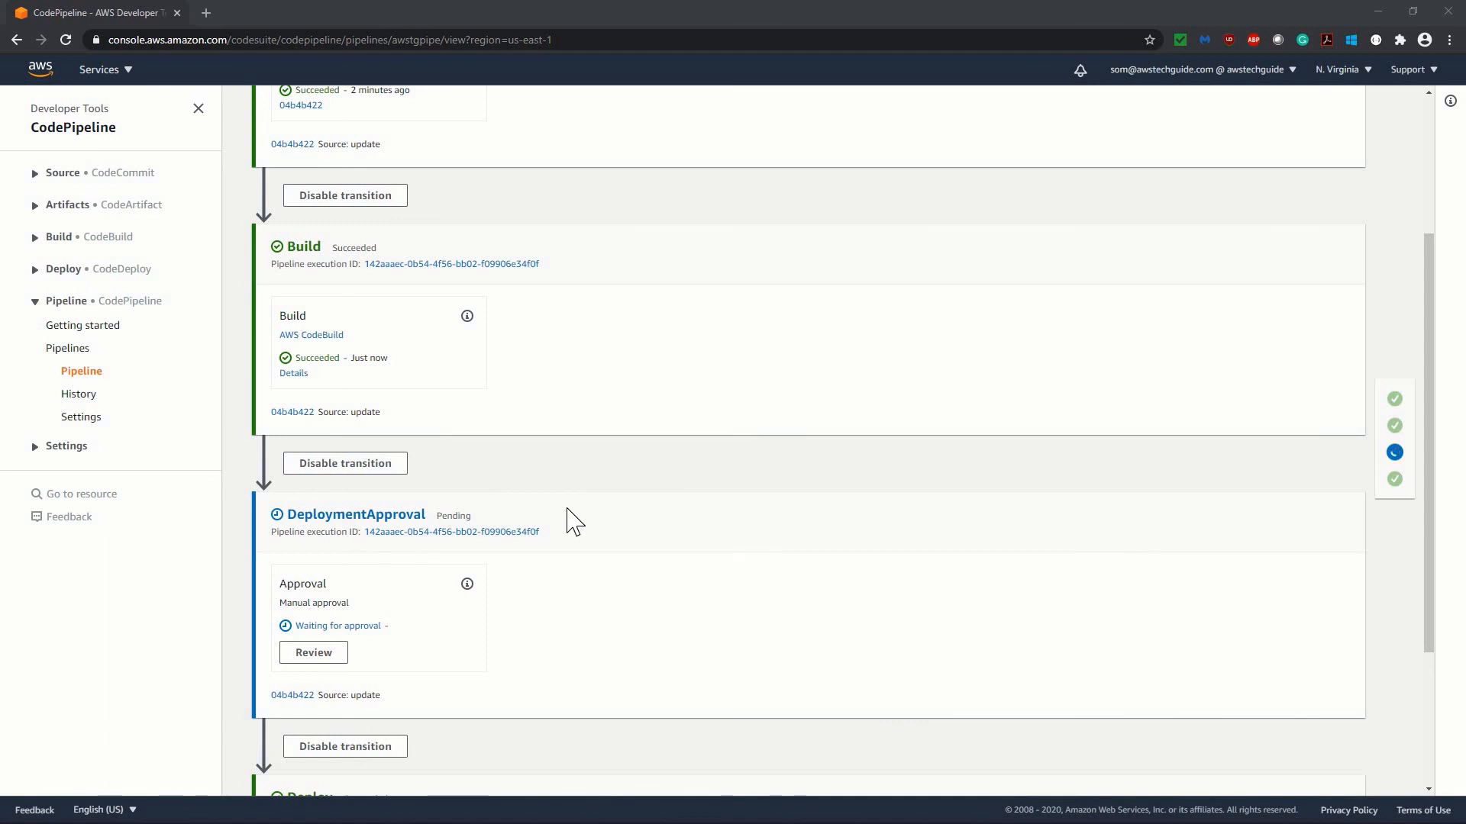
{"action": "mouse_move", "coordinate": [556, 519]}
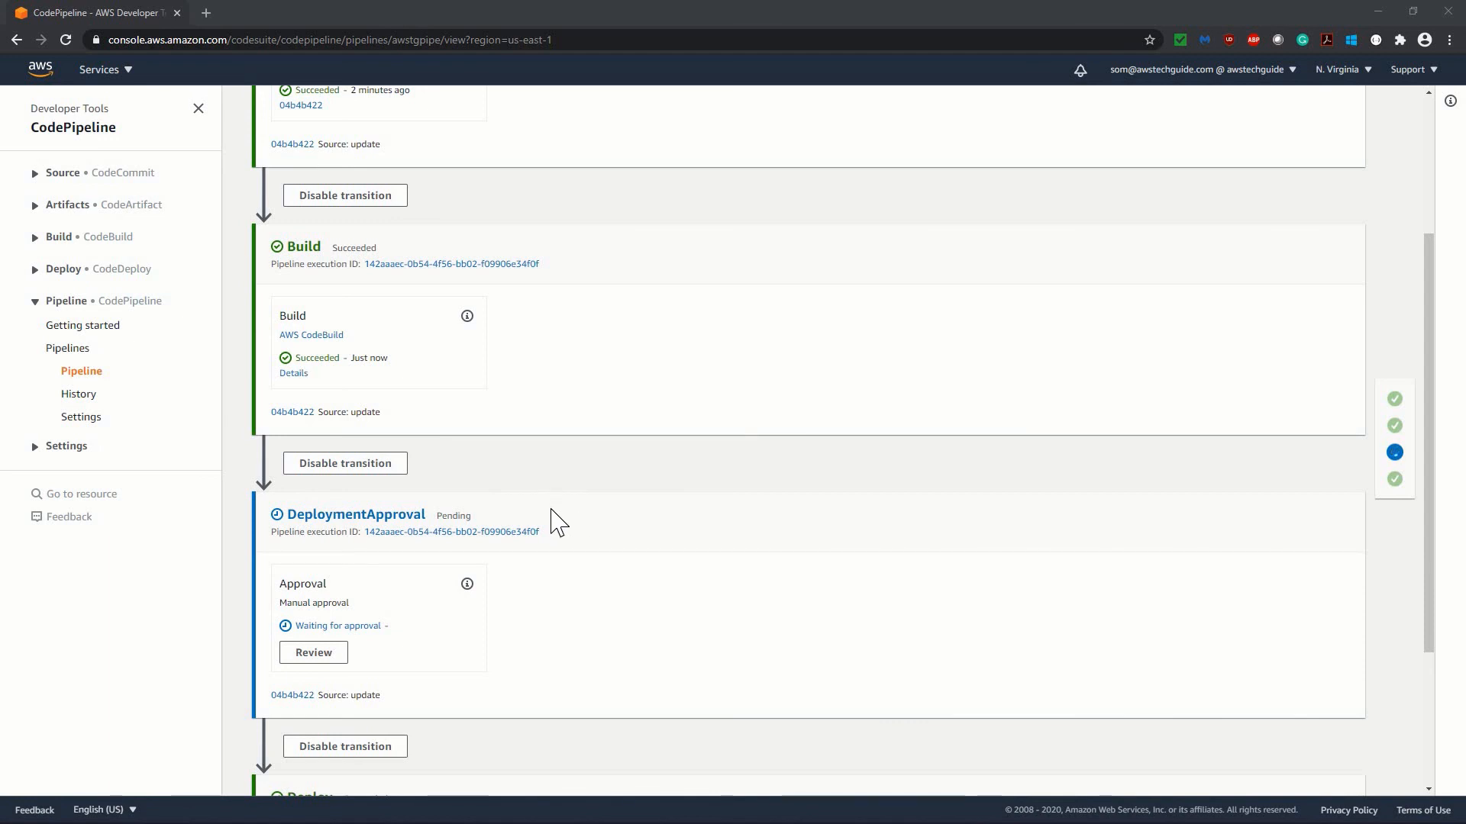
{"action": "scroll", "scroll_direction": "down", "scroll_amount": 3}
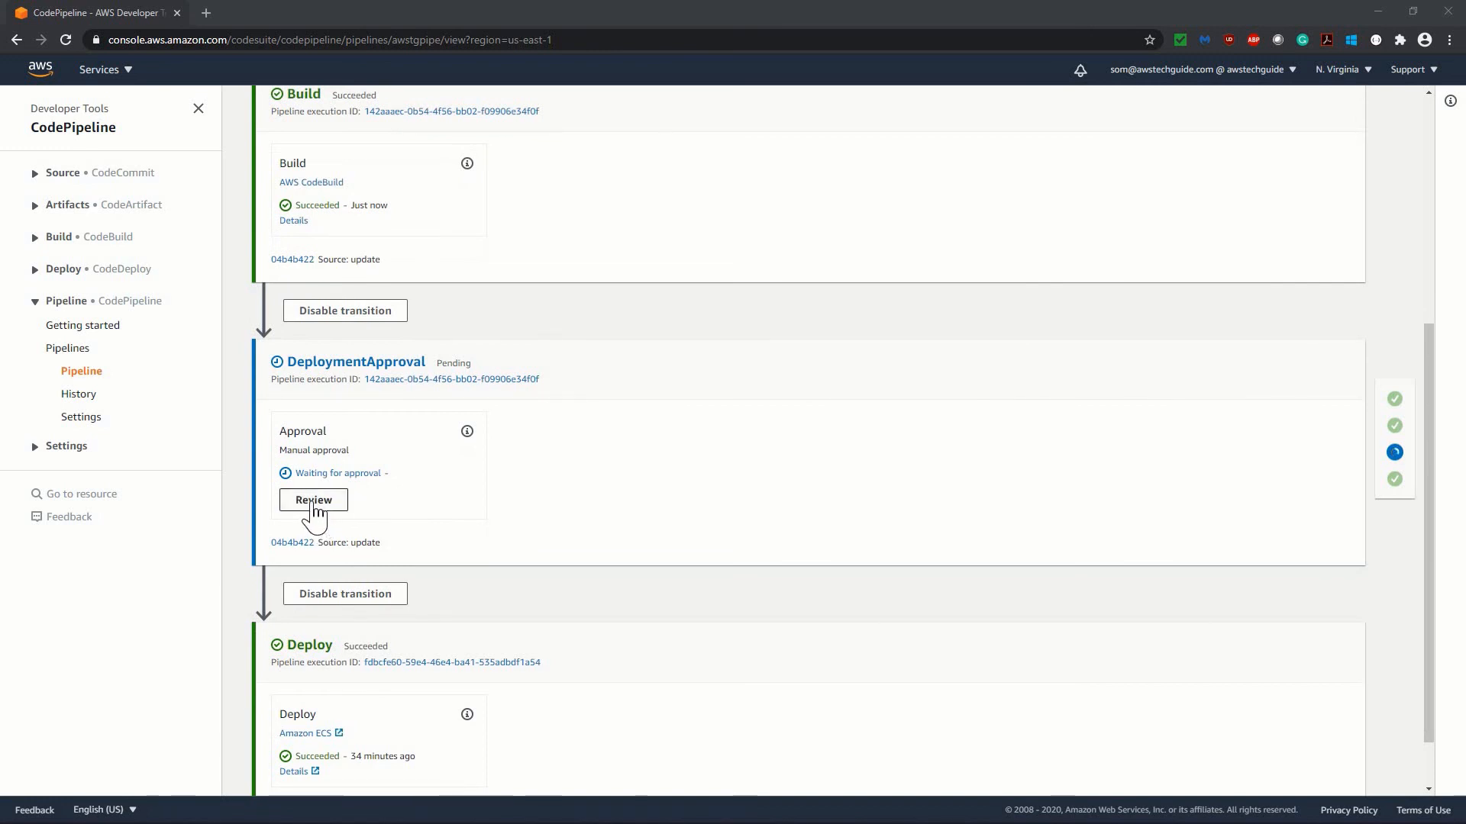
Review the pending approval action and approve it with the comment 'approved', starting Deploy.
{"action": "left_click", "coordinate": [313, 499]}
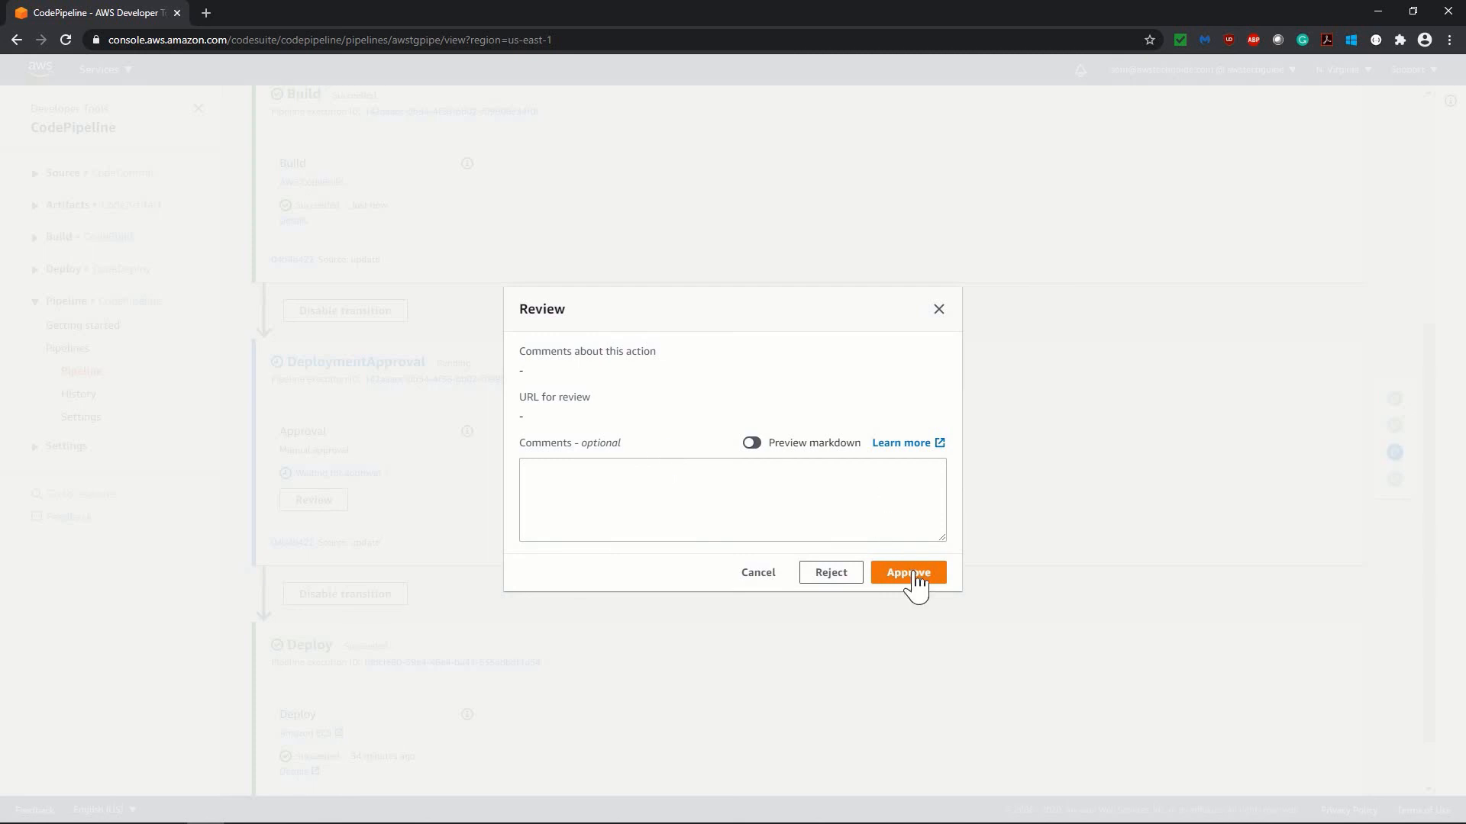
{"action": "left_click", "coordinate": [731, 501]}
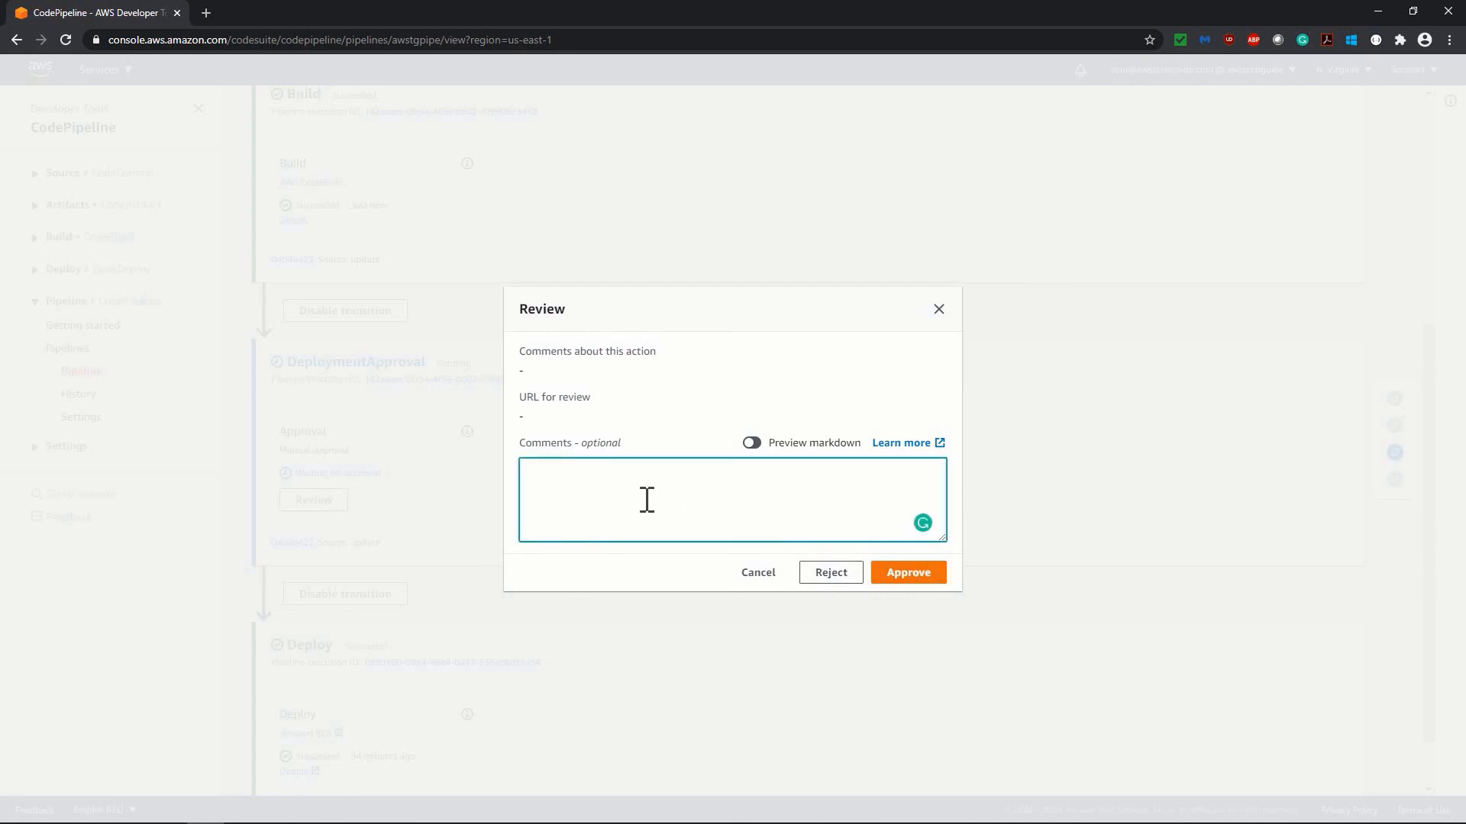
{"action": "type", "text": "approved"}
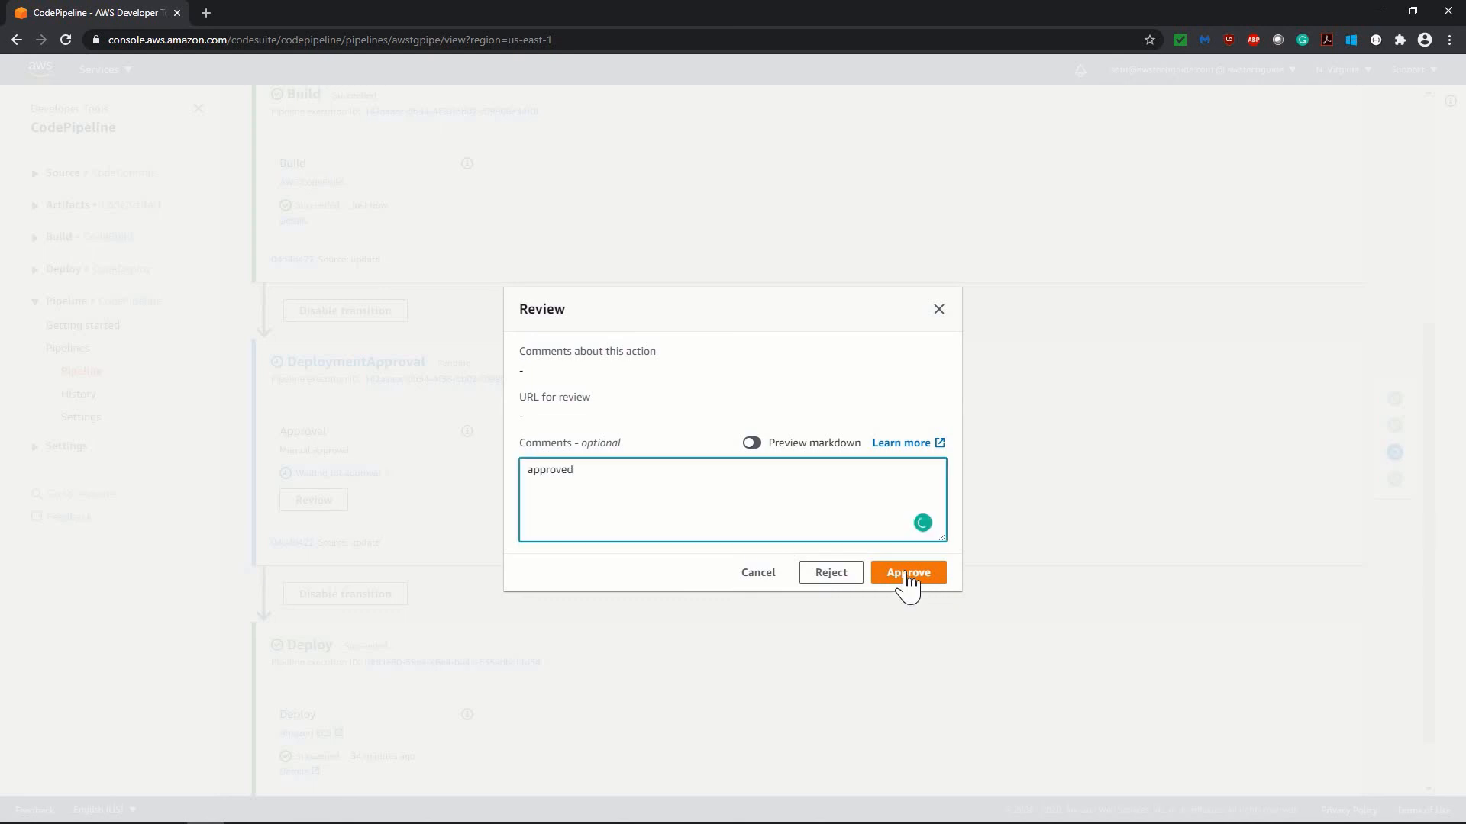
{"action": "left_click", "coordinate": [906, 573]}
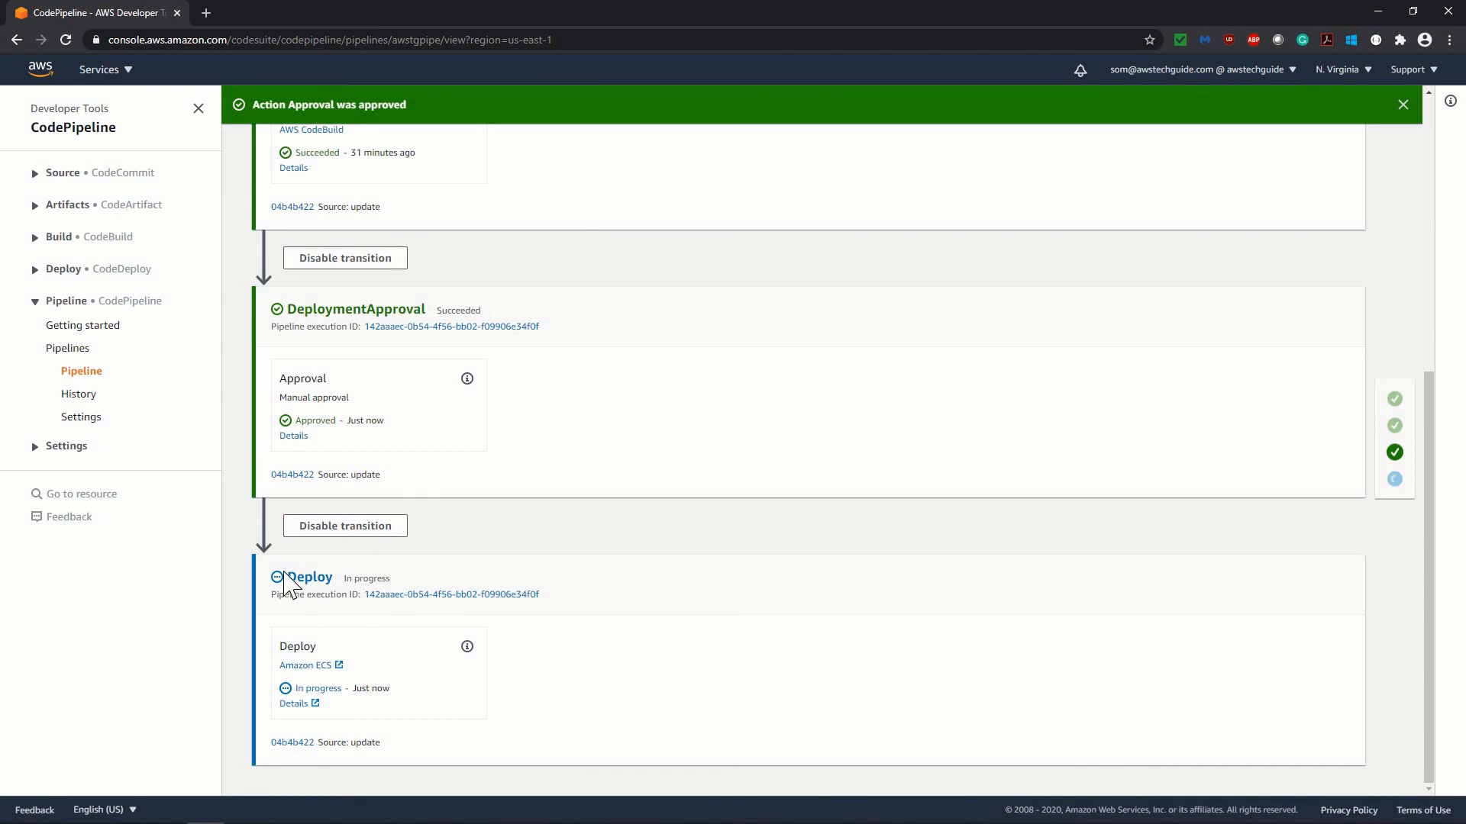
{"action": "mouse_move", "coordinate": [348, 696]}
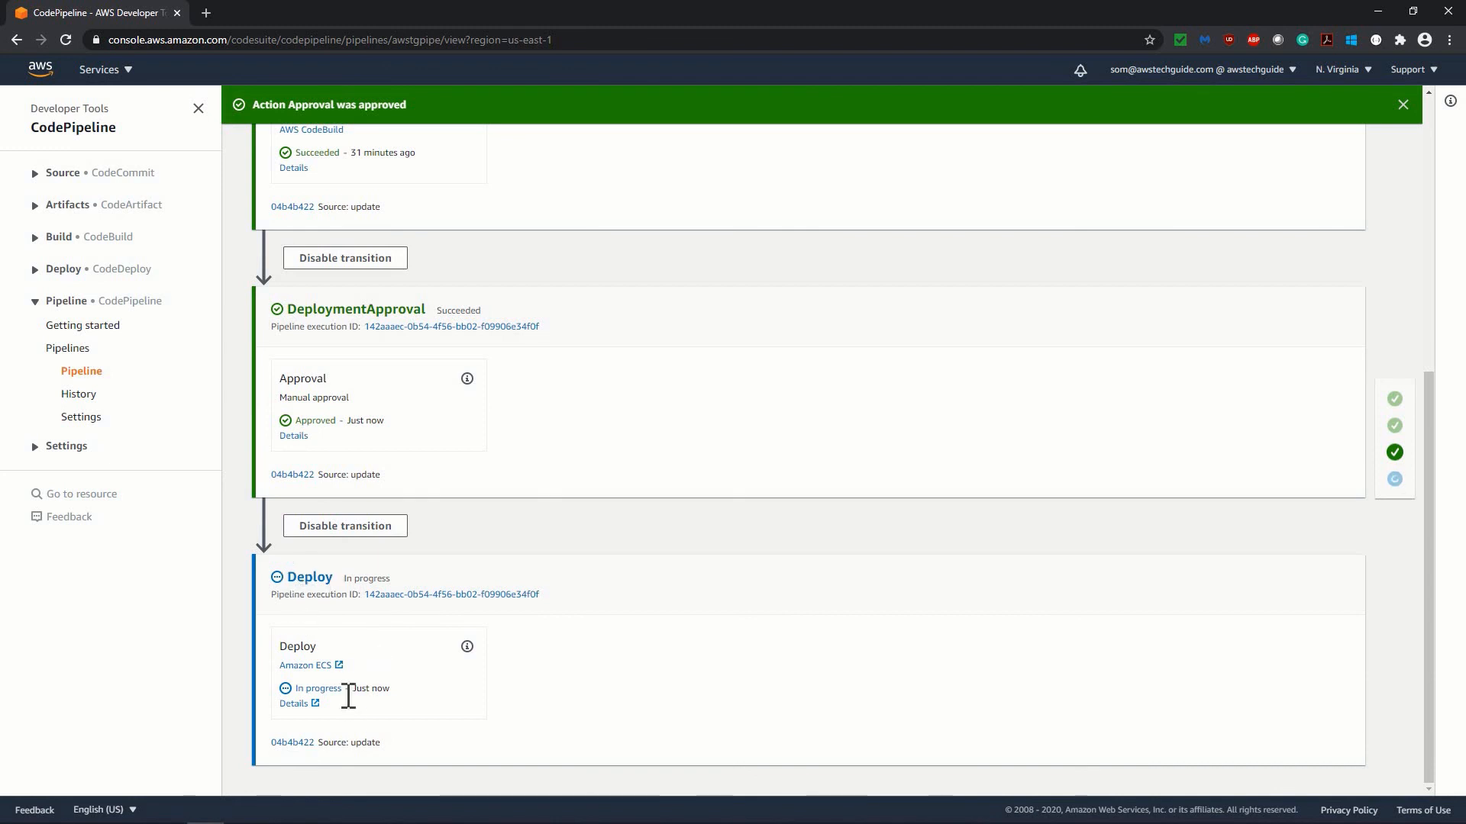
{"action": "mouse_move", "coordinate": [365, 599]}
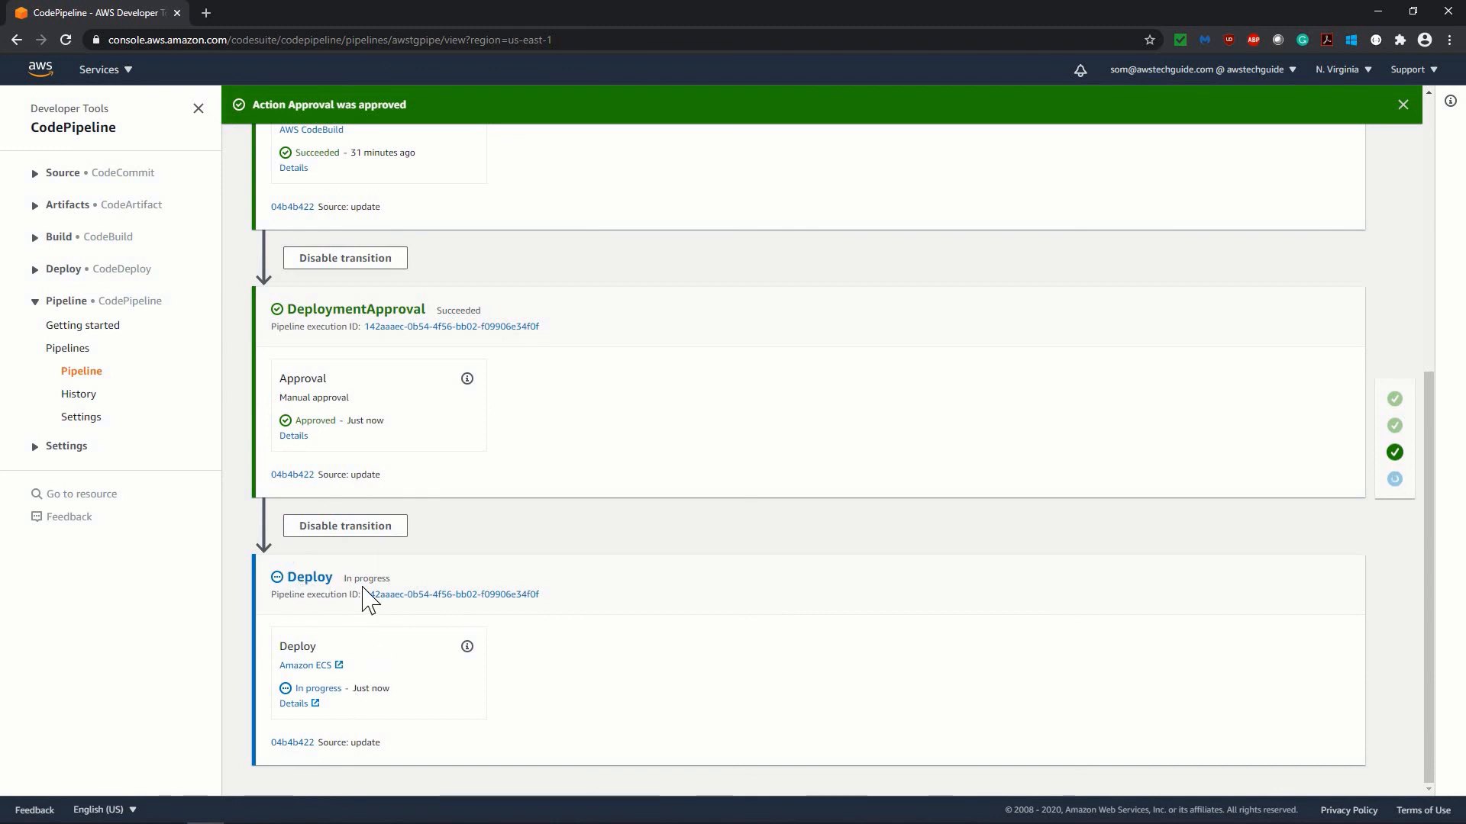
{"action": "mouse_move", "coordinate": [861, 507]}
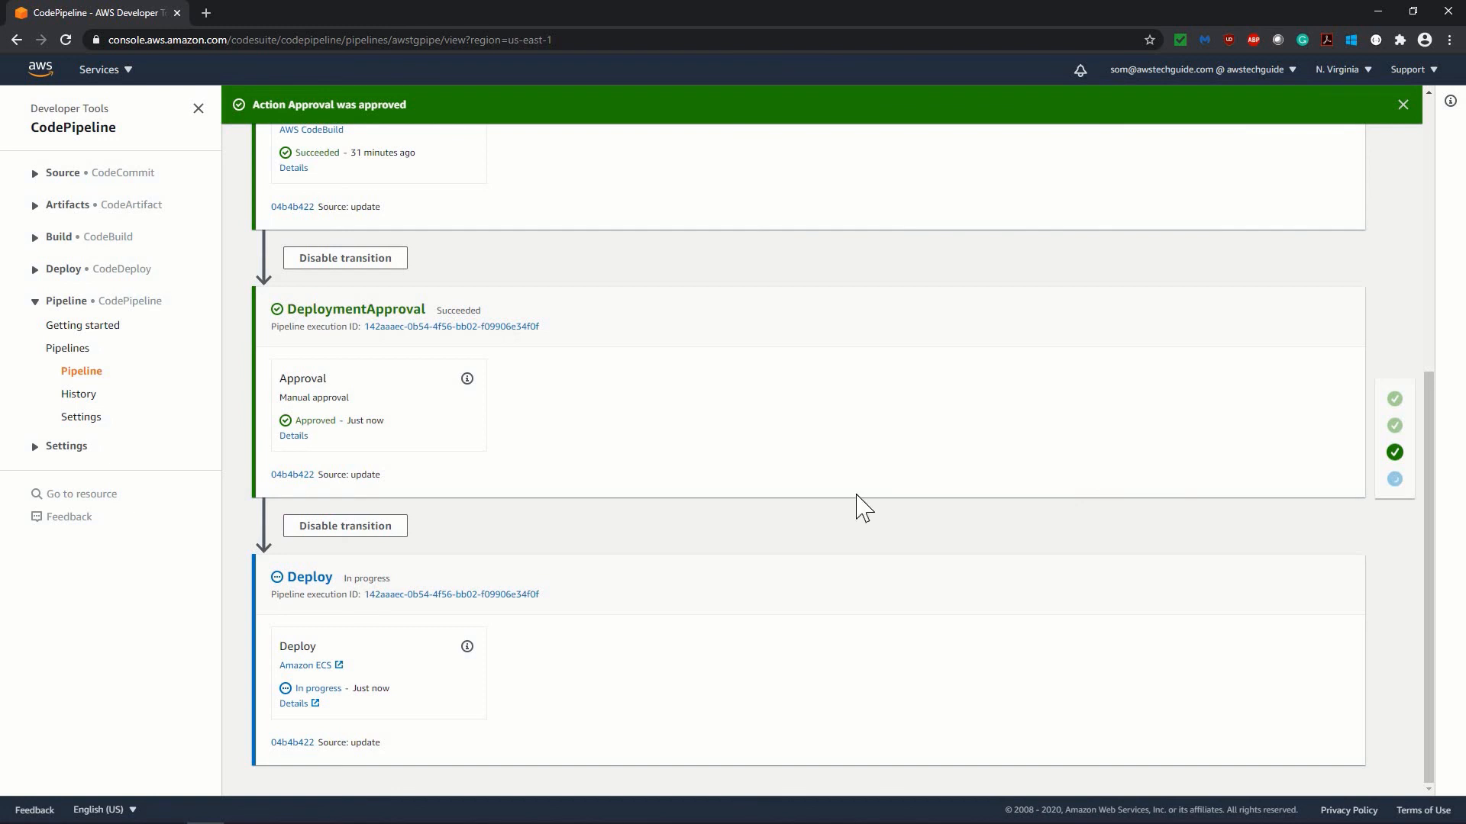